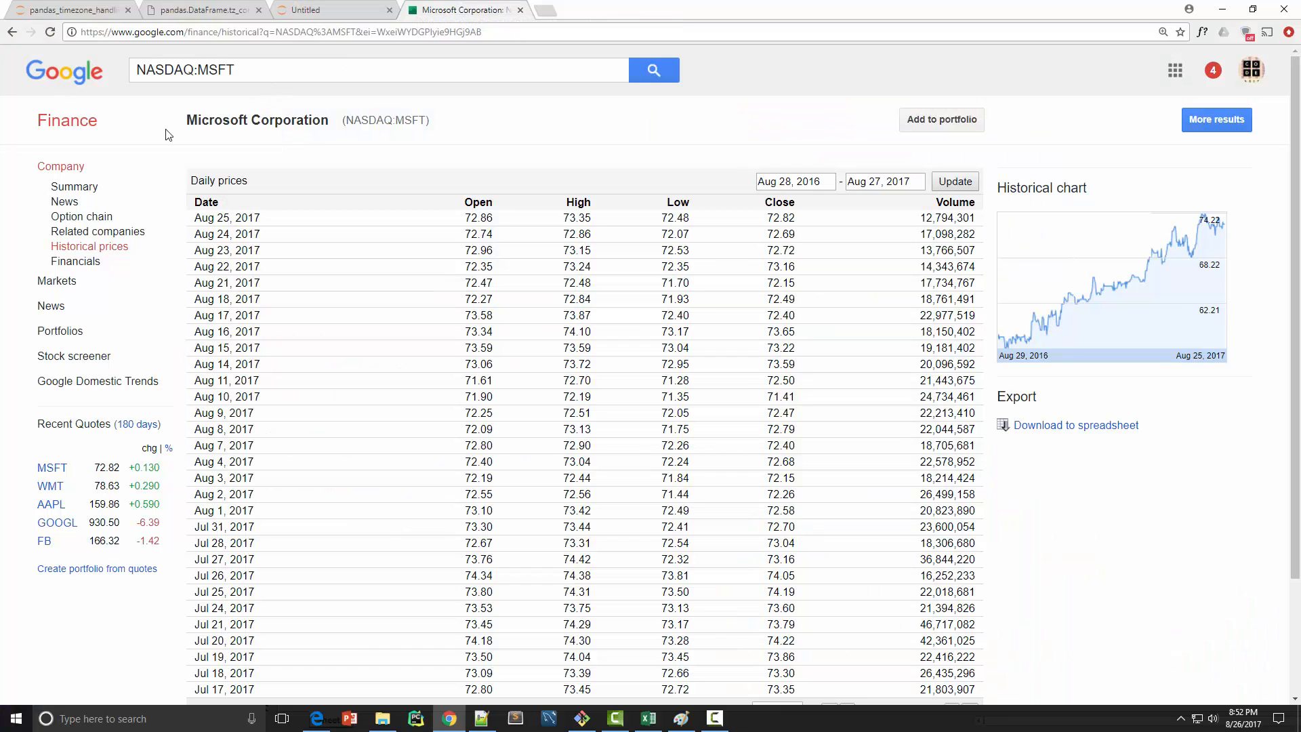
# Show Excel's msft.csv sheet of 17 August 2017 Microsoft prices and deselect the table.
pyautogui.tripleClick(185, 70)
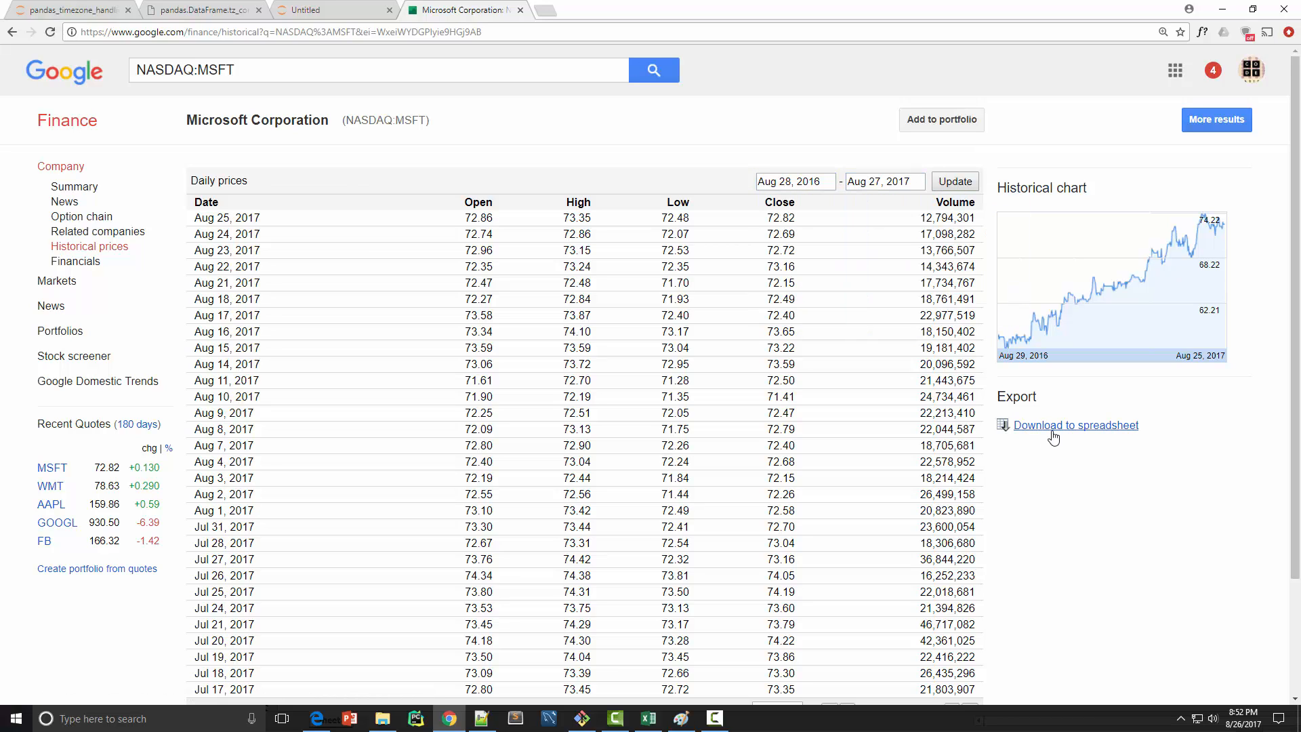
pyautogui.click(1075, 425)
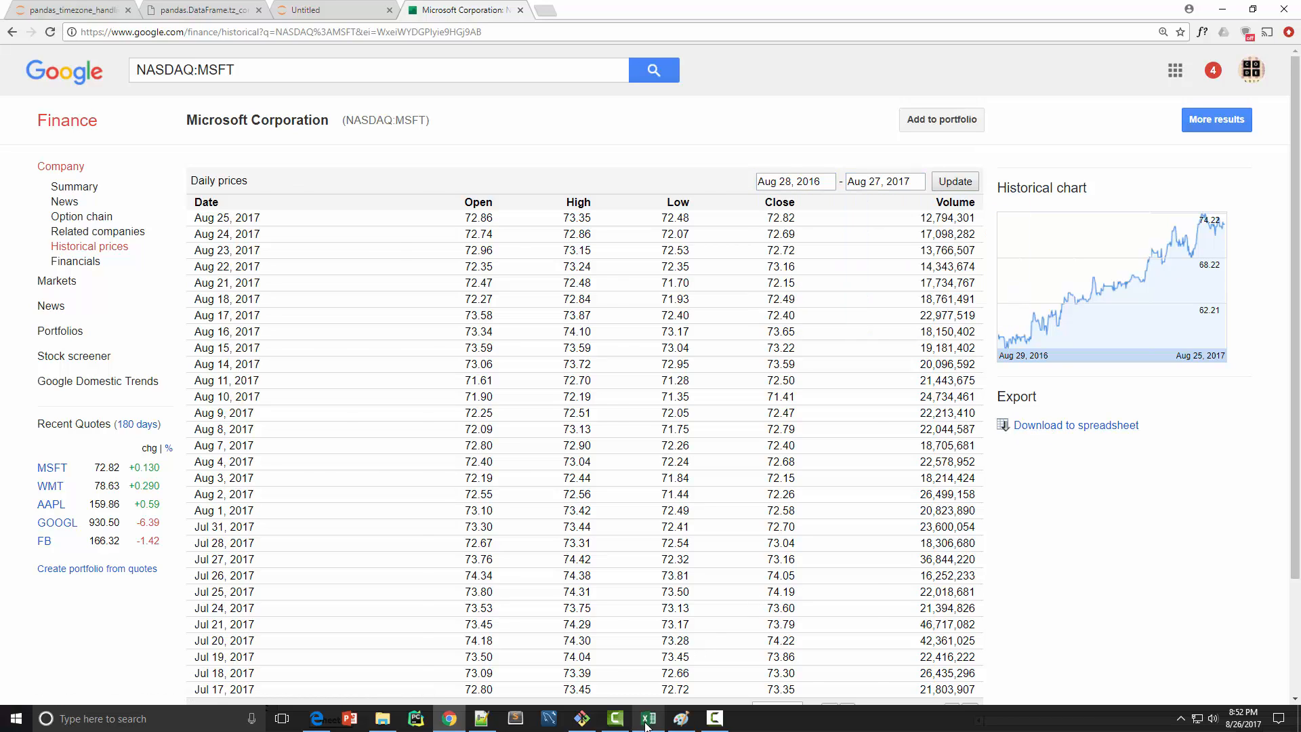
pyautogui.click(648, 718)
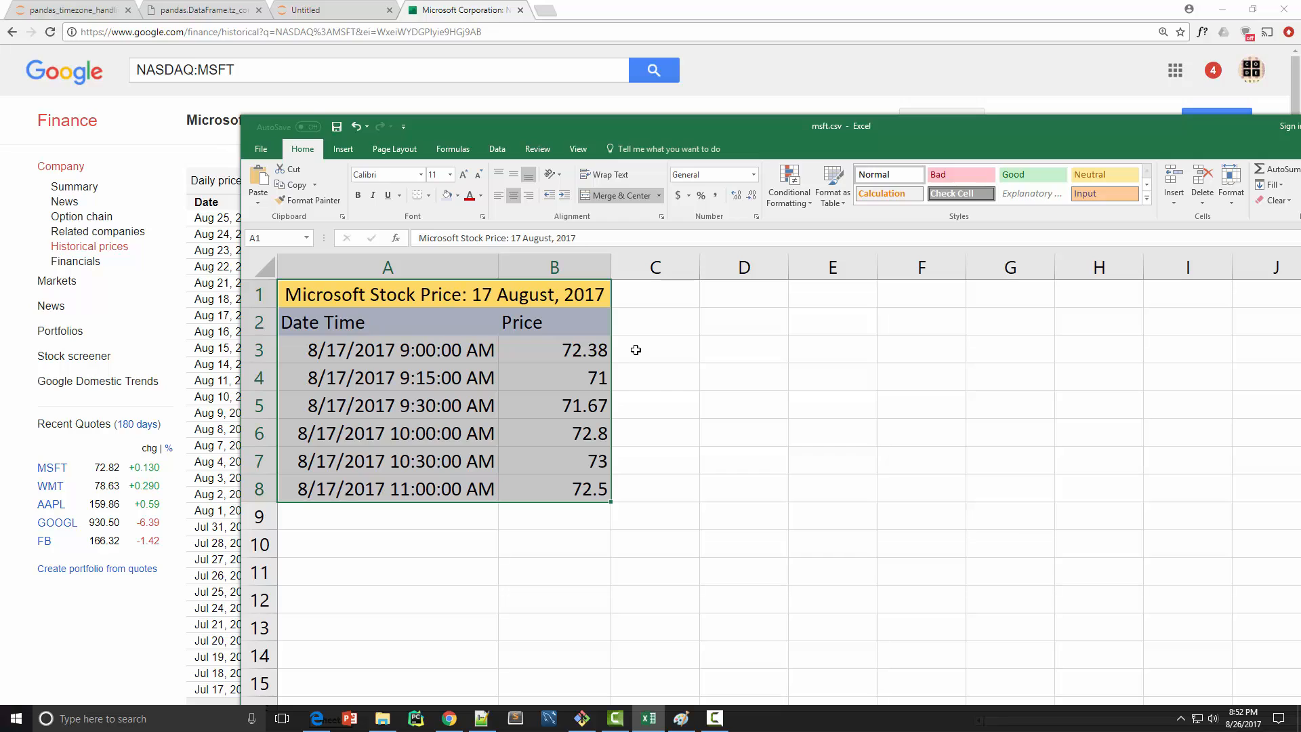
pyautogui.click(654, 377)
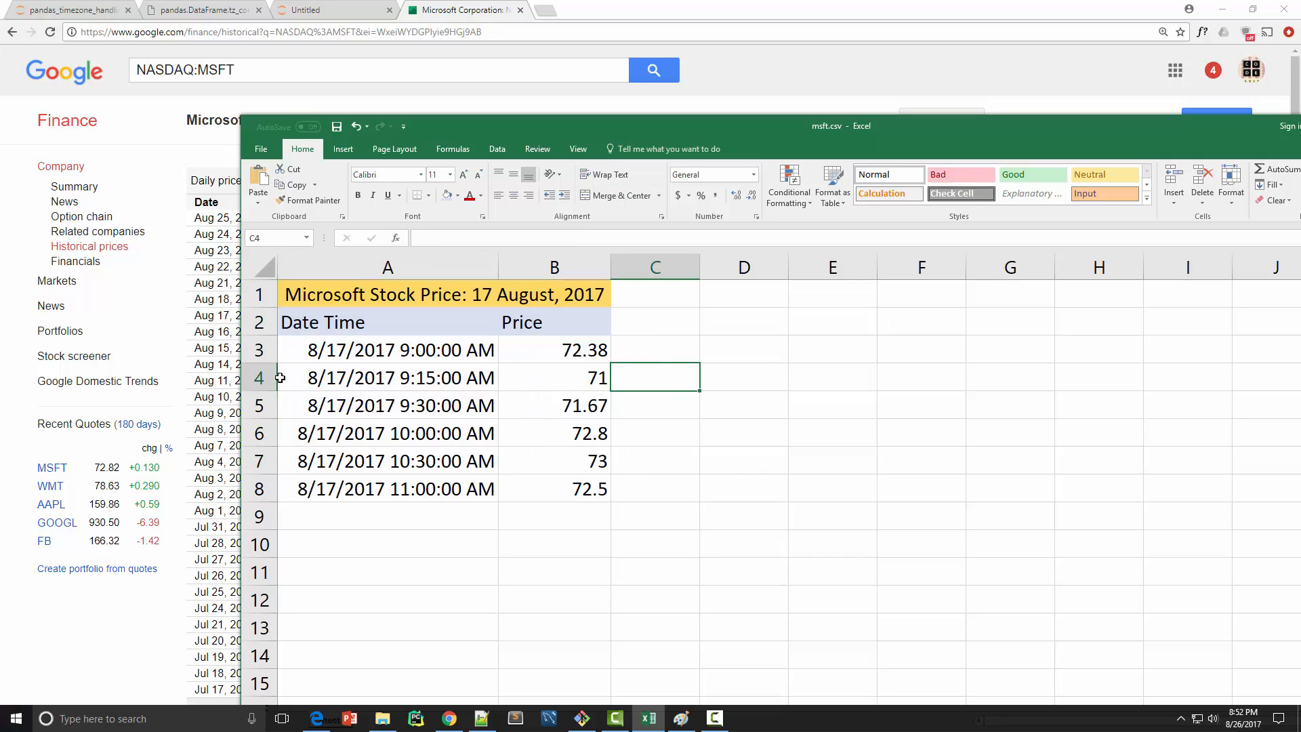
pyautogui.click(655, 488)
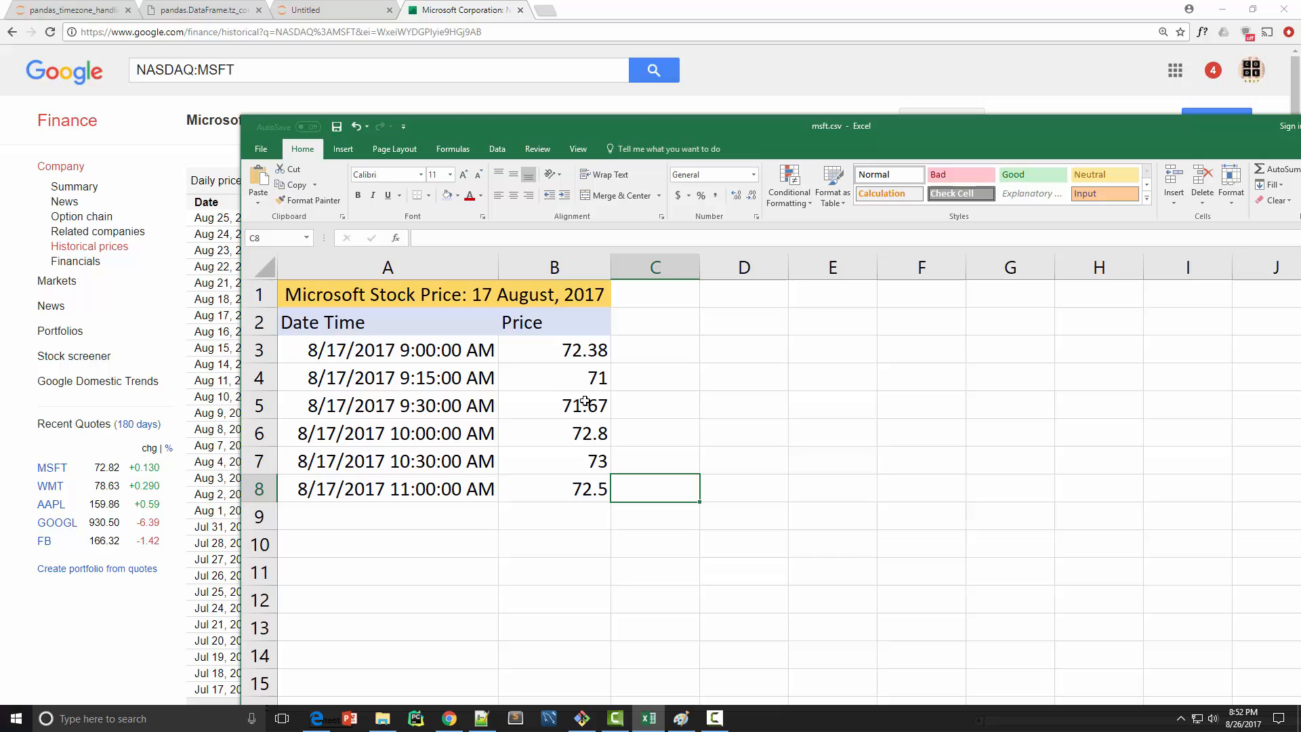
pyautogui.moveTo(646, 489)
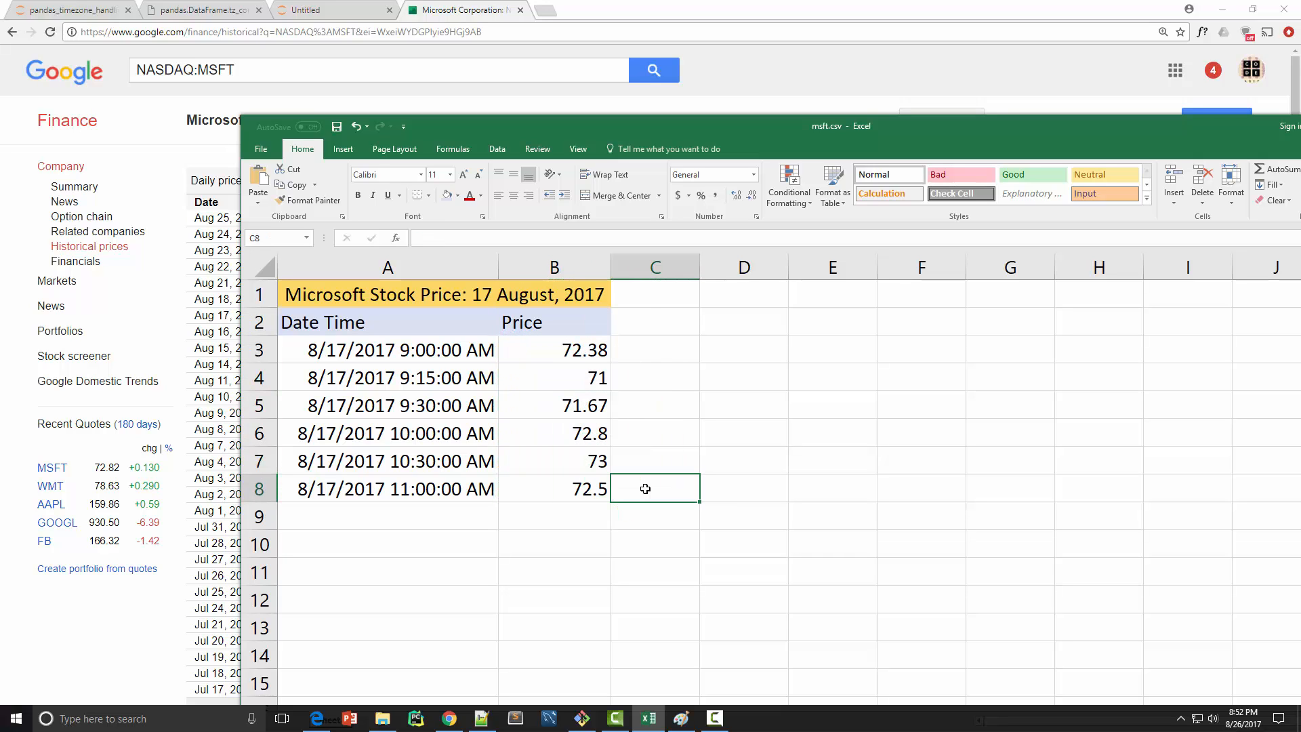
pyautogui.moveTo(570, 712)
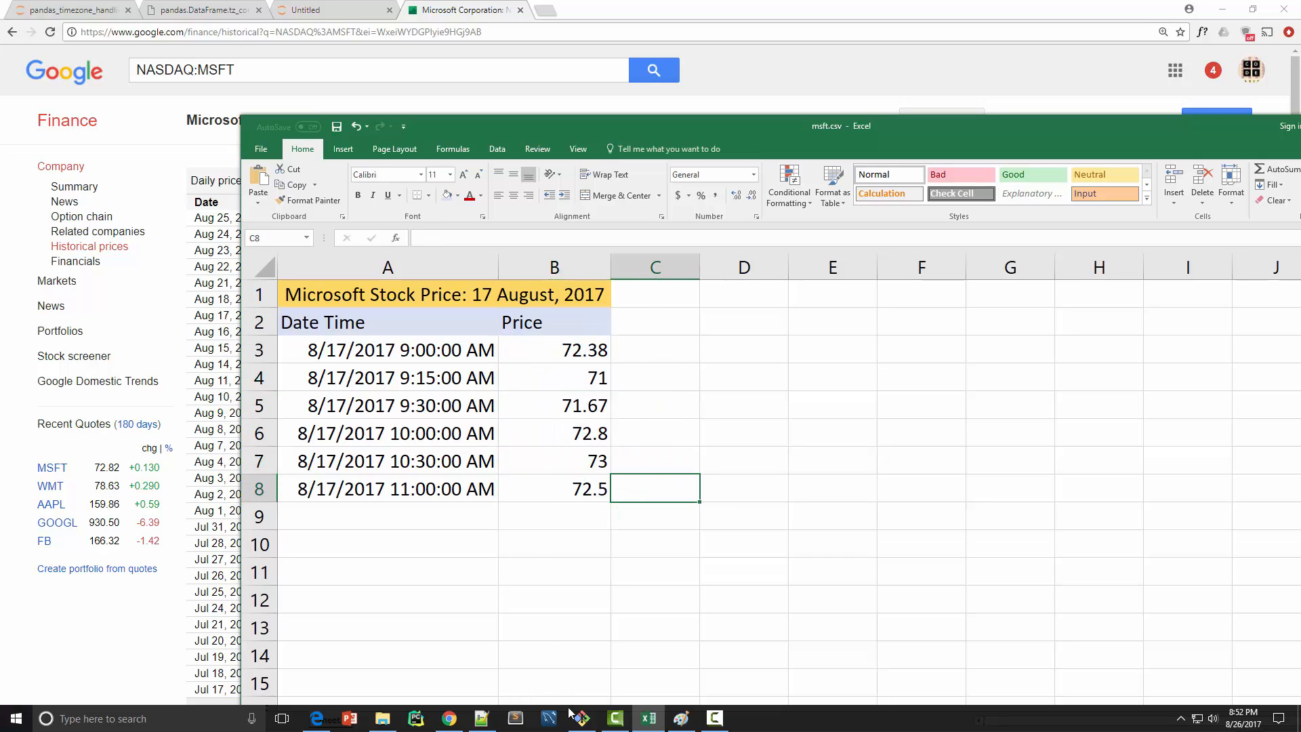
# Show Git Bash and highlight the 'jupyter notebook' command that started the server.
pyautogui.click(580, 717)
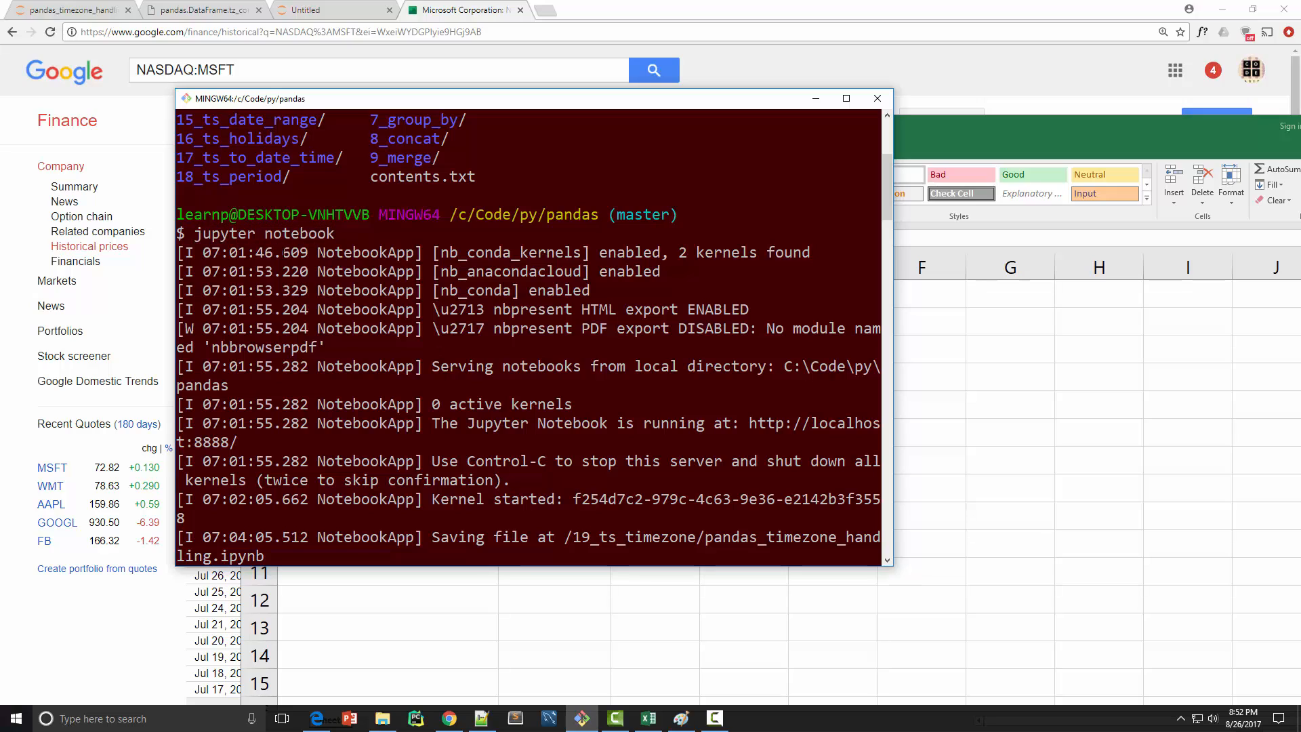
pyautogui.doubleClick(266, 233)
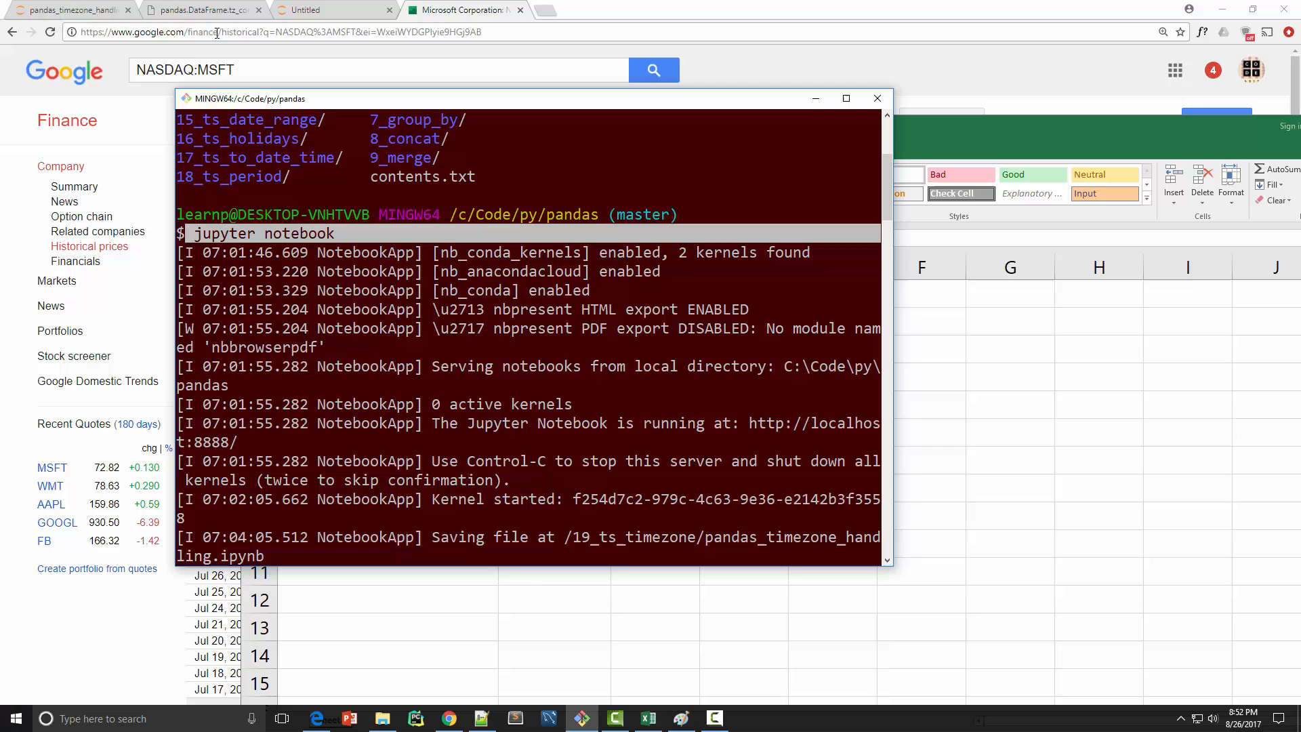
pyautogui.moveTo(315, 9)
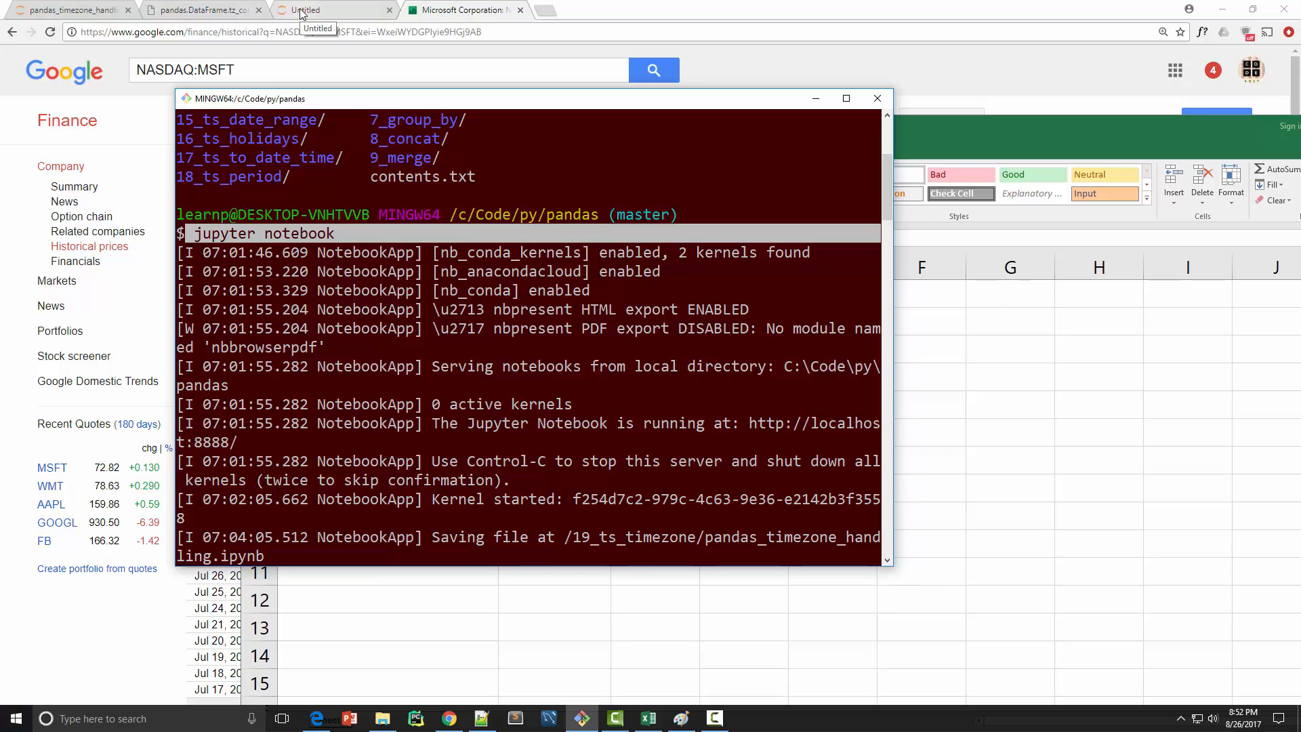
# Switch to the Untitled notebook, review the msft.csv read_csv cell, and select the empty cell.
pyautogui.click(332, 9)
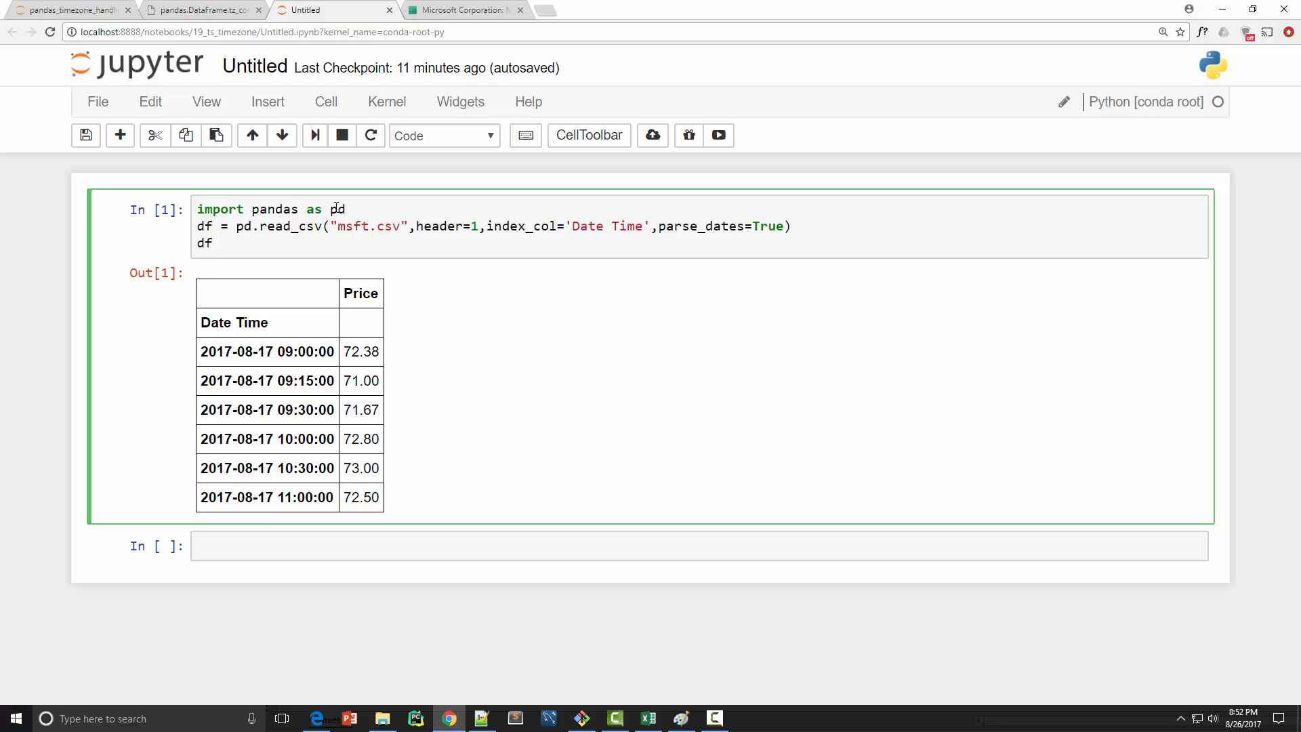
pyautogui.click(214, 243)
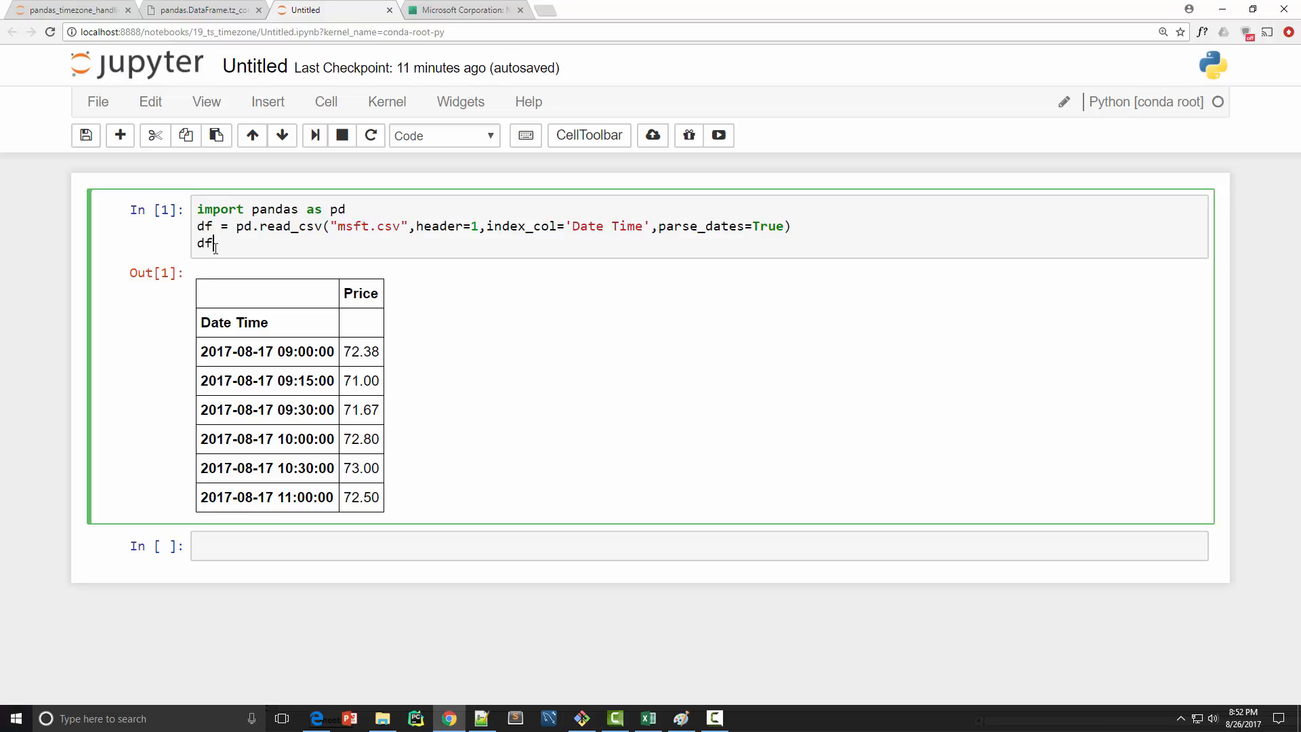
pyautogui.moveTo(232, 351)
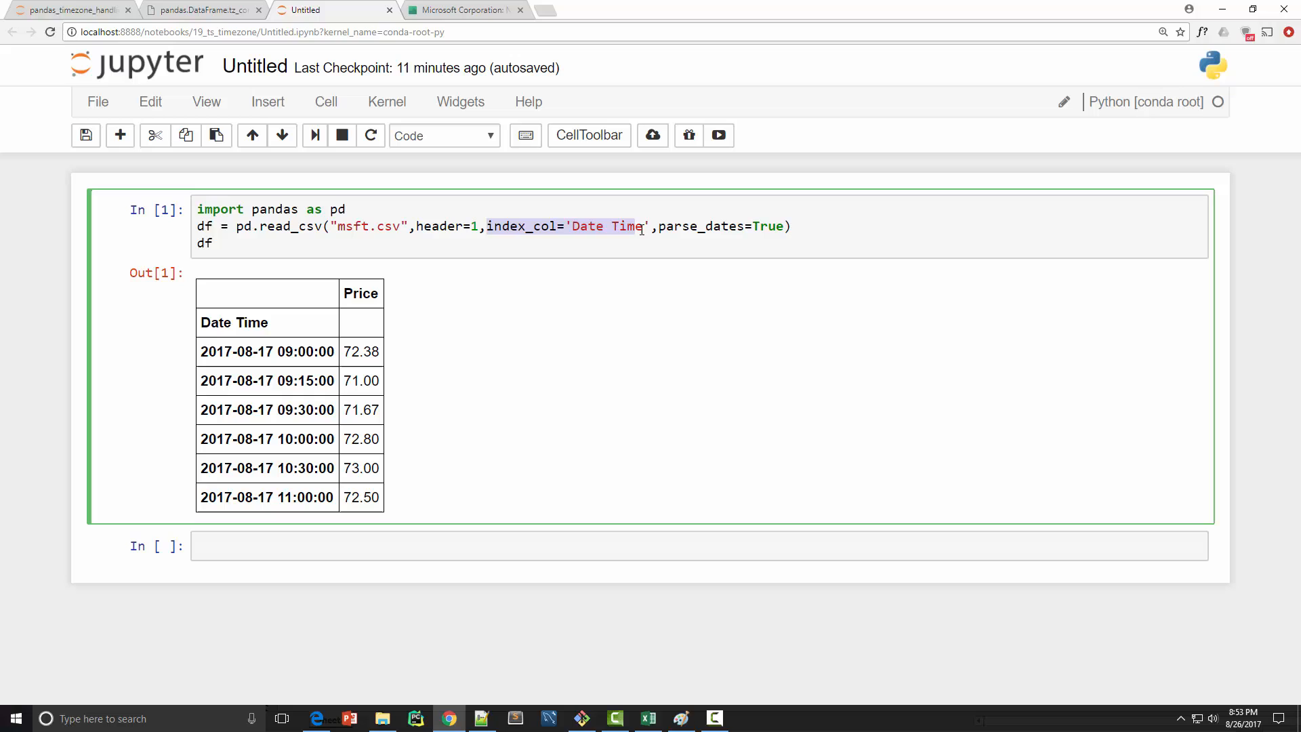
pyautogui.click(226, 546)
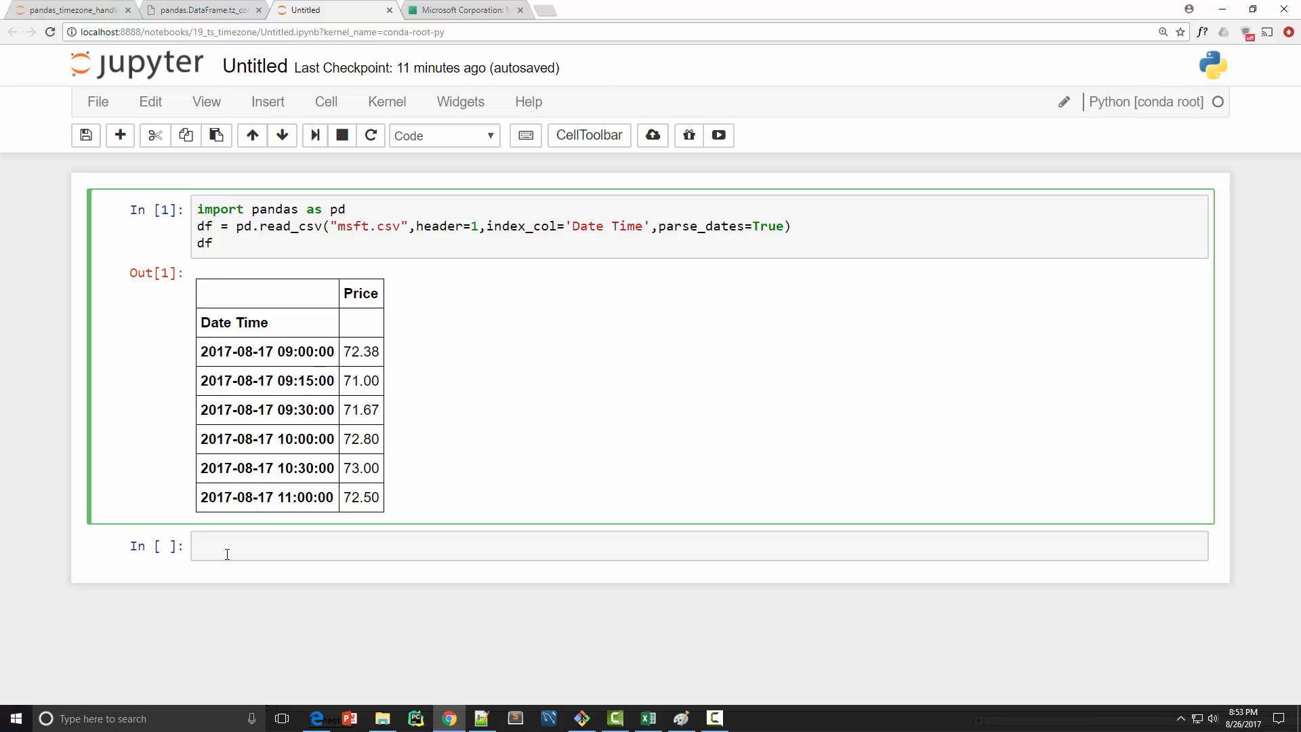
# Run df.index, showing a timezone-naive DatetimeIndex, and highlight its datetime64[ns] dtype.
pyautogui.write('df.index')
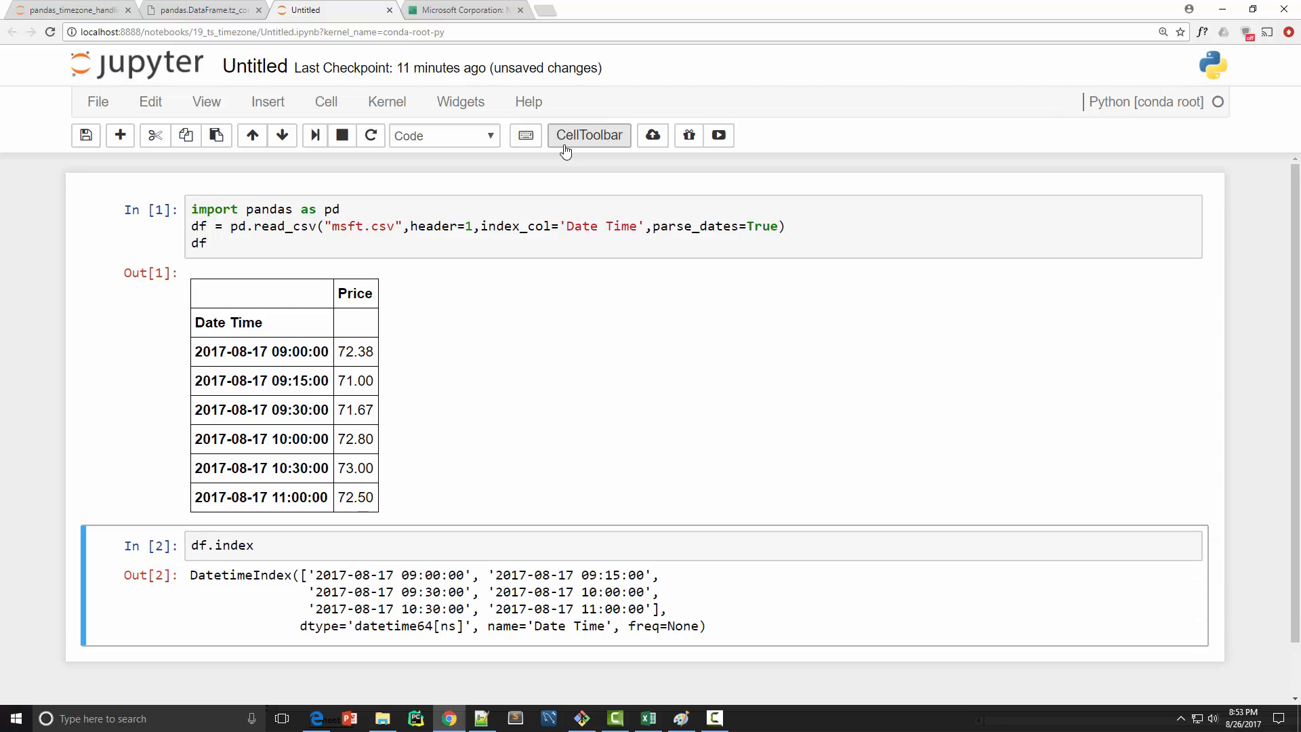
pyautogui.moveTo(250, 591)
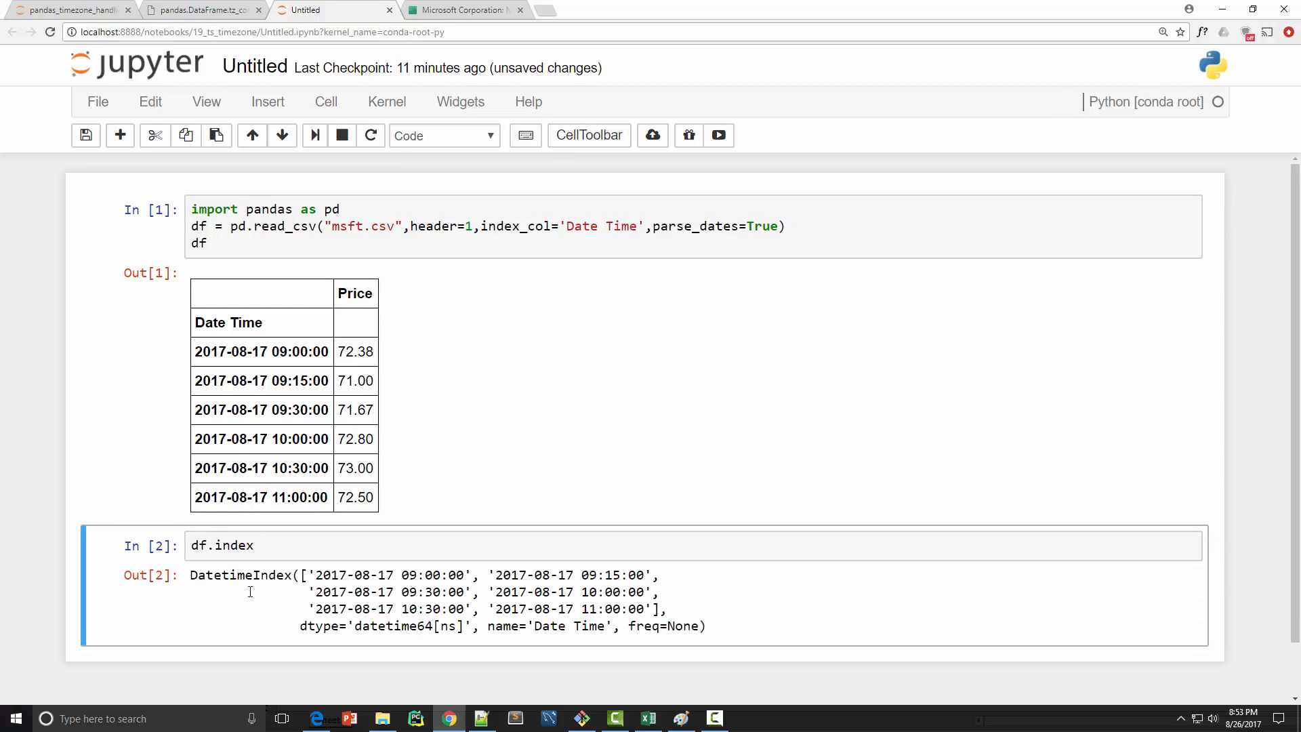
pyautogui.moveTo(355, 627)
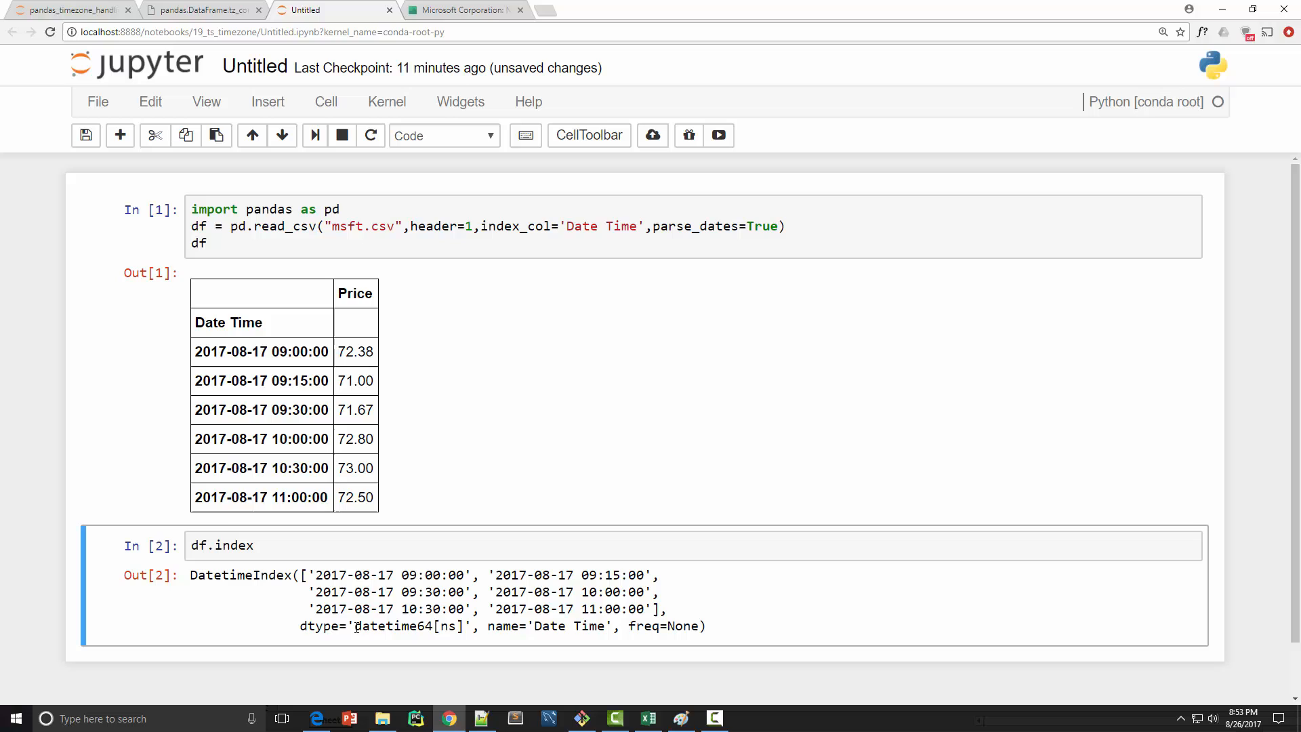
pyautogui.doubleClick(392, 626)
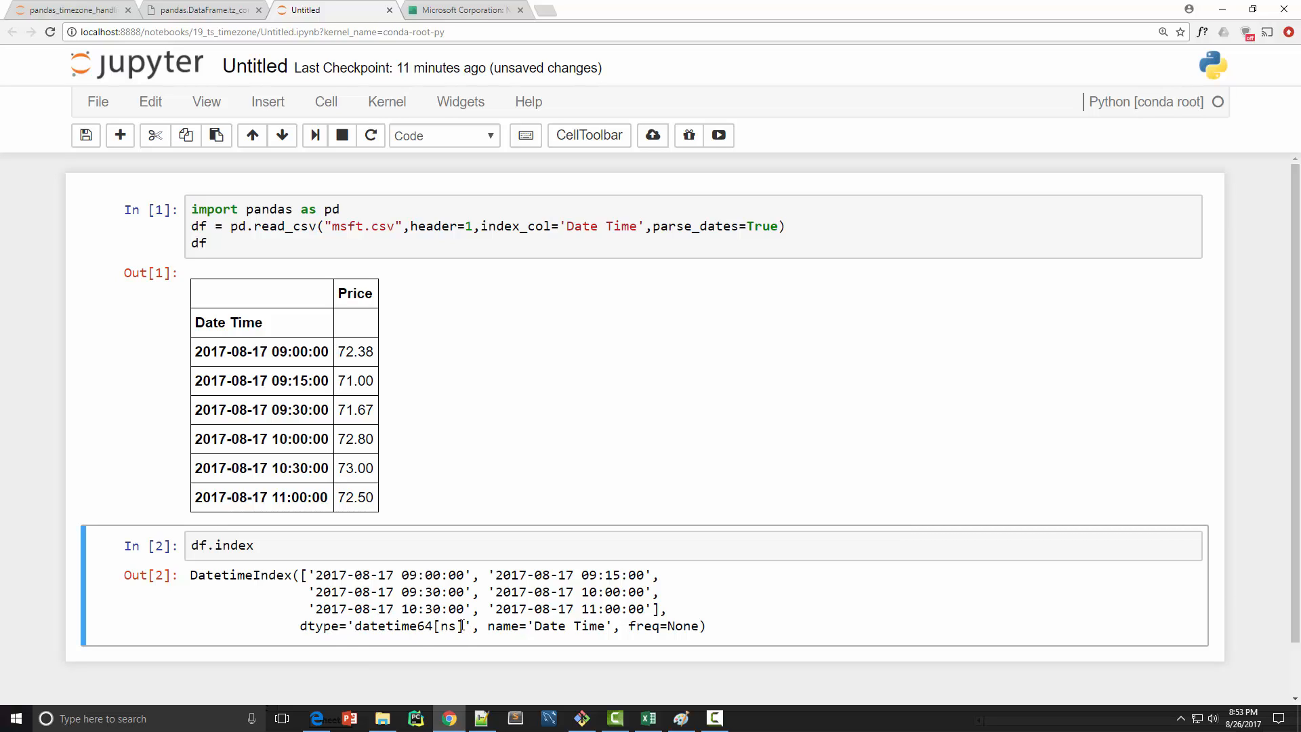
pyautogui.doubleClick(407, 625)
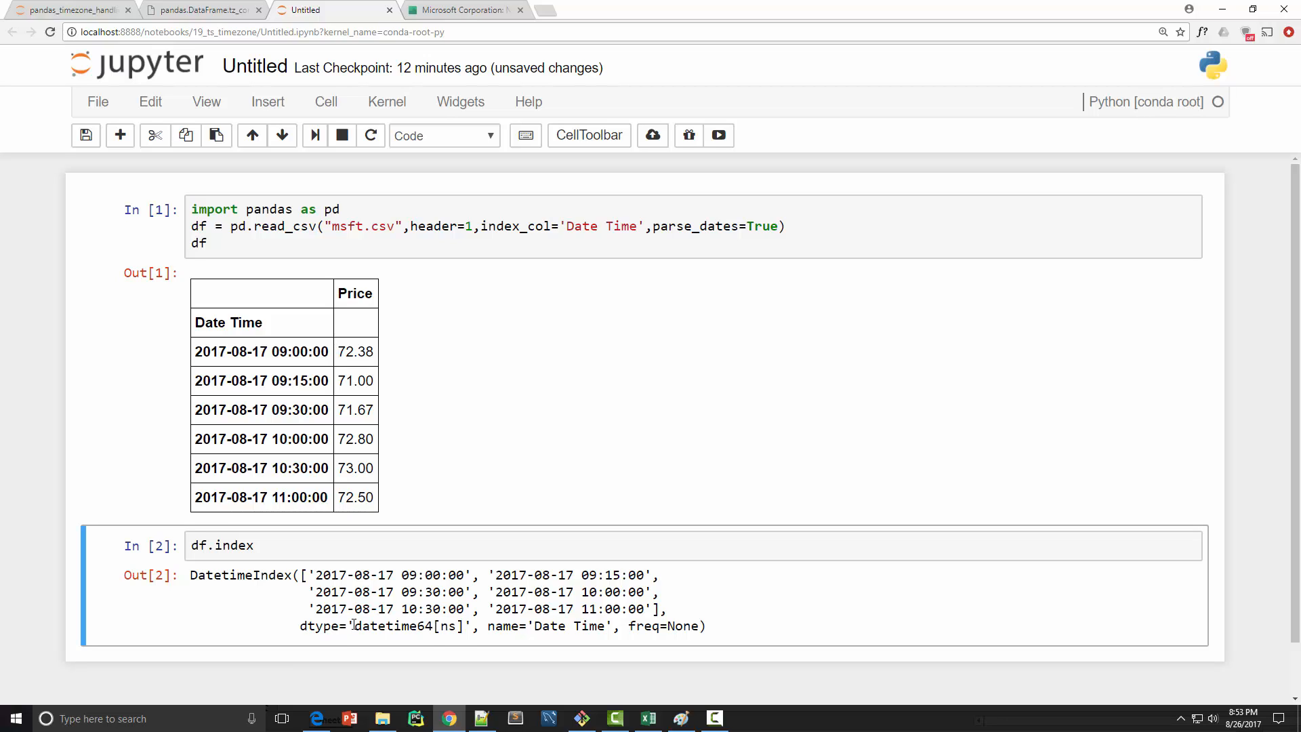
pyautogui.click(86, 136)
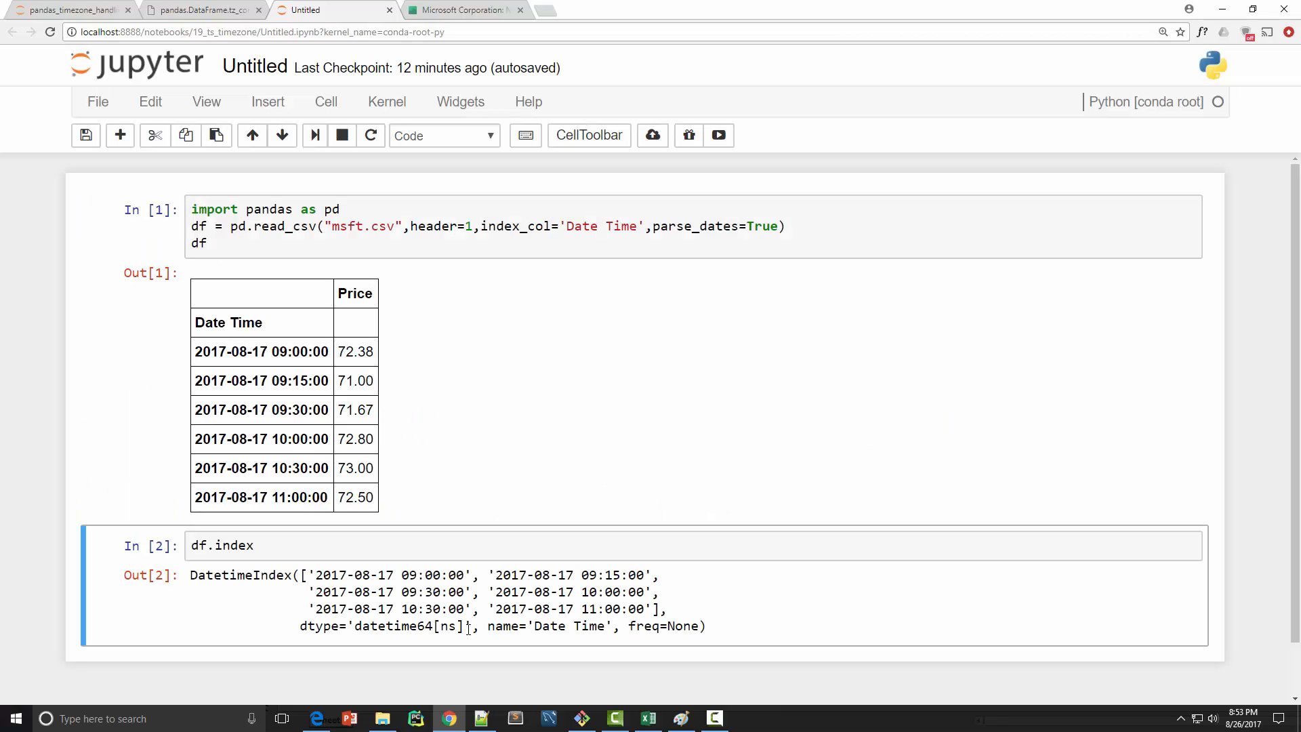
pyautogui.doubleClick(388, 626)
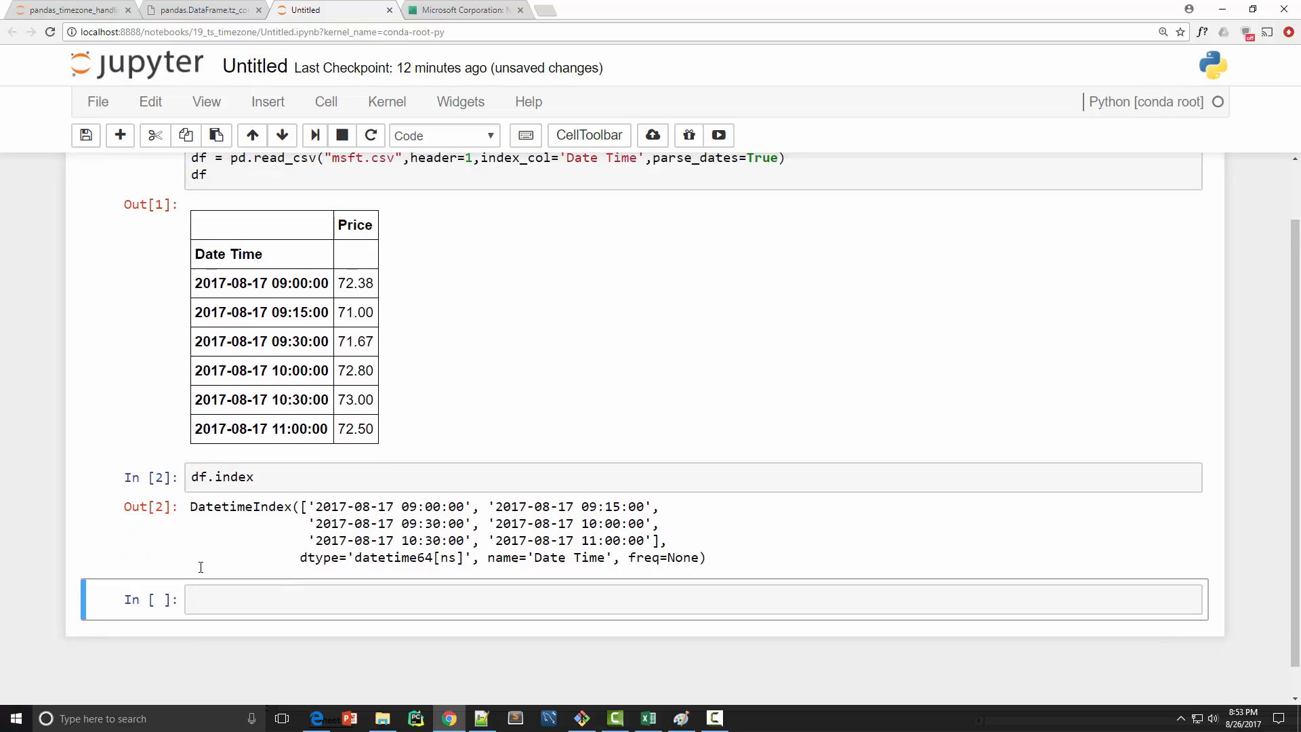
# Enter df.tz_localize(tz='US/Eastern') above df.index and run it; the index stays timezone-naive.
pyautogui.write('df.')
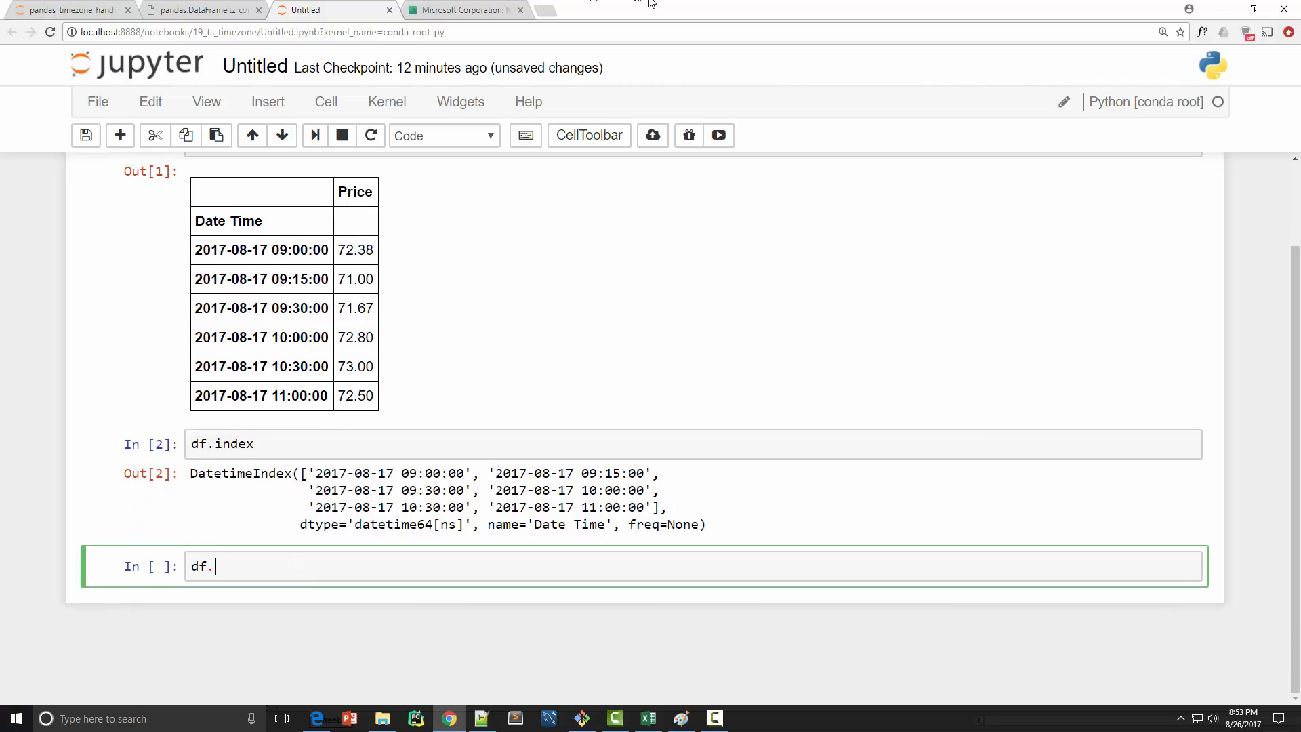
pyautogui.write('tz')
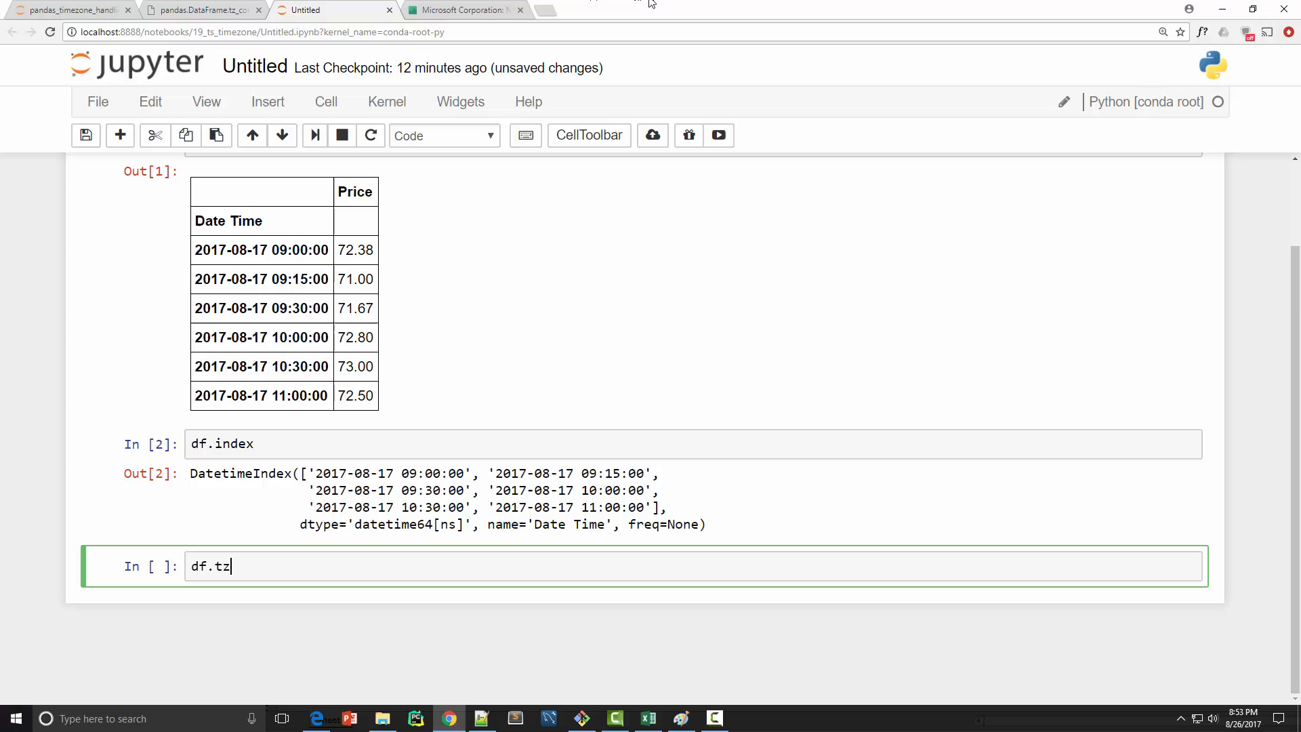
pyautogui.write('_loc')
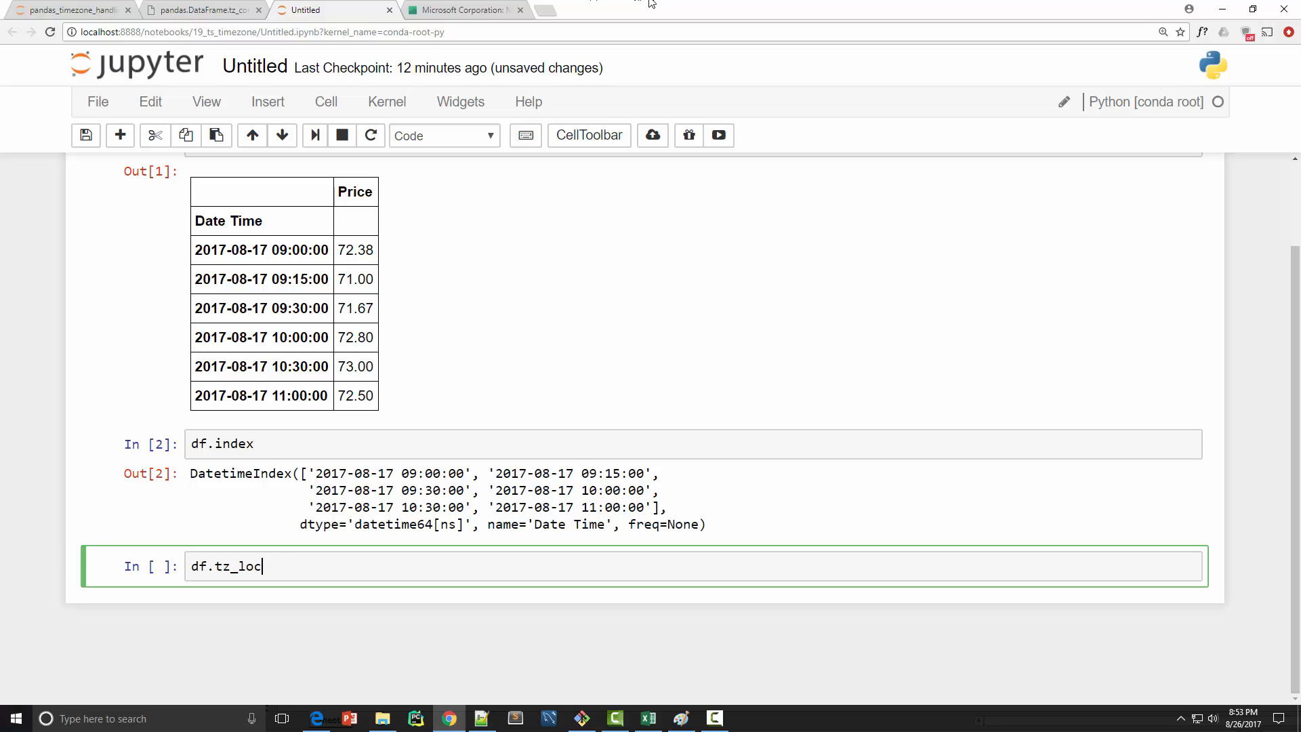
pyautogui.write('alize()')
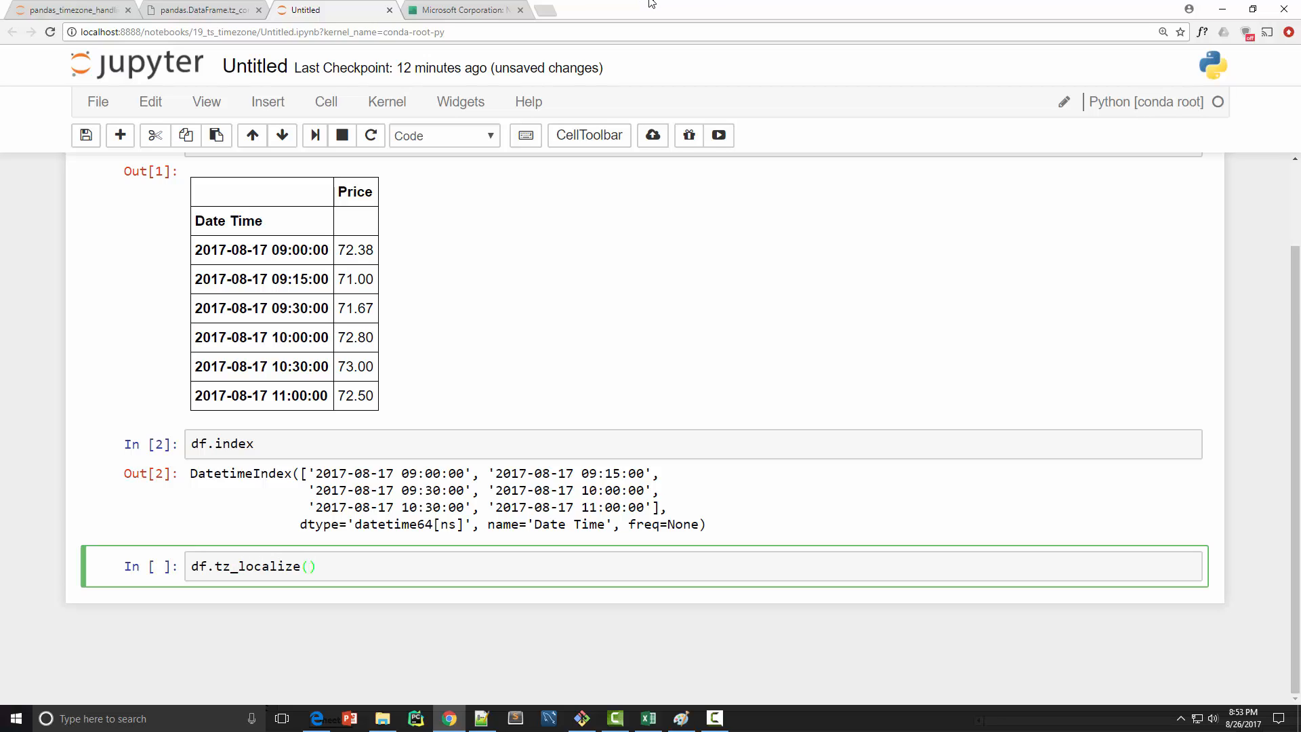
pyautogui.write("tz=''")
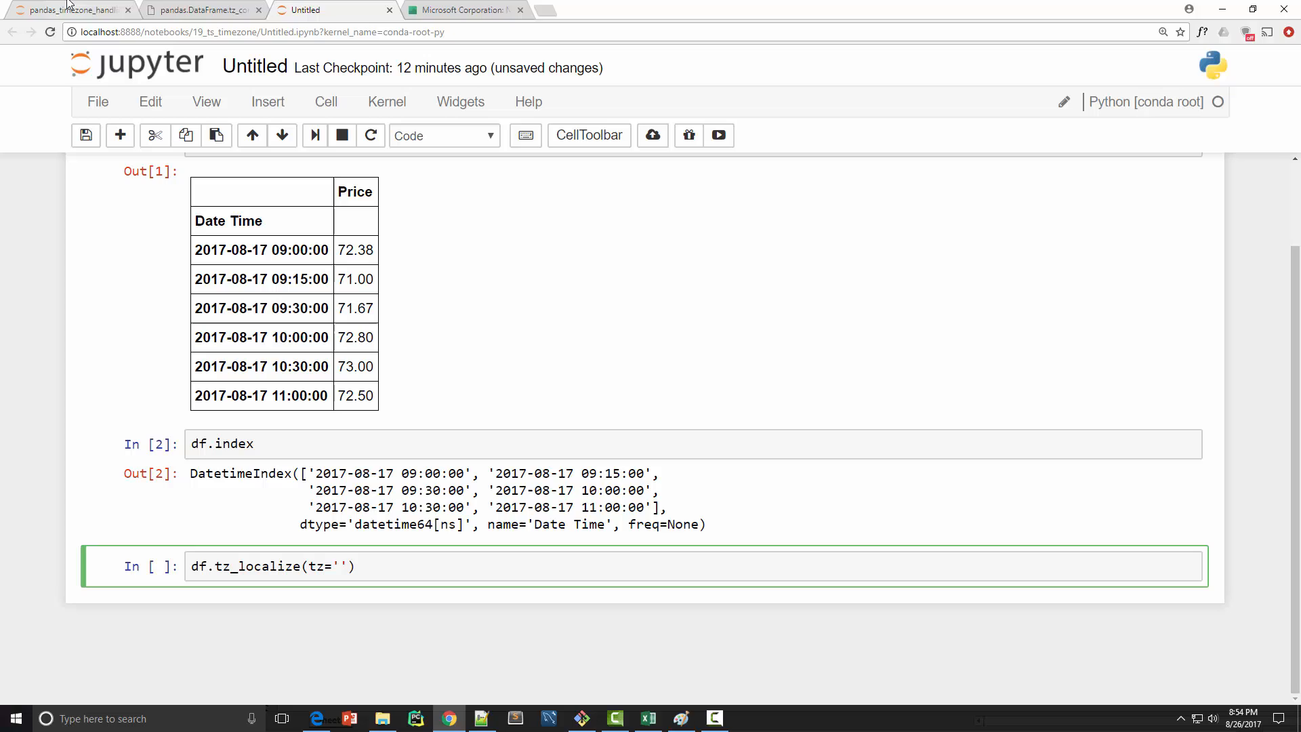
pyautogui.moveTo(372, 10)
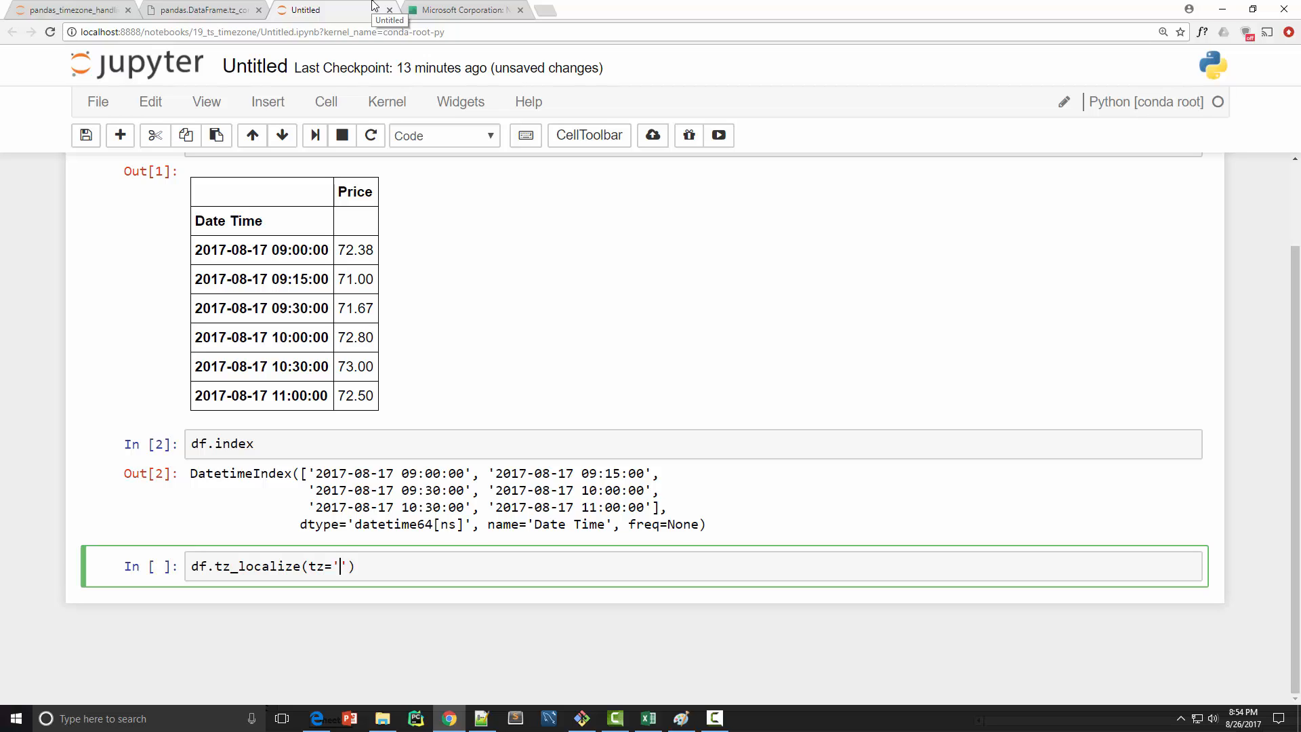
pyautogui.write('US/Ea')
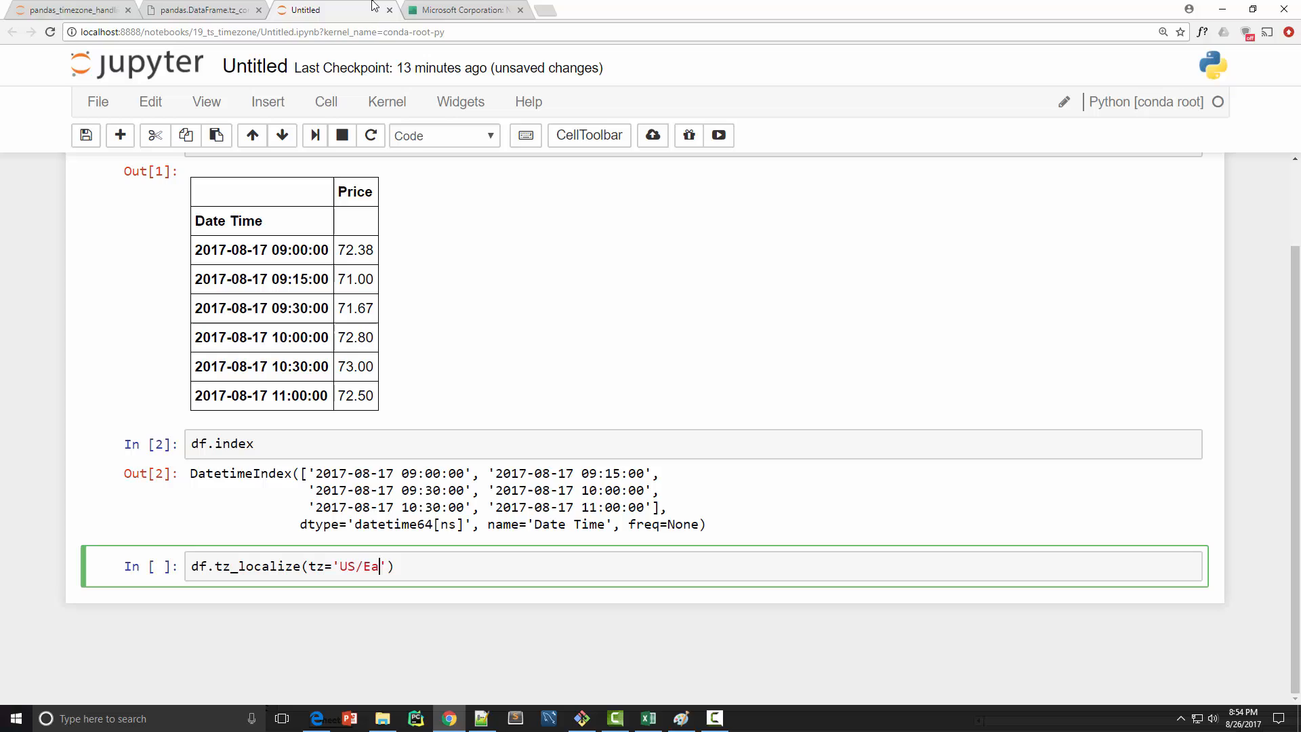
pyautogui.write('stern')
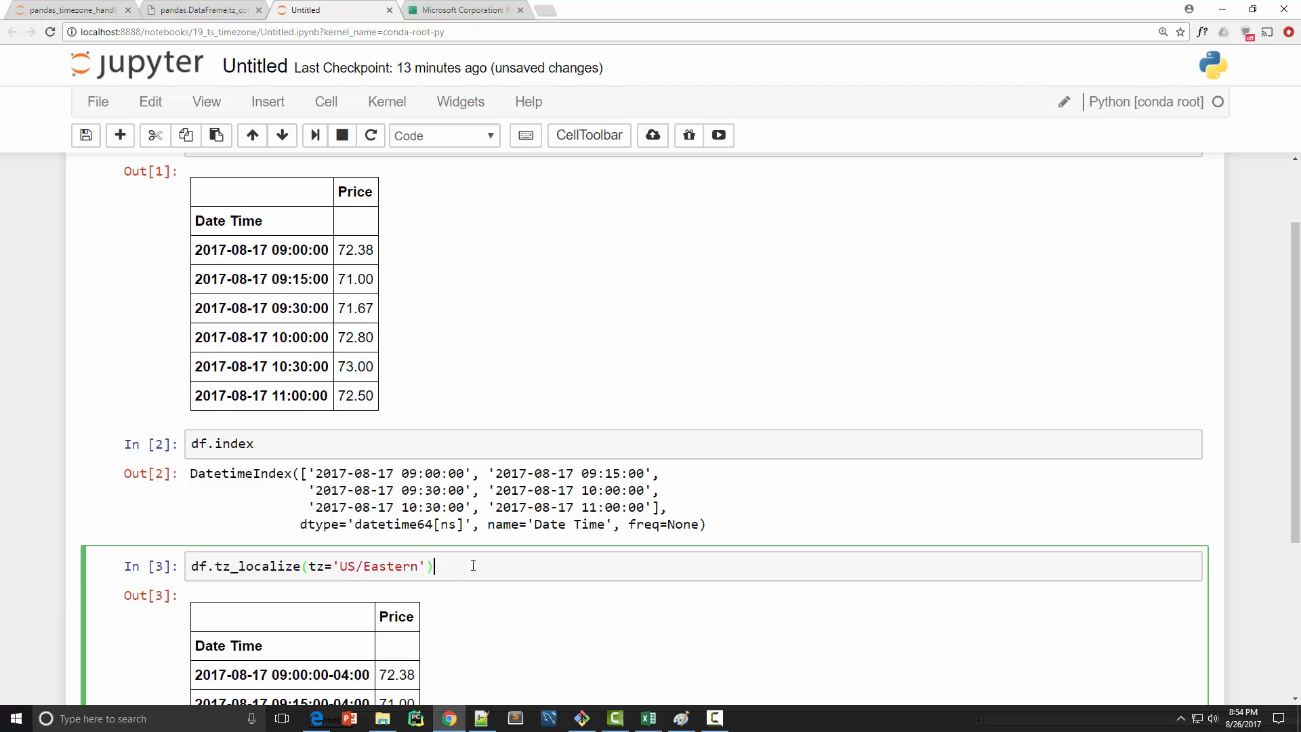
pyautogui.scroll(-3)
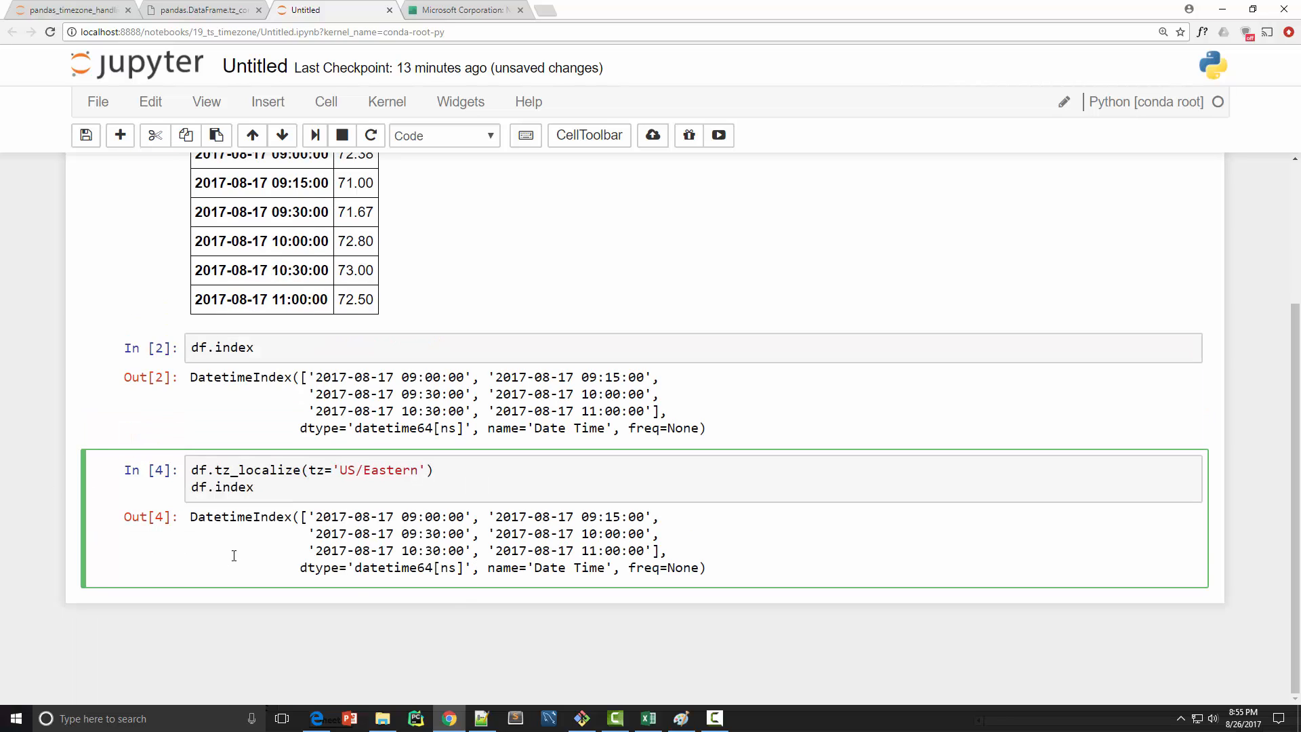
# Prefix the localize line with 'df =' and re-run, giving -04:00 US/Eastern offsets.
pyautogui.doubleClick(406, 568)
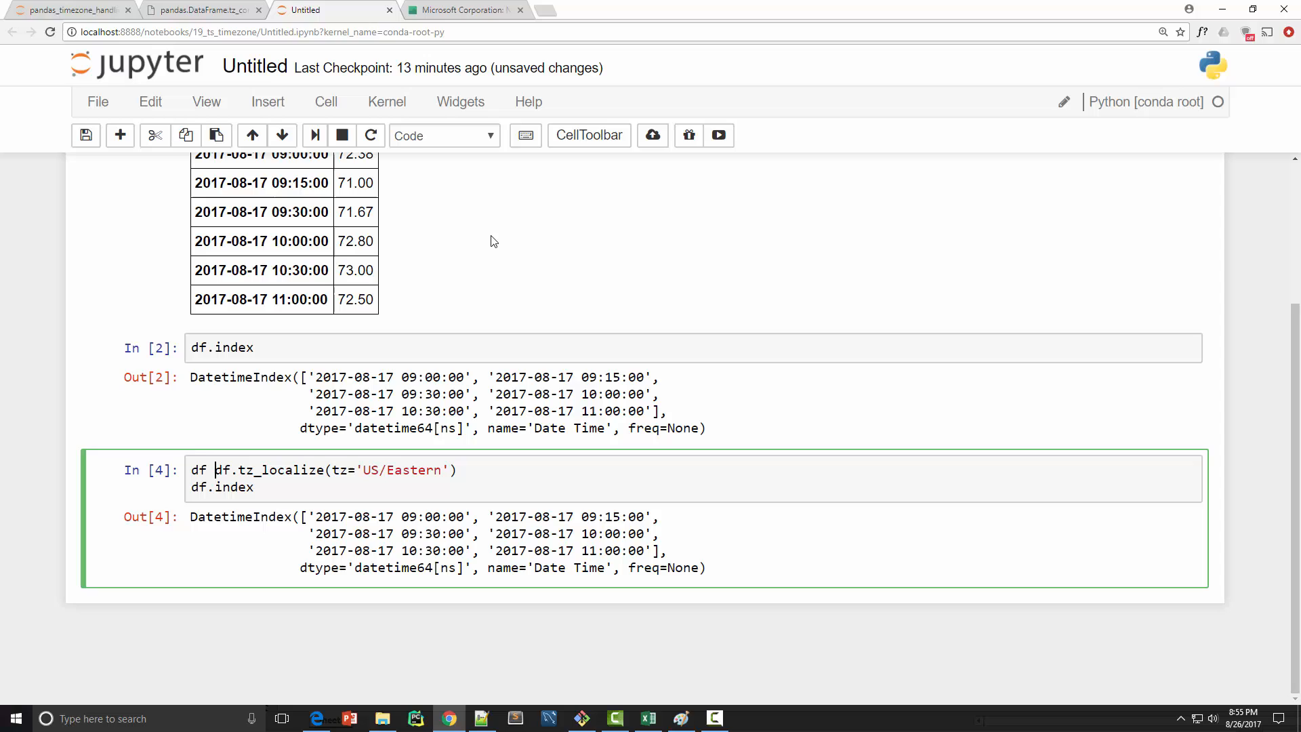
pyautogui.write('=')
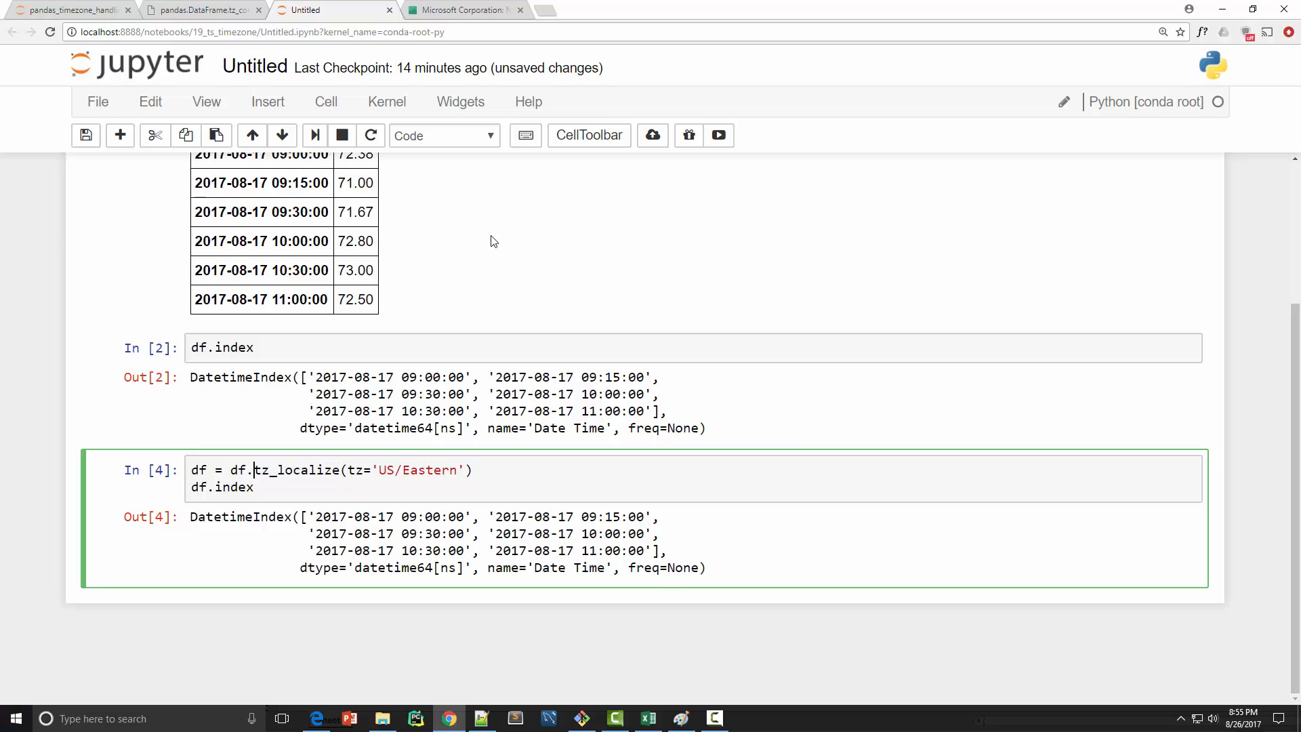
pyautogui.press('ctrl+s')
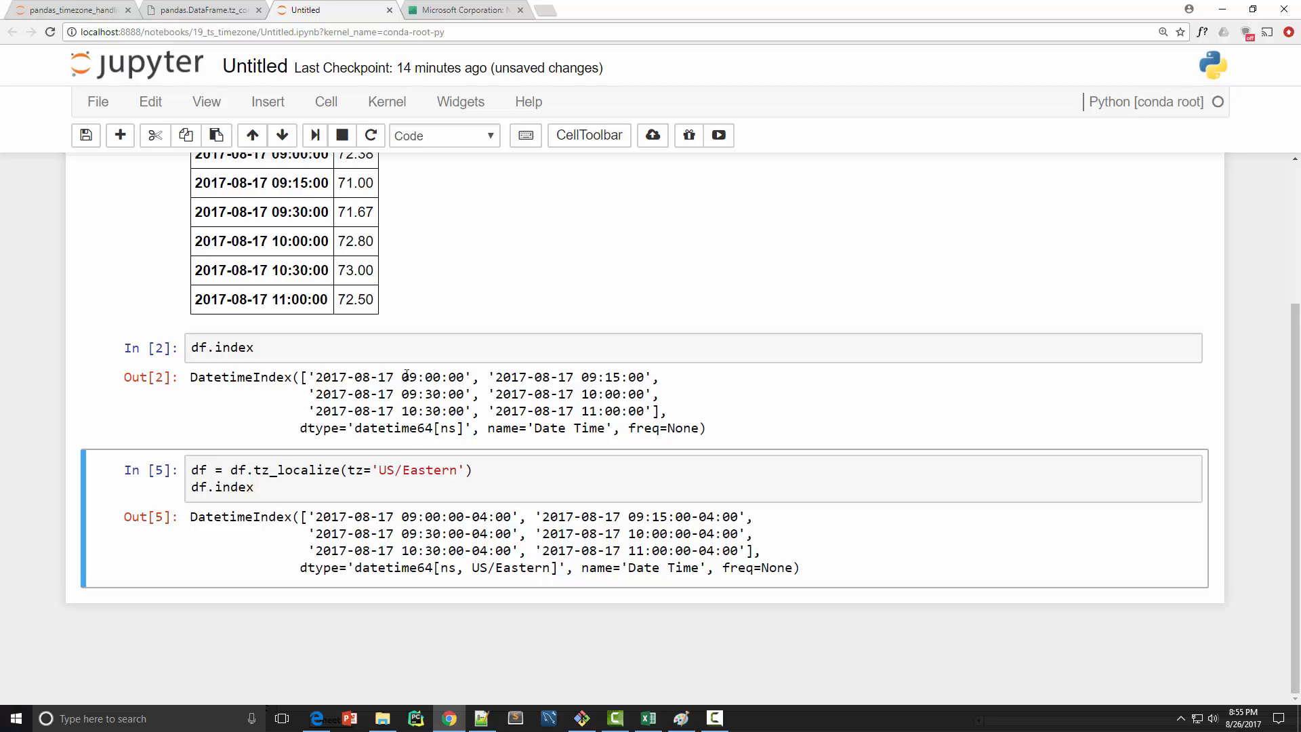
# Highlight the -04:00 offset on the first localized timestamp, then clear the highlights.
pyautogui.doubleClick(432, 376)
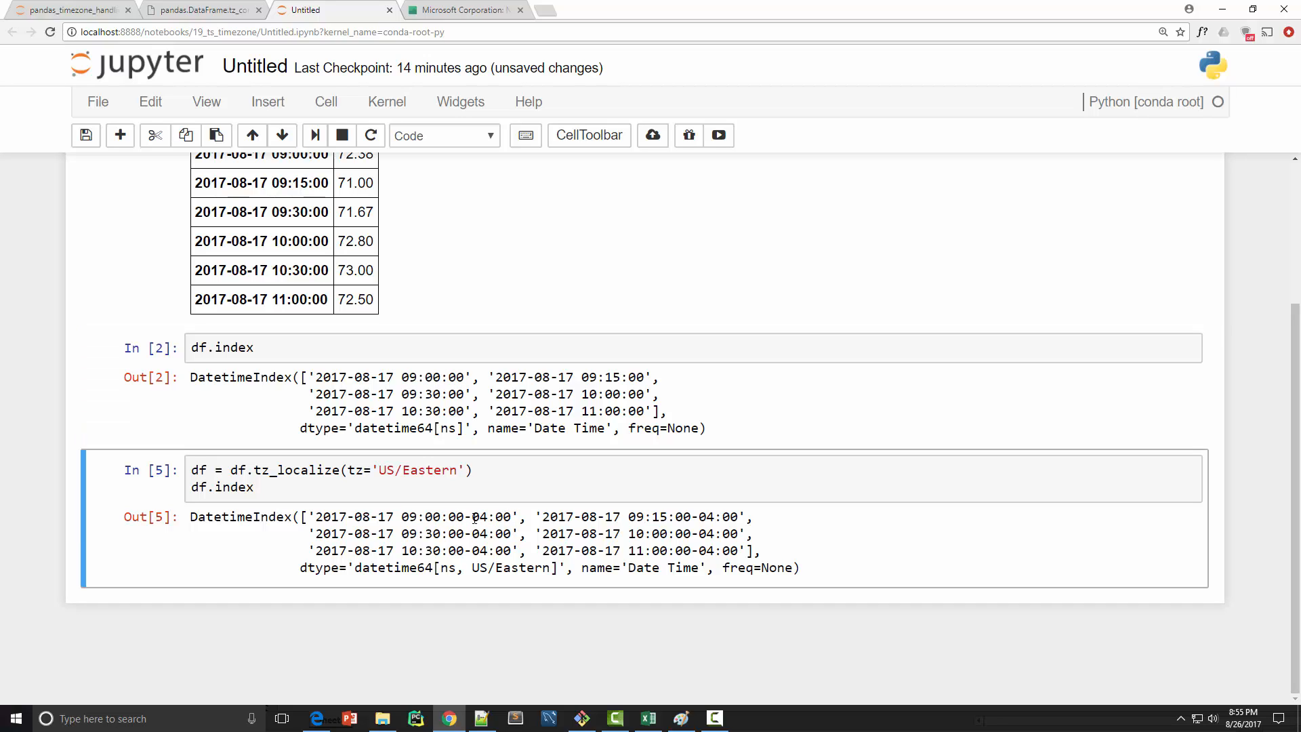
pyautogui.doubleClick(488, 516)
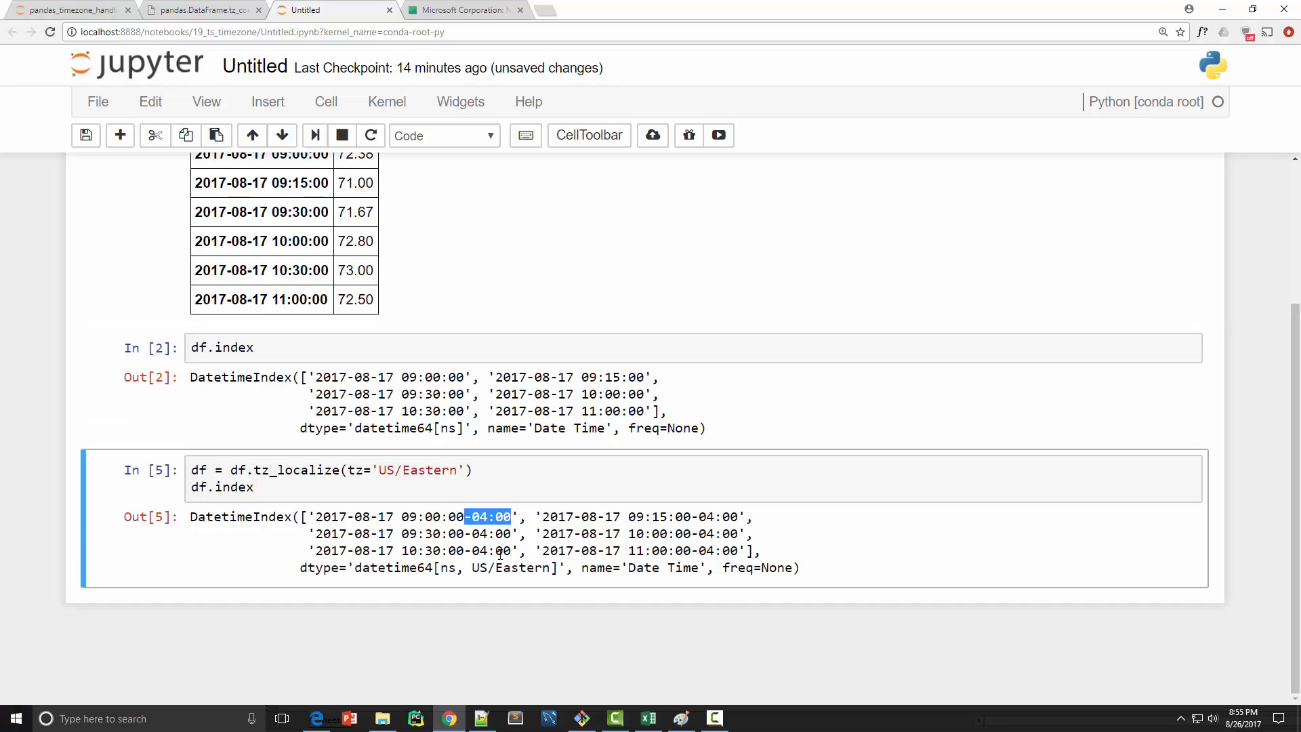
pyautogui.moveTo(502, 562)
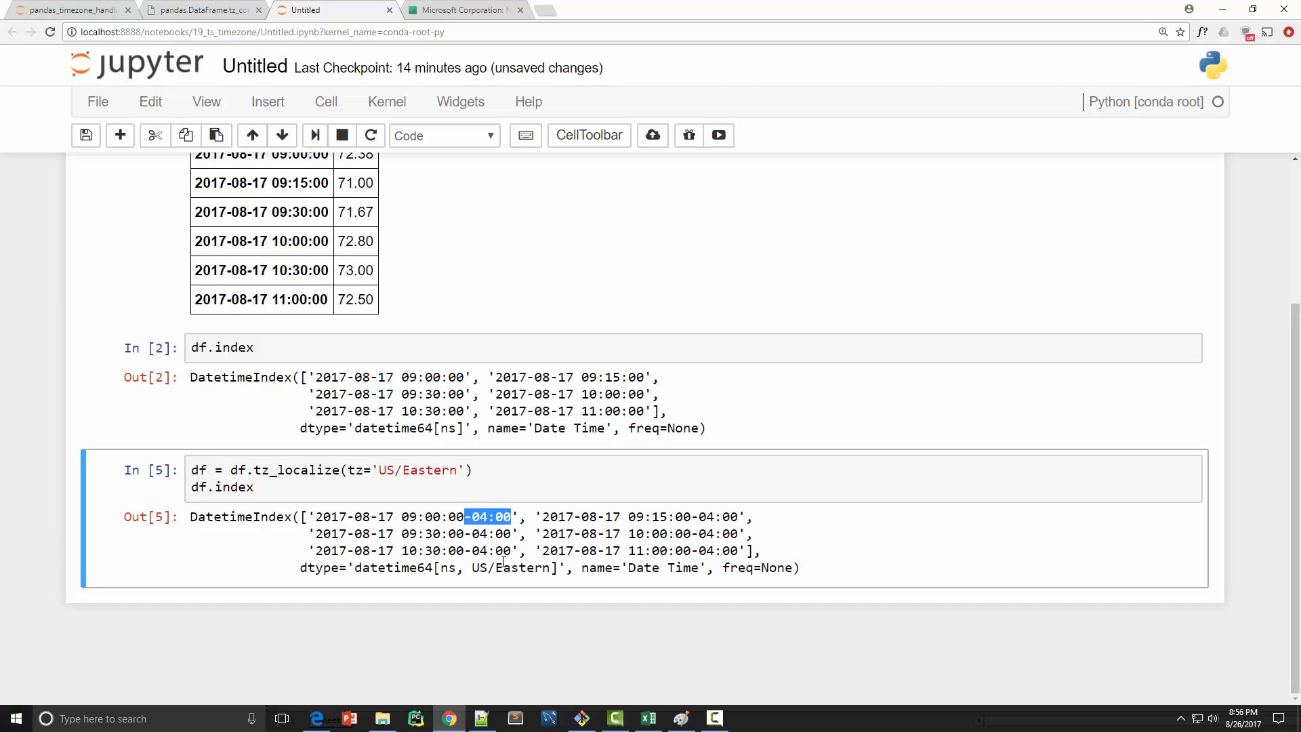
pyautogui.click(411, 568)
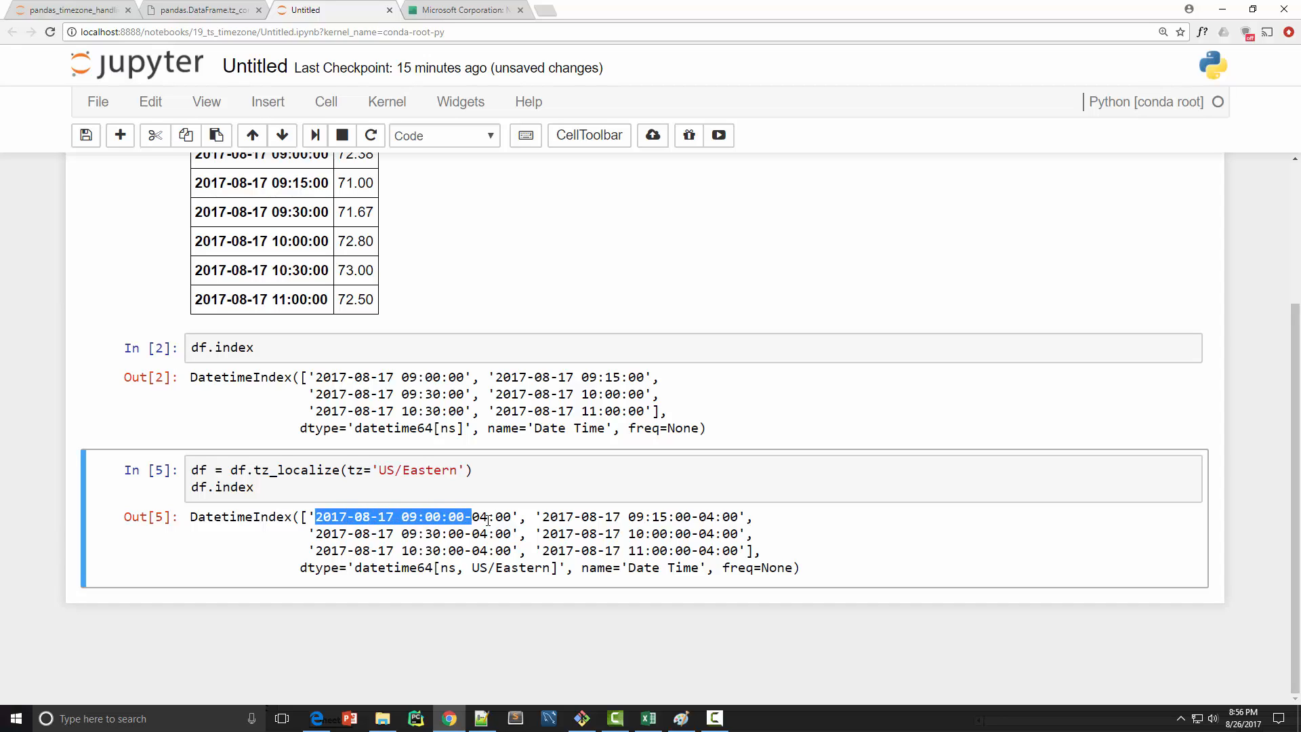
pyautogui.click(489, 516)
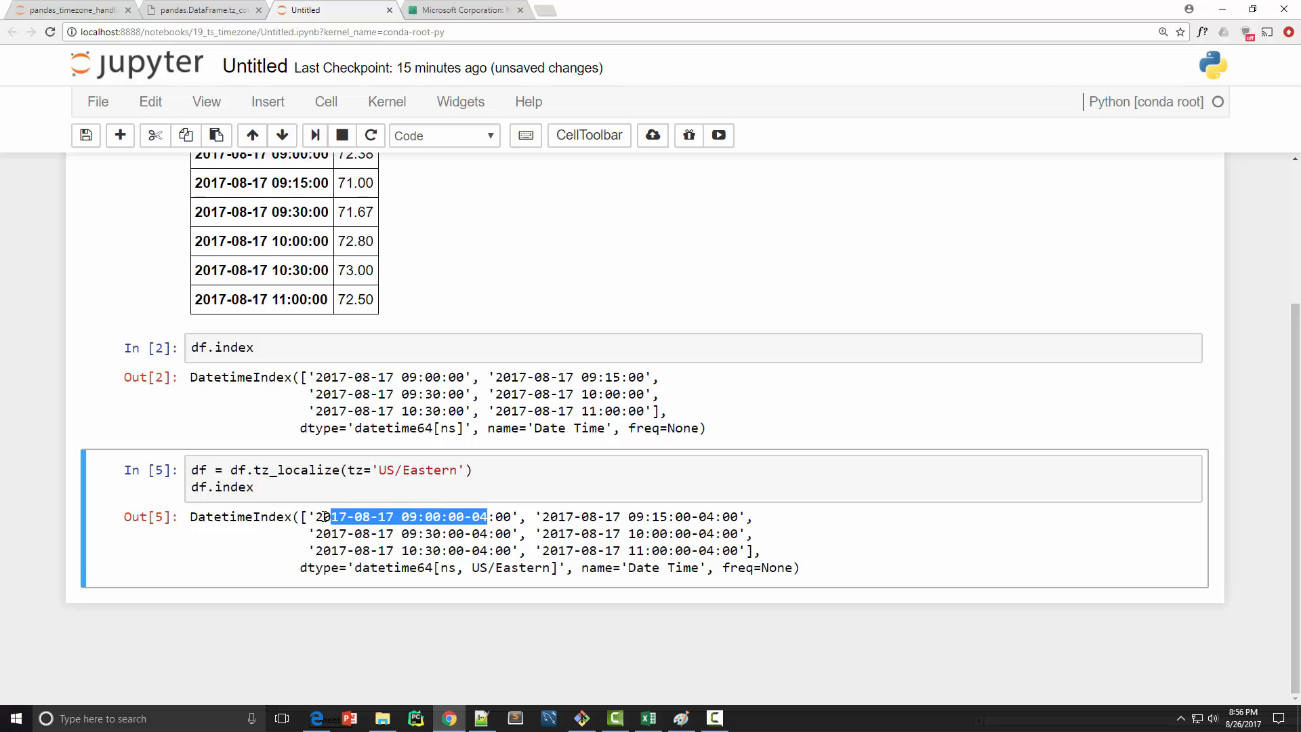
pyautogui.click(369, 612)
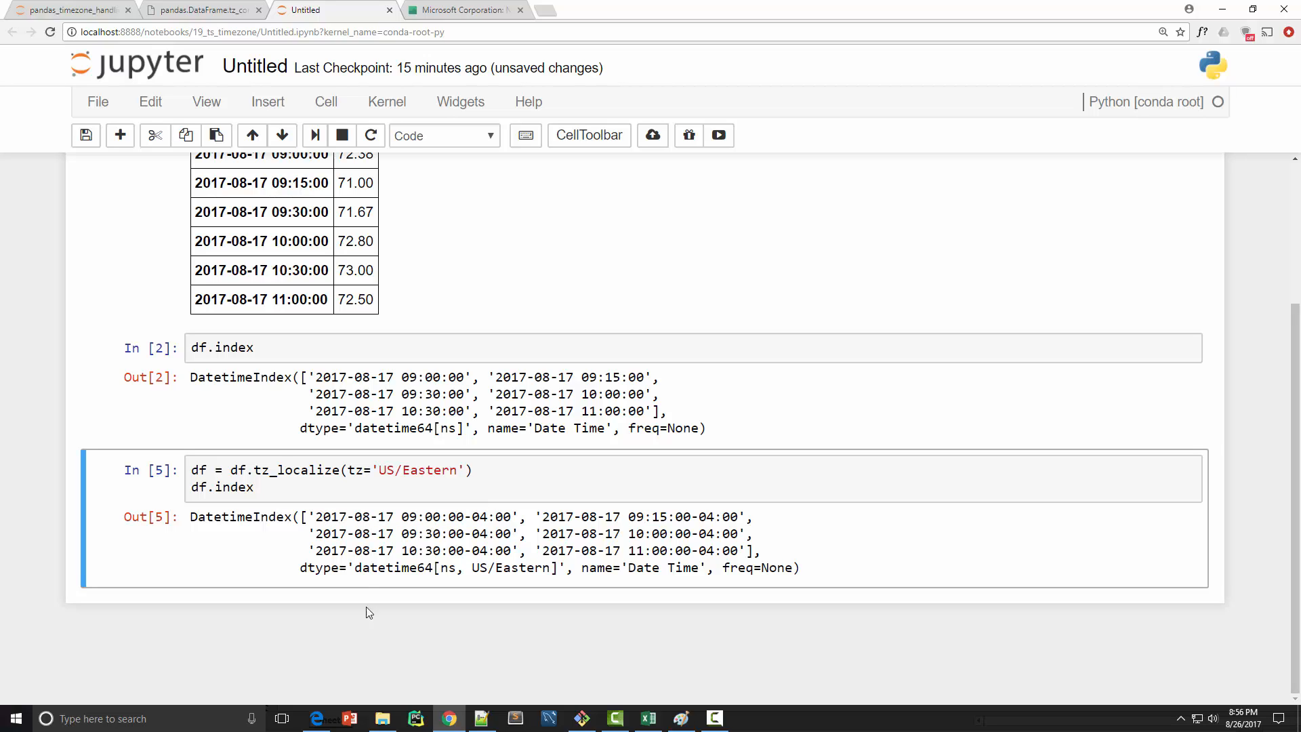
pyautogui.moveTo(70, 543)
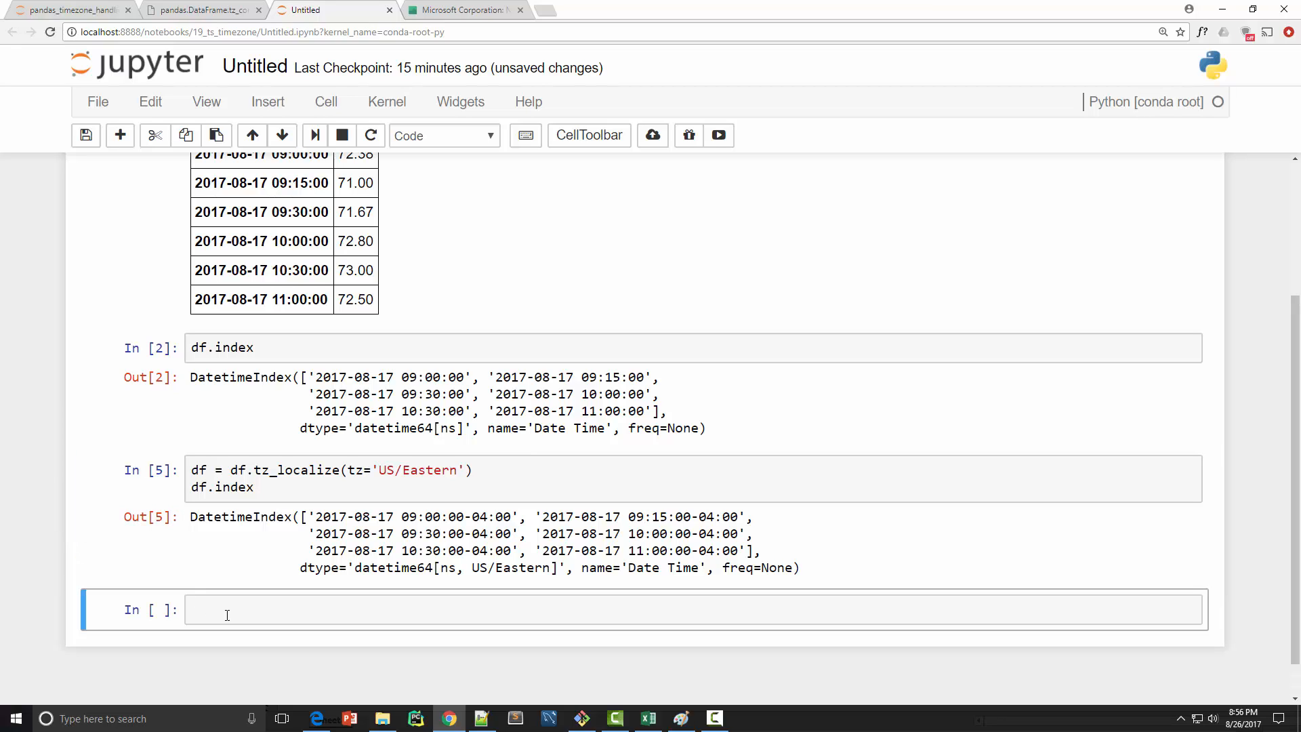
# Type df = df.tz_convert(tz='Europe/Berlin') into the new cell.
pyautogui.scroll(-3)
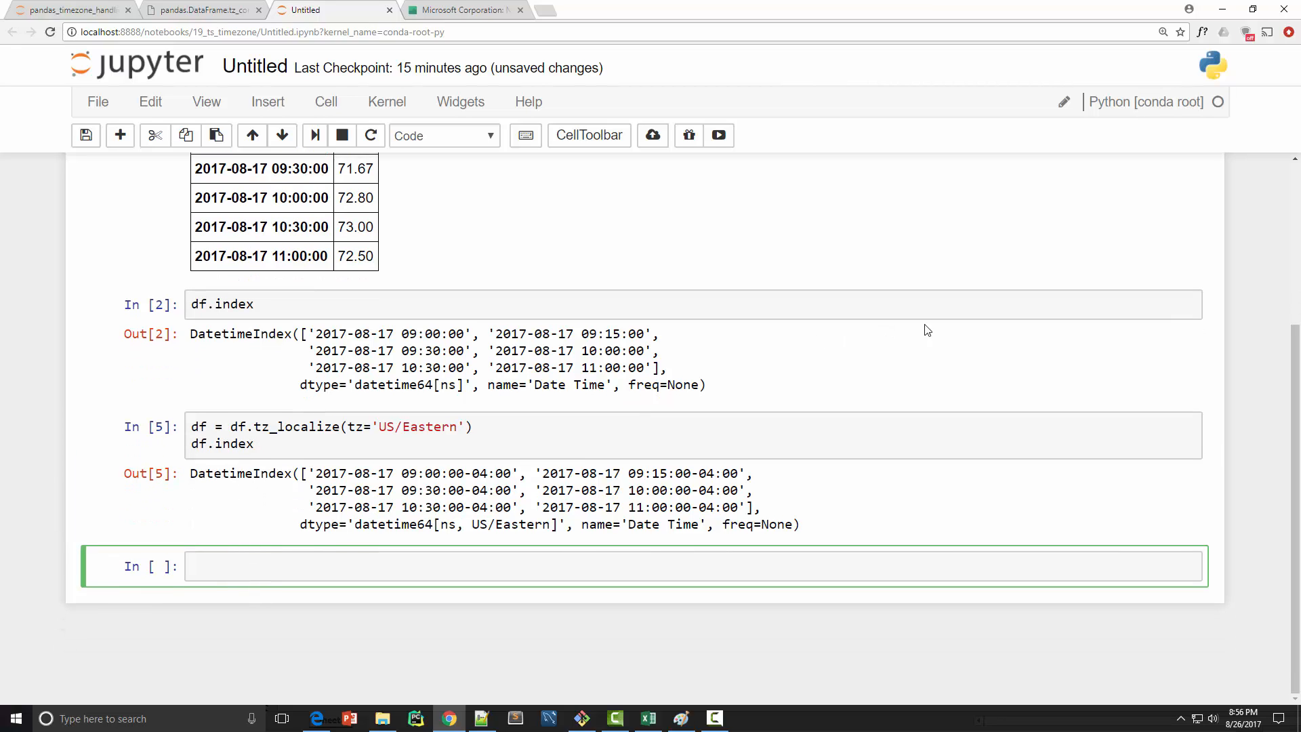
pyautogui.write('df')
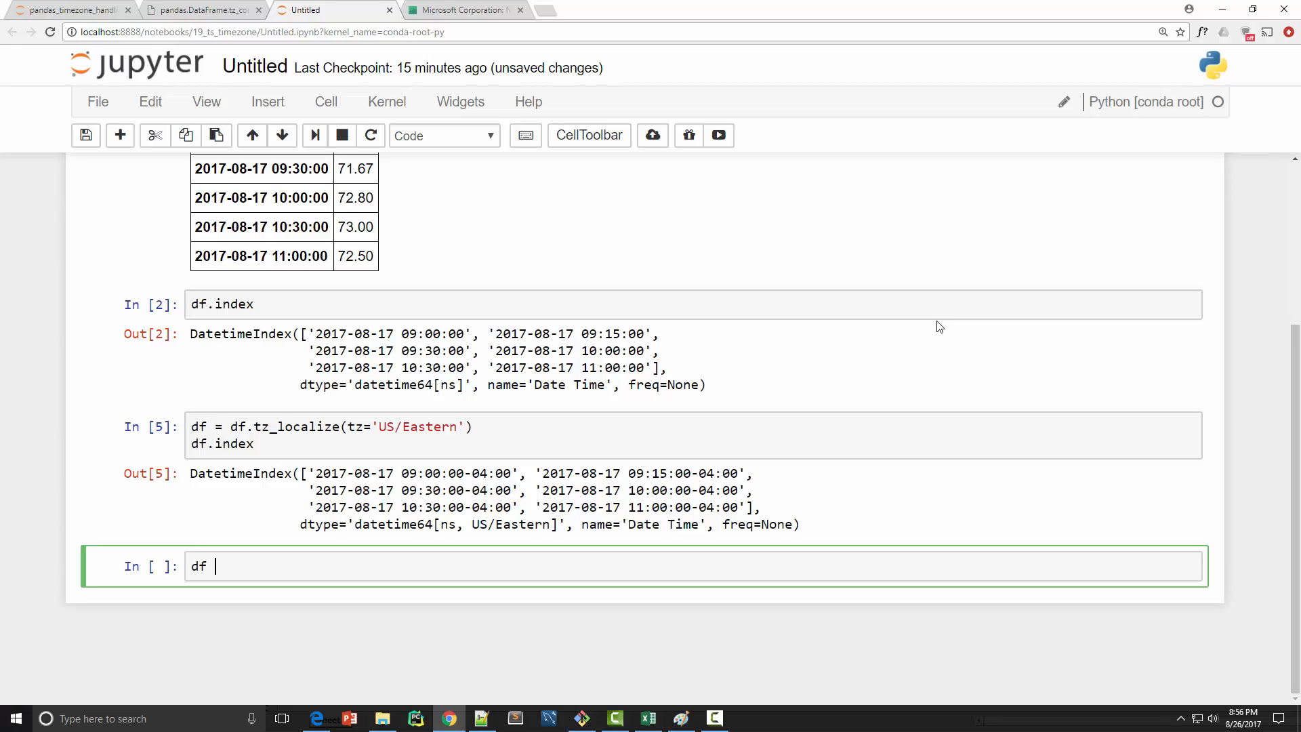
pyautogui.write('= df.t')
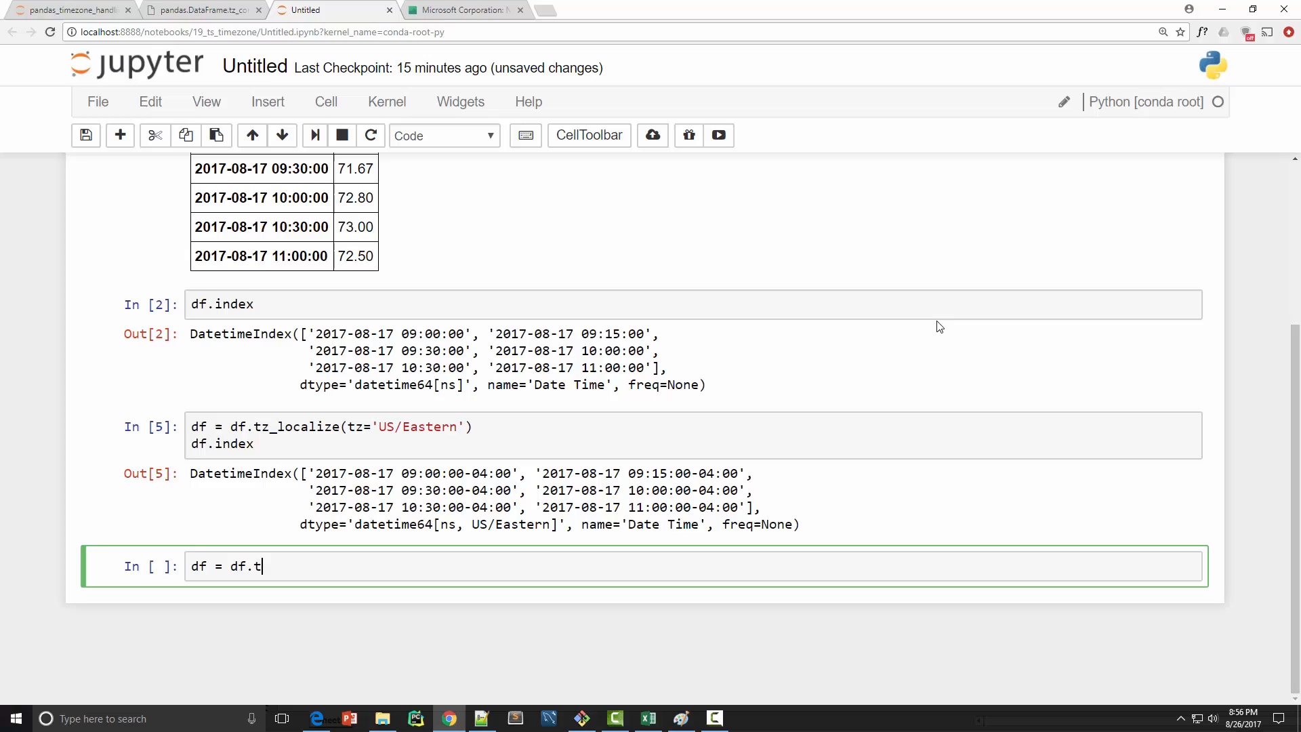
pyautogui.write('z_')
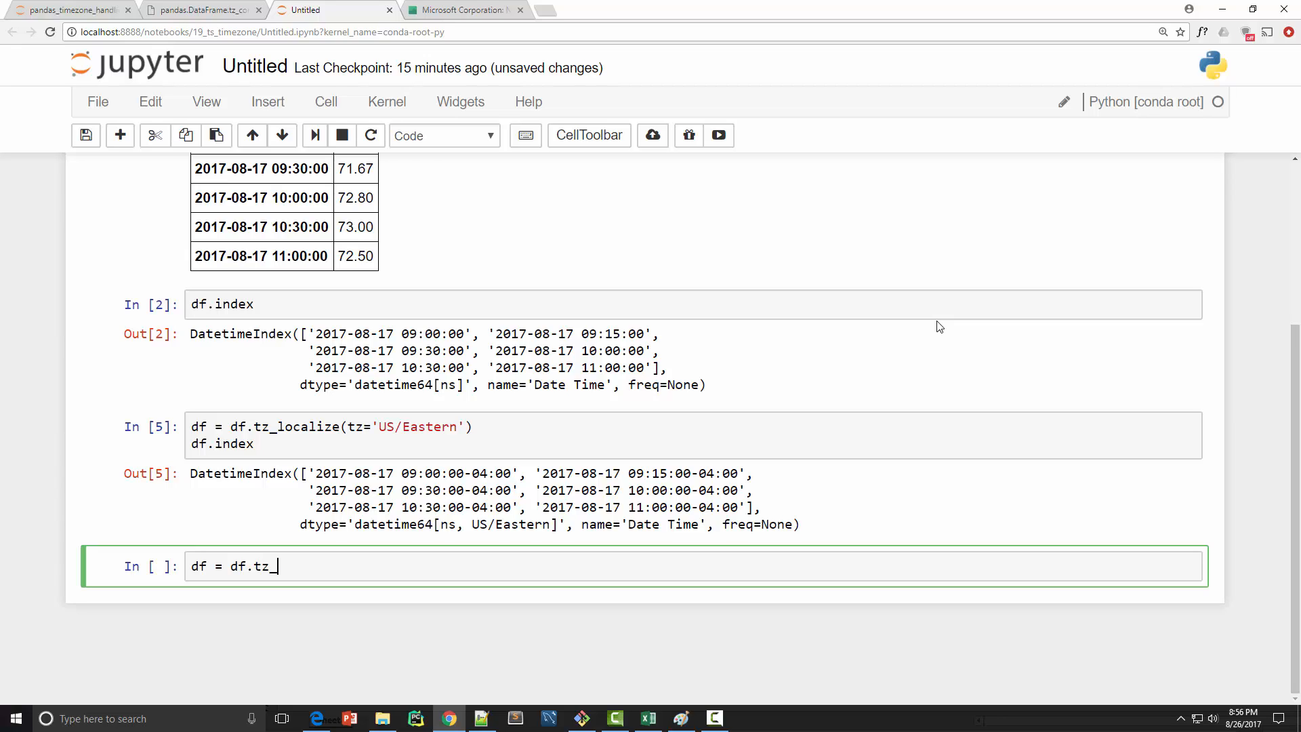
pyautogui.write('convert')
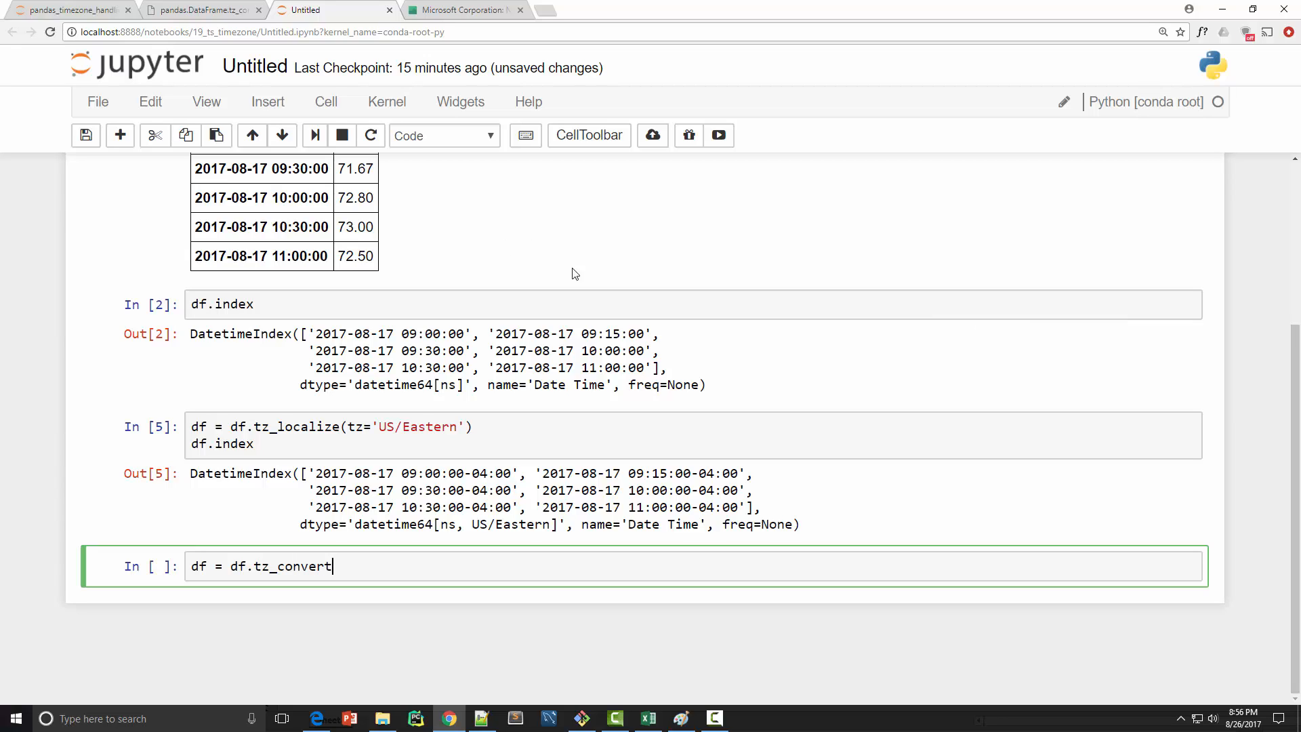
pyautogui.write('(tz)')
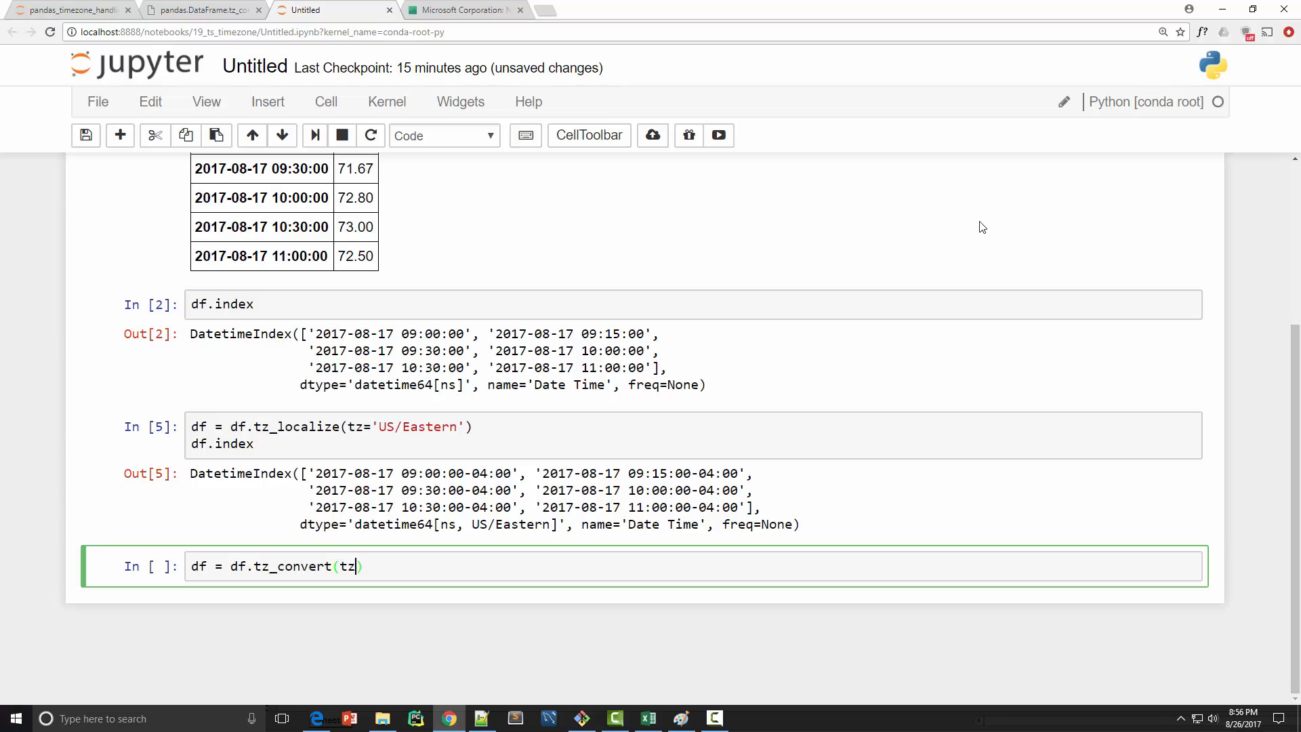
pyautogui.write("=''")
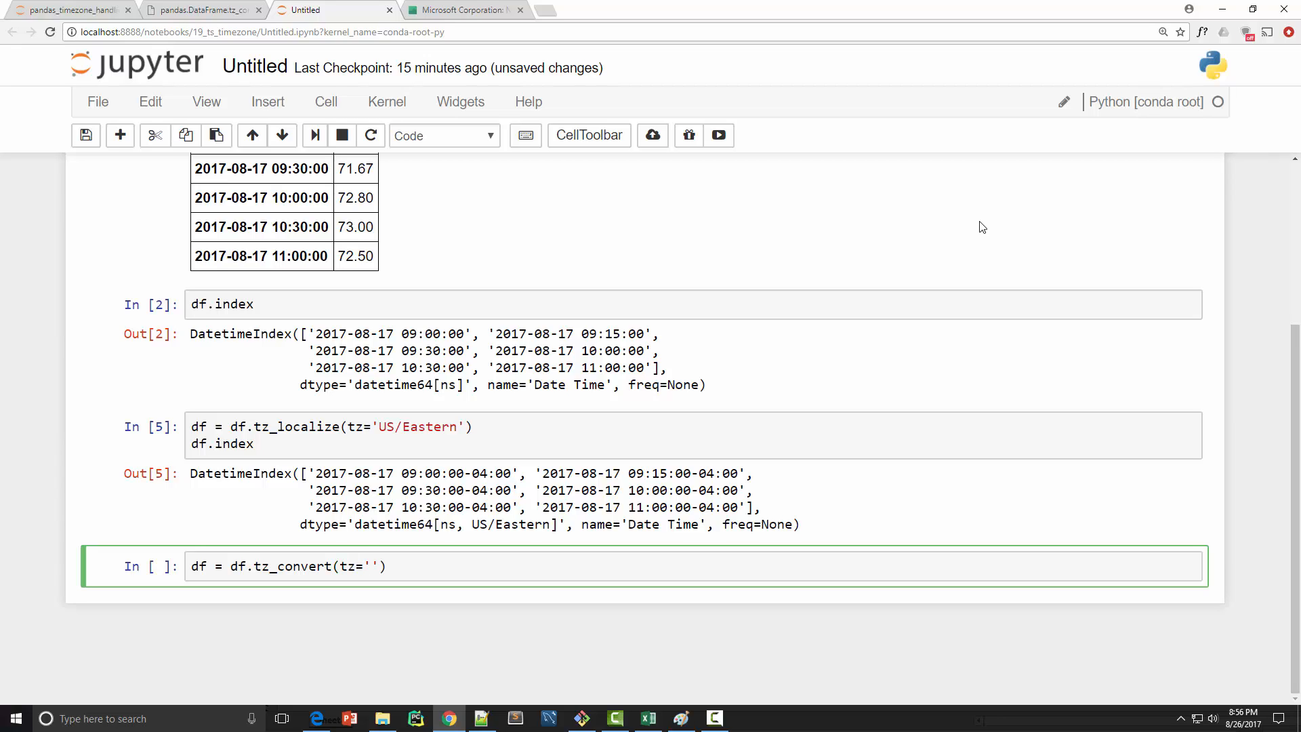
pyautogui.write('Europe/')
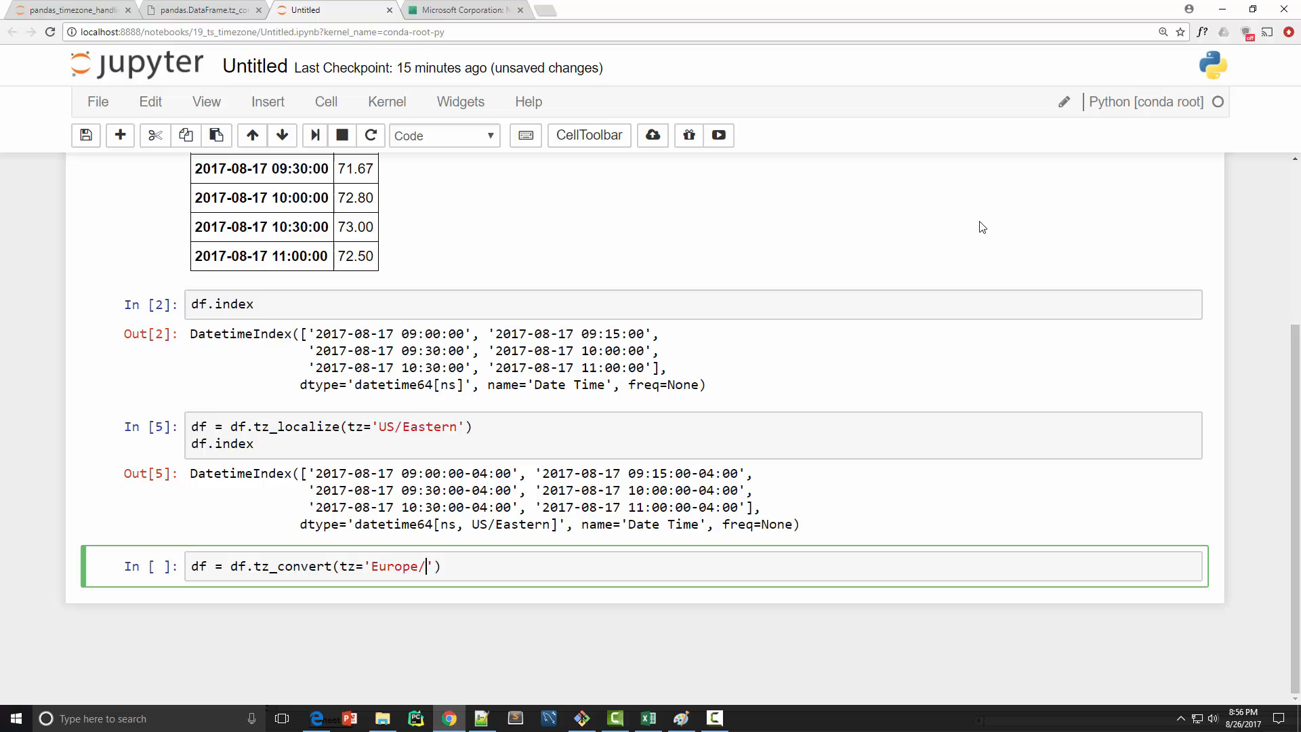
pyautogui.write('Berlin')
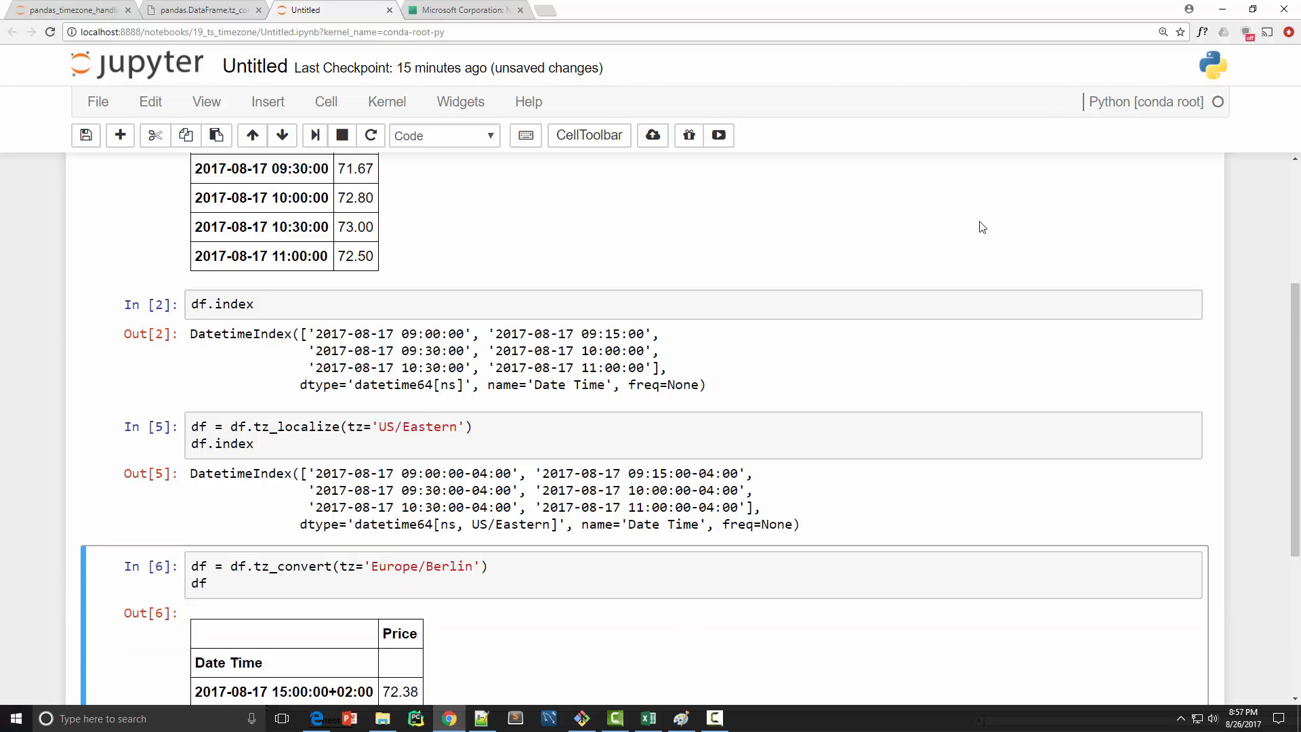
# Scroll the Berlin output and highlight the +02:00 offset on the first timestamp.
pyautogui.scroll(-3)
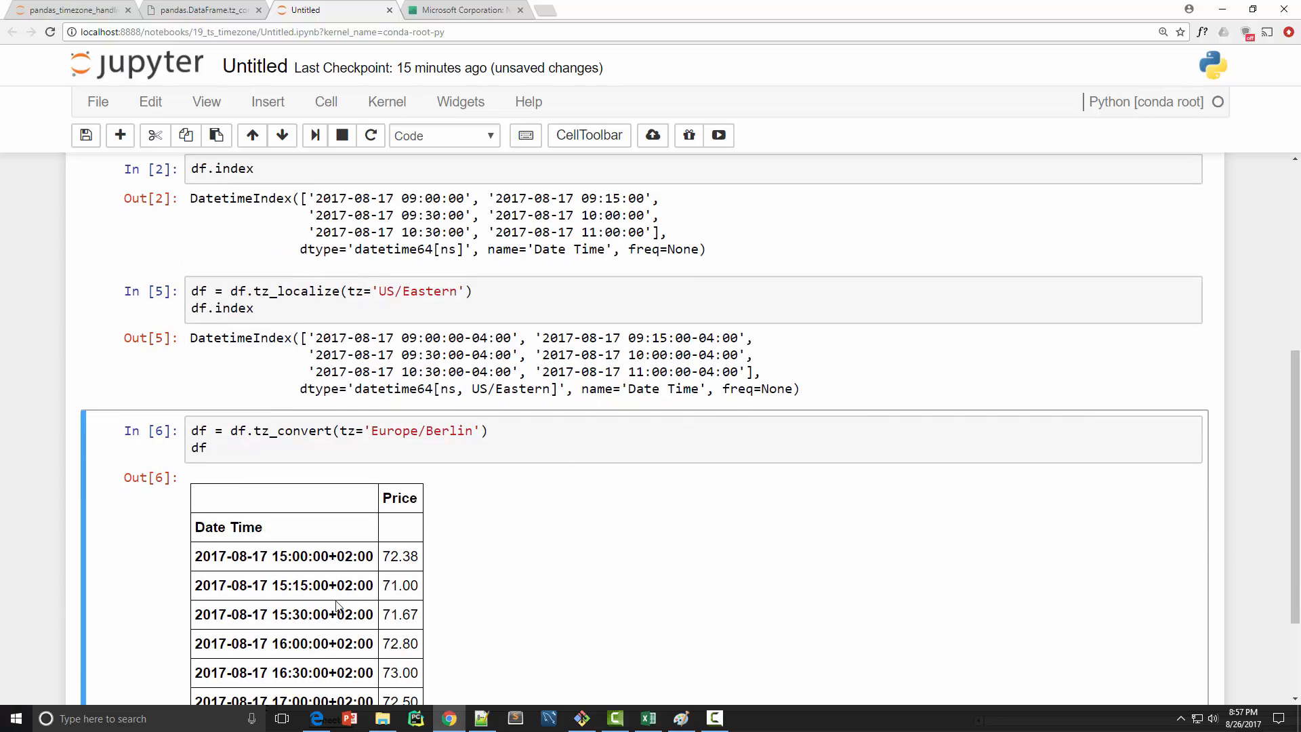
pyautogui.doubleClick(300, 556)
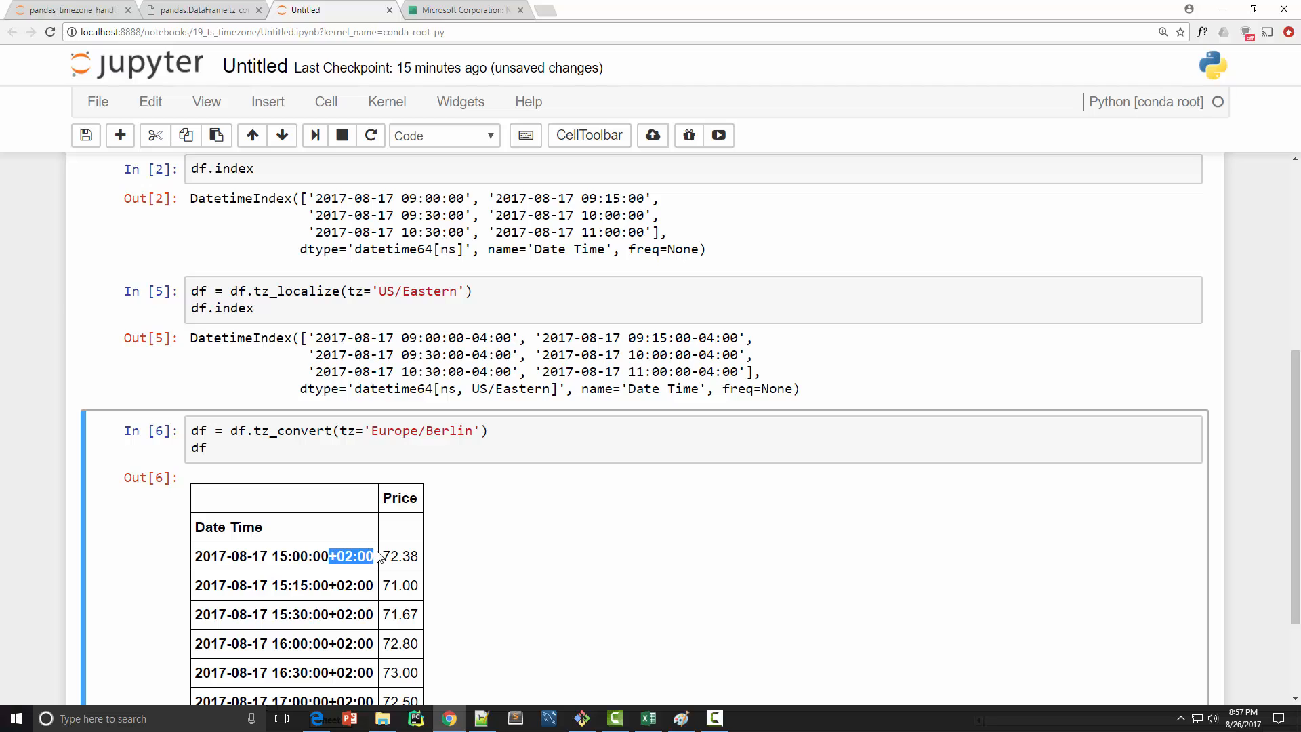
pyautogui.moveTo(334, 545)
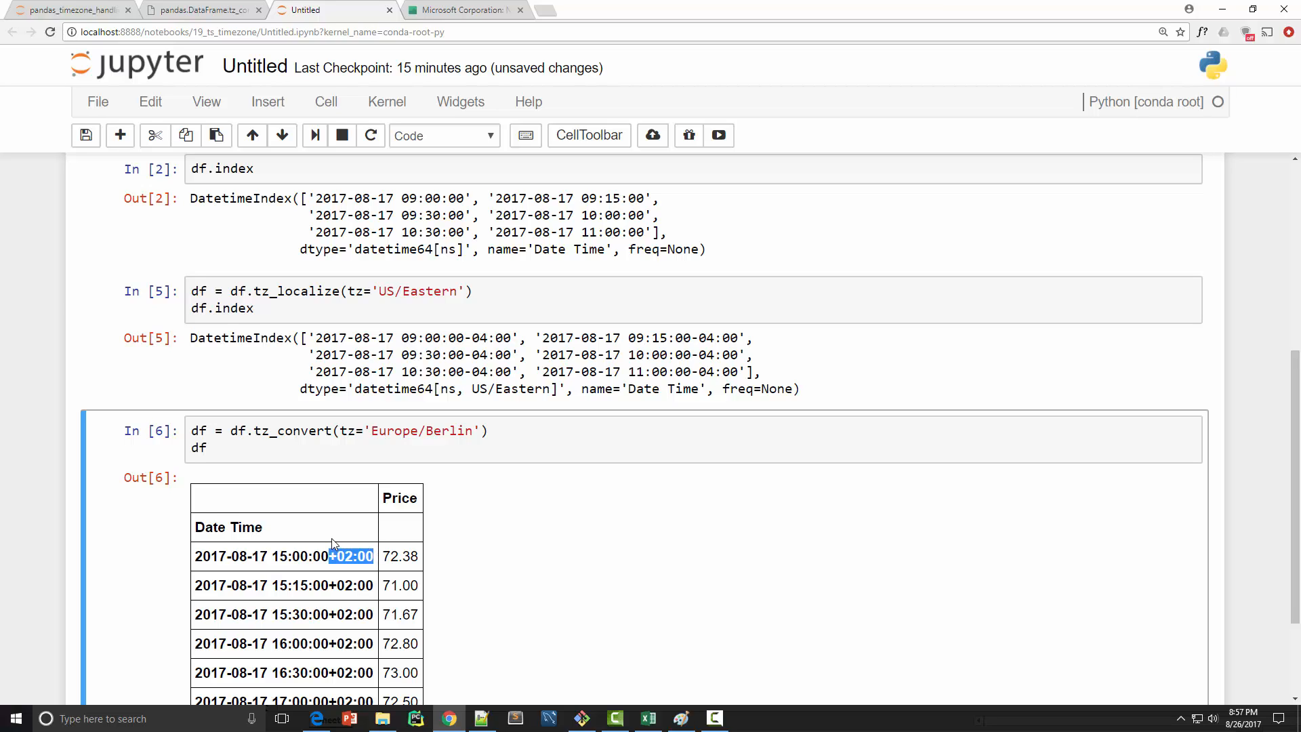
pyautogui.scroll(-3)
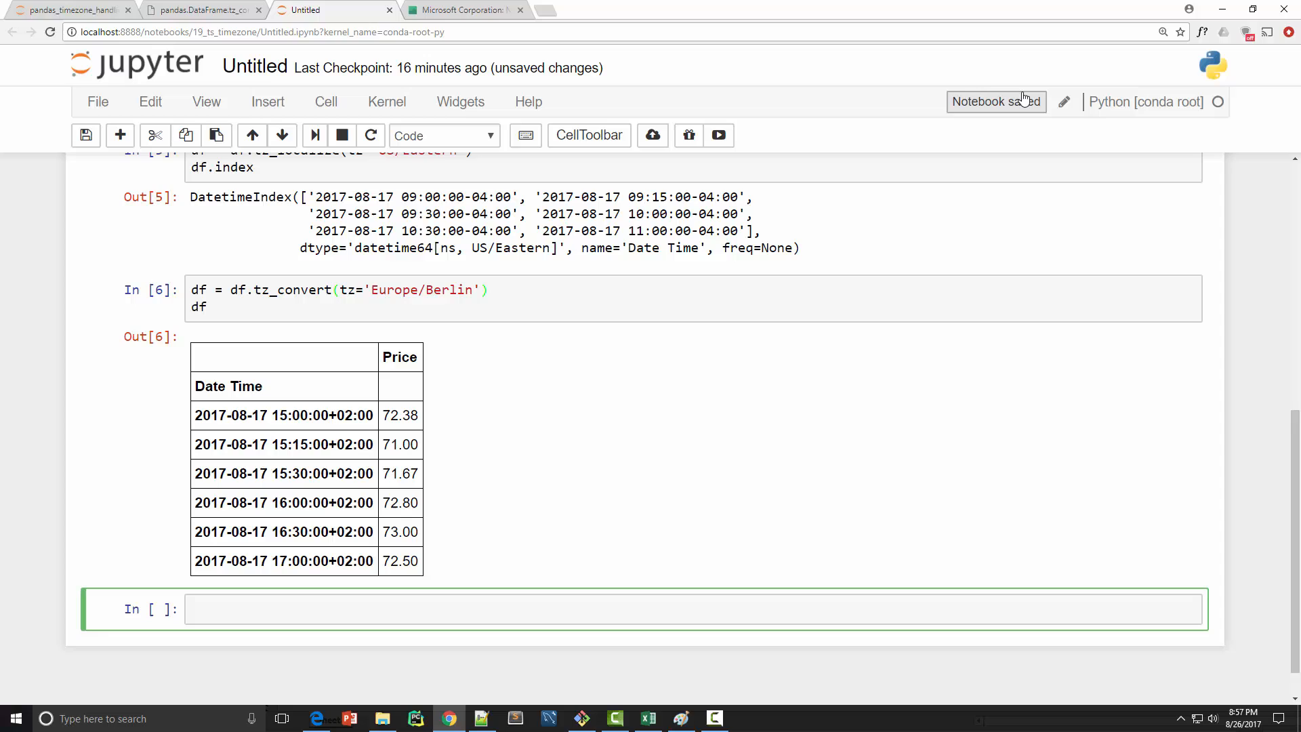
# Type 'from pytz import all_timezones' and all_timezones into the new cell.
pyautogui.write('from py')
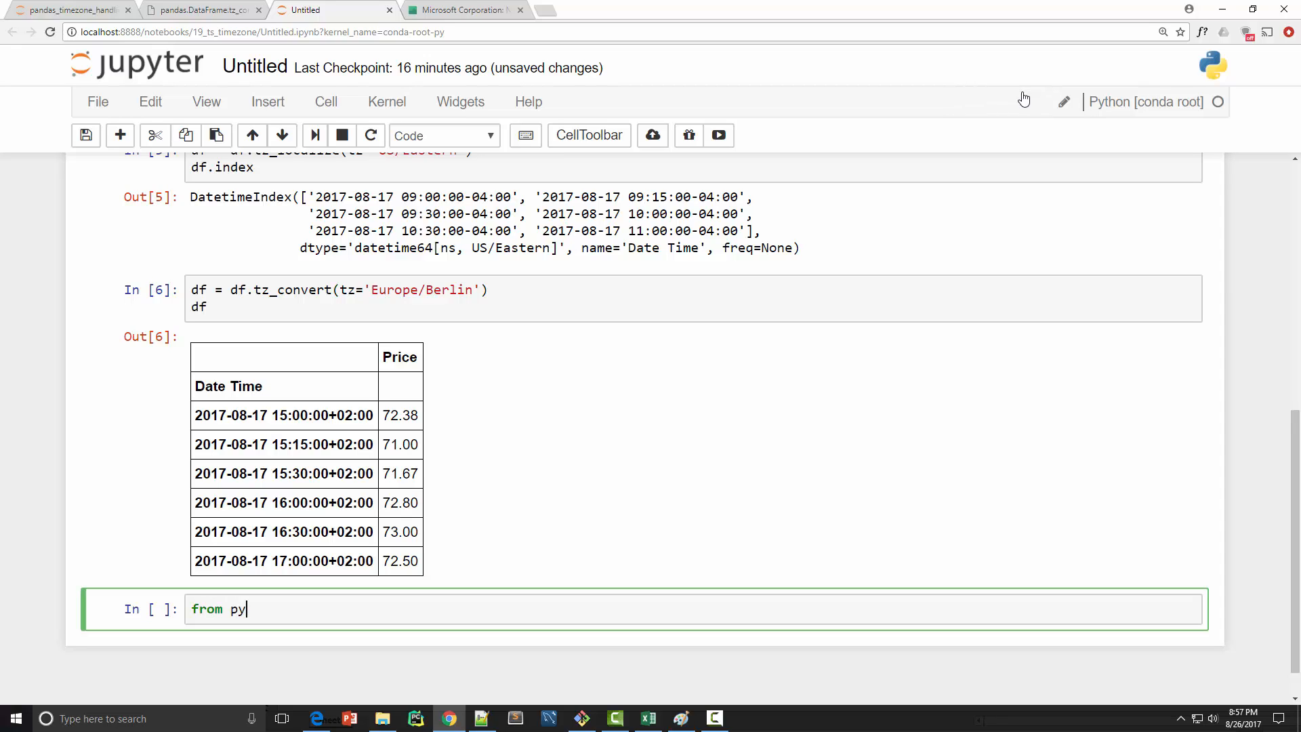
pyautogui.write('tz al')
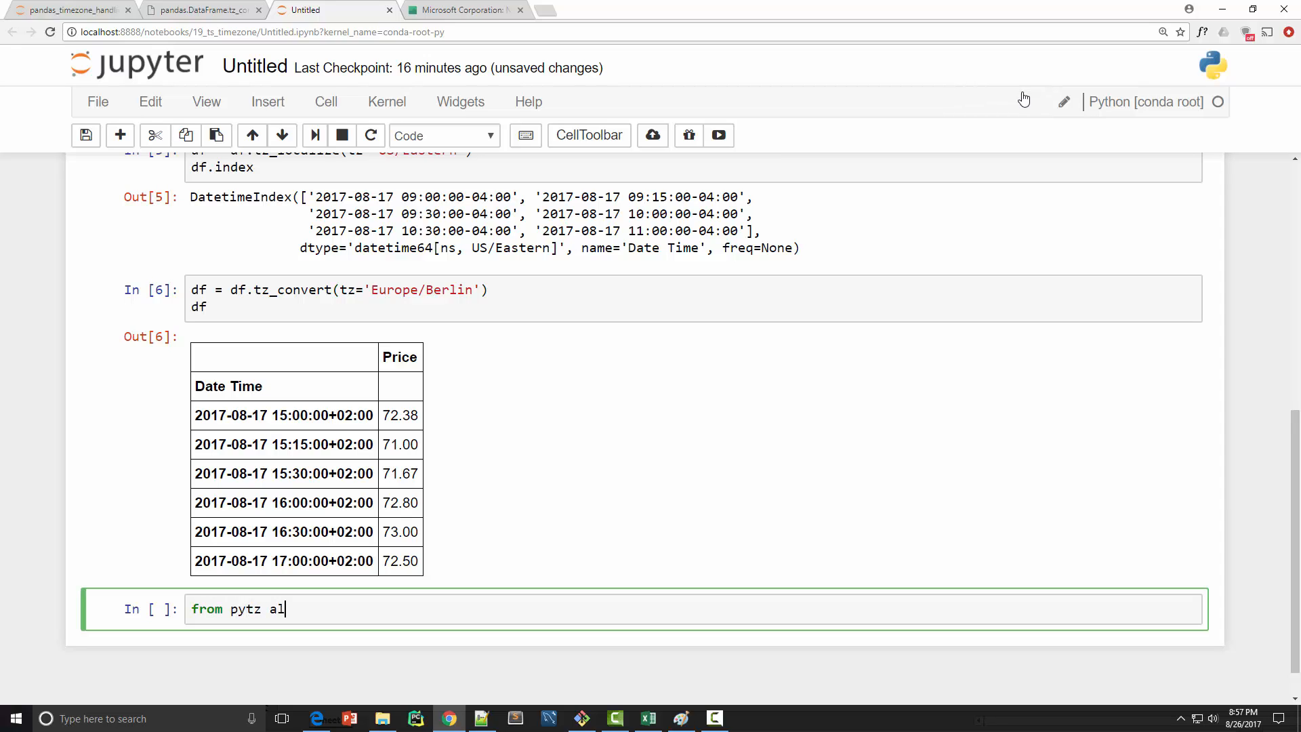
pyautogui.write('i')
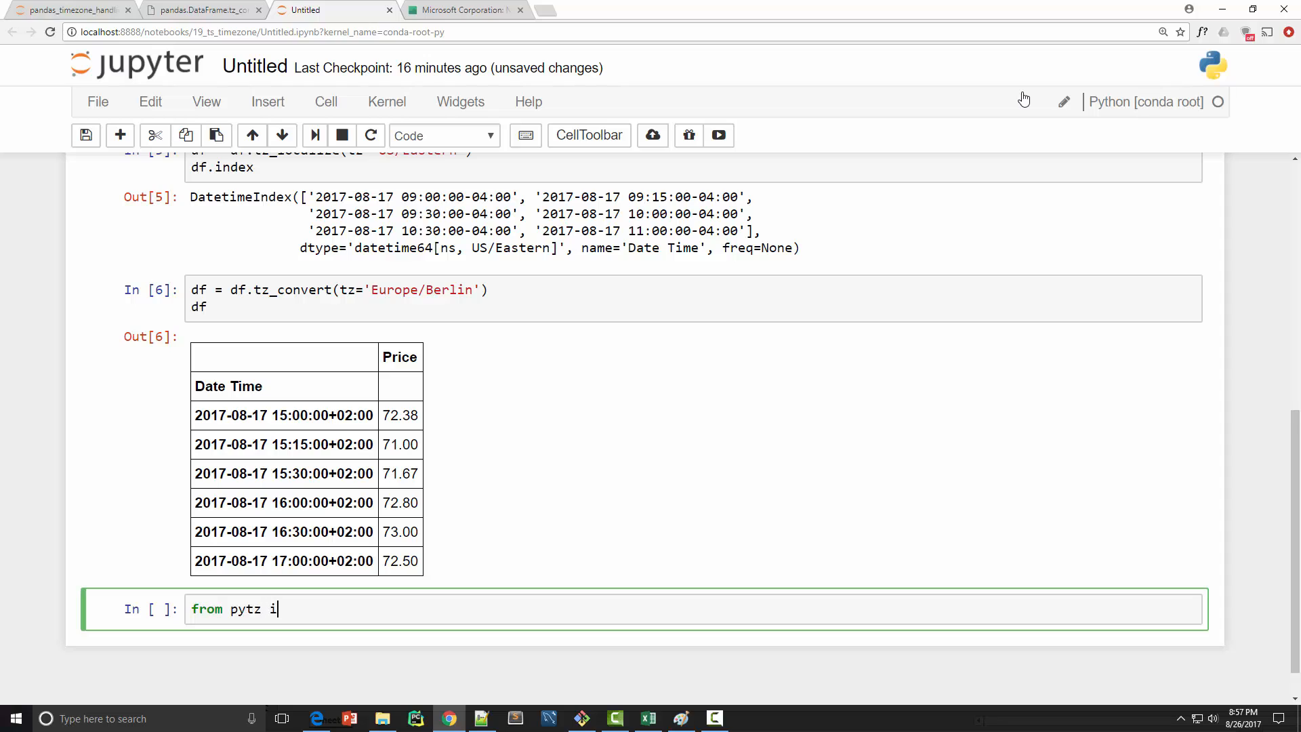
pyautogui.write('mport all')
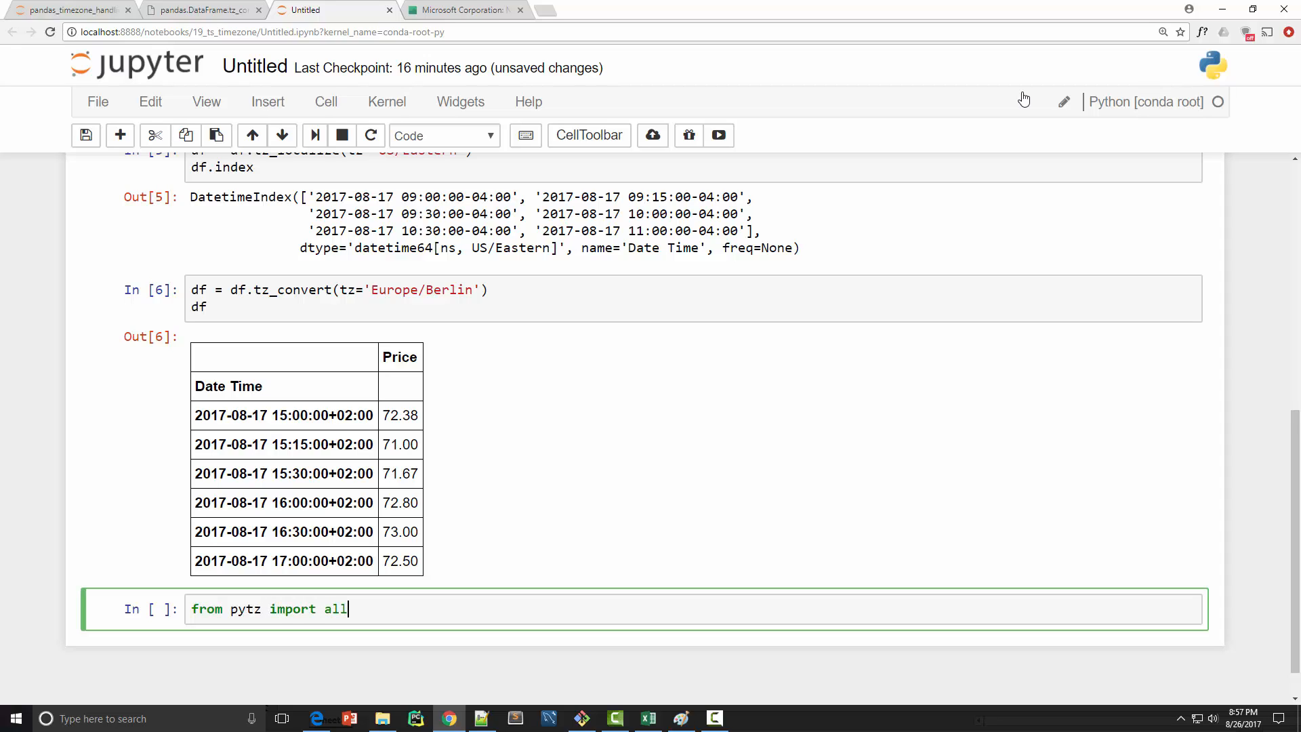
pyautogui.write('_timezone')
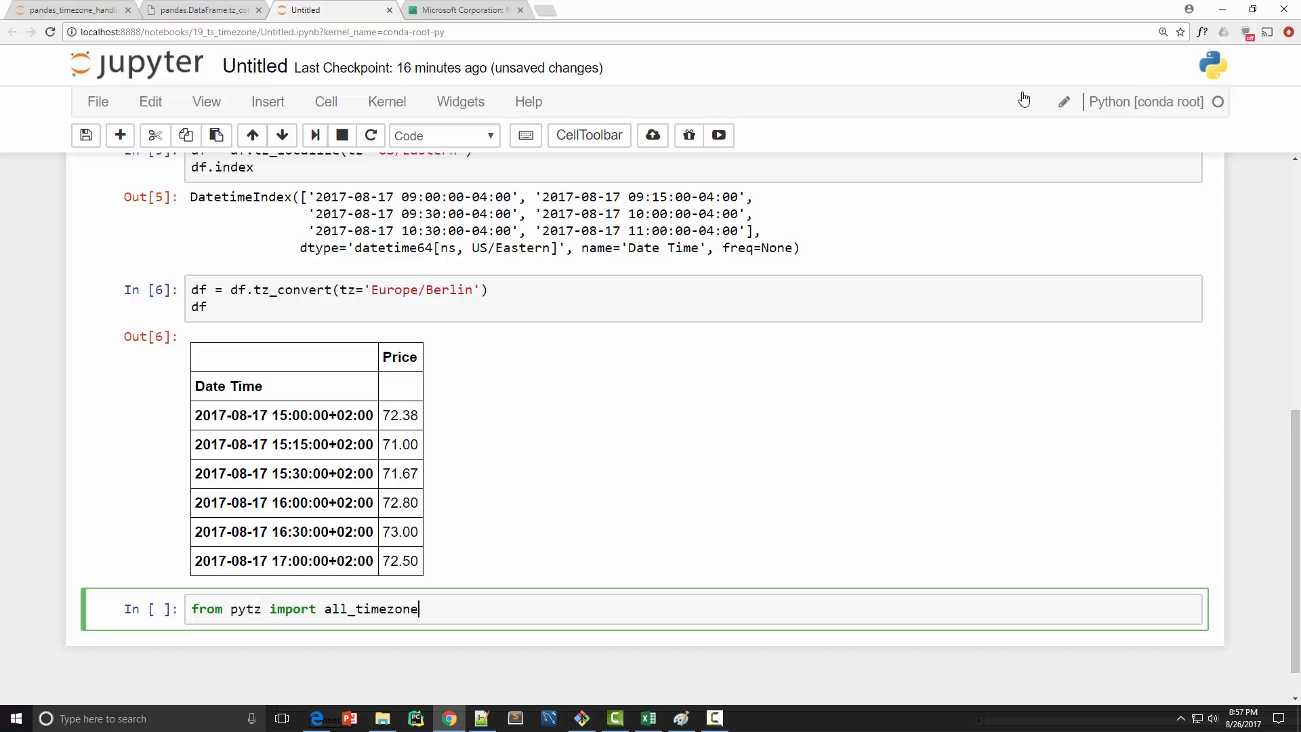
pyautogui.write('s')
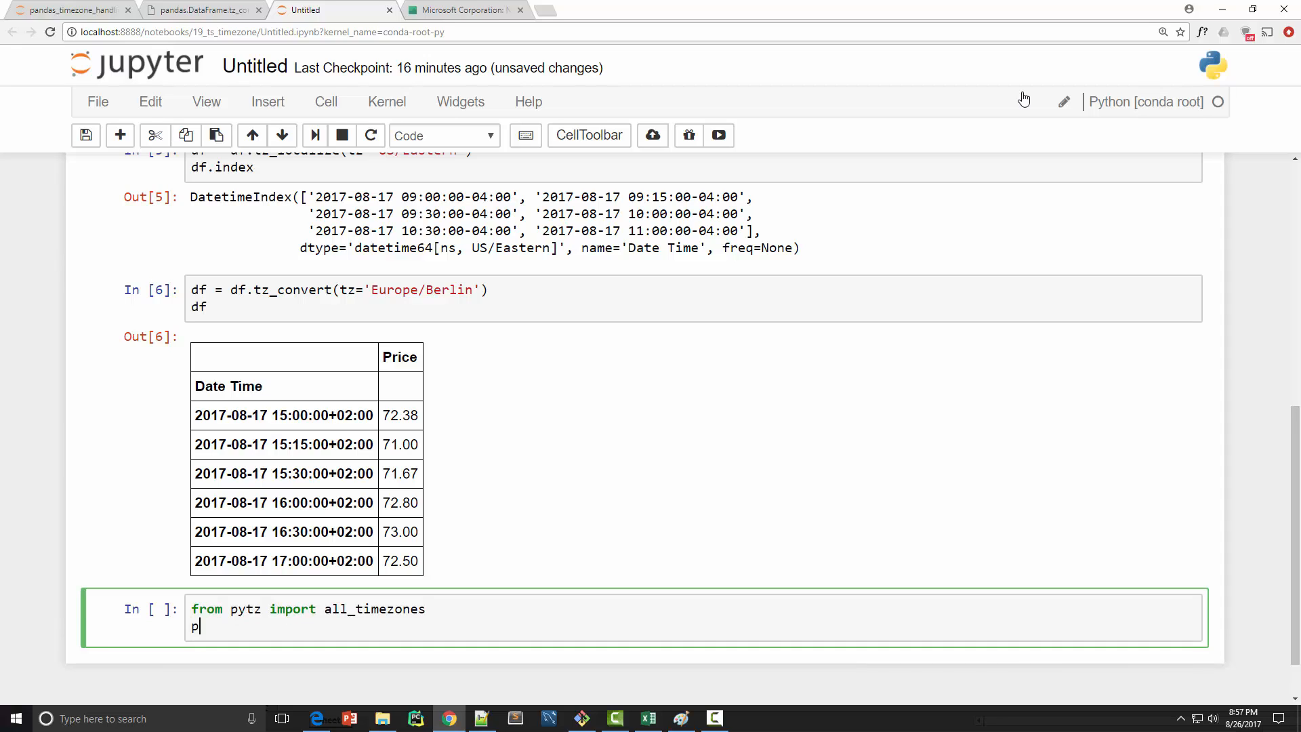
pyautogui.write('ll_timezones')
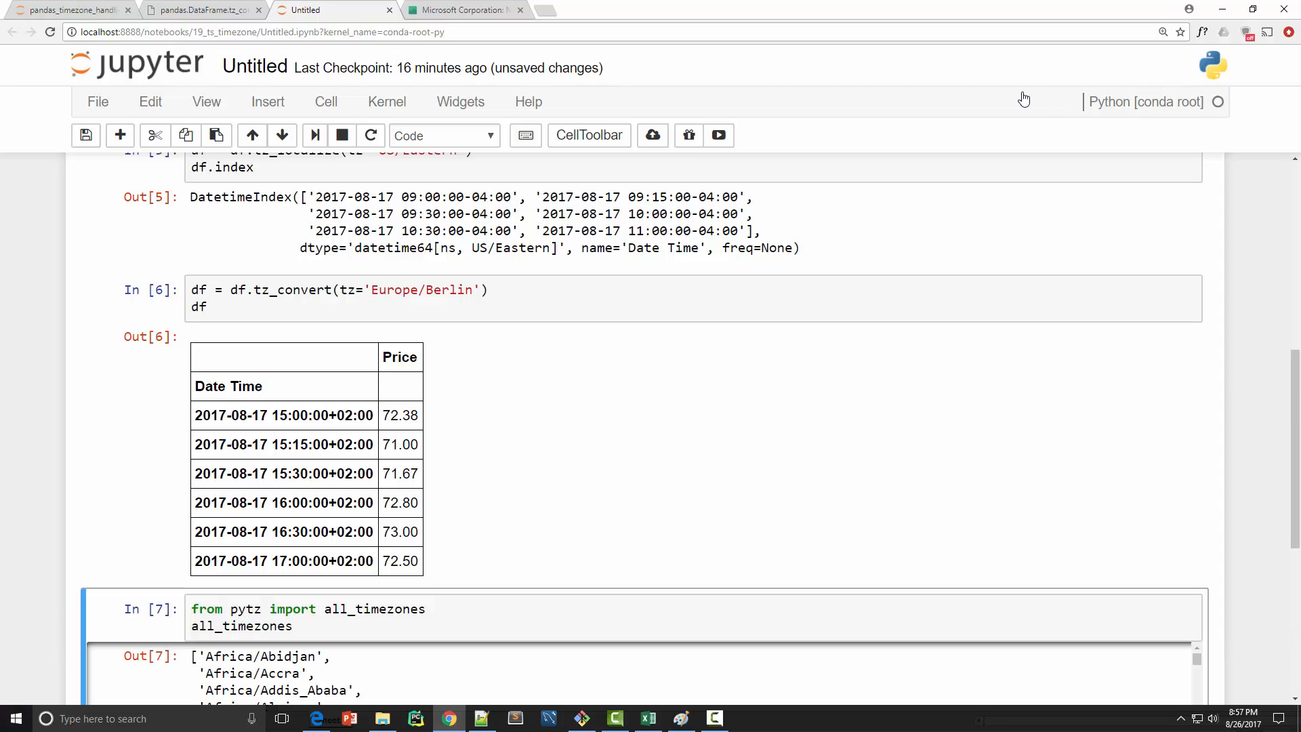
# Scroll through the all_timezones output to its final entry, Zulu.
pyautogui.scroll(-3)
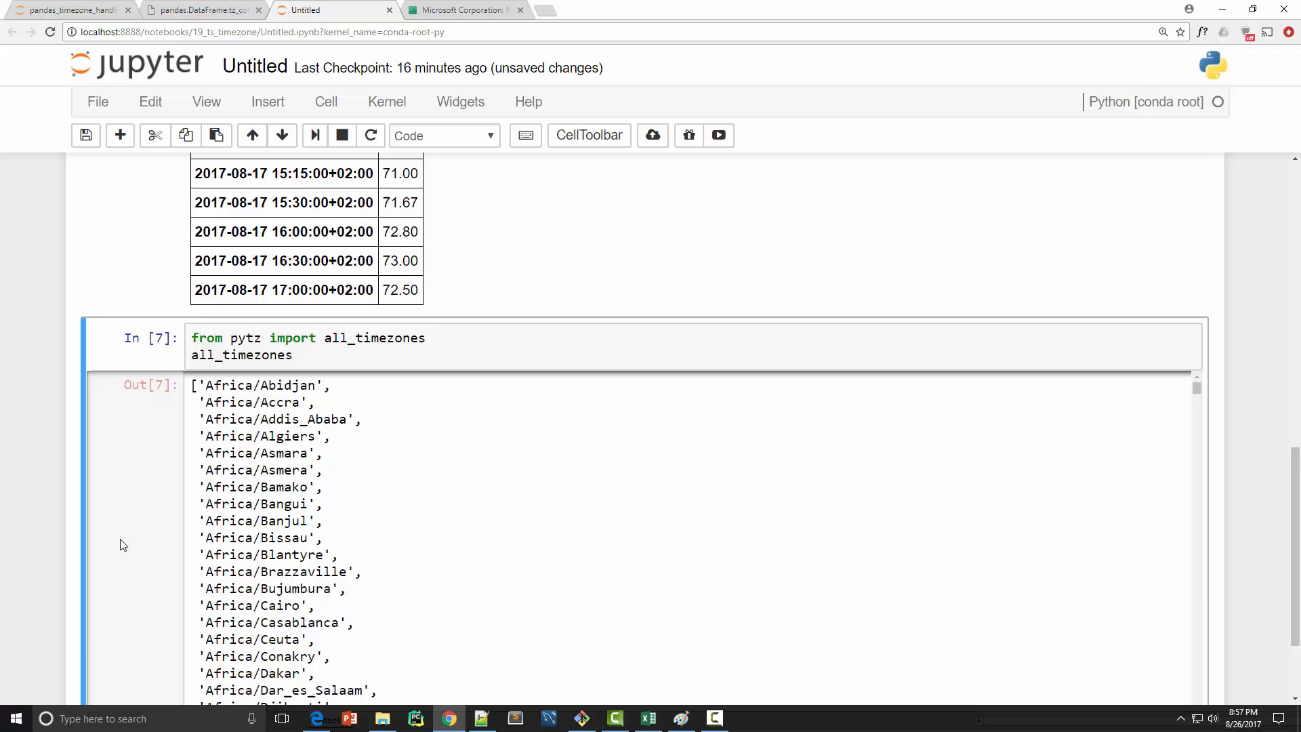
pyautogui.scroll(-3)
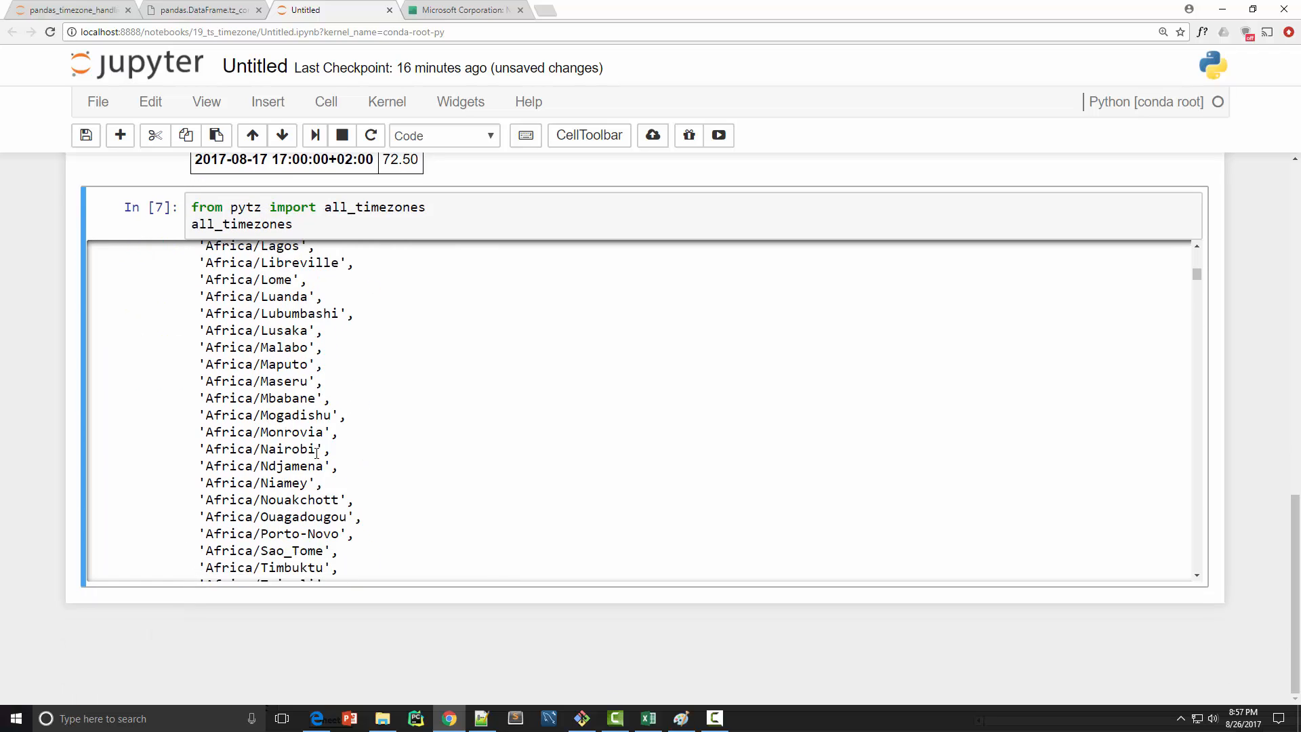
pyautogui.scroll(-3)
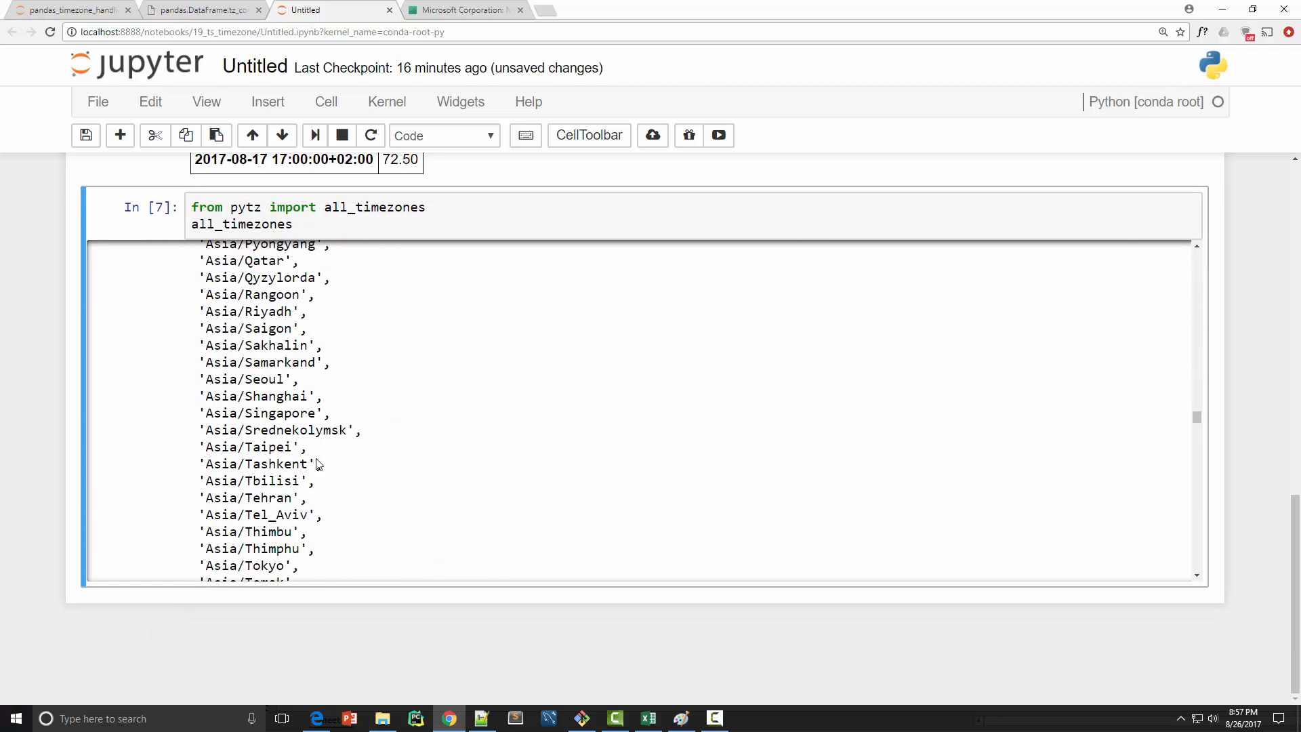
pyautogui.scroll(-3)
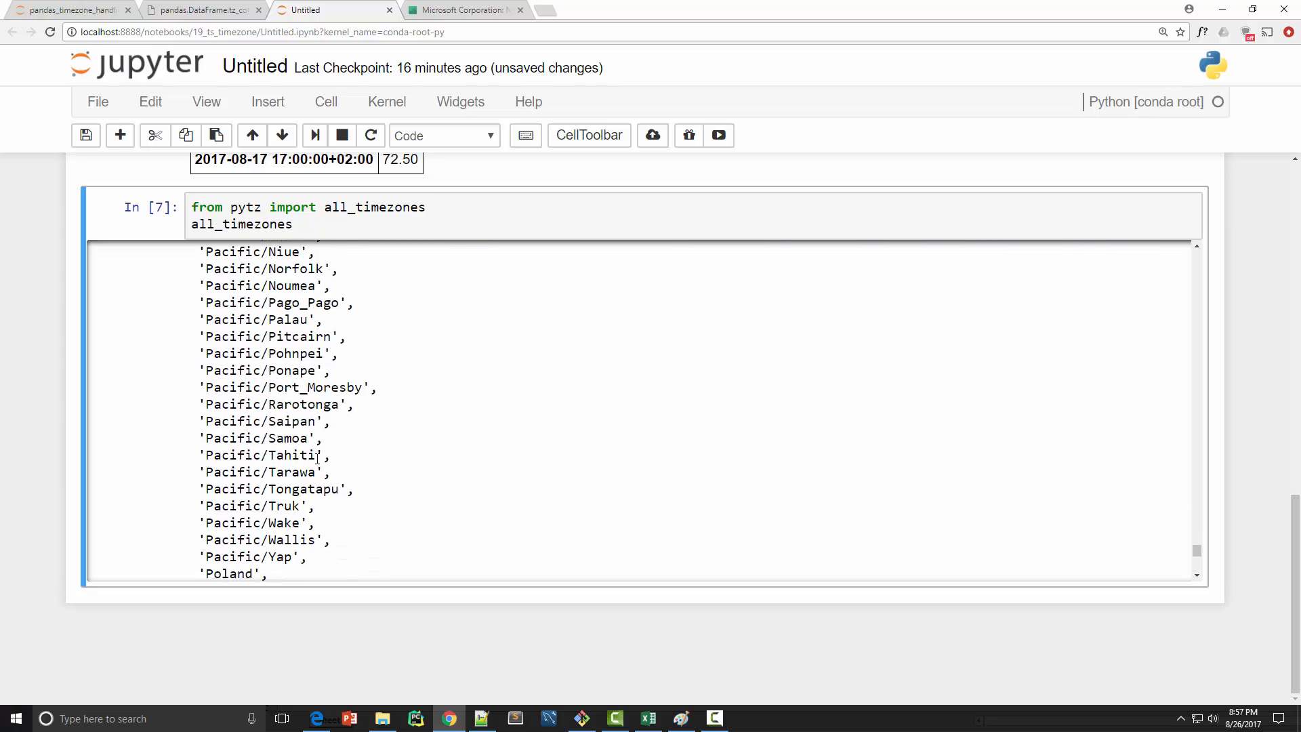
pyautogui.scroll(-3)
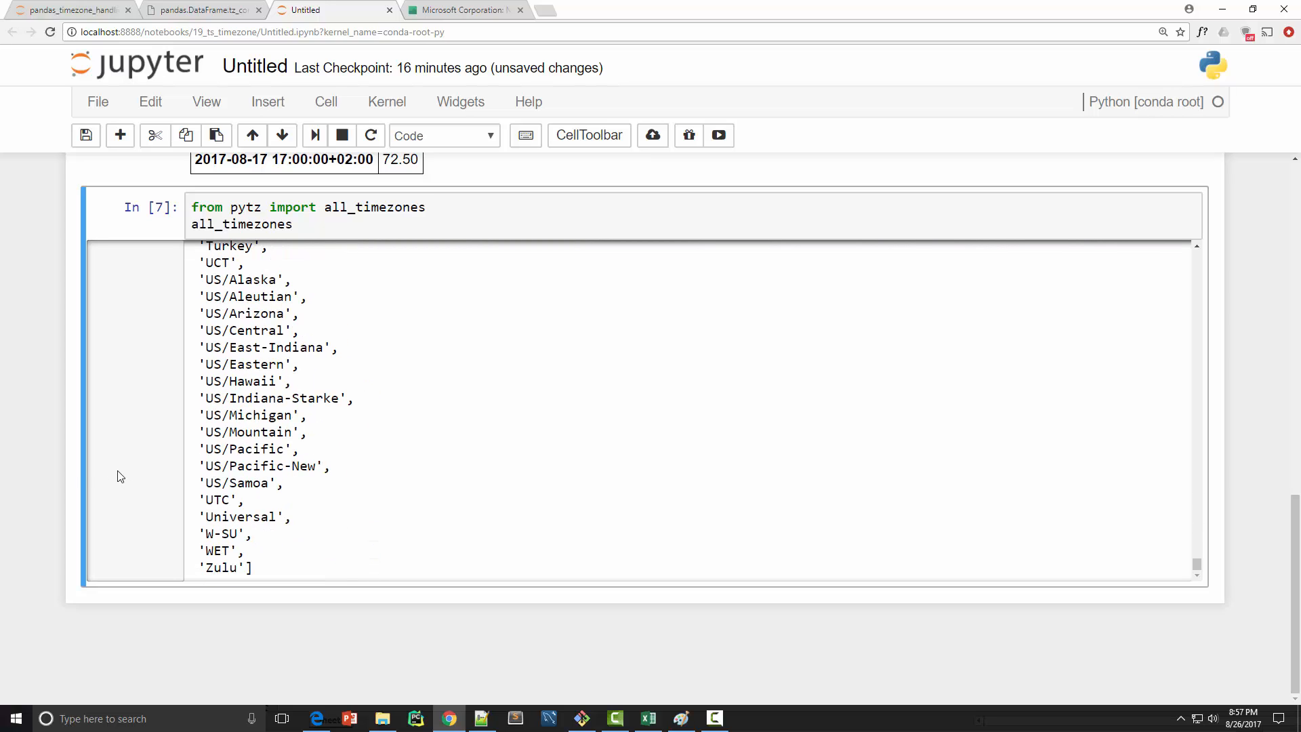
pyautogui.moveTo(23, 515)
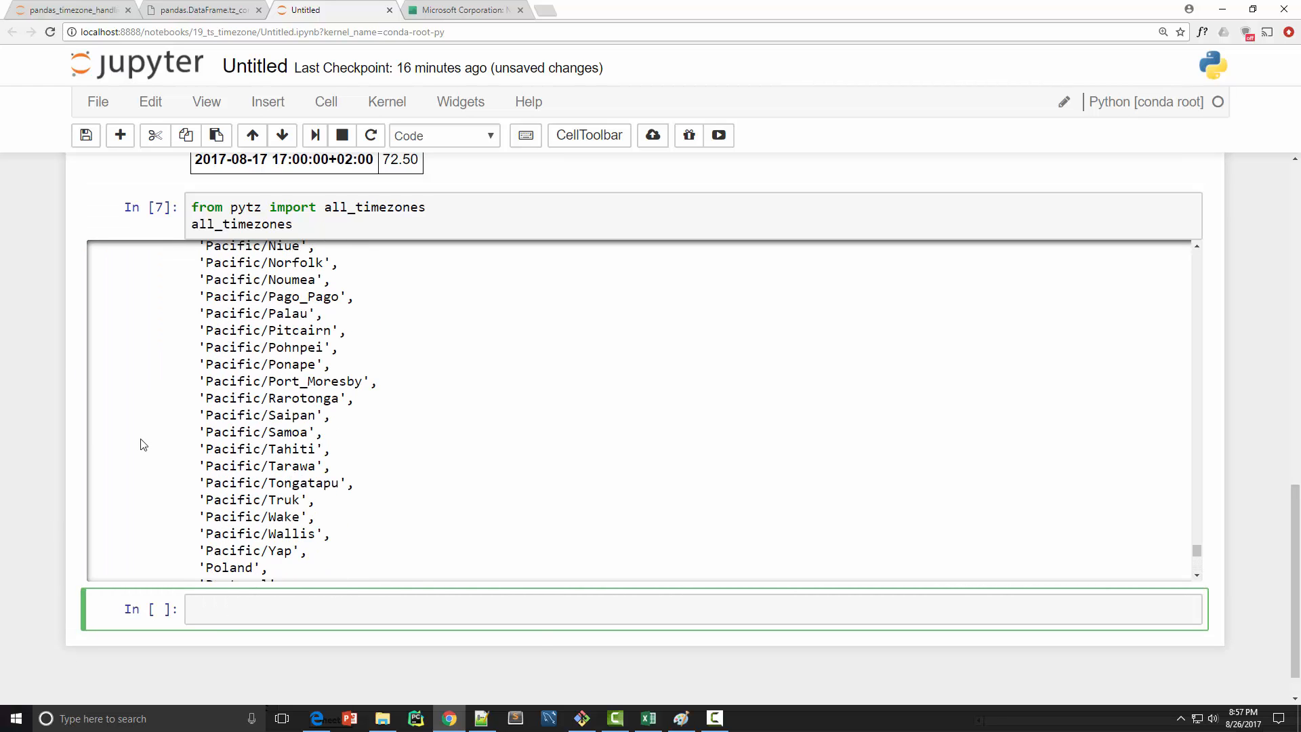
pyautogui.scroll(3)
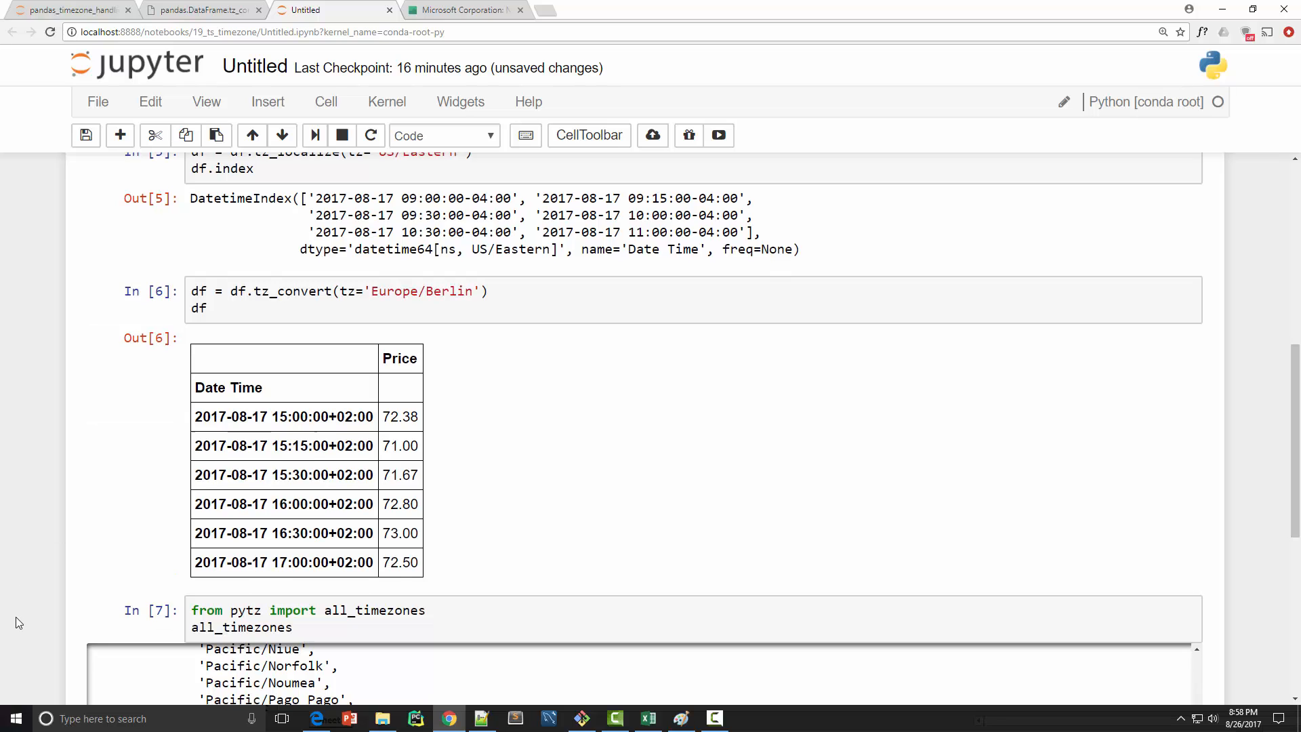
# Write df = df.tz_convert(tz='') in the new cell, leaving the zone blank.
pyautogui.scroll(-3)
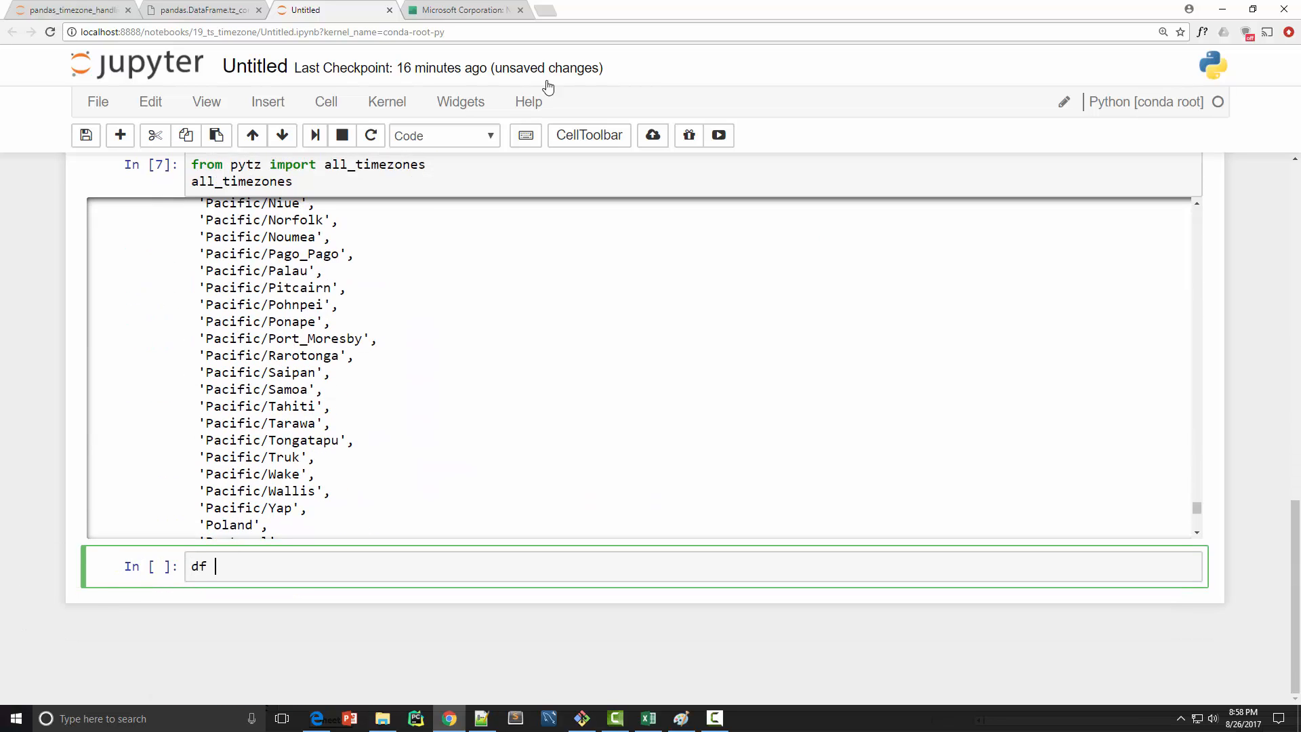
pyautogui.write('= df.t')
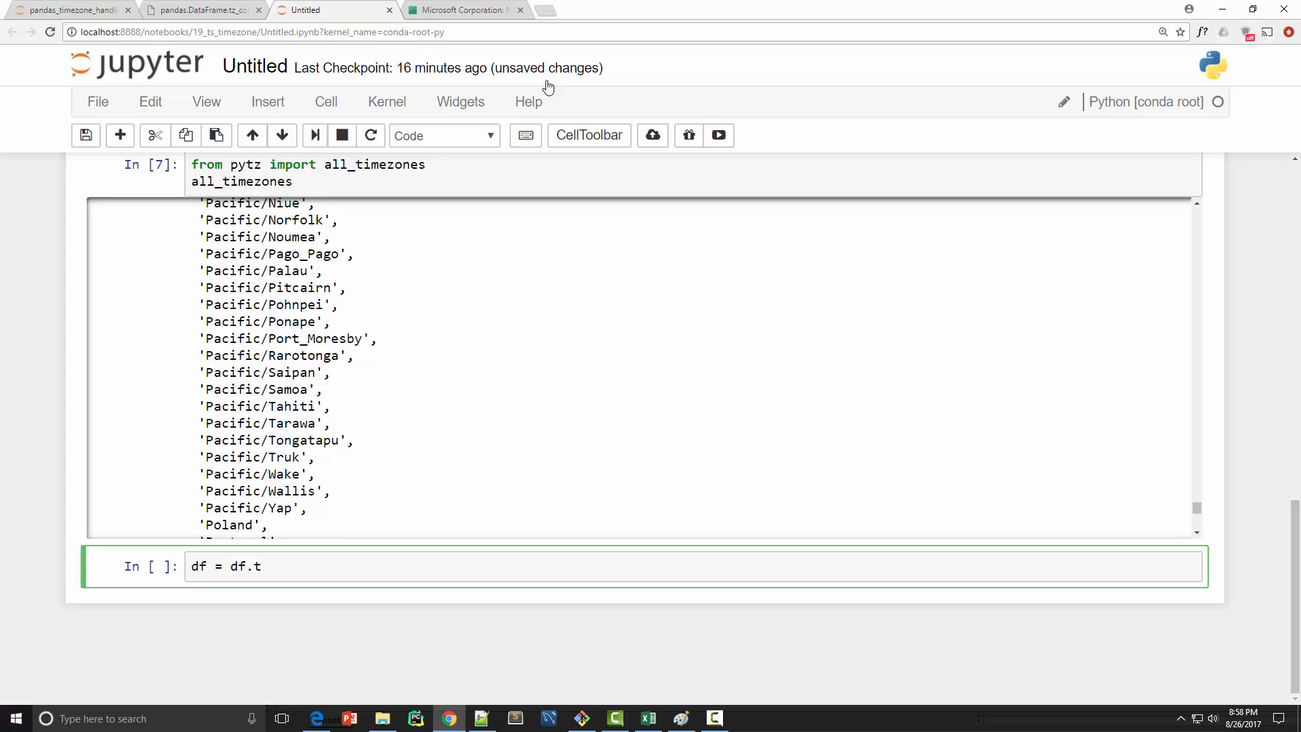
pyautogui.write('z_convert(')
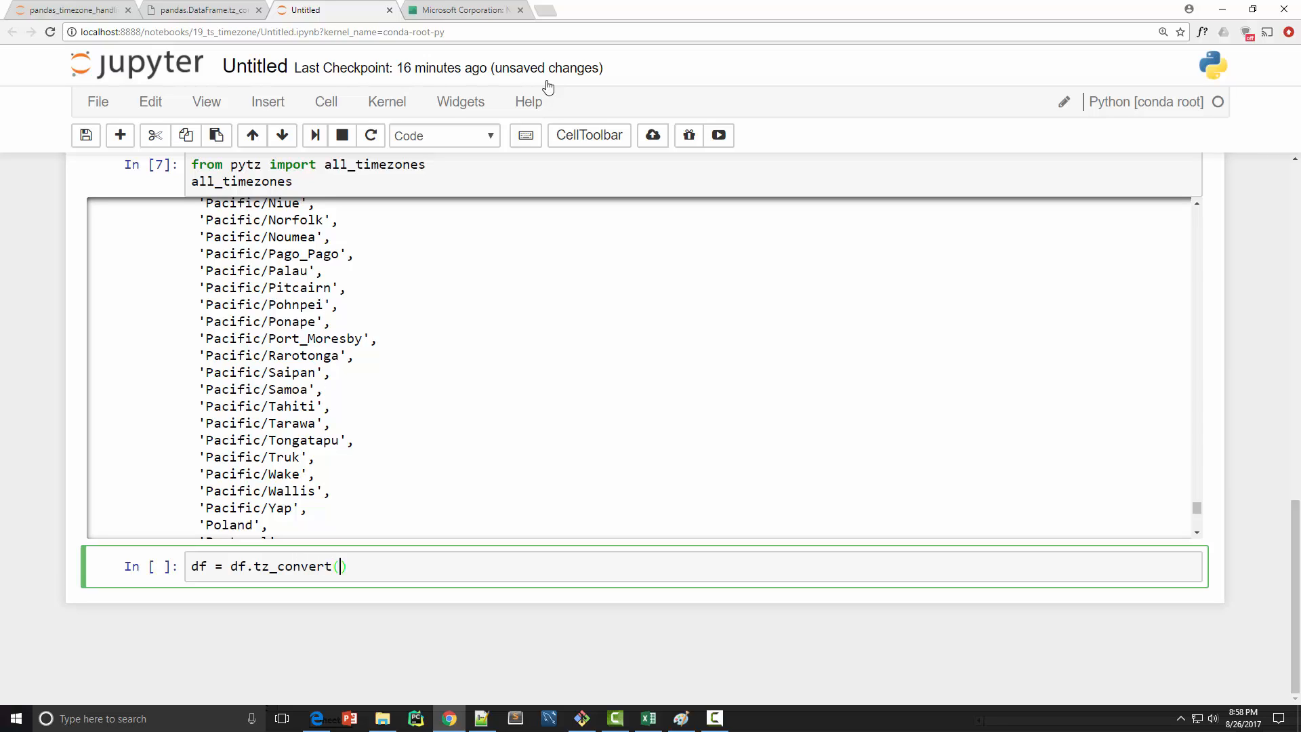
pyautogui.write('t')
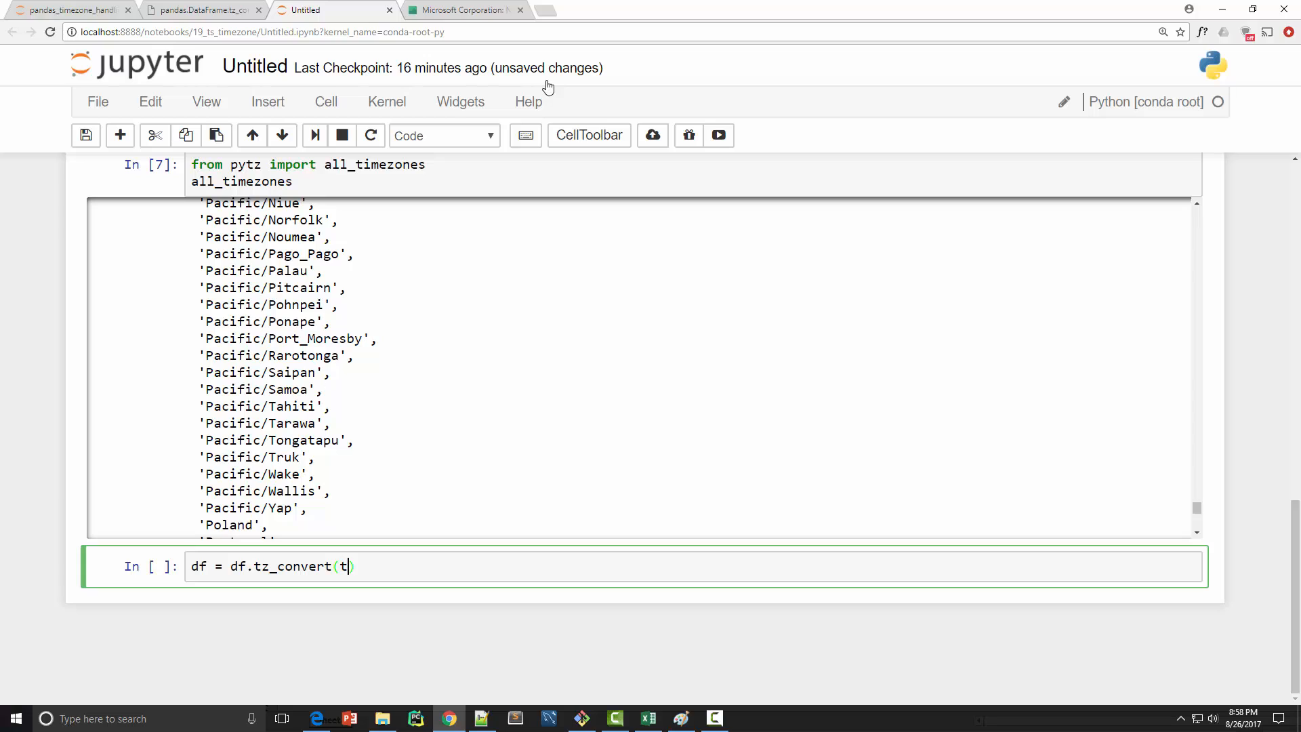
pyautogui.write("z=''")
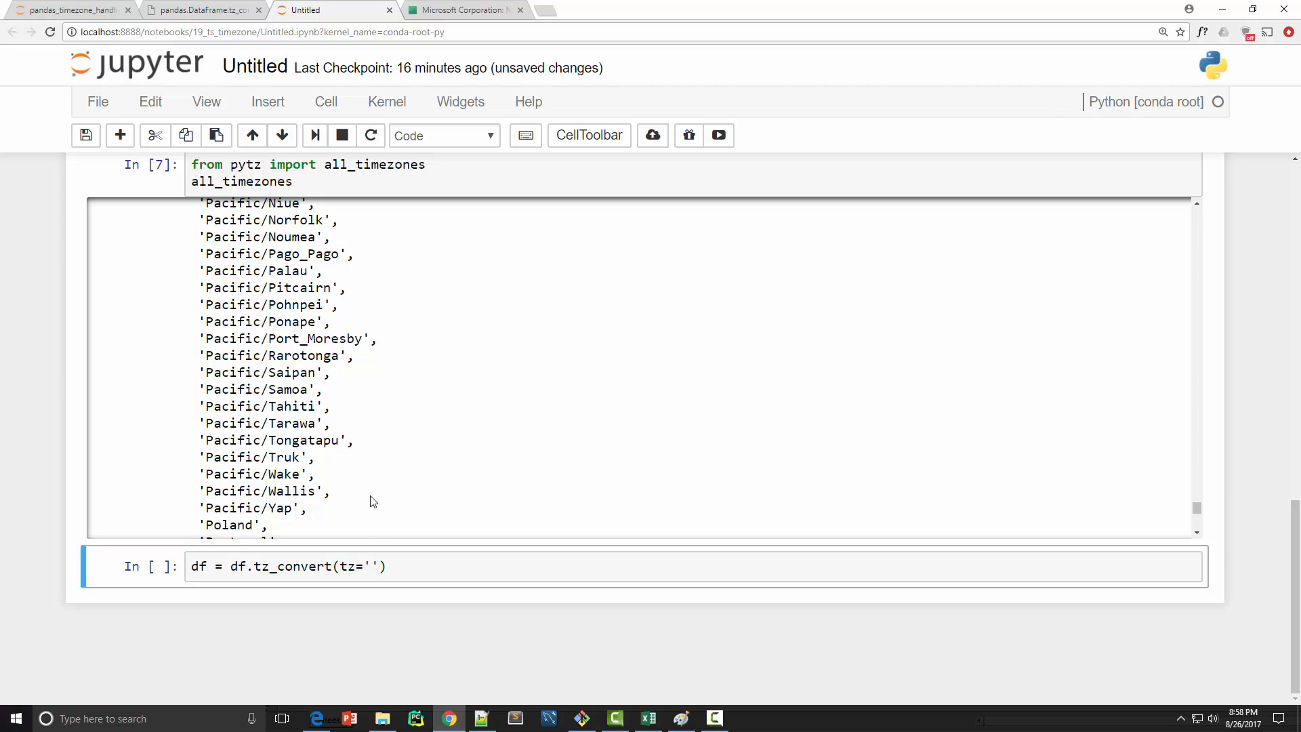
pyautogui.scroll(3)
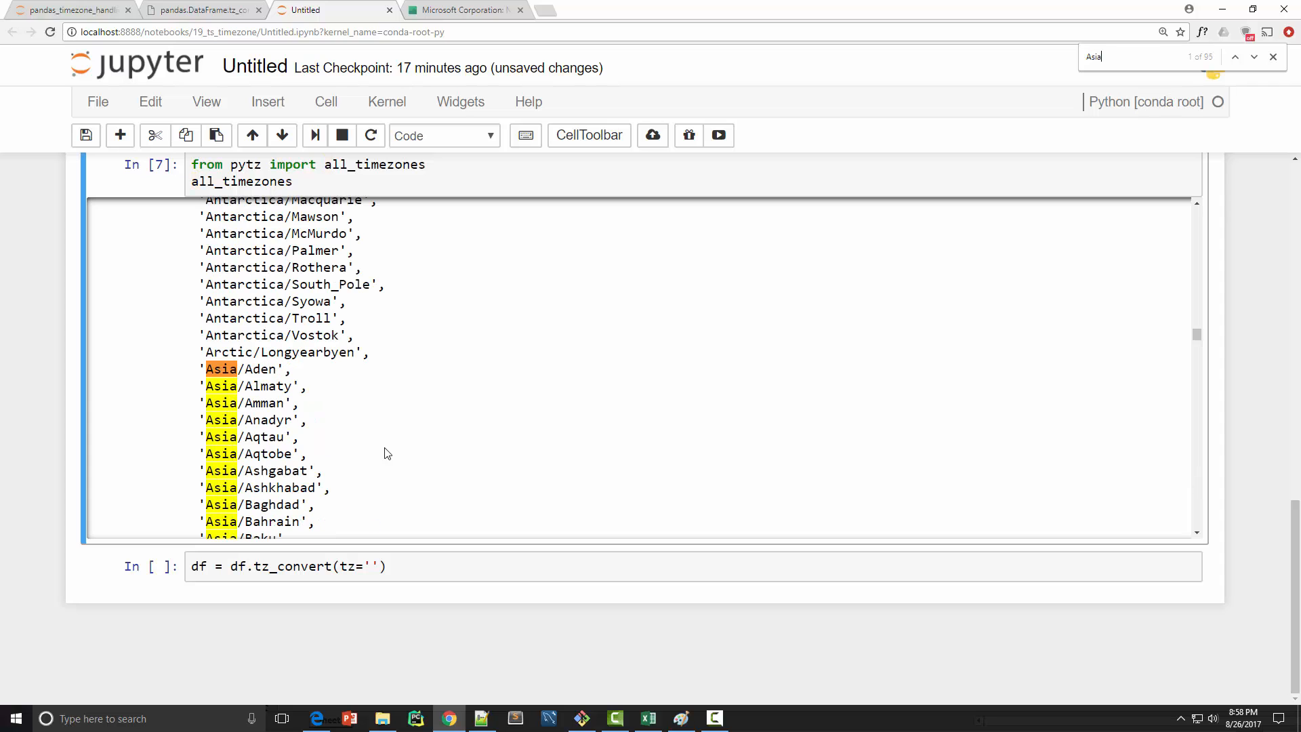
# Scroll through the Asia-marked time zone list and clear the accidentally marked lines.
pyautogui.scroll(-3)
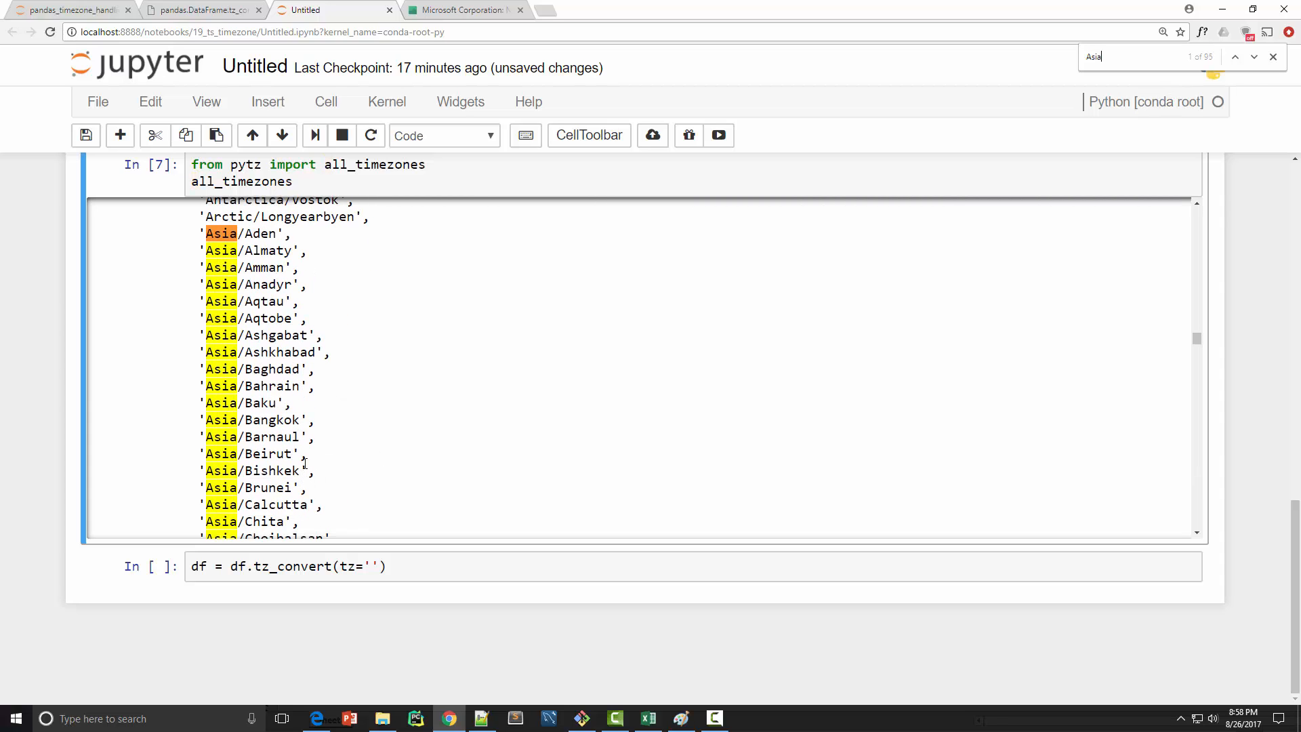
pyautogui.scroll(-3)
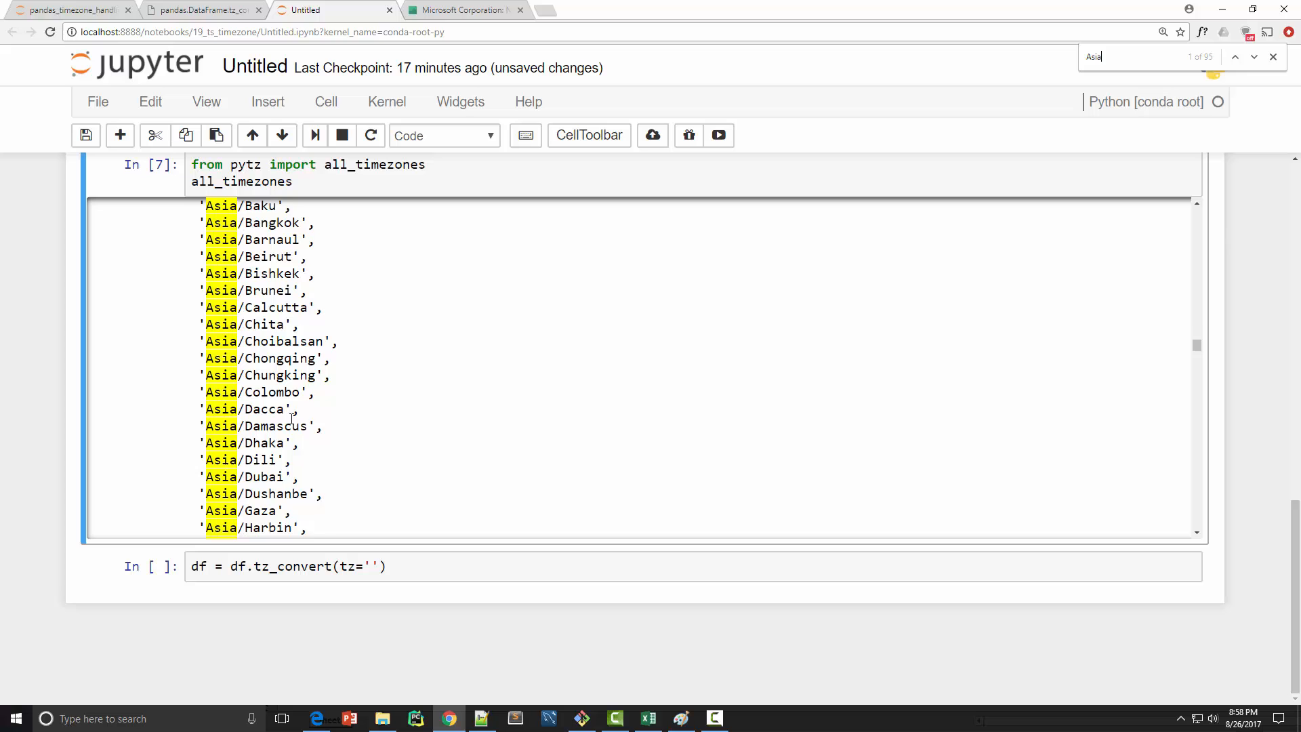
pyautogui.scroll(-3)
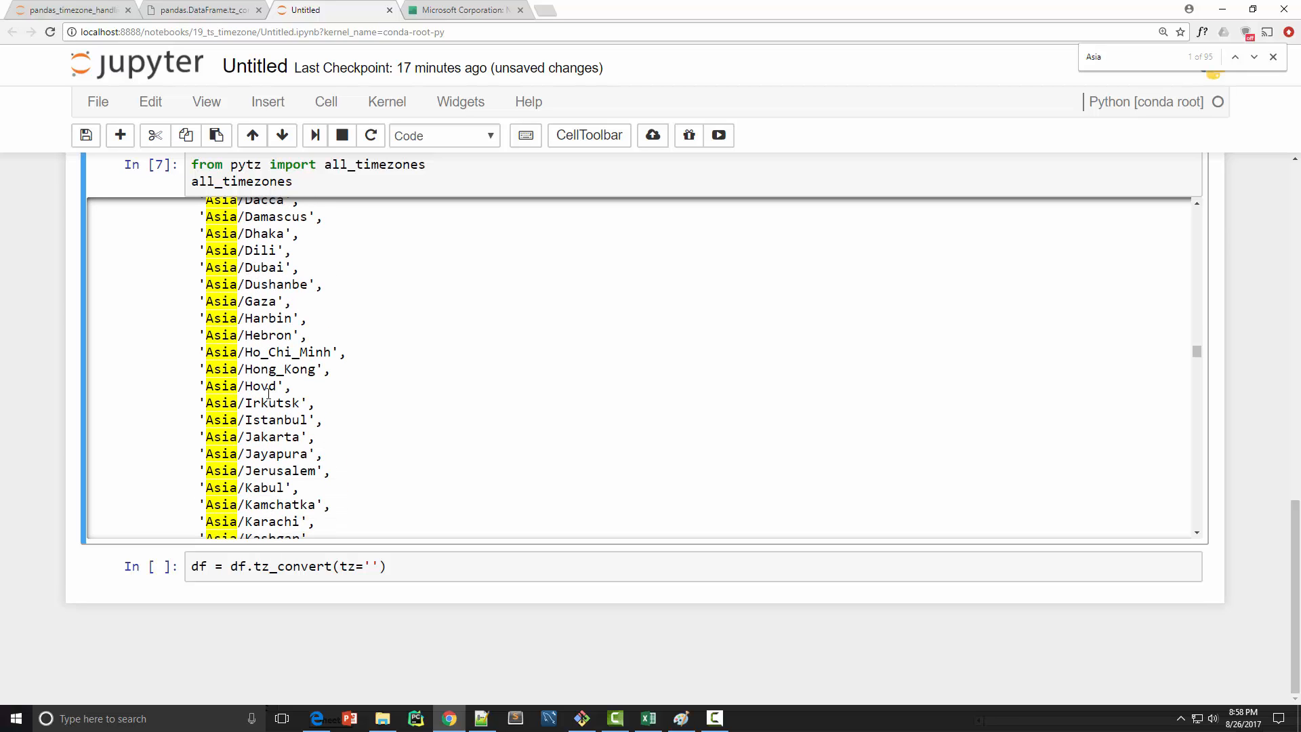
pyautogui.scroll(-3)
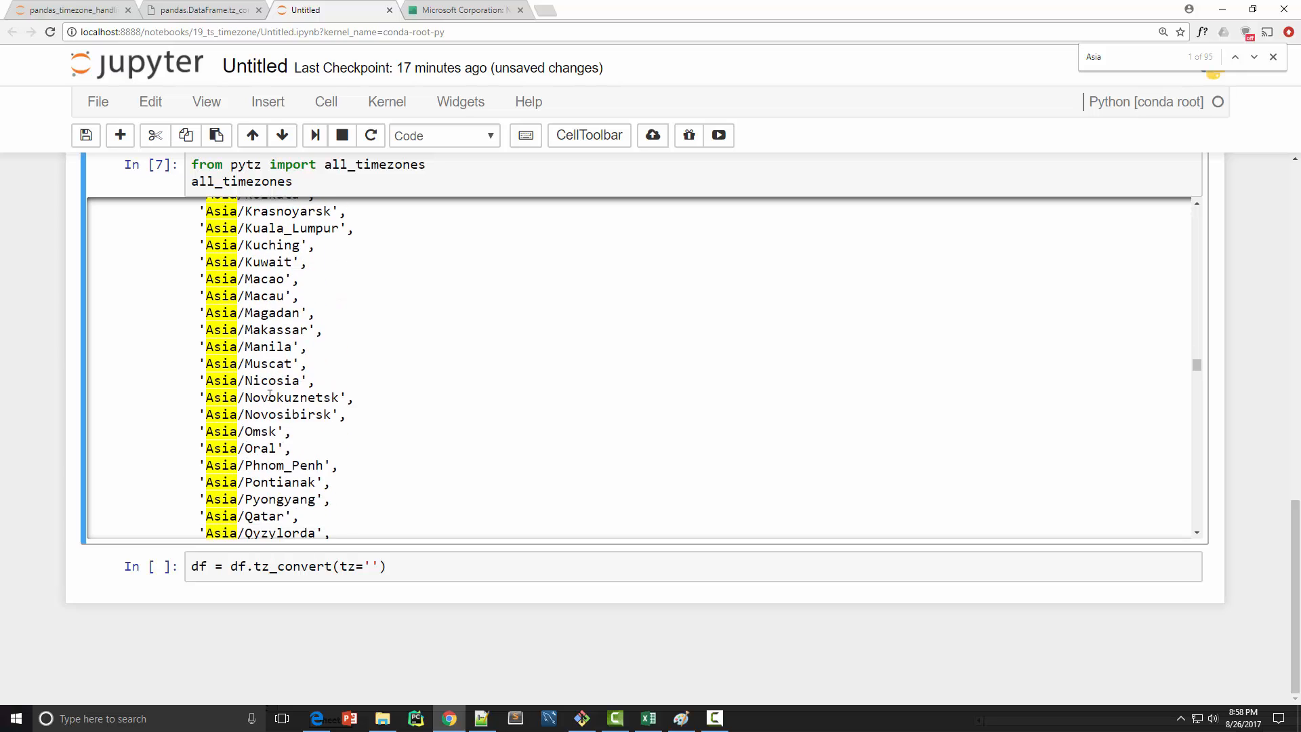
pyautogui.scroll(3)
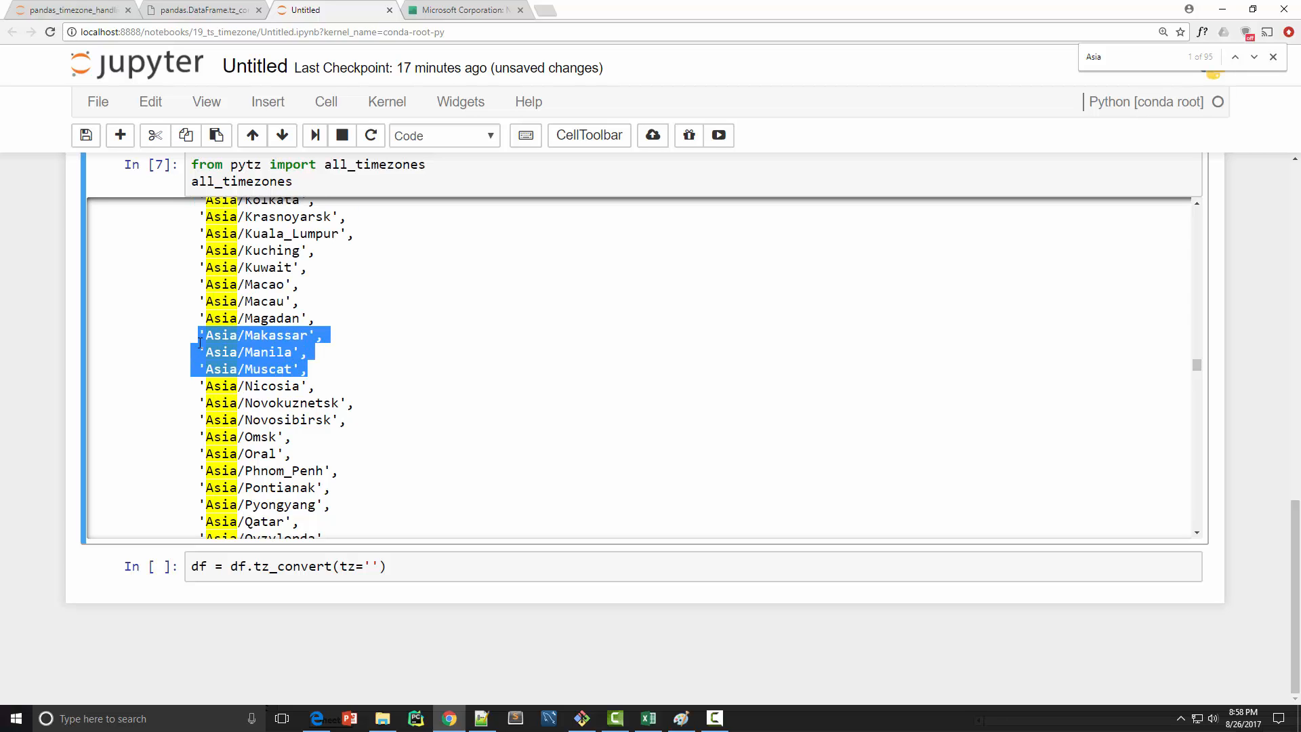
pyautogui.click(258, 384)
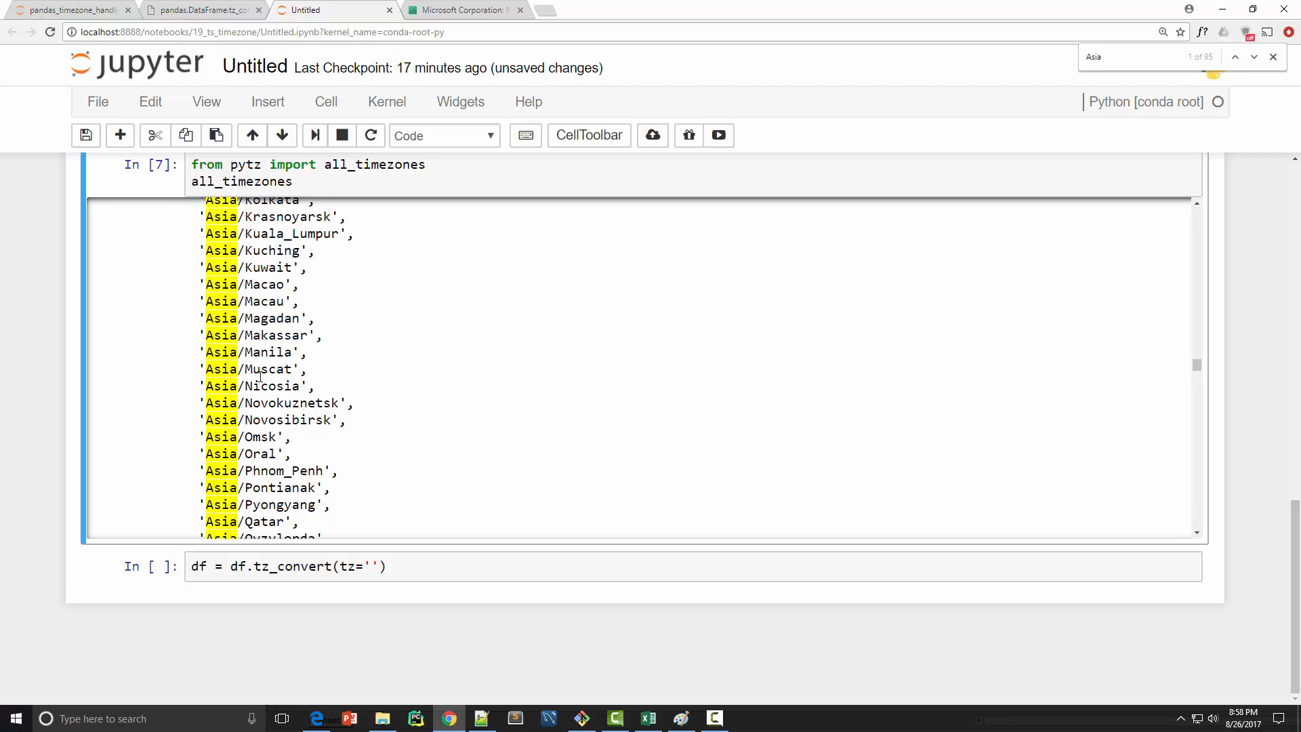
pyautogui.moveTo(267, 418)
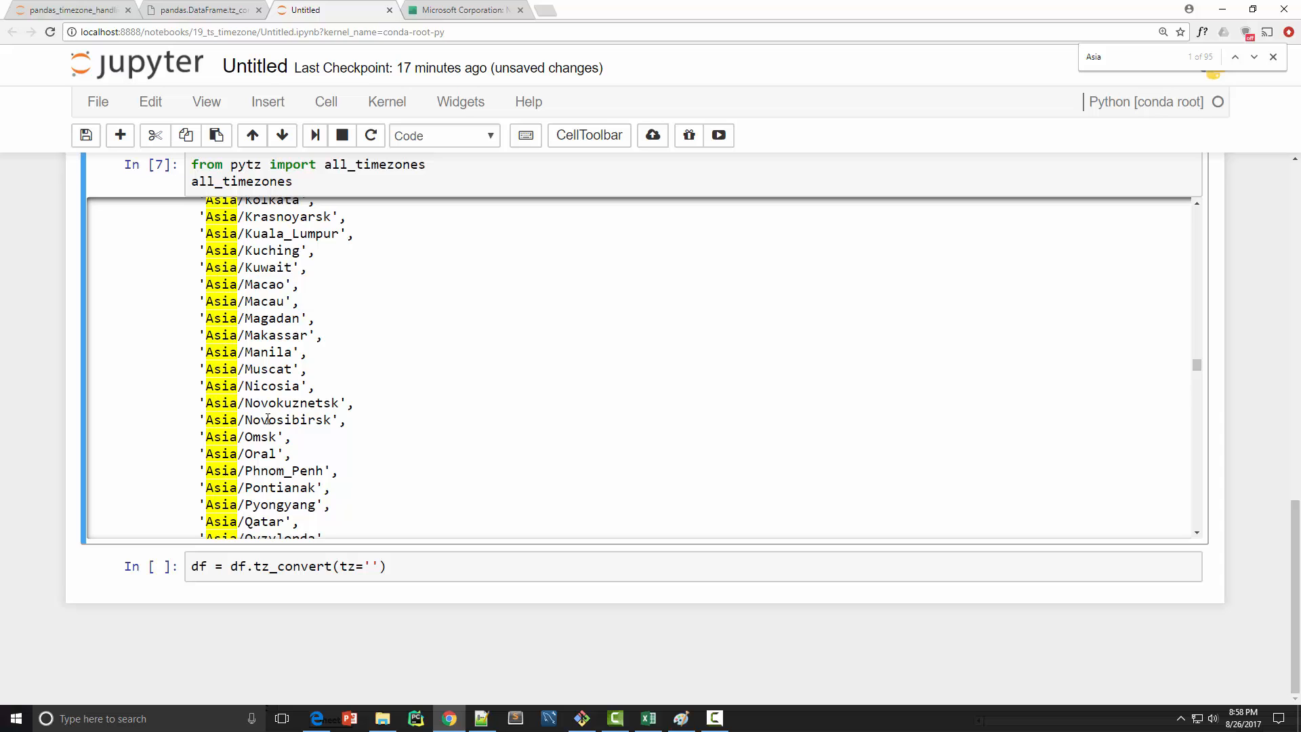
# Find and select Asia/Calcutta in the list, then place the cursor inside tz=''.
pyautogui.scroll(-3)
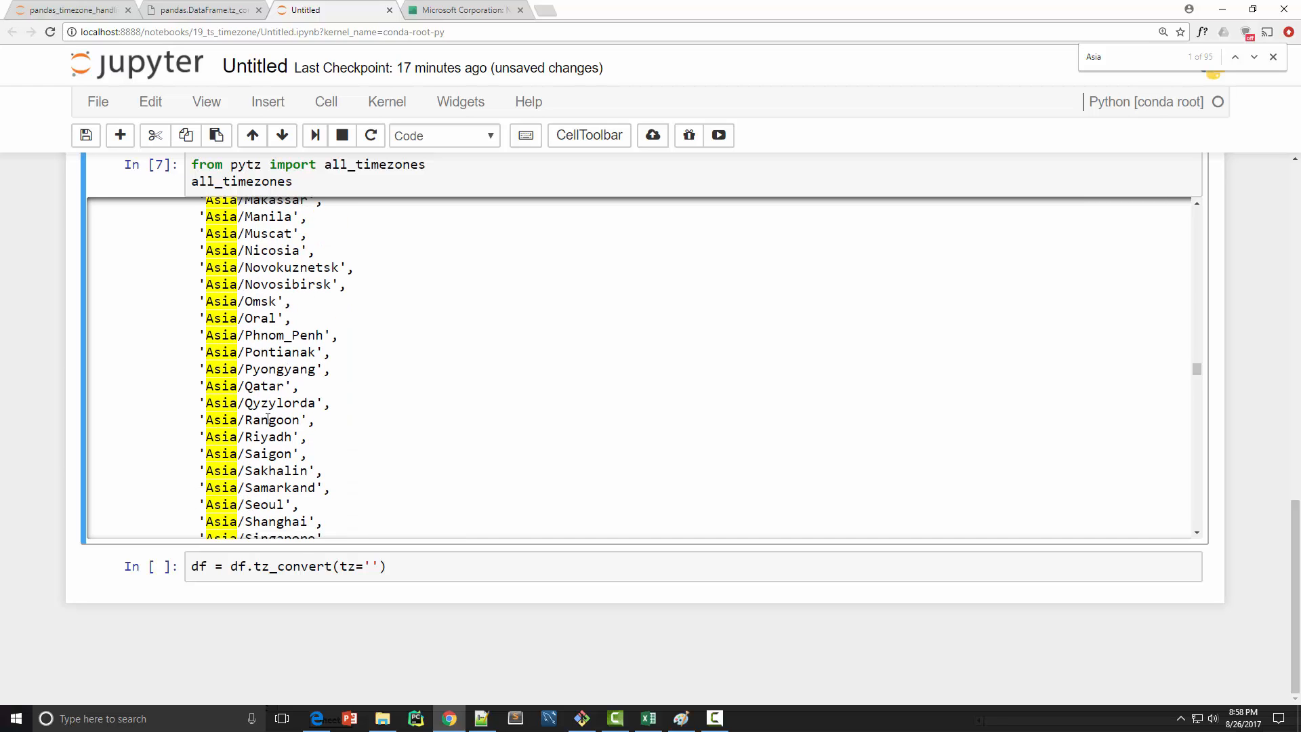
pyautogui.scroll(3)
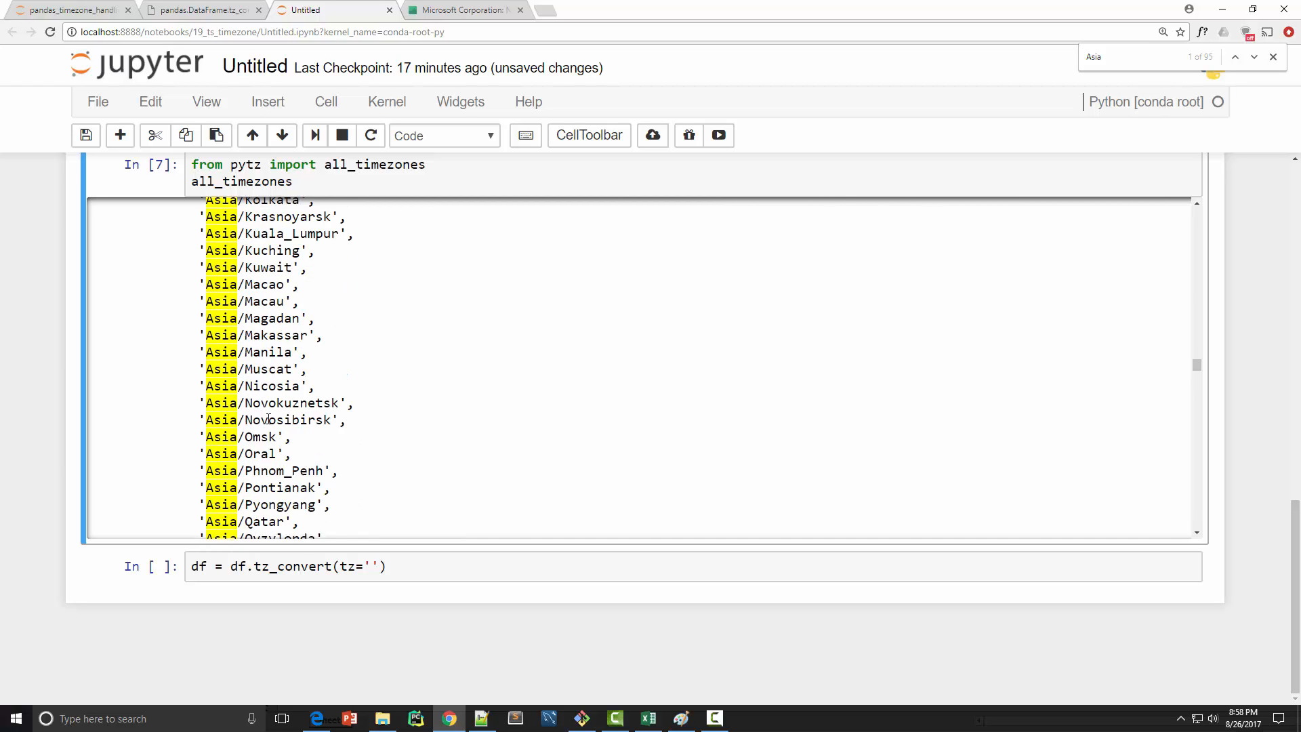
pyautogui.scroll(3)
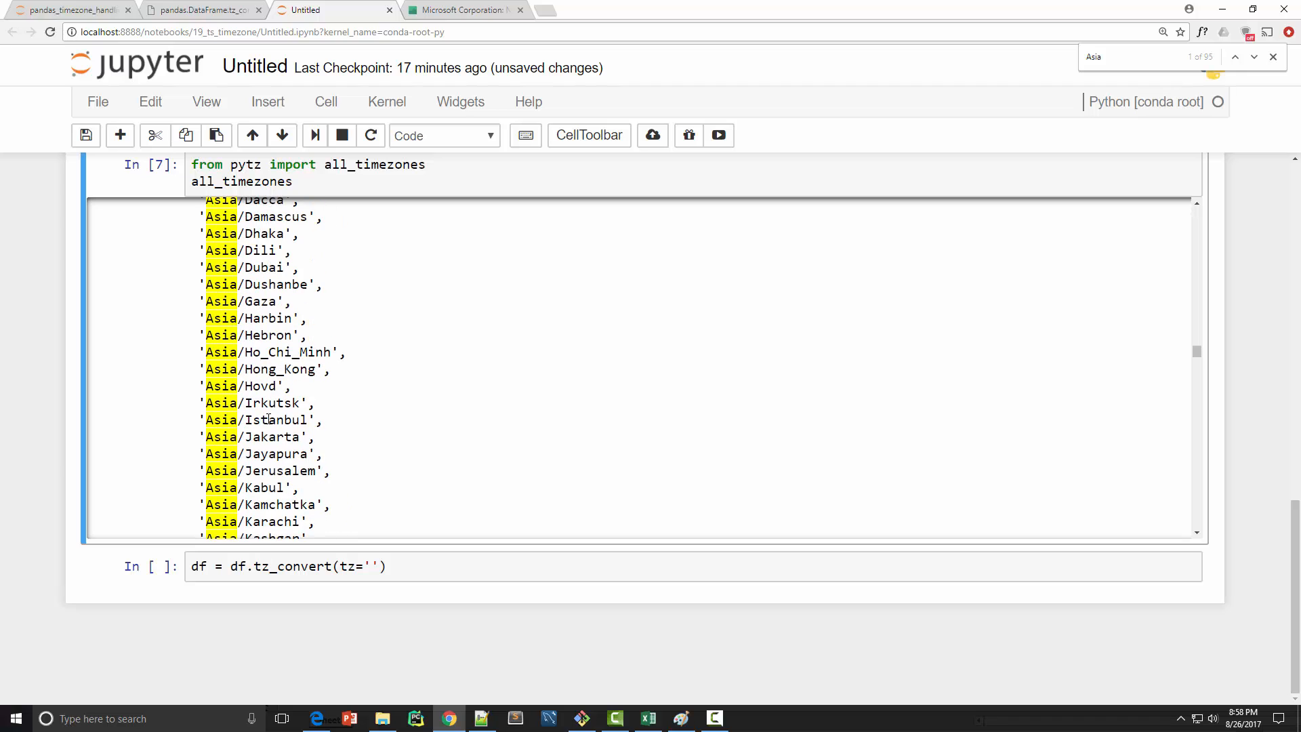
pyautogui.scroll(3)
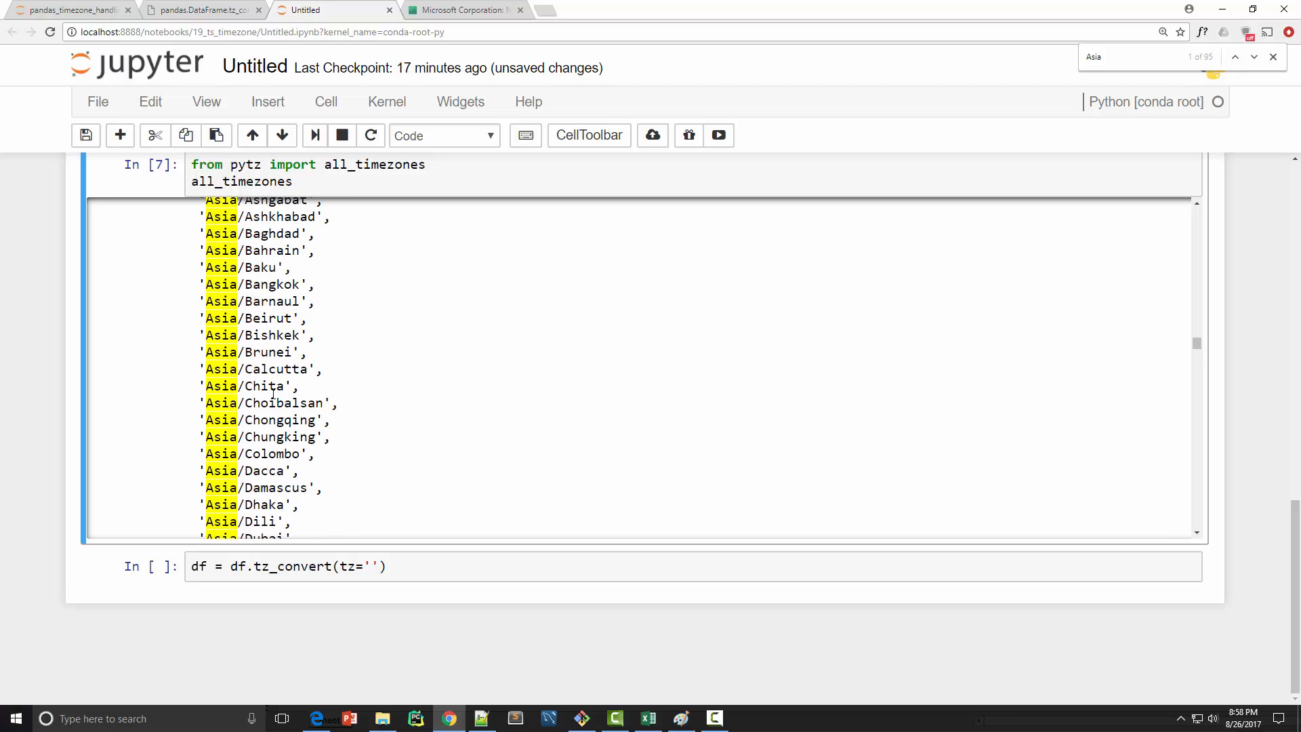
pyautogui.doubleClick(255, 369)
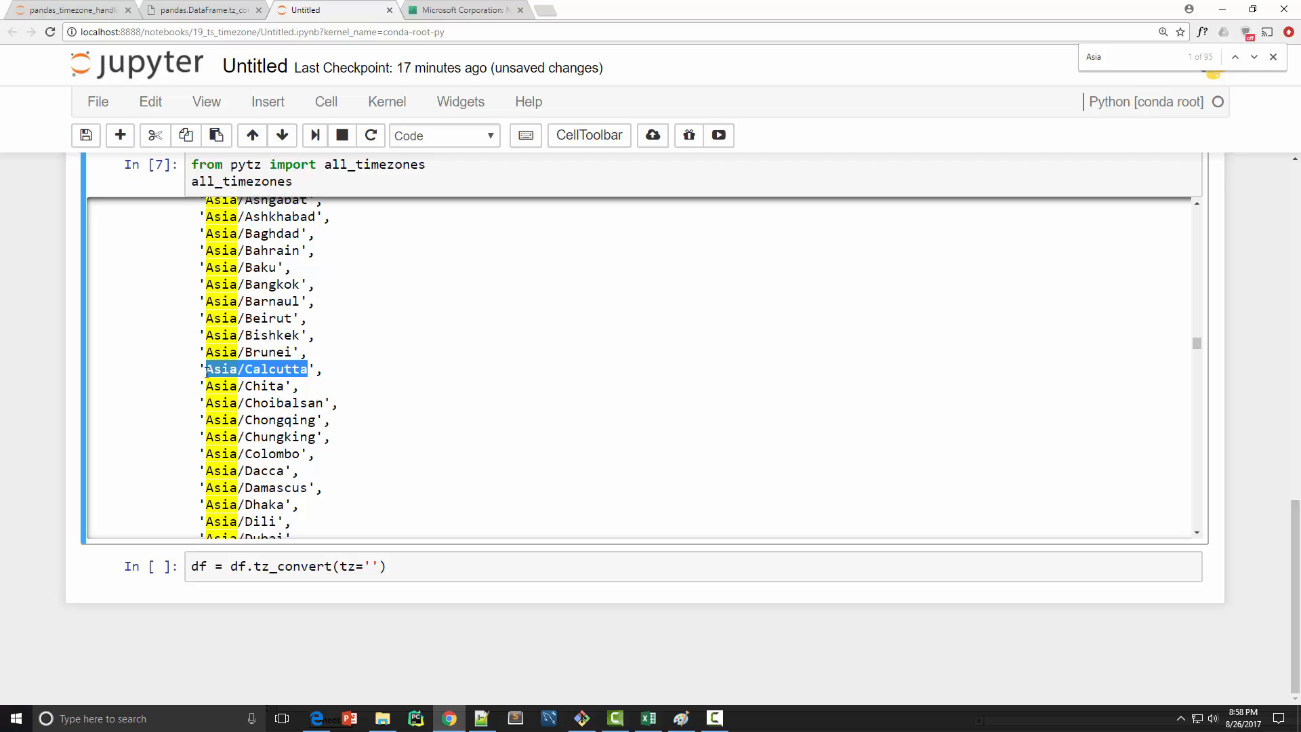
pyautogui.click(372, 566)
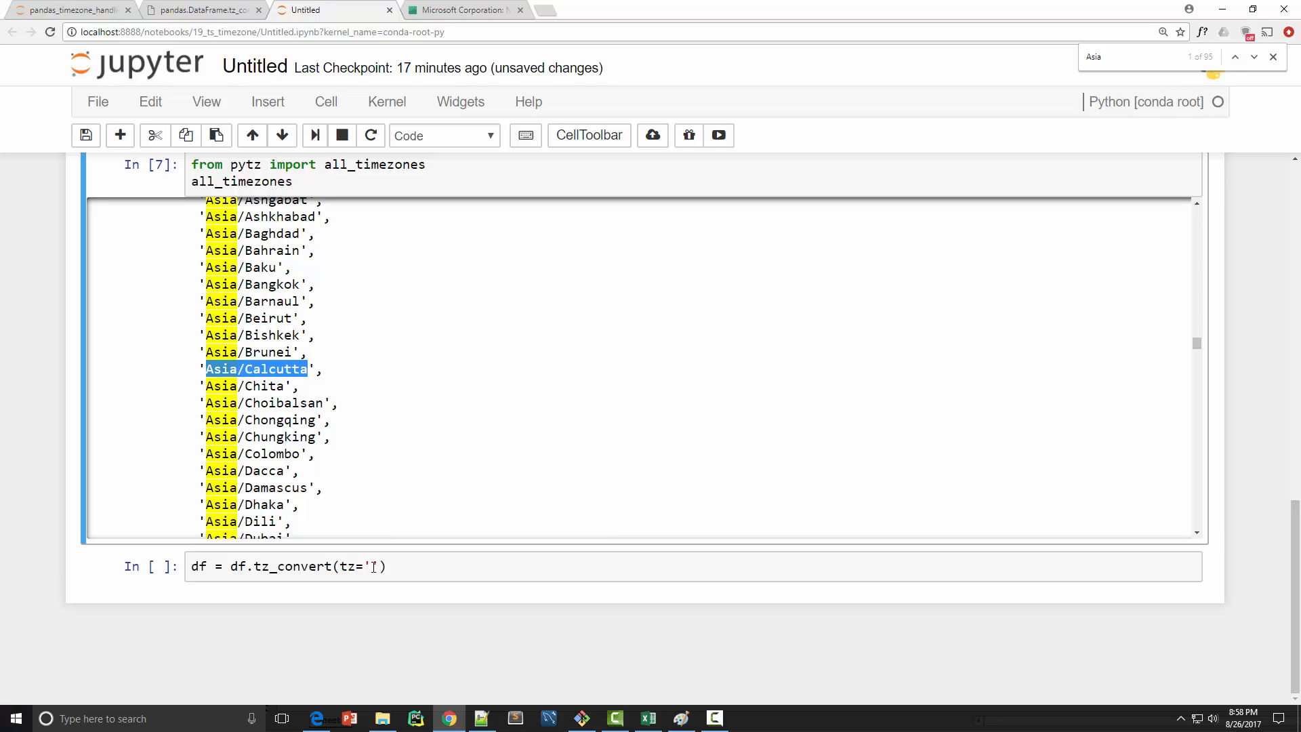
pyautogui.write('Asia/Calcutta')
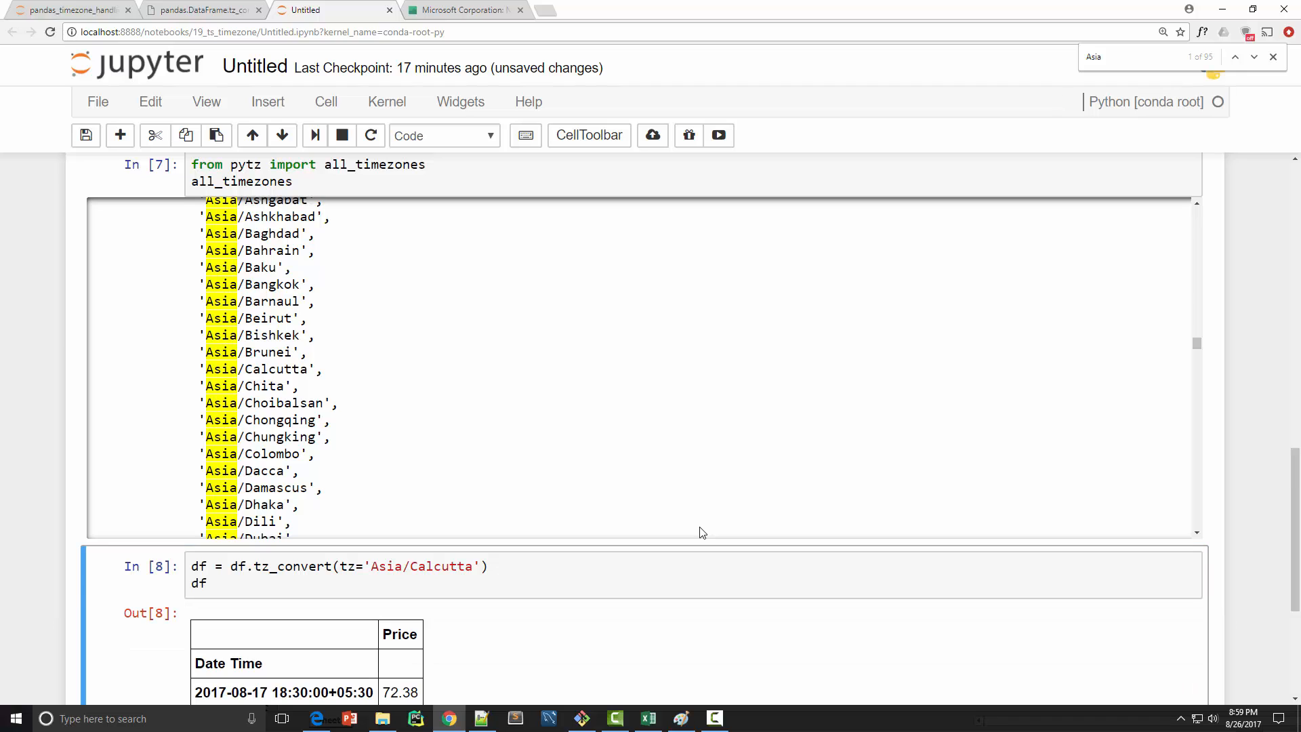
pyautogui.scroll(-3)
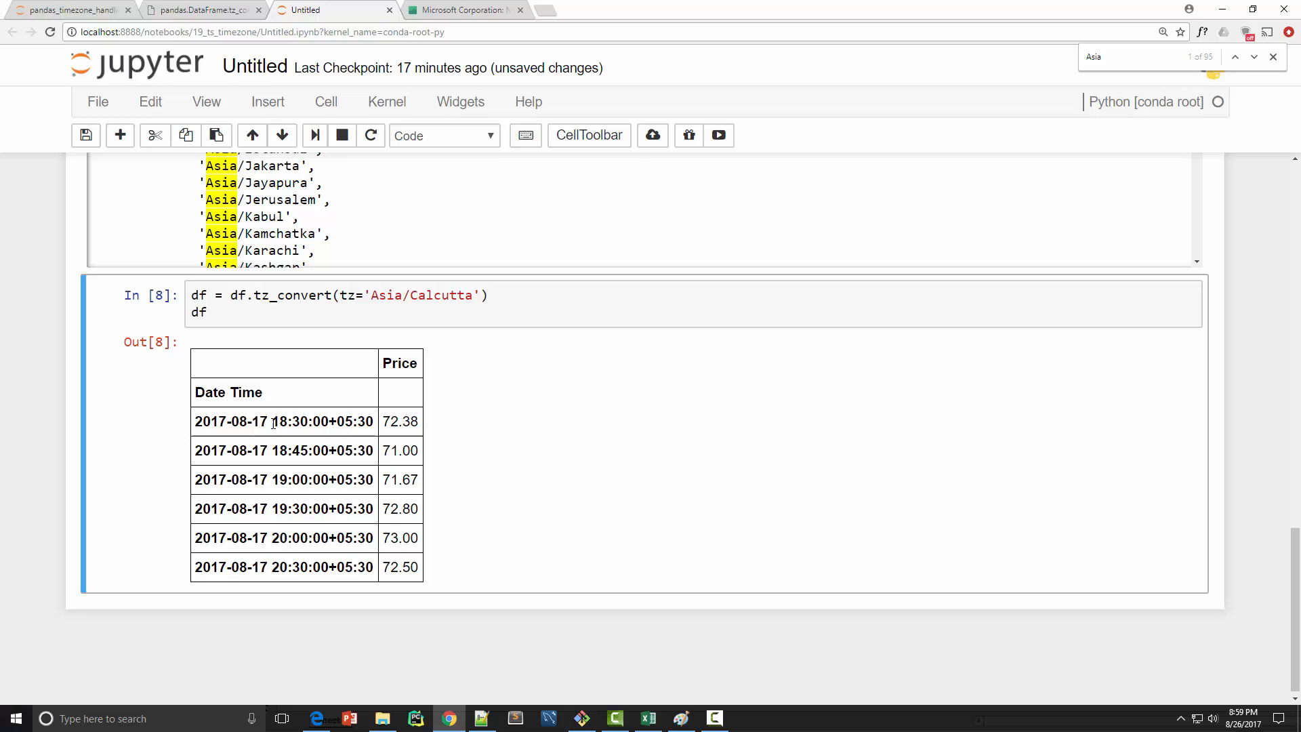
pyautogui.doubleClick(300, 421)
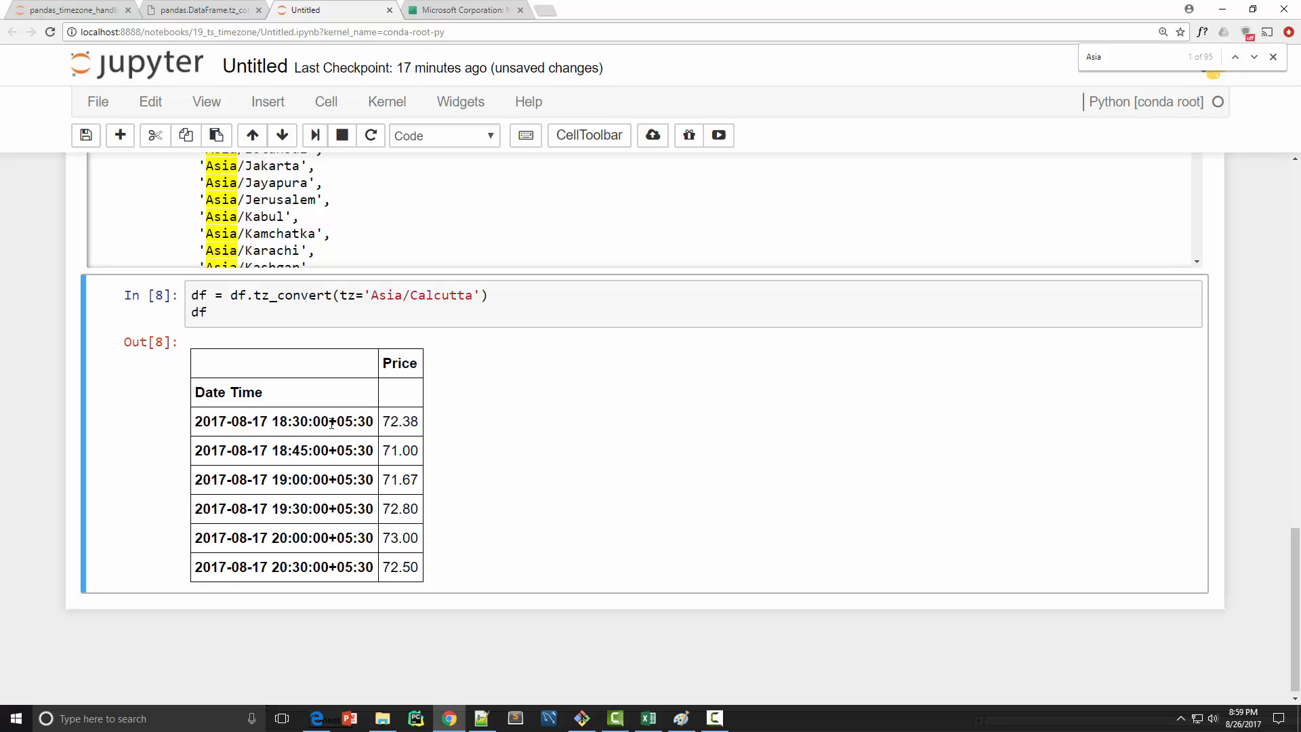
pyautogui.doubleClick(339, 420)
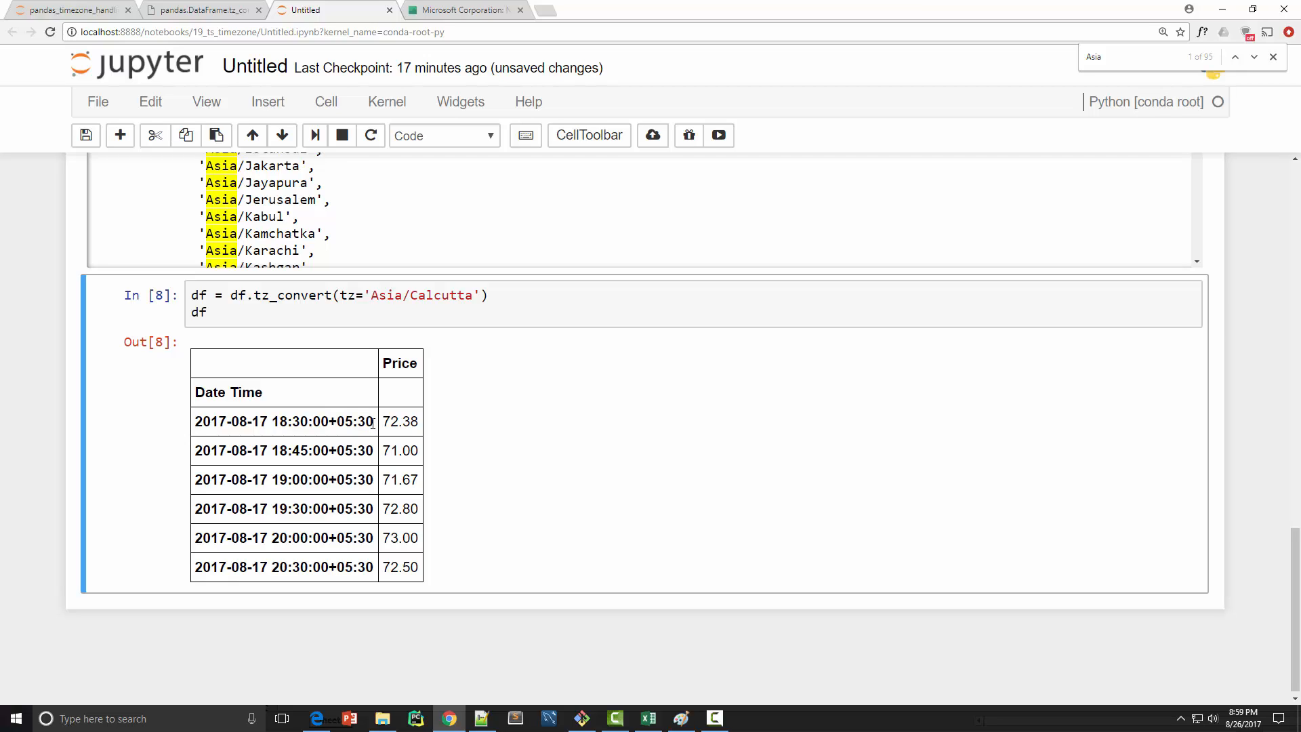
pyautogui.doubleClick(349, 421)
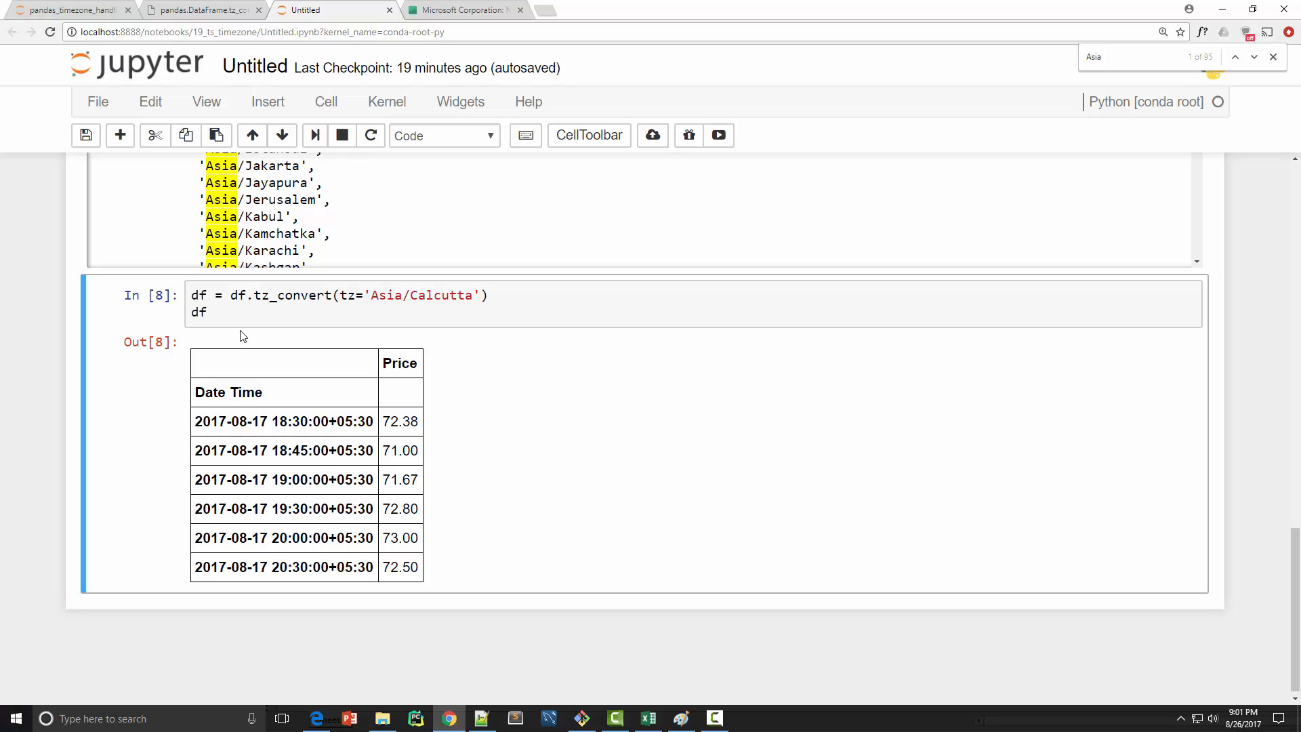
# Rewrite the Calcutta cell as df.index = df.index.tz_convert(tz='Asia/Calcutta').
pyautogui.click(610, 322)
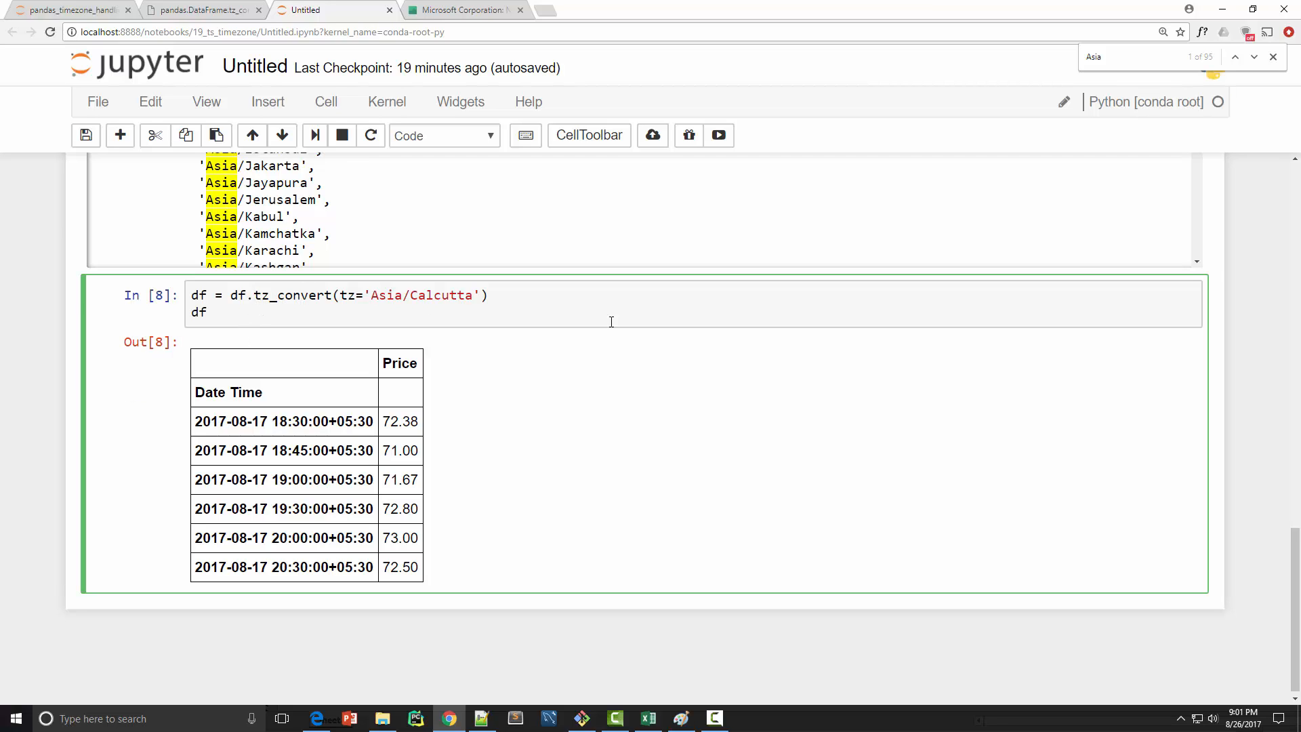
pyautogui.write('ind')
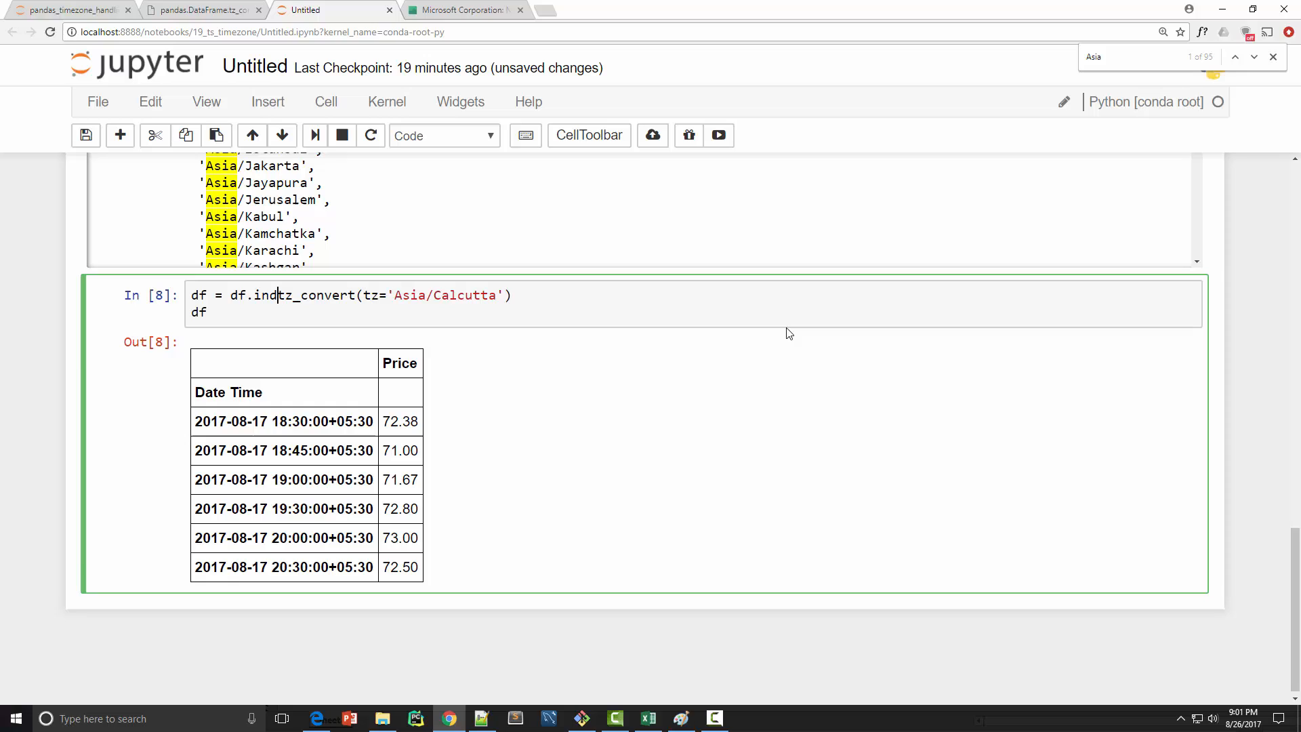
pyautogui.write('ex.')
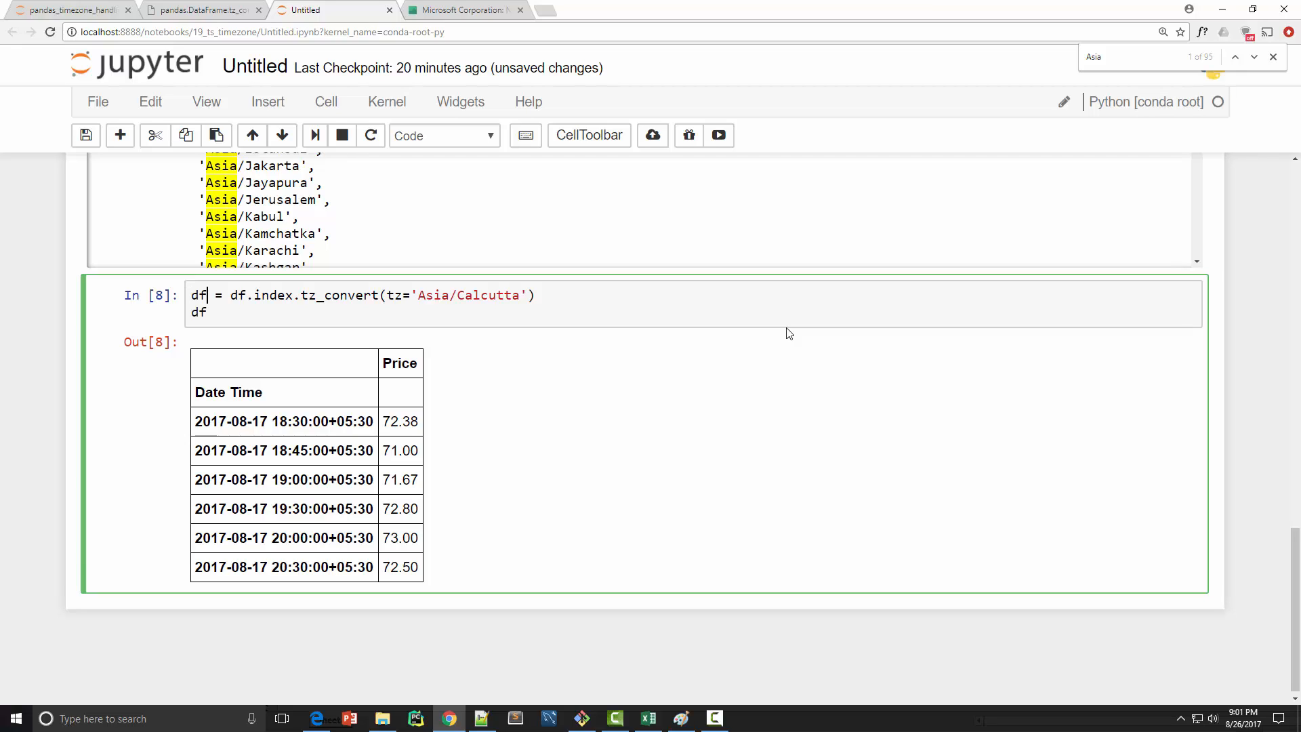
pyautogui.write('.index')
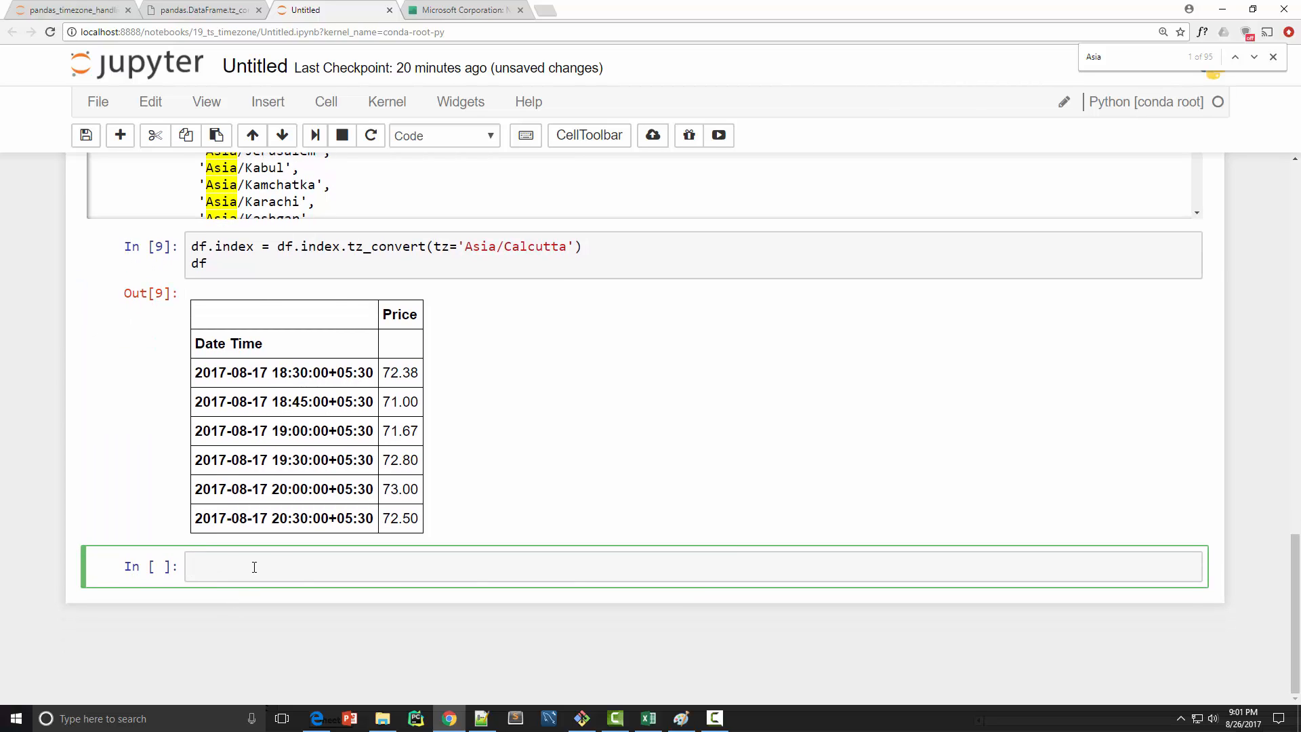
pyautogui.write('t')
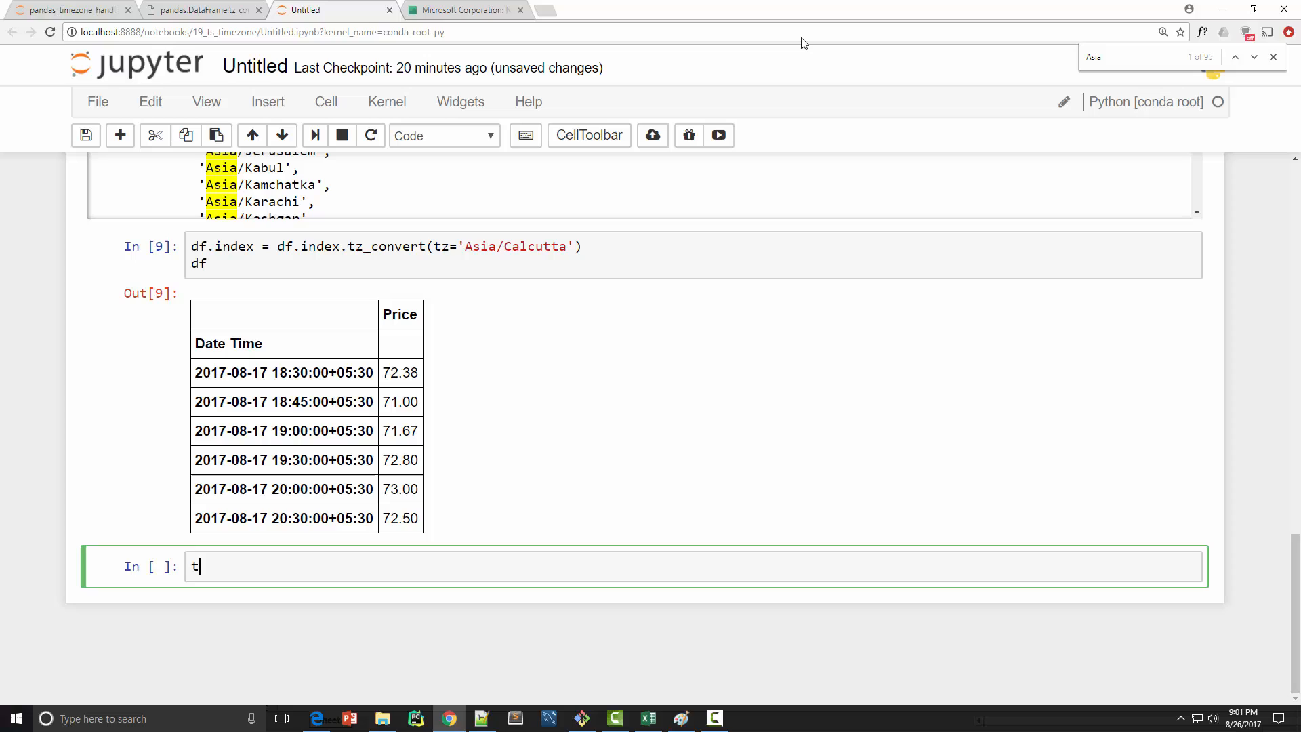
# Build rng = pd.date_range(start="1/1/2017", periods=10, freq='H') and display rng.
pyautogui.write('rng = pd.')
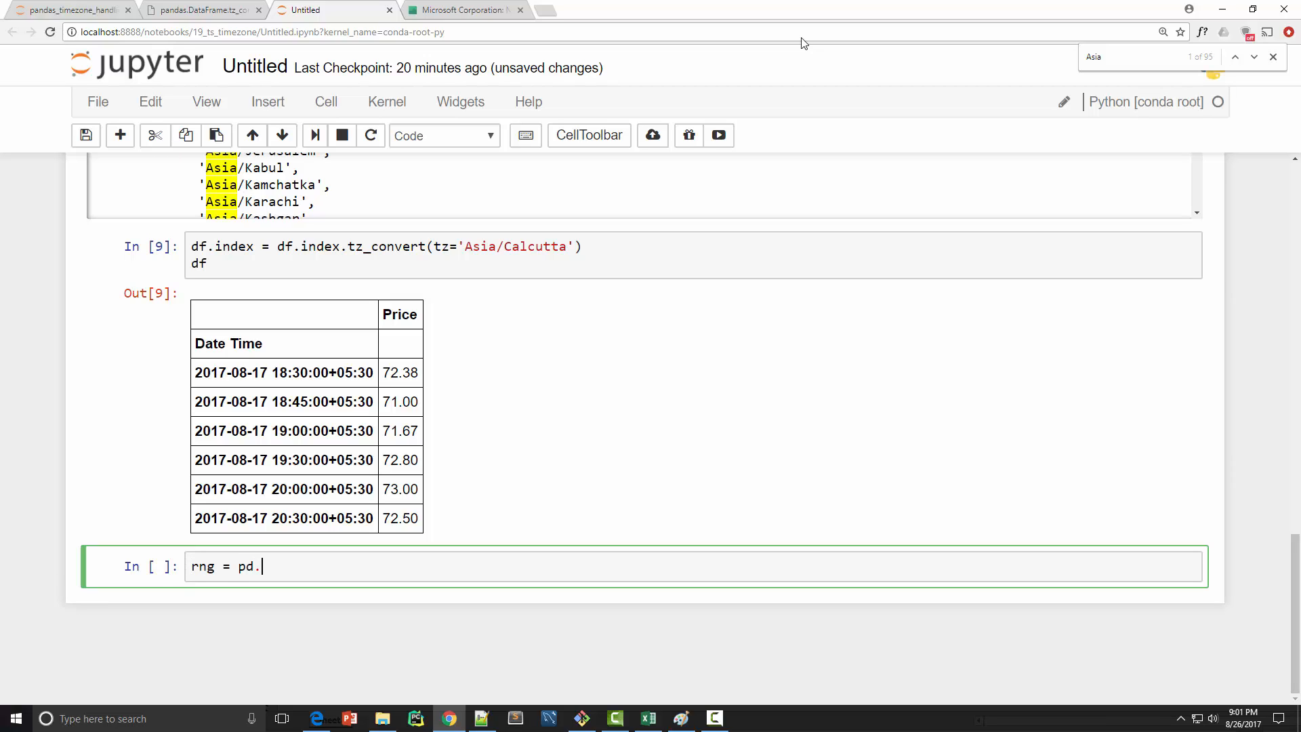
pyautogui.write('date_')
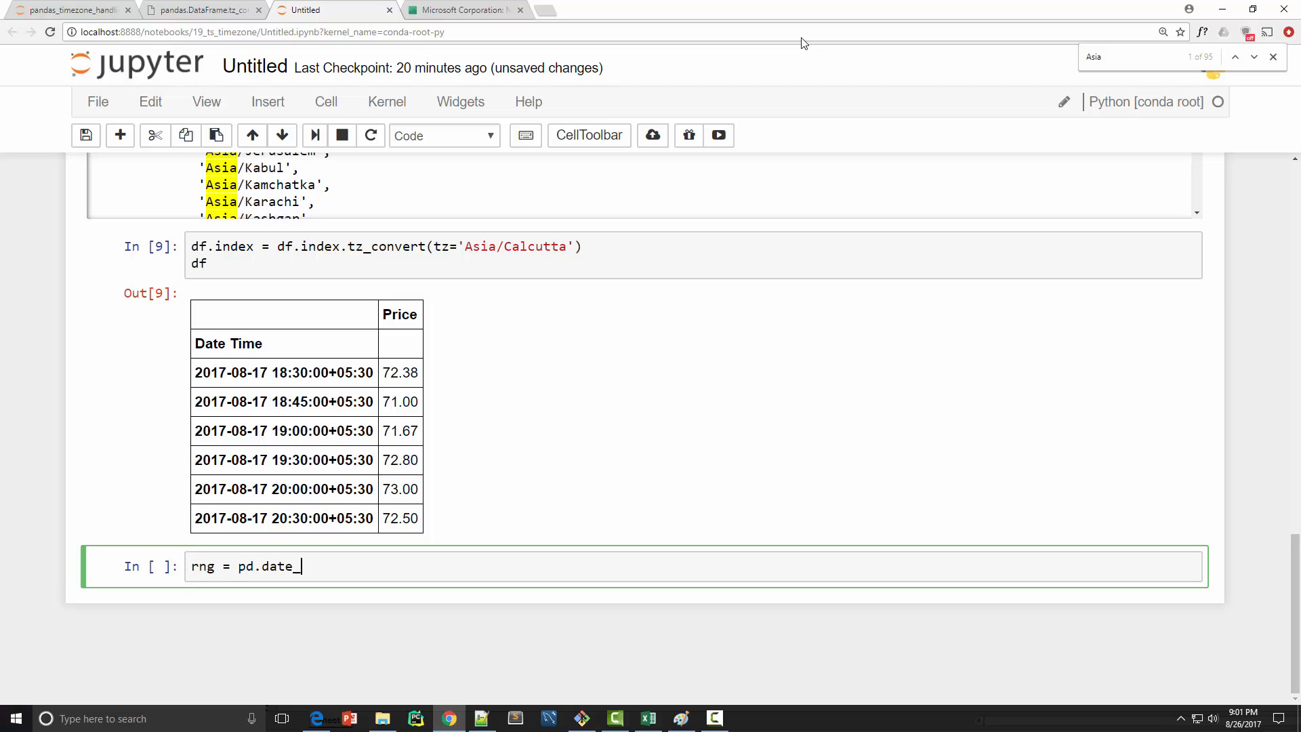
pyautogui.write('range')
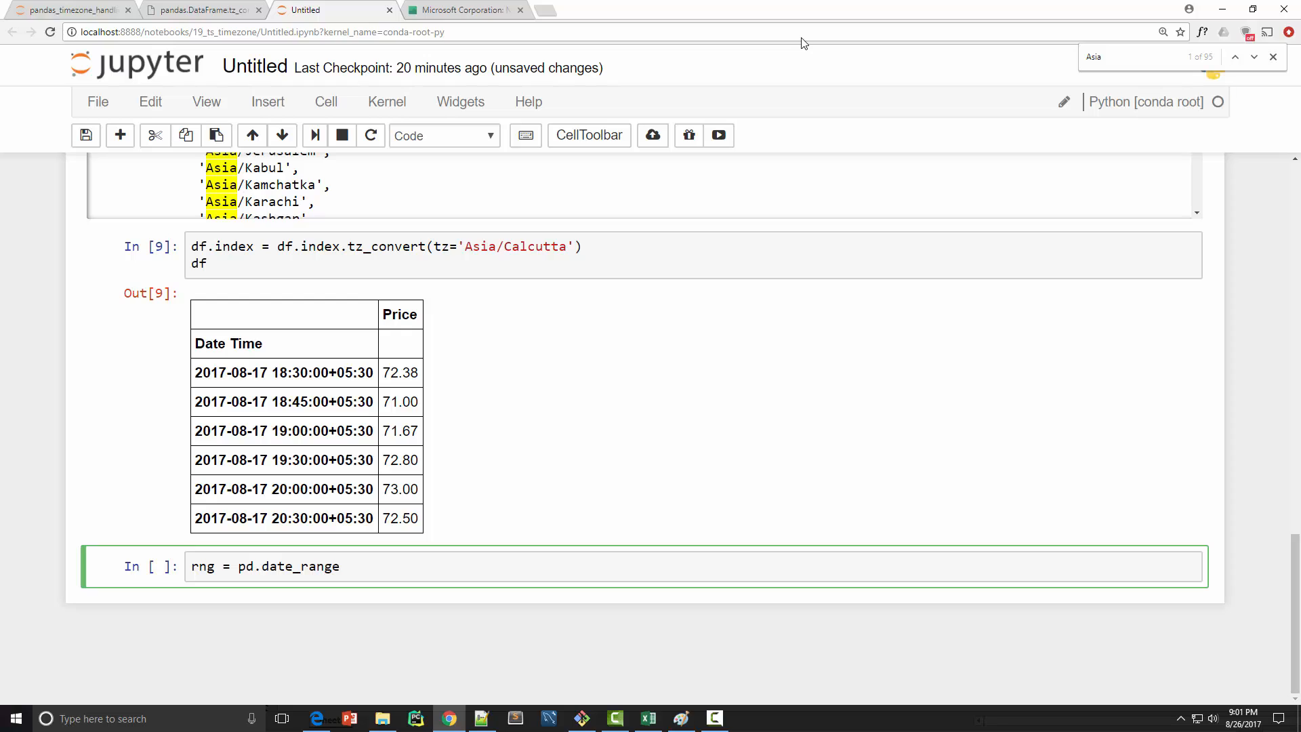
pyautogui.write('(start)')
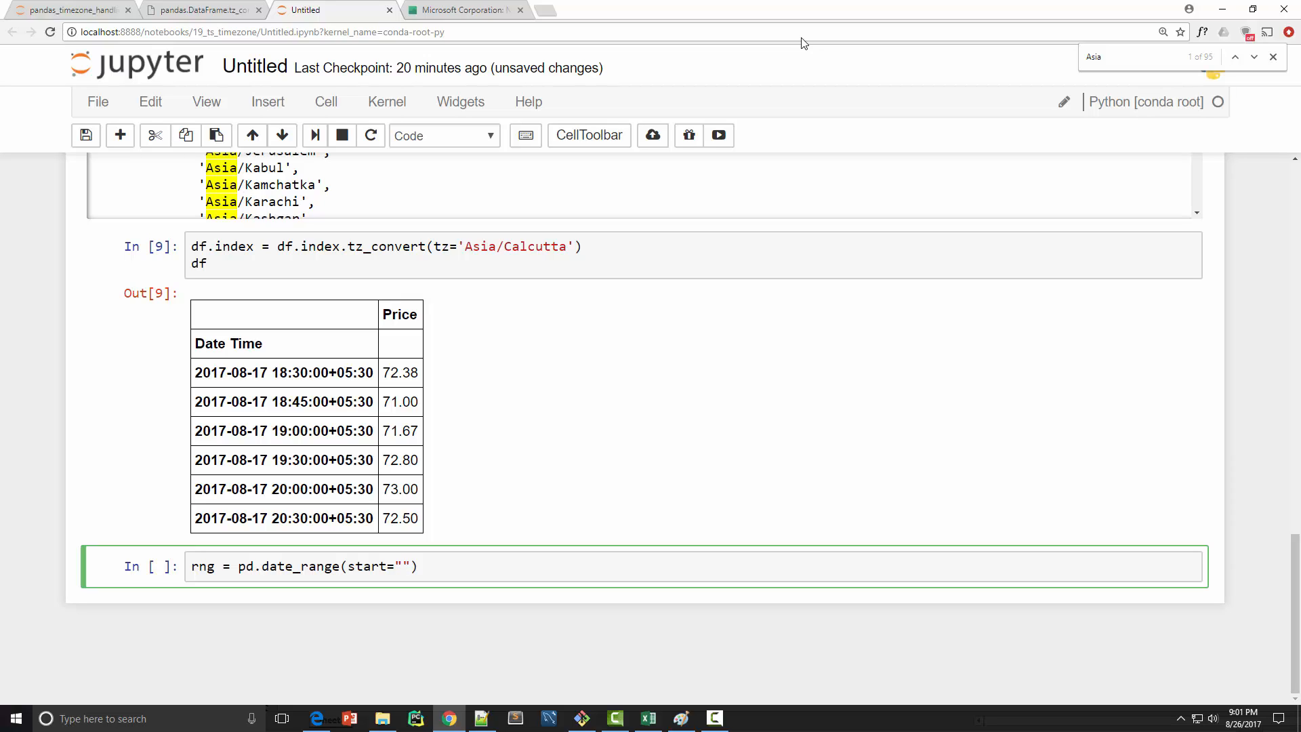
pyautogui.write('1/1/')
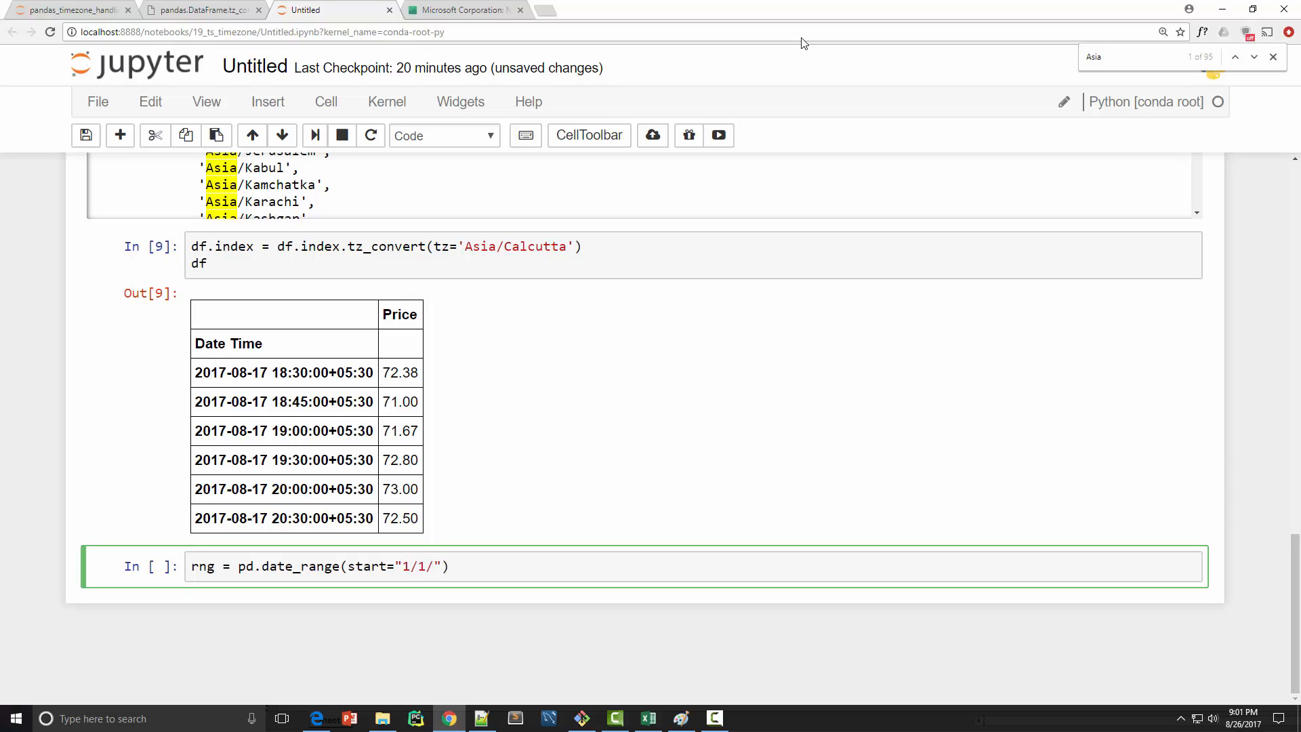
pyautogui.write('2017"')
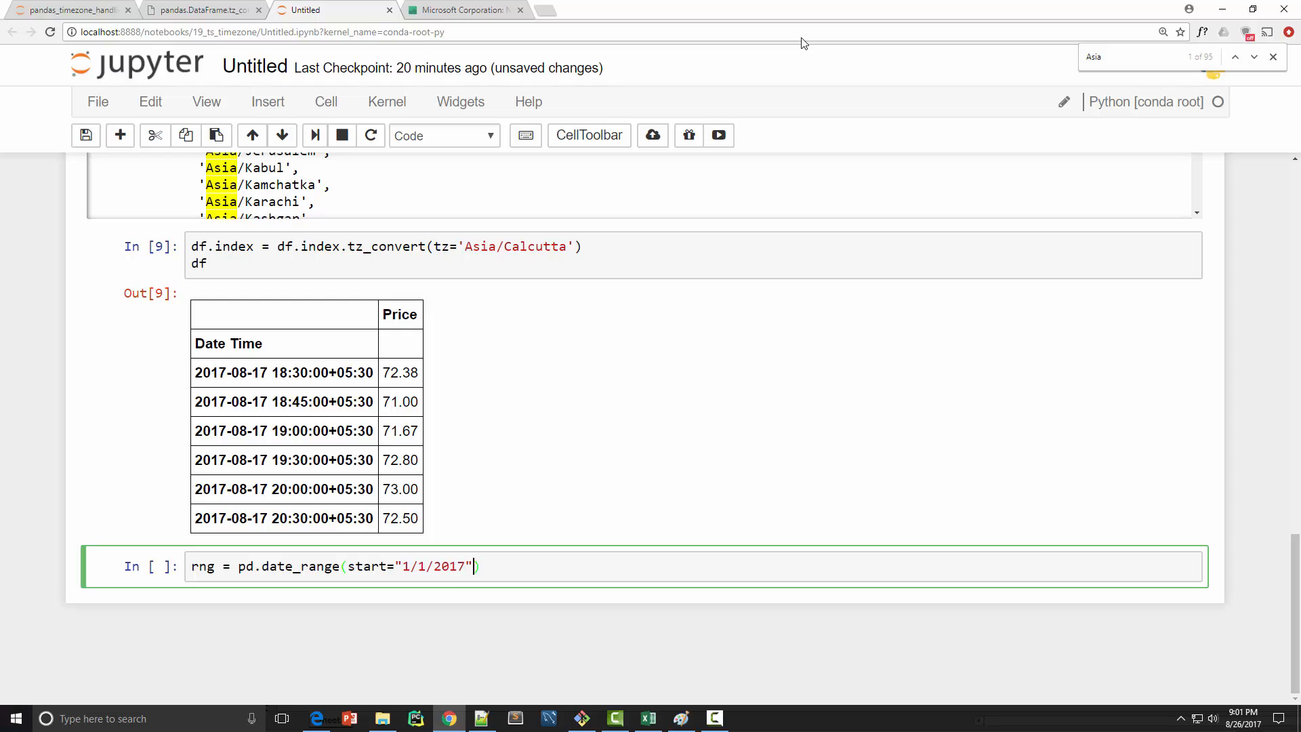
pyautogui.write(',peri')
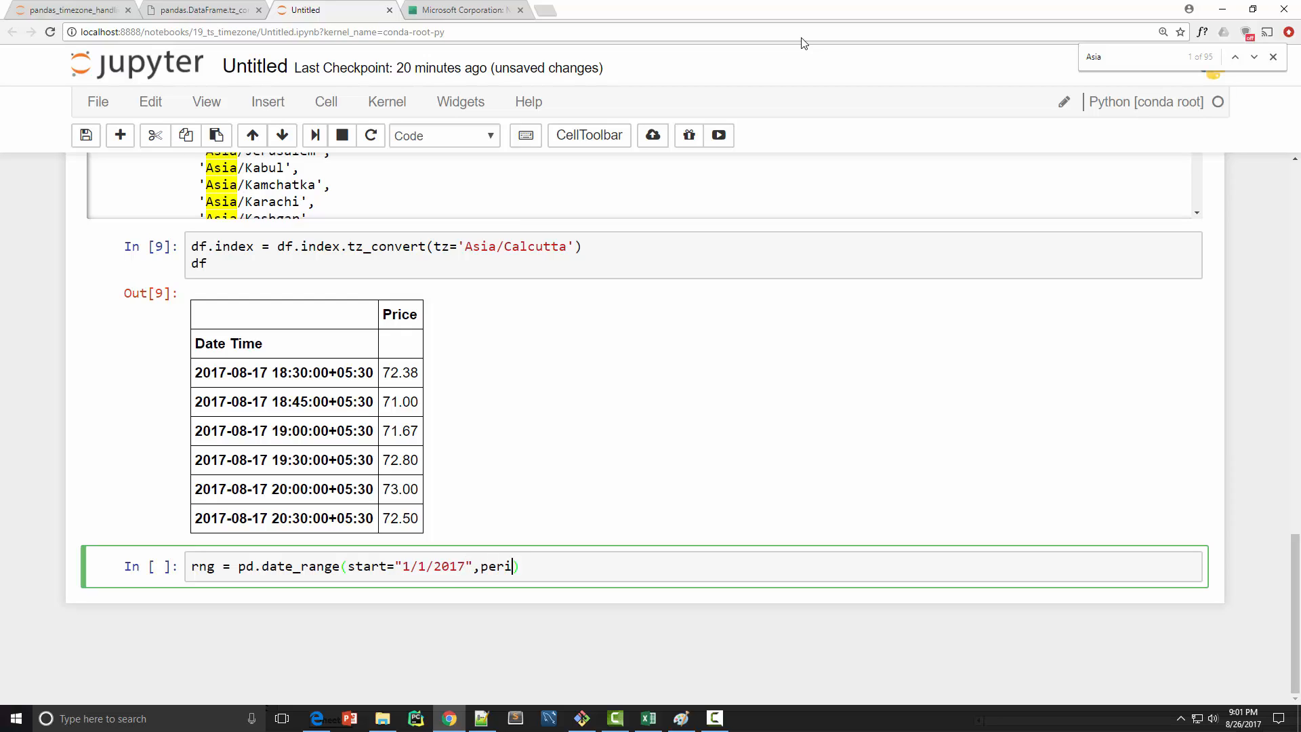
pyautogui.write('ods')
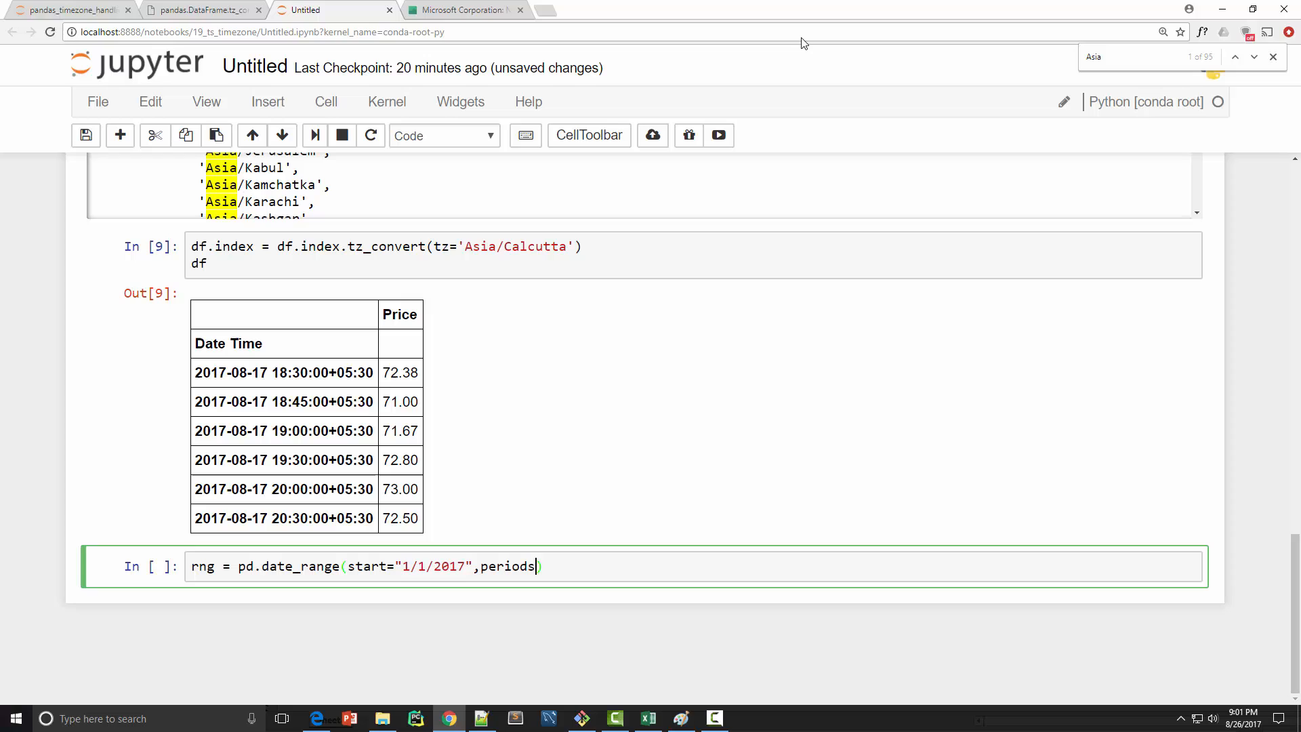
pyautogui.write('=10')
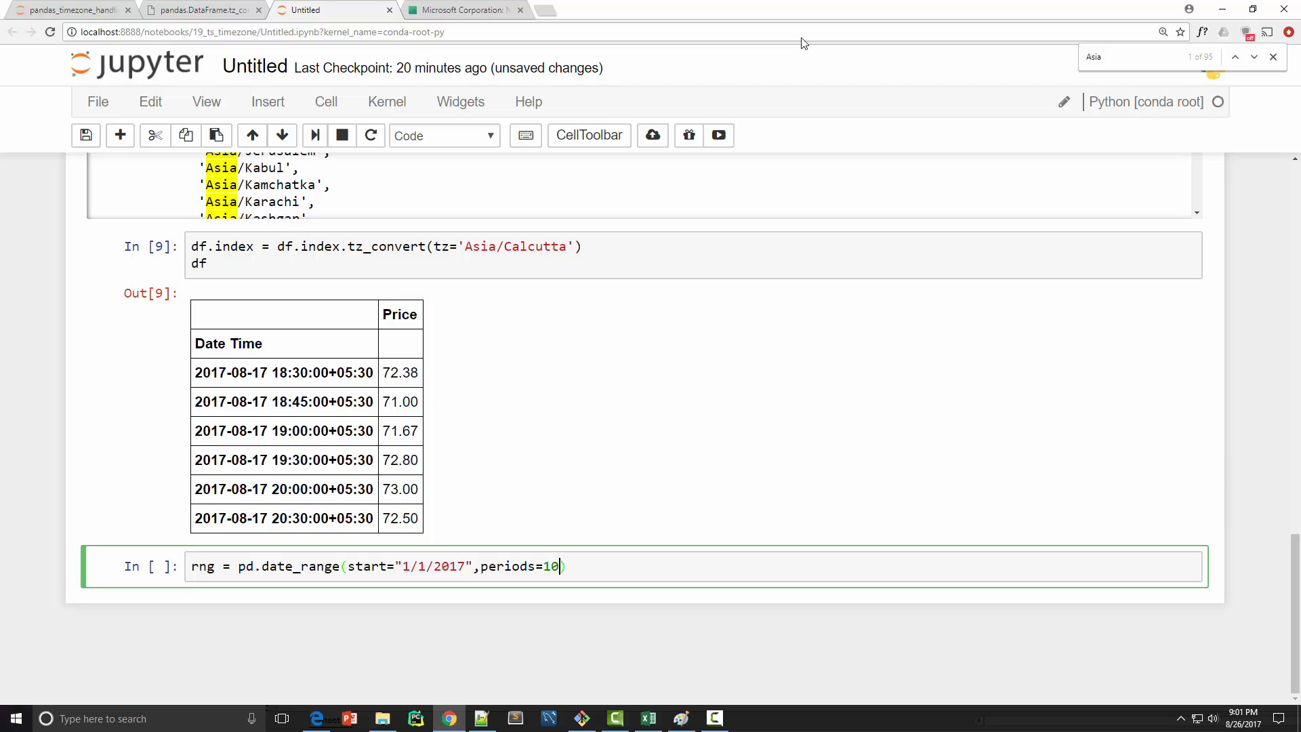
pyautogui.write(',freq')
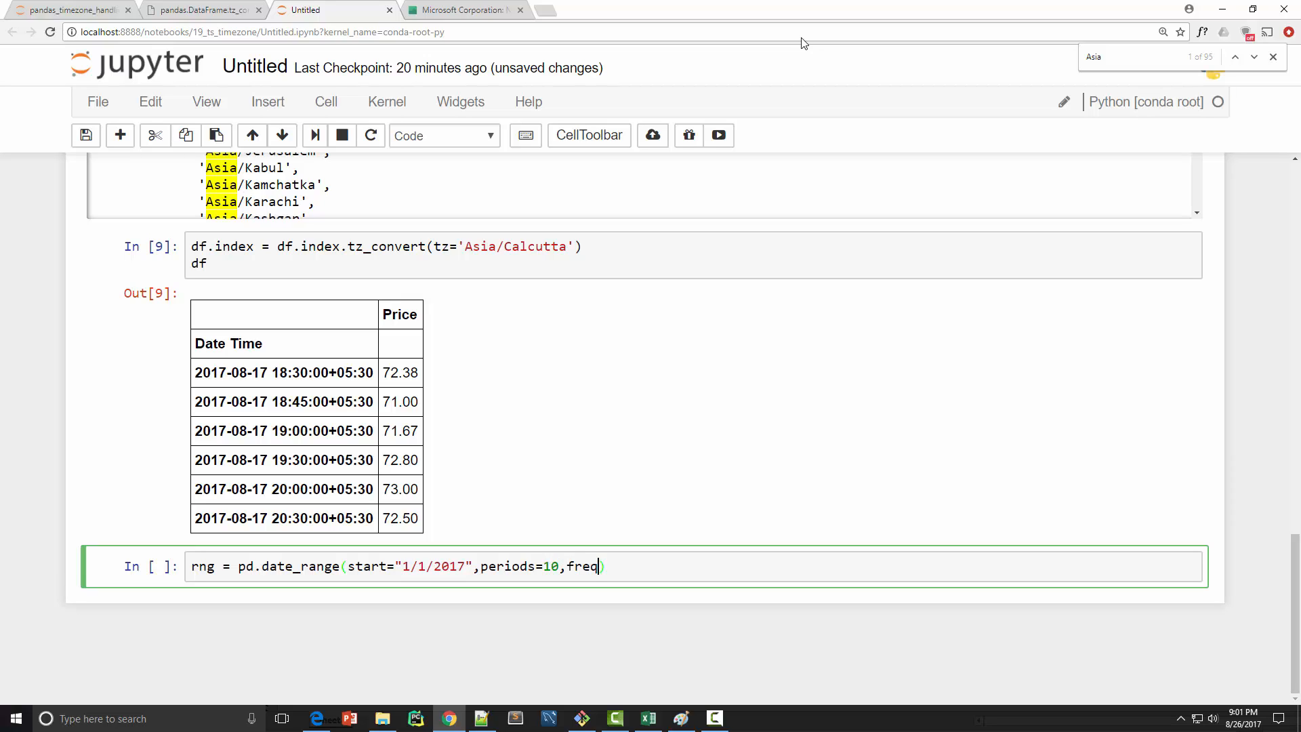
pyautogui.write("='H')")
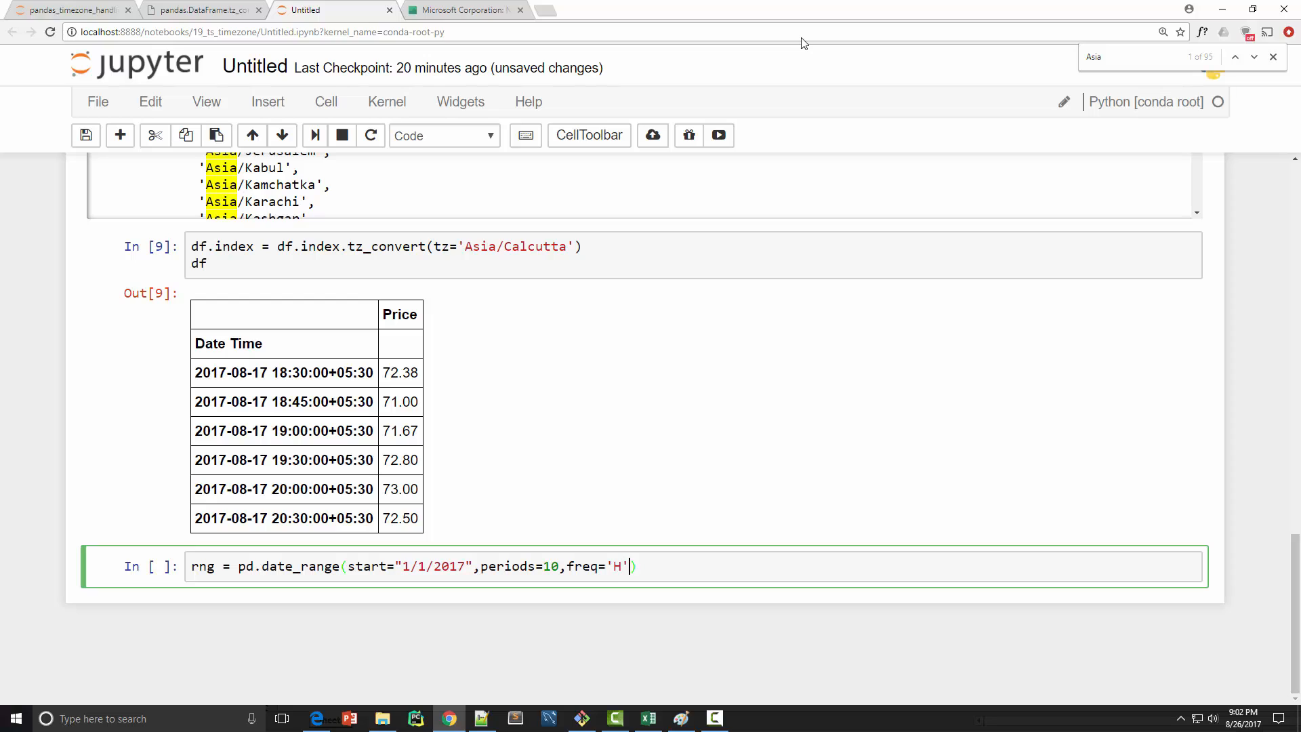
pyautogui.write(')')
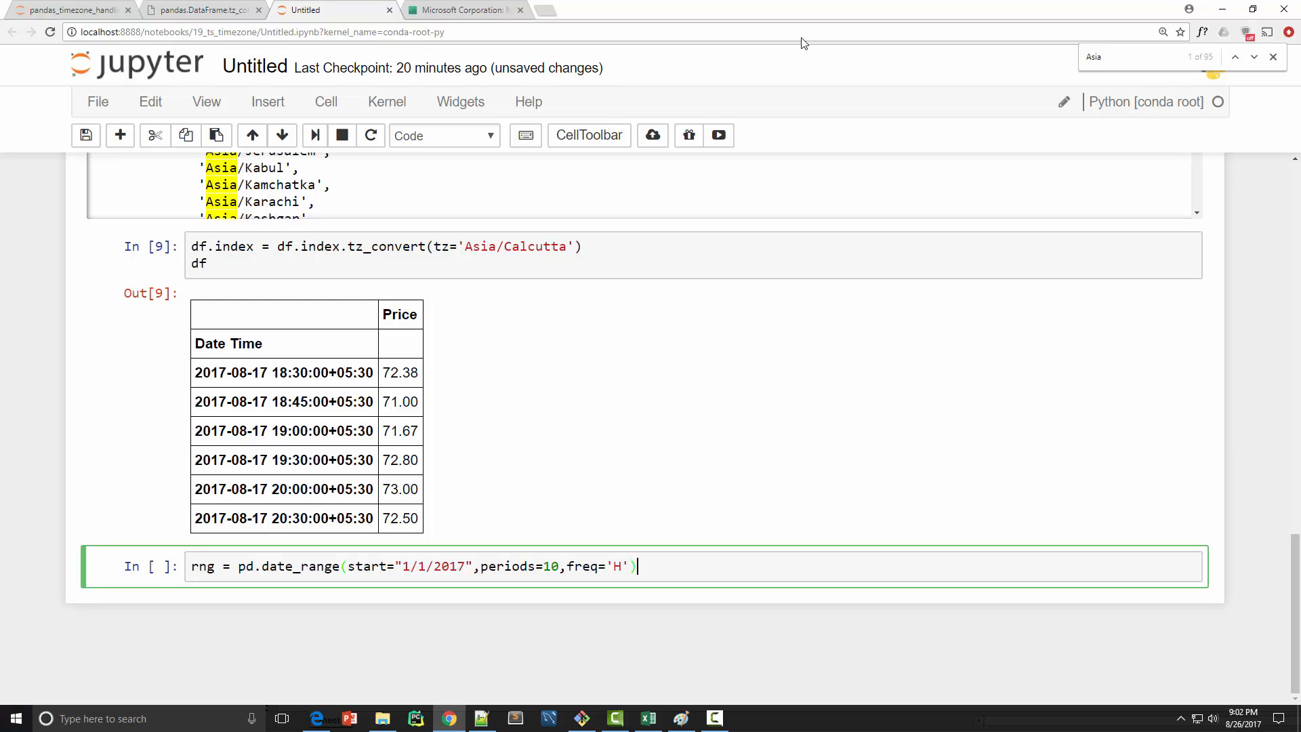
pyautogui.write('rng')
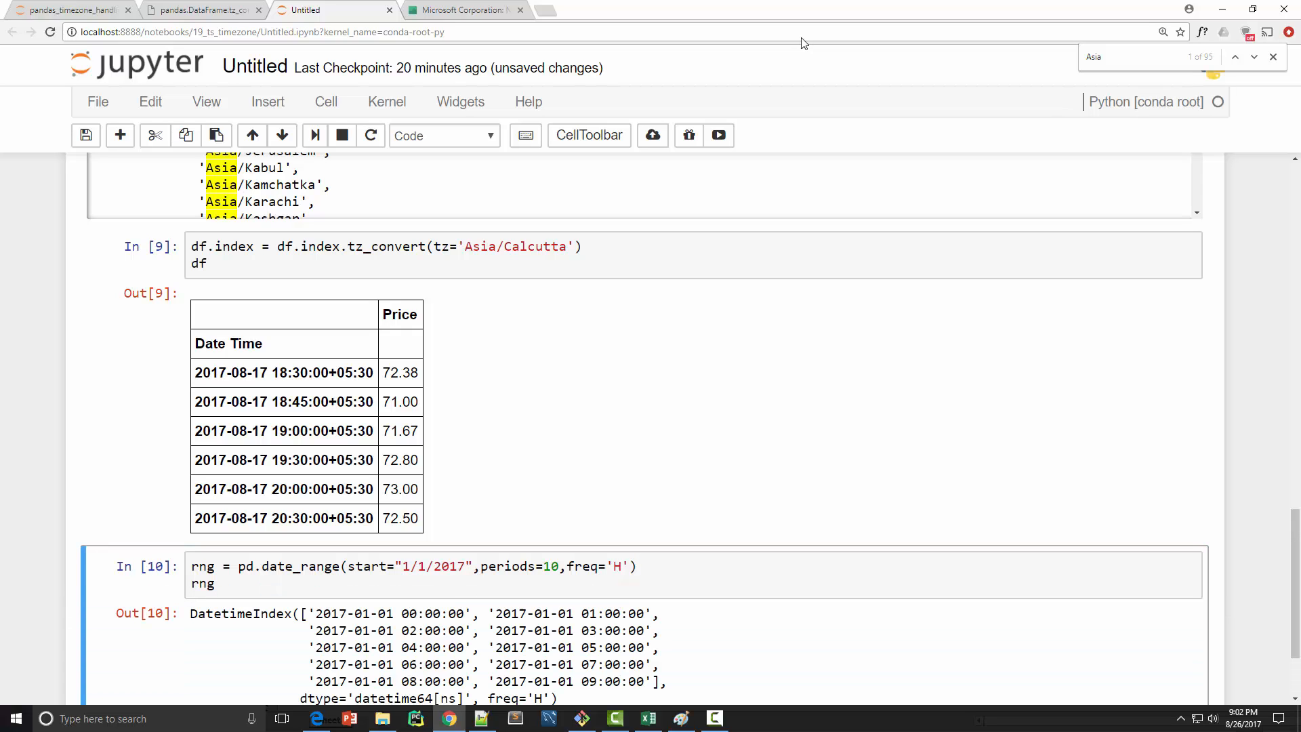
pyautogui.scroll(-3)
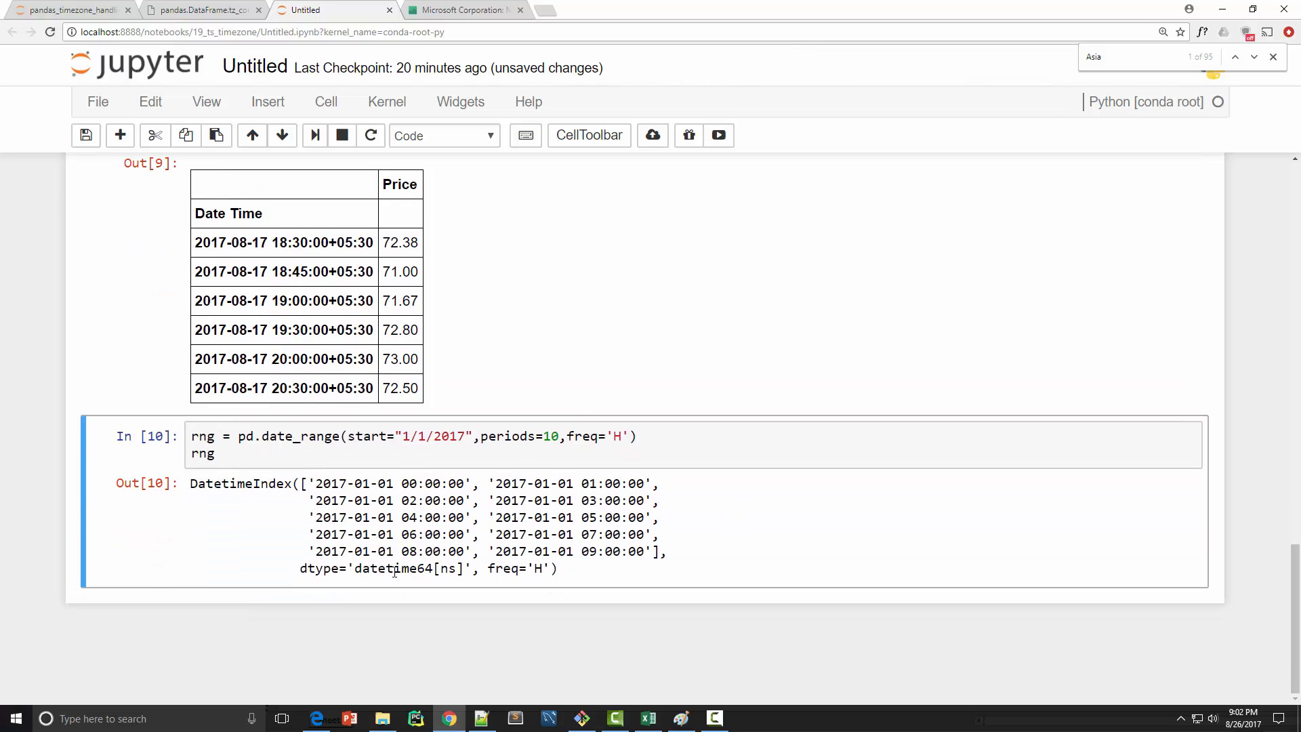
pyautogui.doubleClick(394, 568)
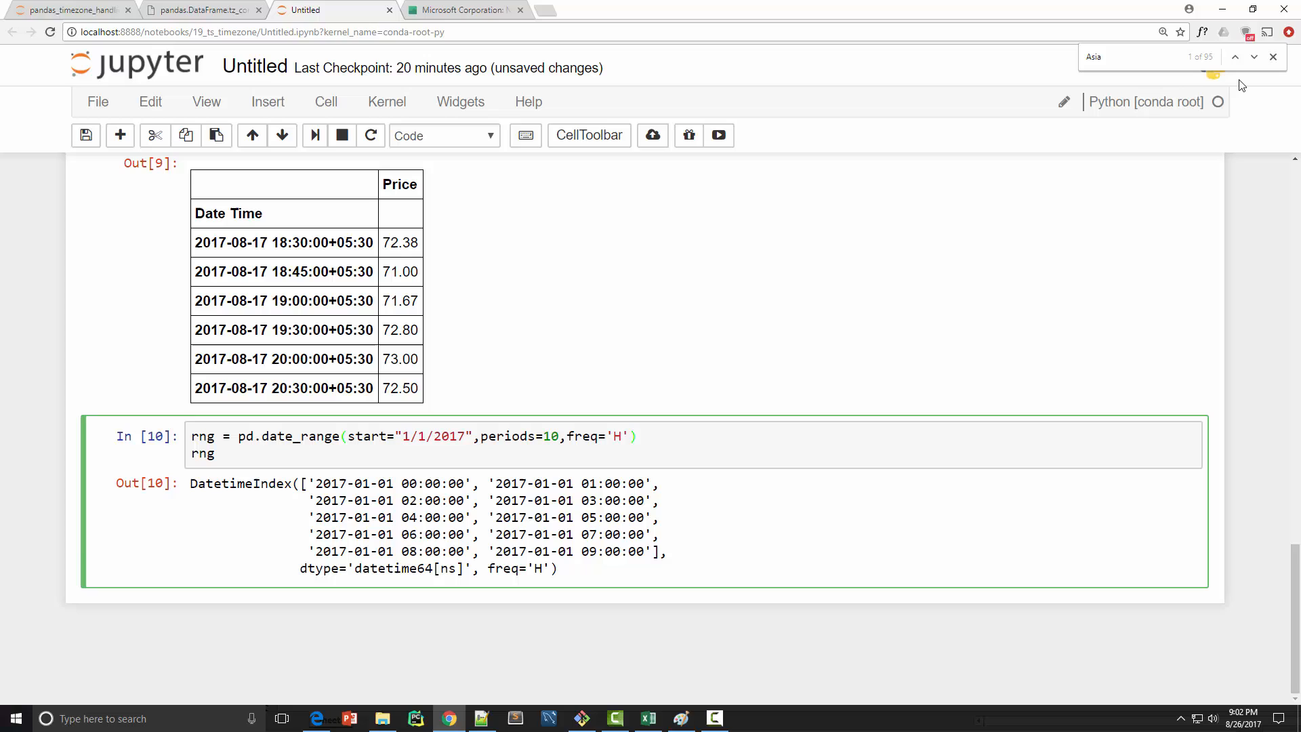
pyautogui.write(', t')
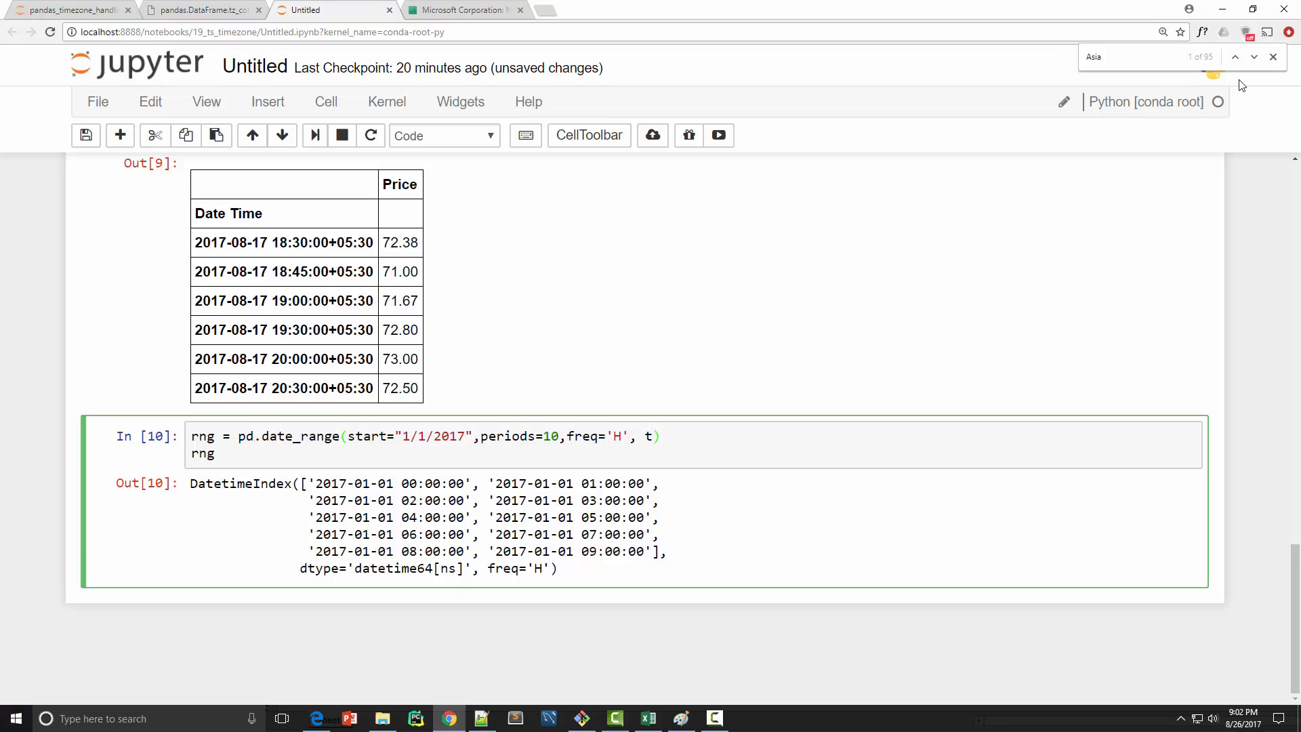
pyautogui.write('z=')
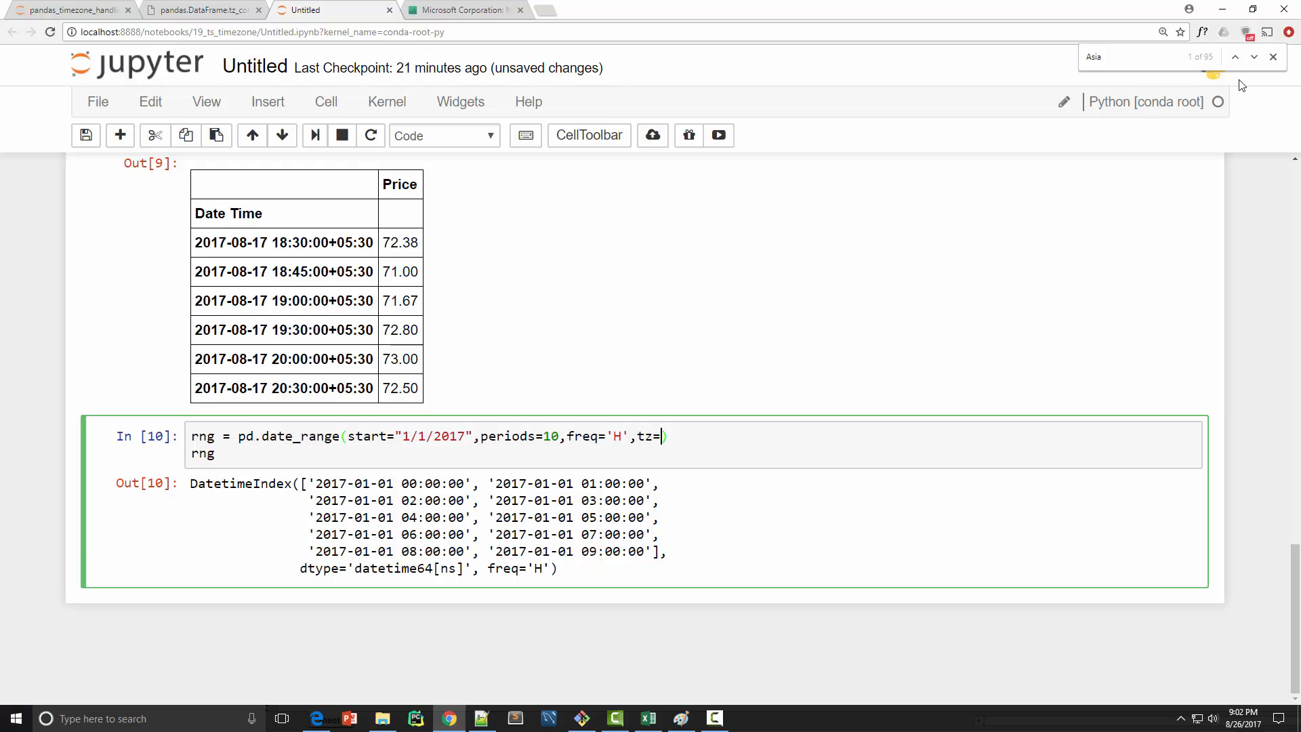
pyautogui.write("'Eu'")
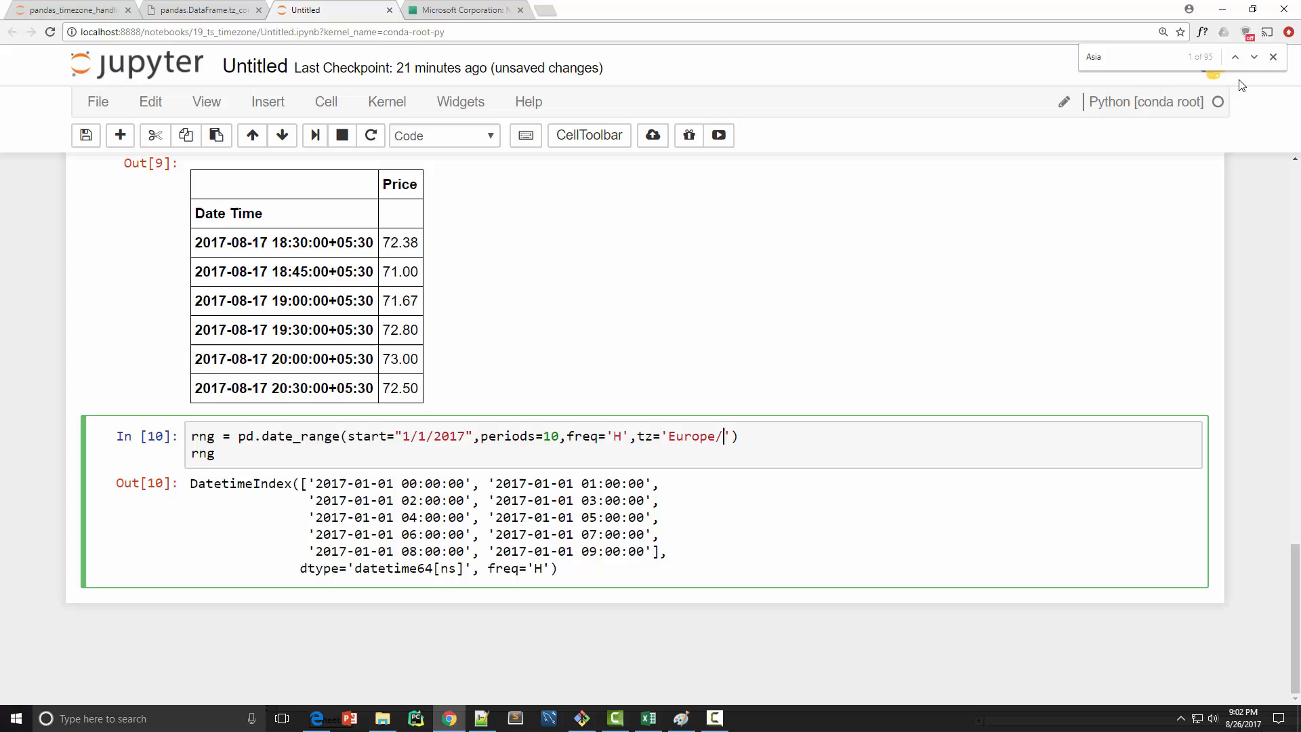
pyautogui.write('London')
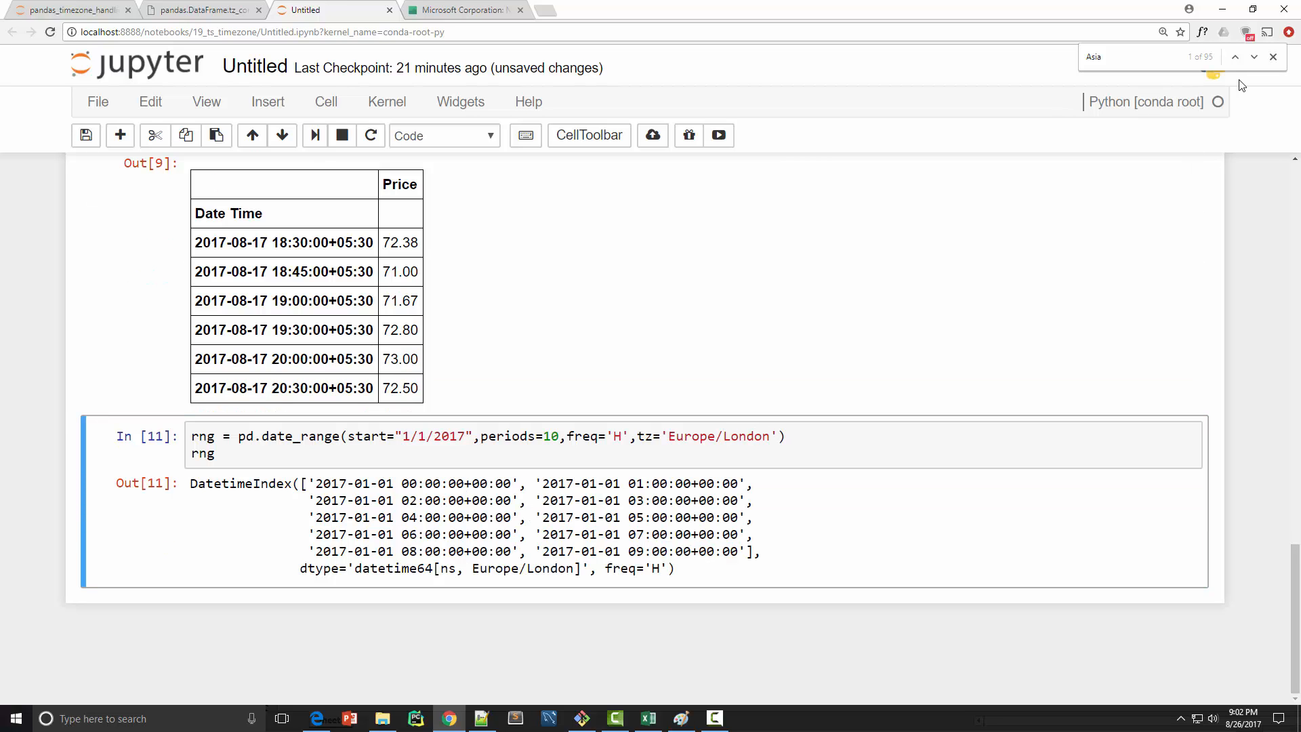
pyautogui.moveTo(352, 570)
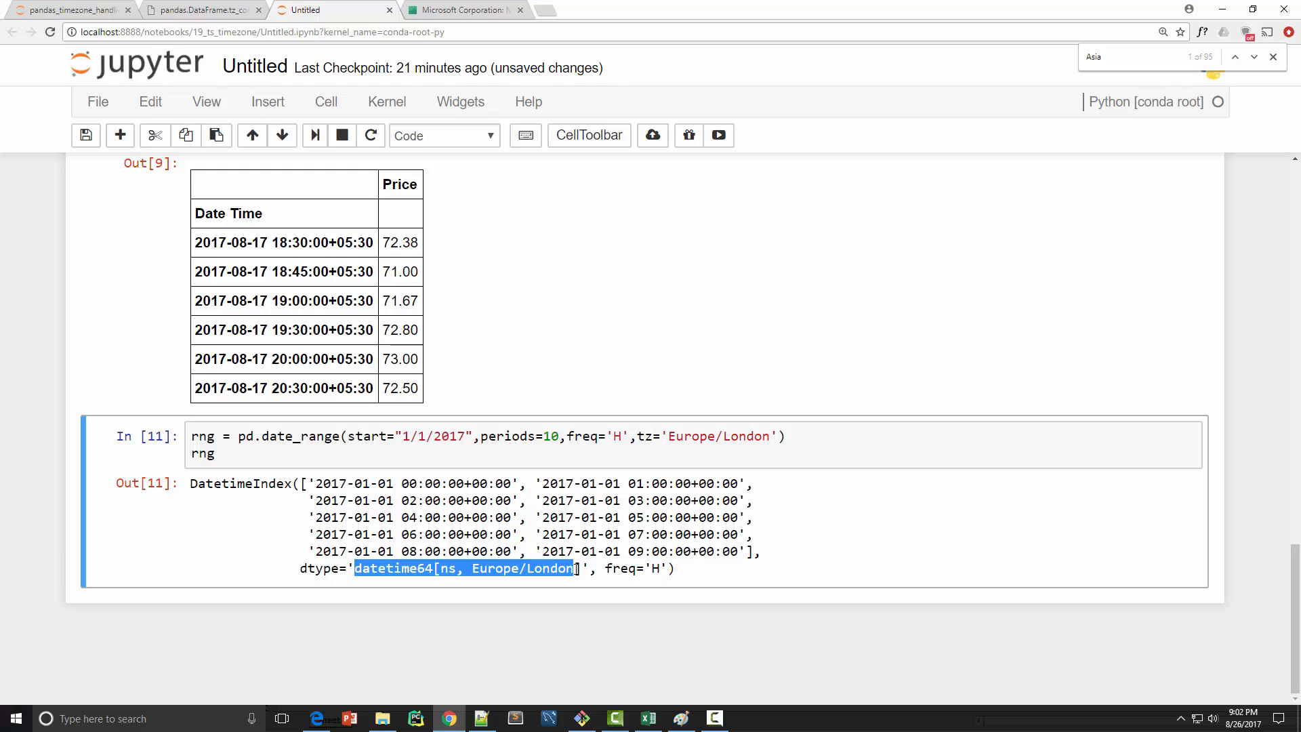
pyautogui.click(477, 569)
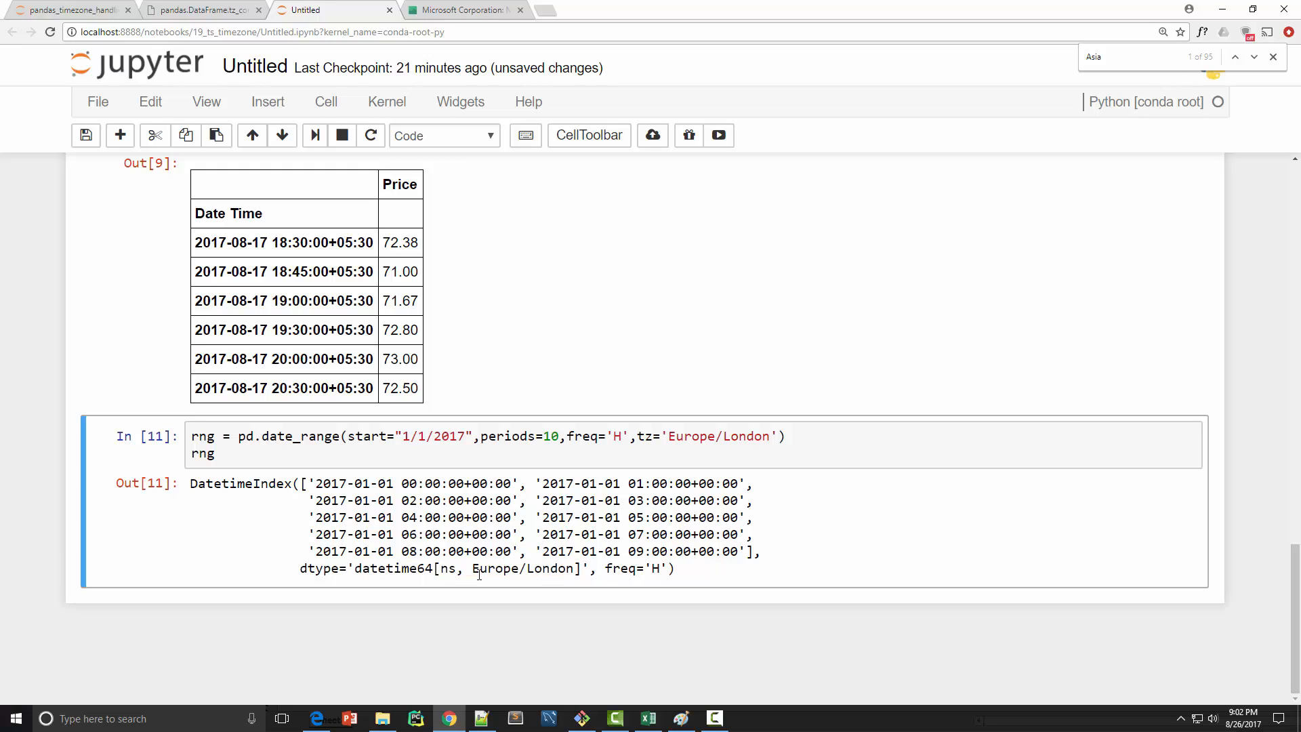
pyautogui.moveTo(352, 517)
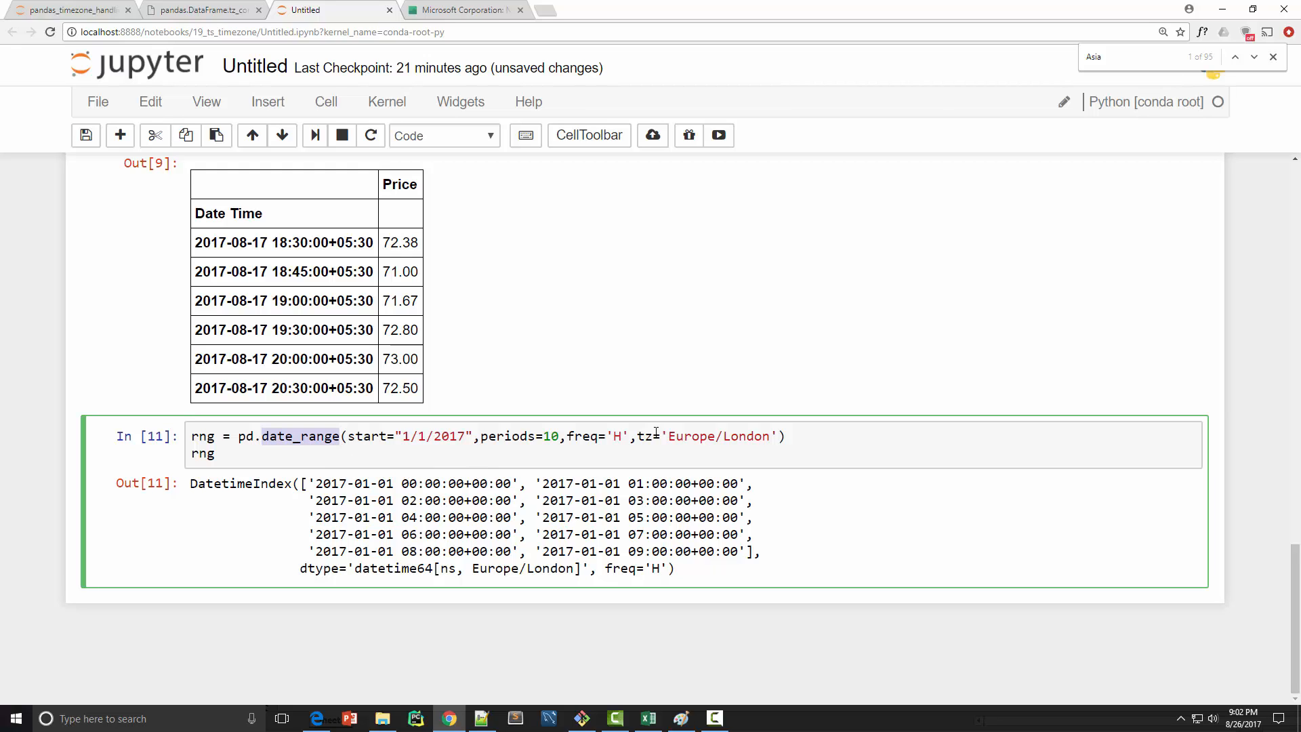
pyautogui.doubleClick(718, 436)
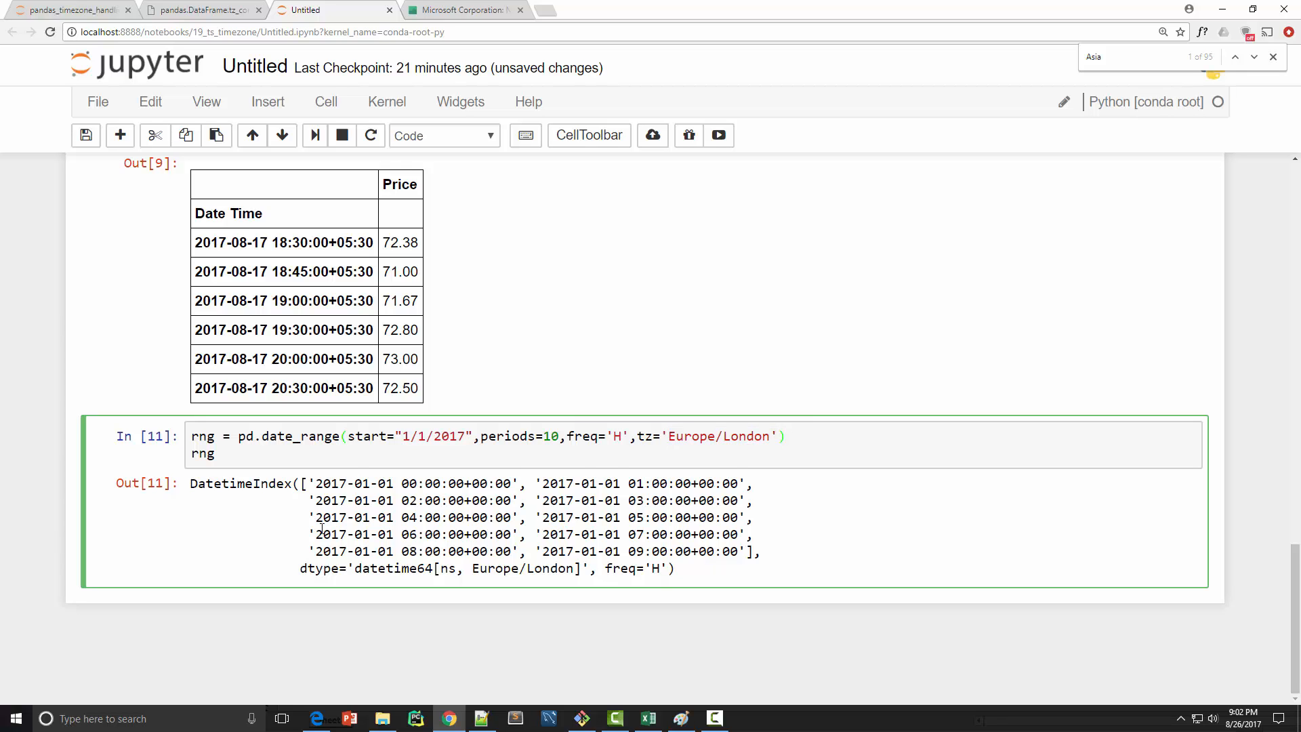
# Change the rng cell's timezone to 'dateutil/Europe/London' and rerun it.
pyautogui.scroll(3)
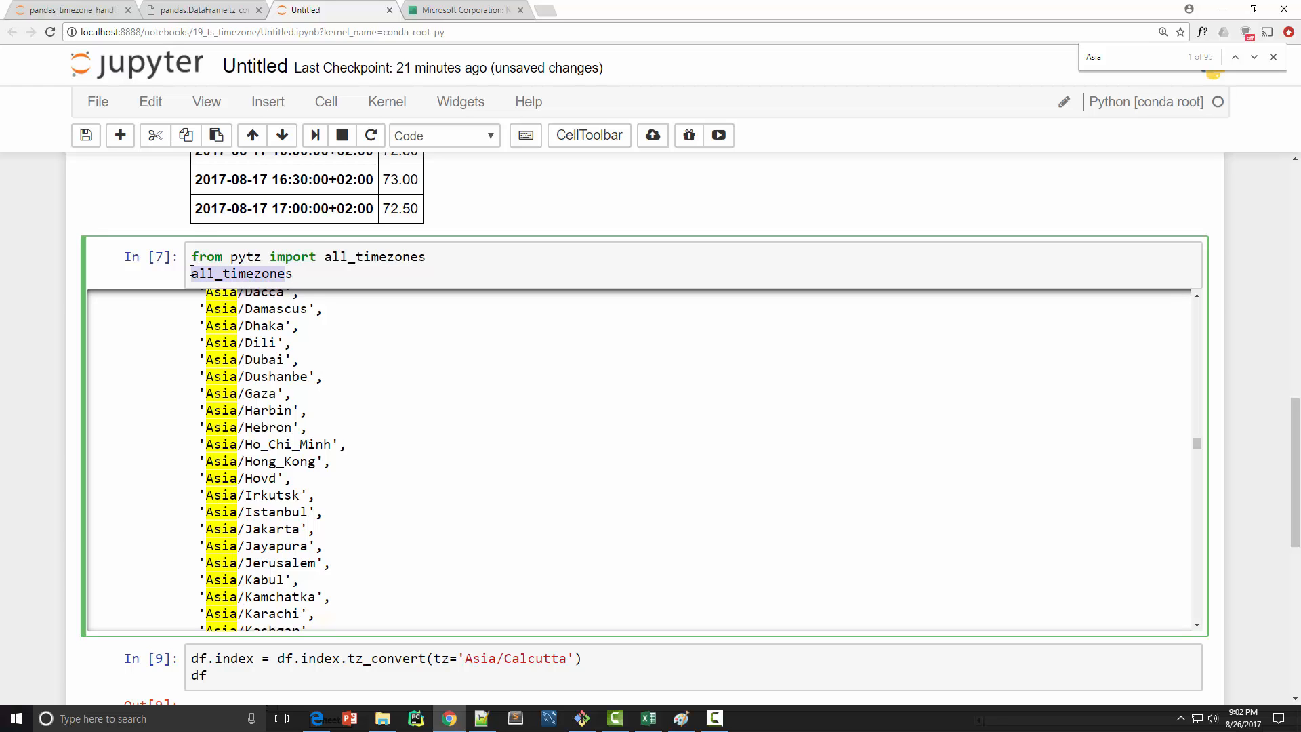
pyautogui.scroll(-3)
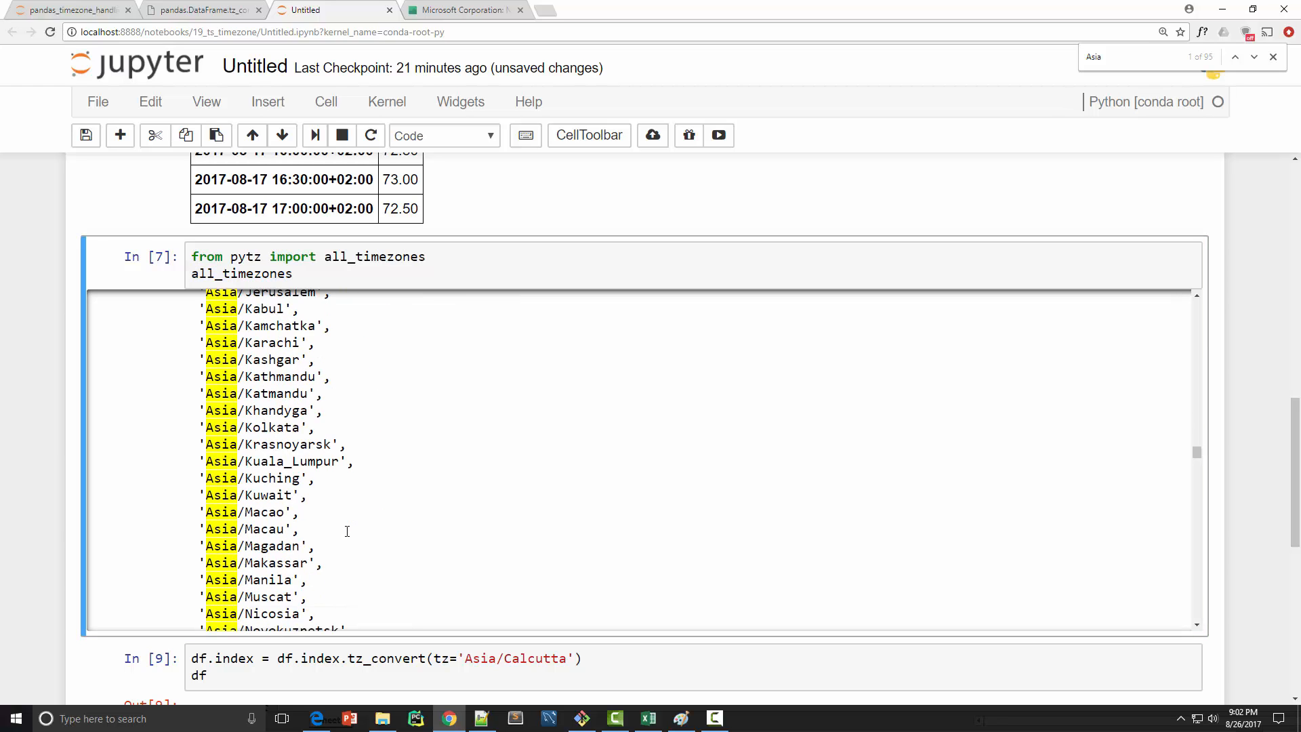
pyautogui.scroll(-3)
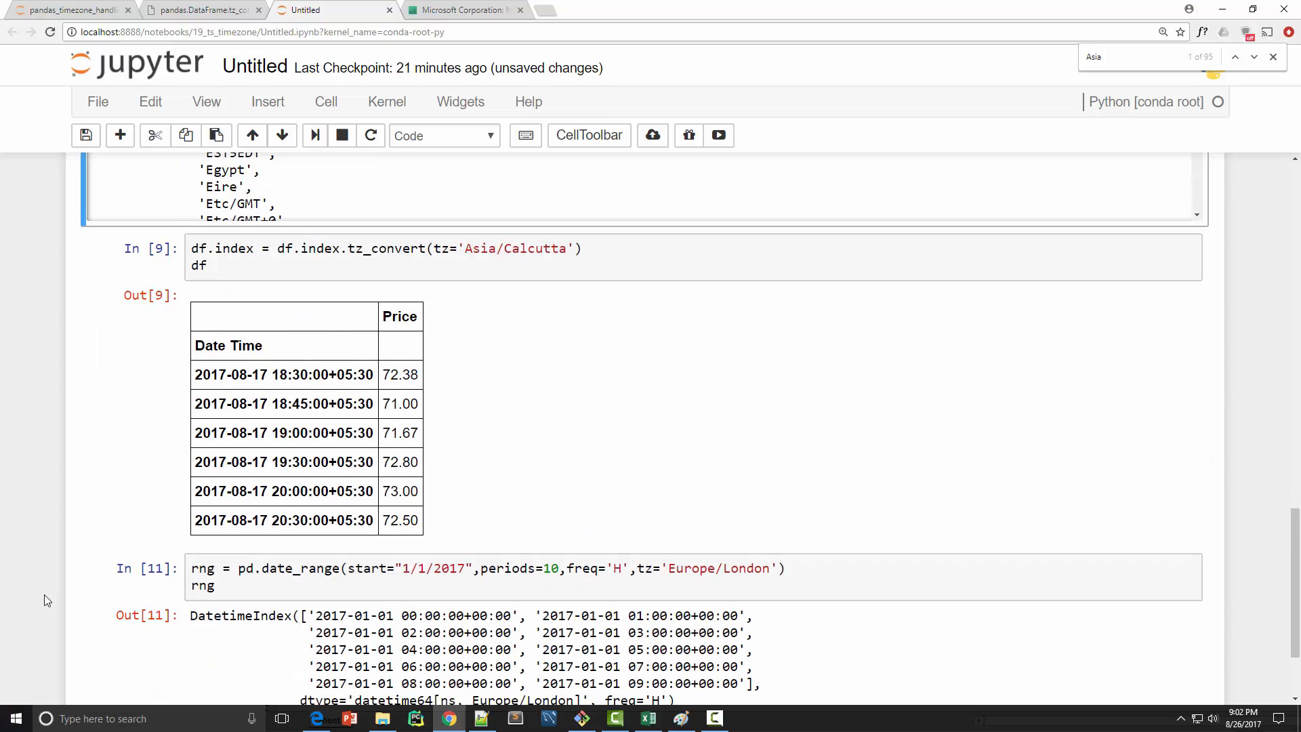
pyautogui.scroll(-3)
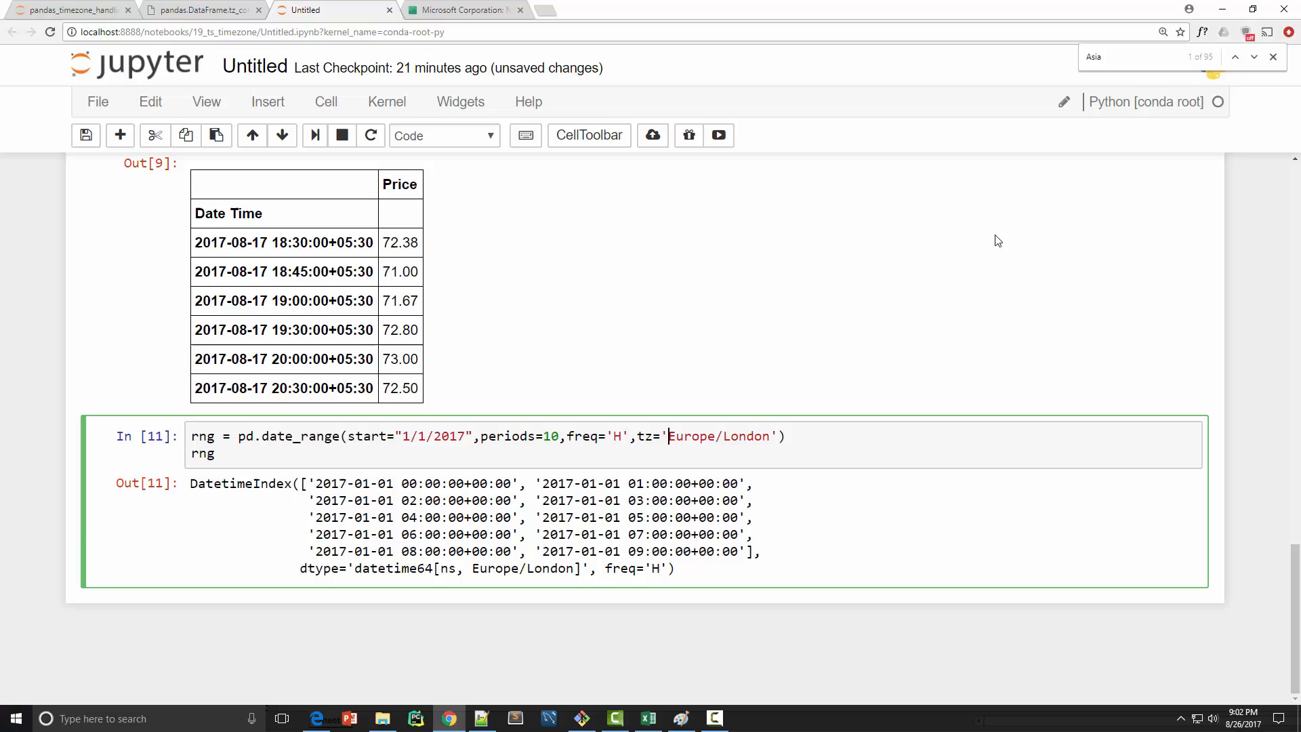
pyautogui.write('da')
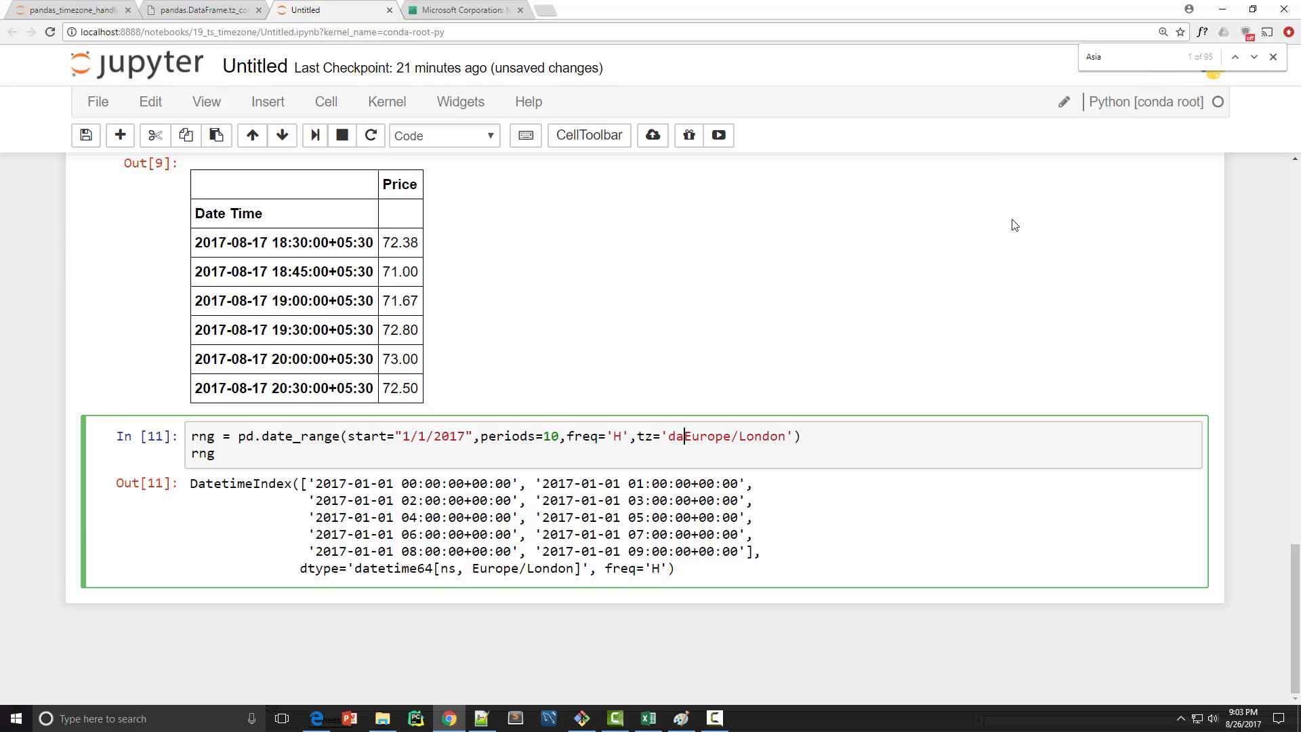
pyautogui.write('teutil/')
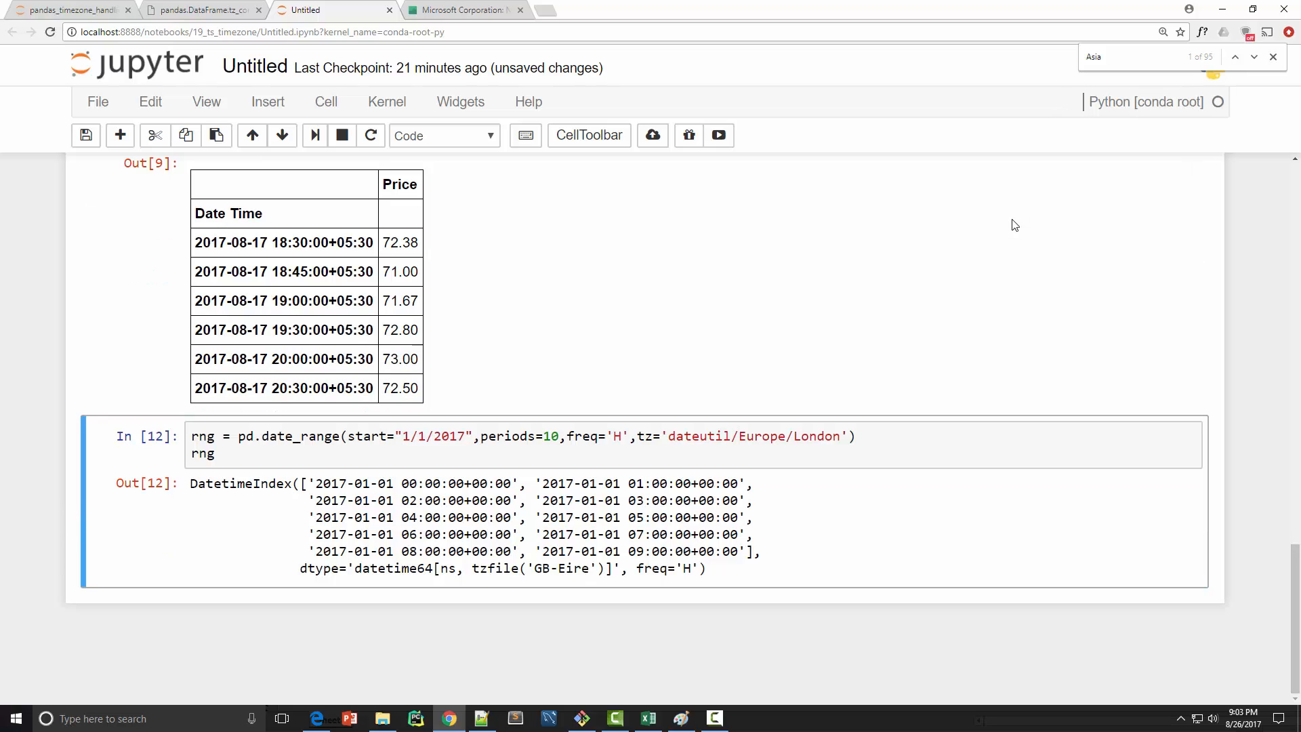
pyautogui.moveTo(658, 601)
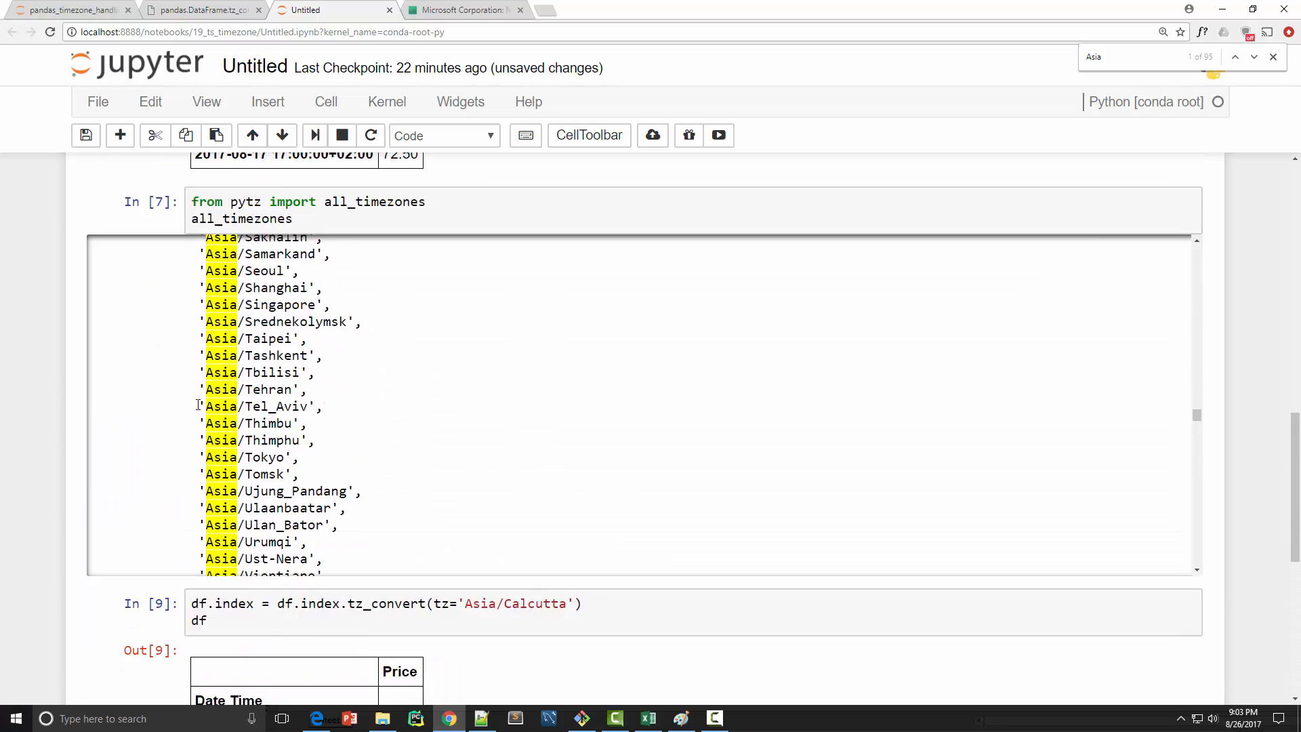
pyautogui.scroll(3)
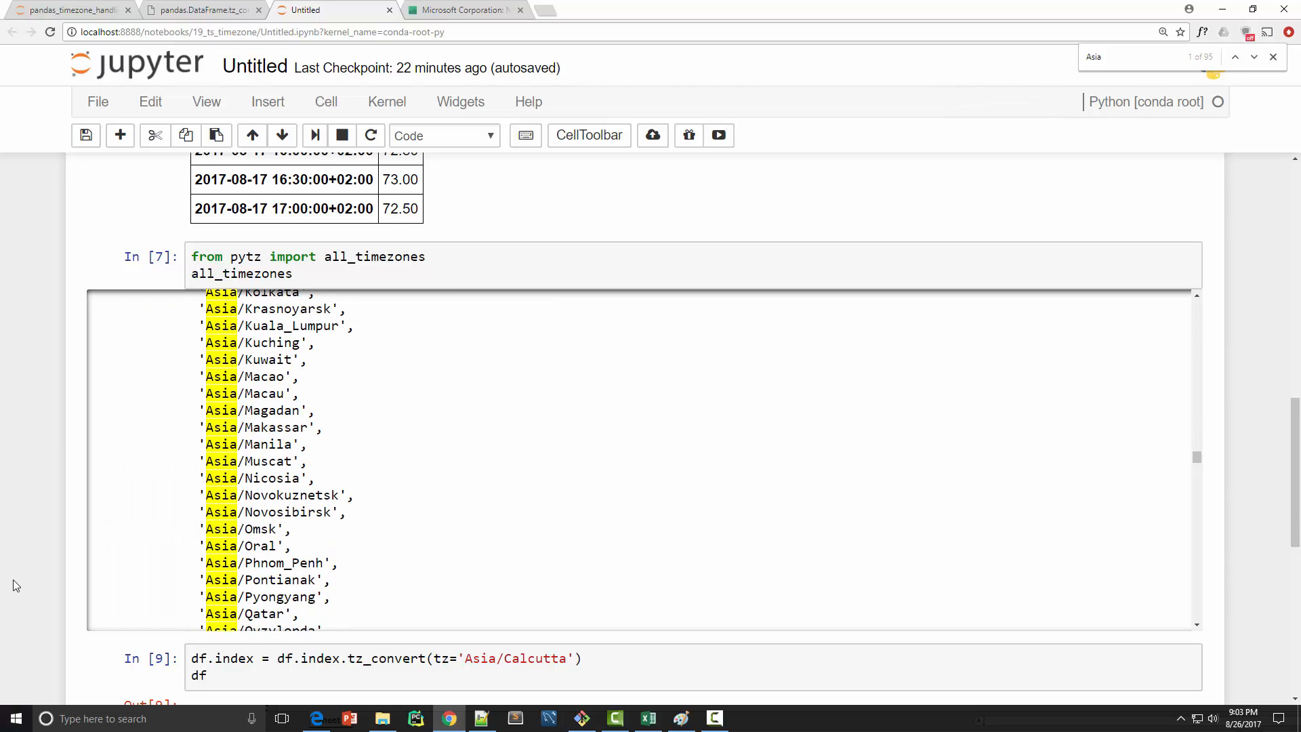
pyautogui.scroll(-3)
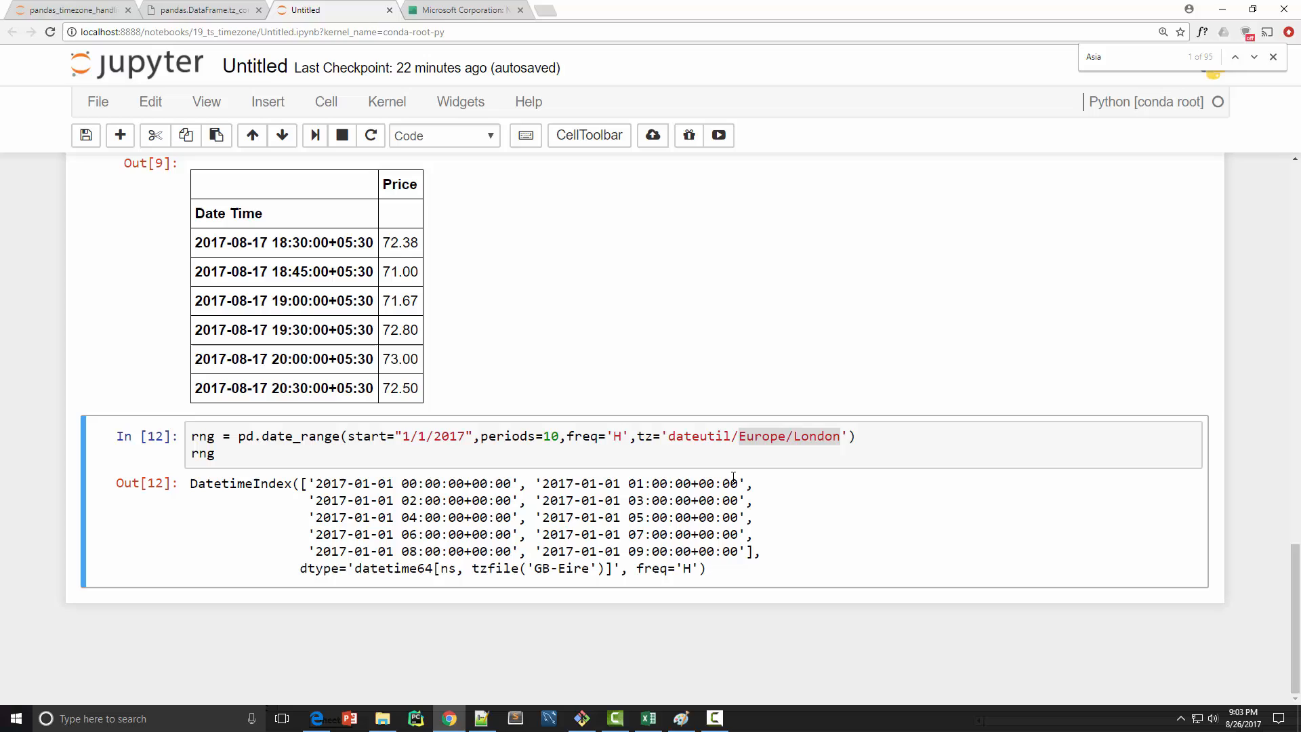
pyautogui.click(697, 454)
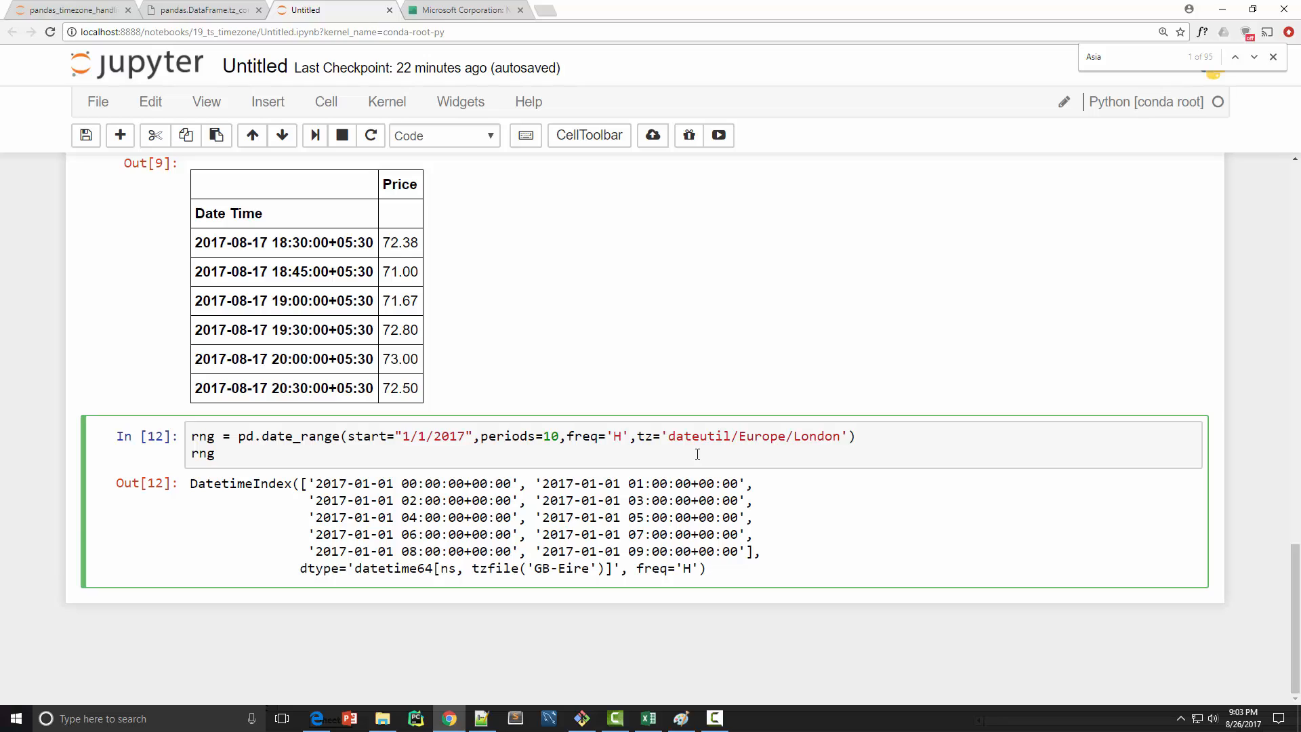
pyautogui.click(214, 453)
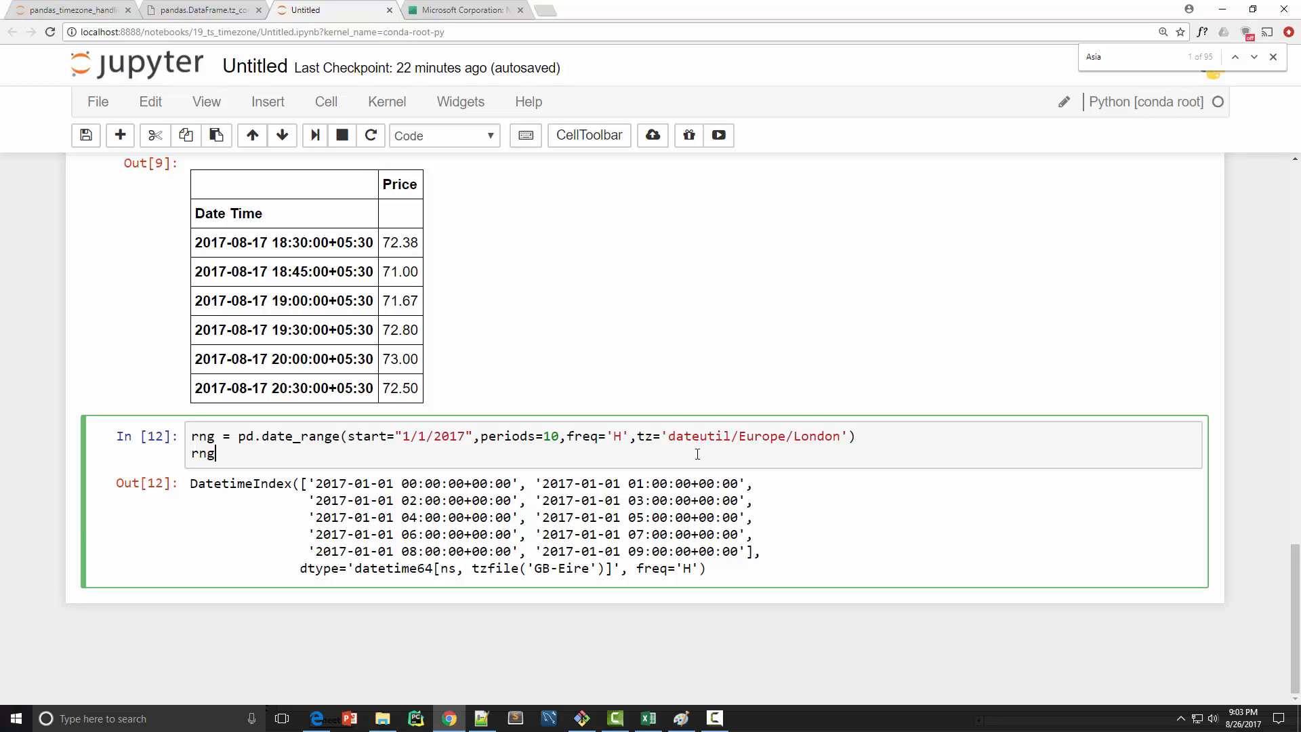
pyautogui.moveTo(676, 561)
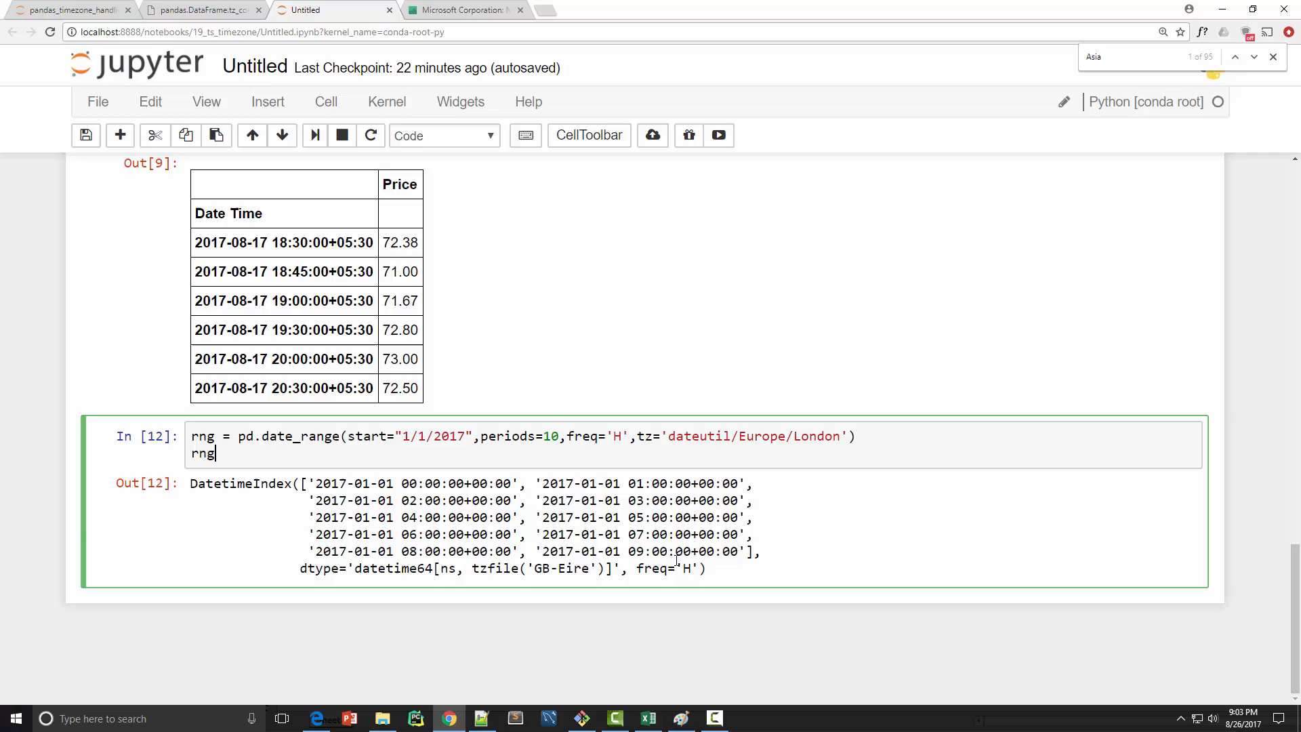
pyautogui.moveTo(662, 613)
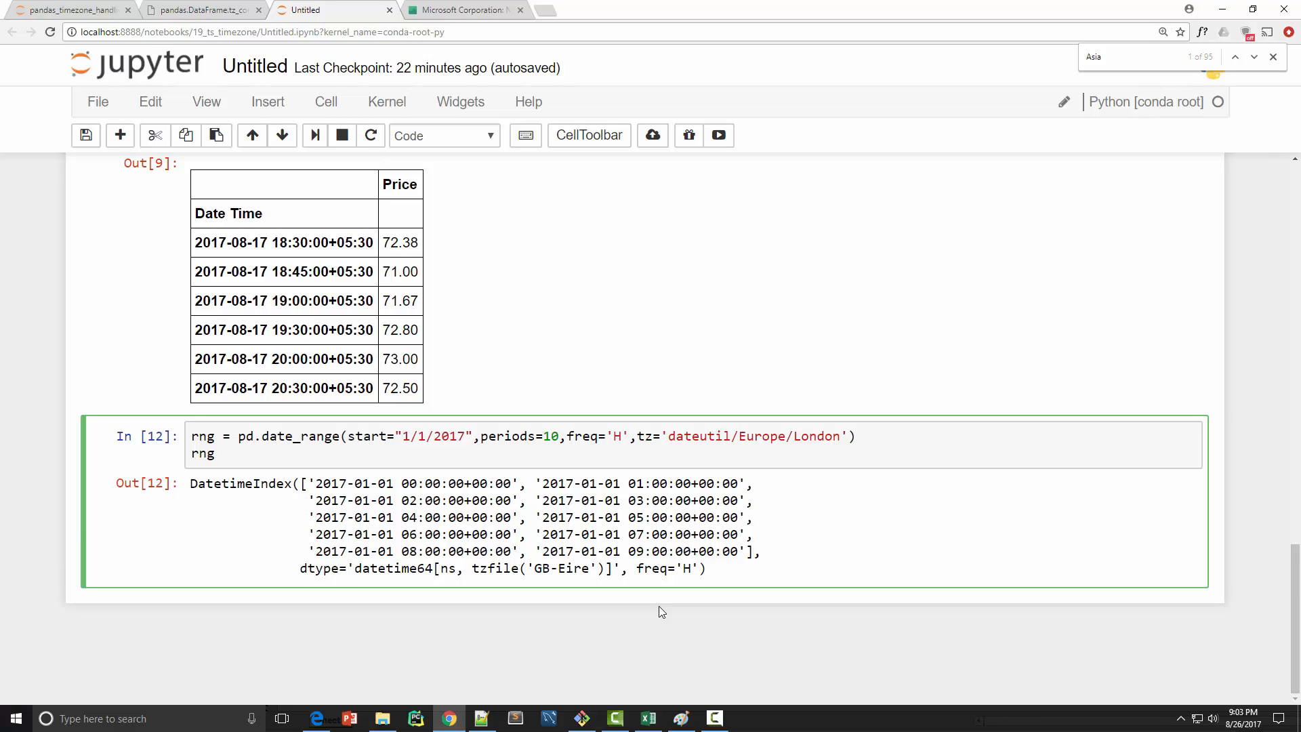
pyautogui.moveTo(1240, 666)
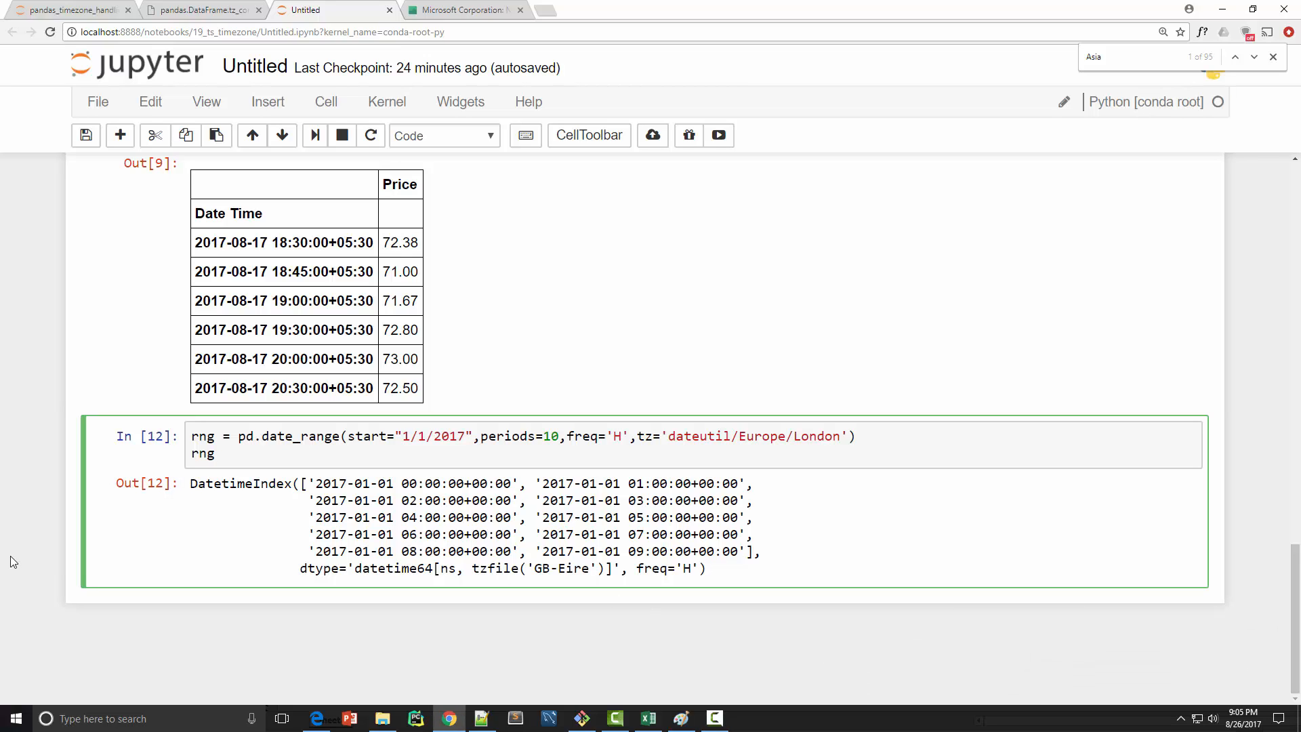
pyautogui.click(86, 531)
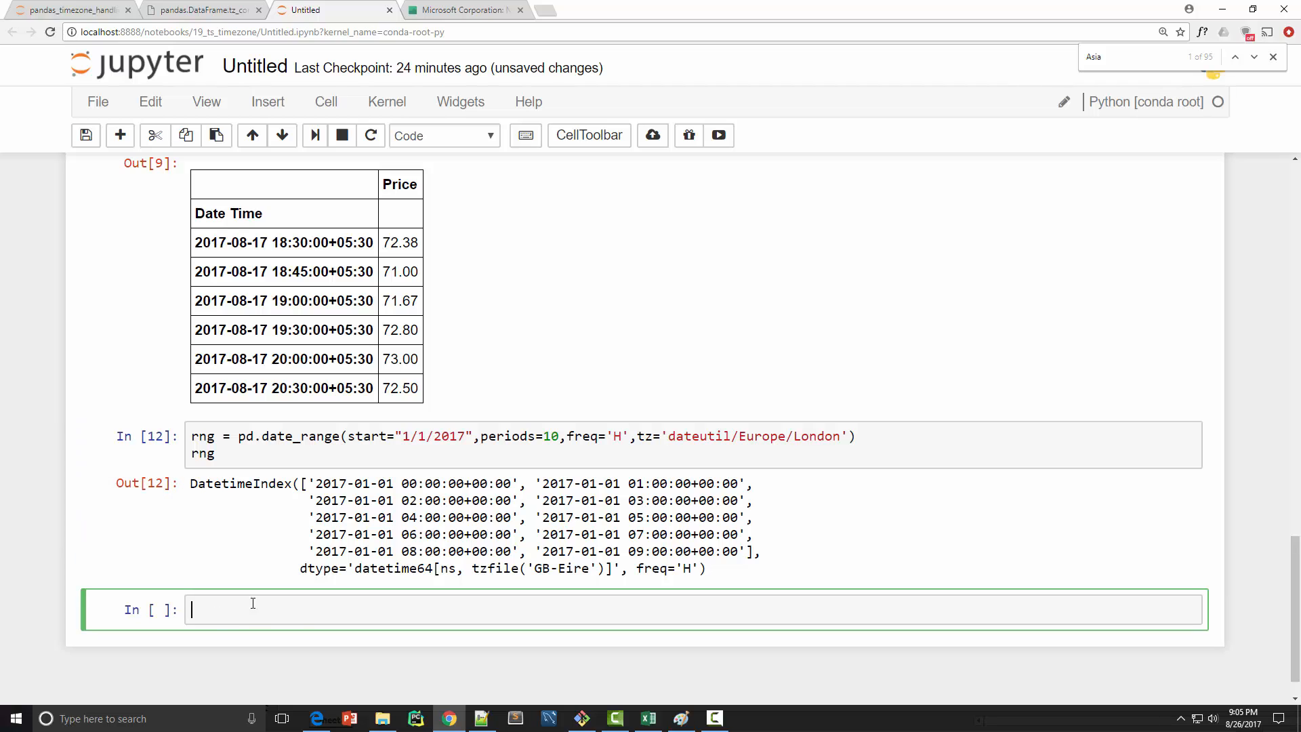
pyautogui.write('rng = pd.date_range(start="2017-08-22 09:00:00",periods=10, freq=\'30min\')')
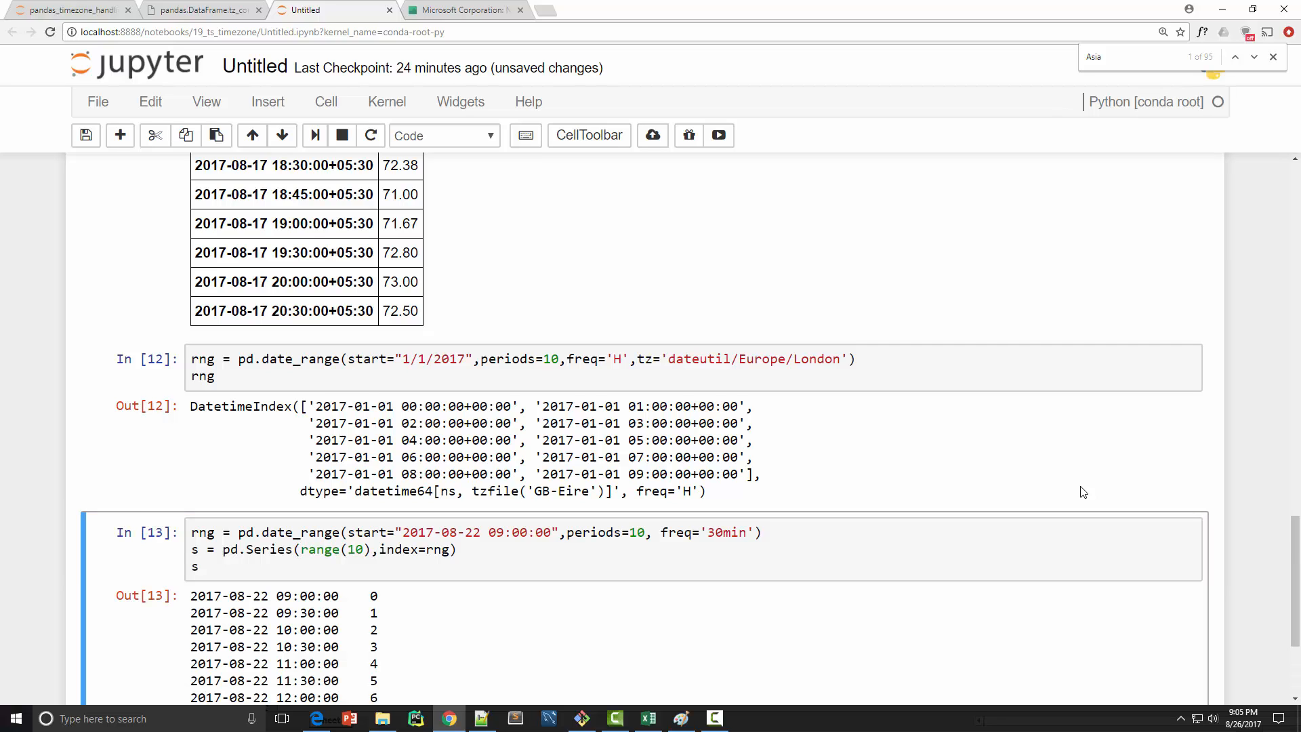
pyautogui.scroll(-3)
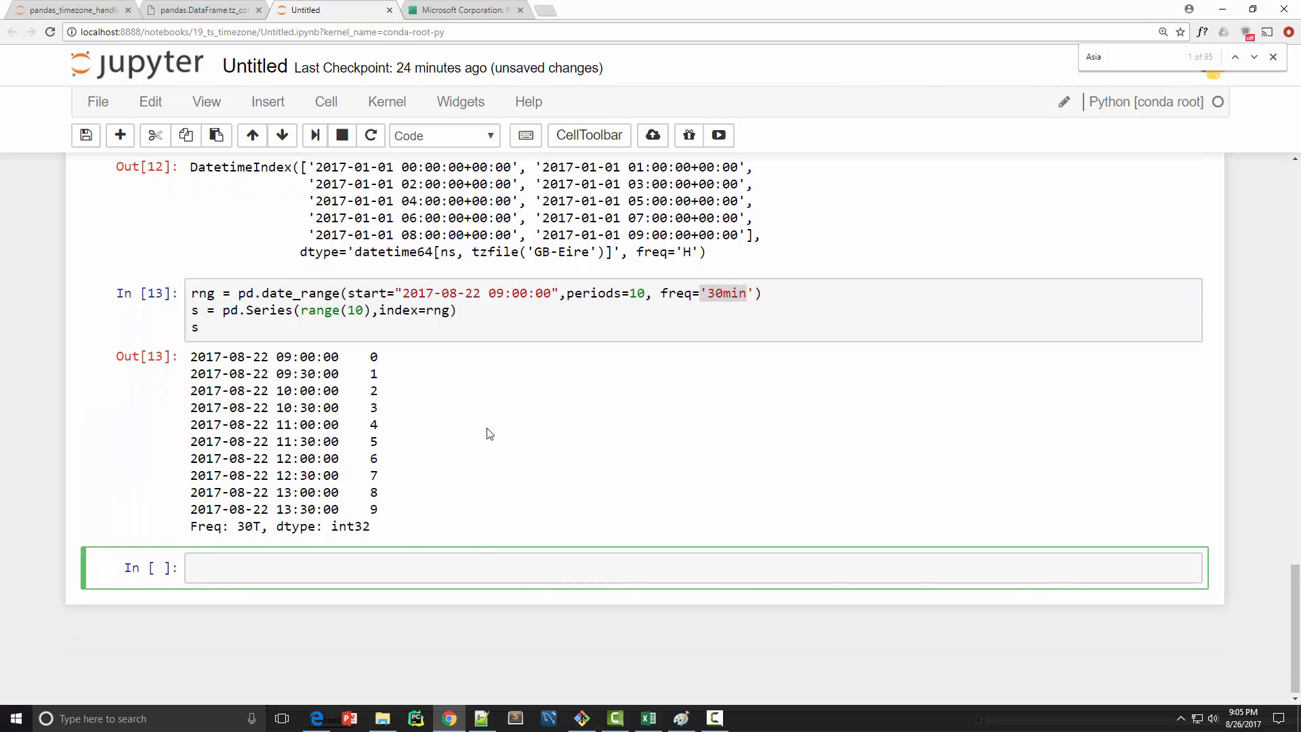
# Run b = s.tz_convert(tz='Europe/Berlin'), get a TypeError, and reopen the cell for editing.
pyautogui.write('b =')
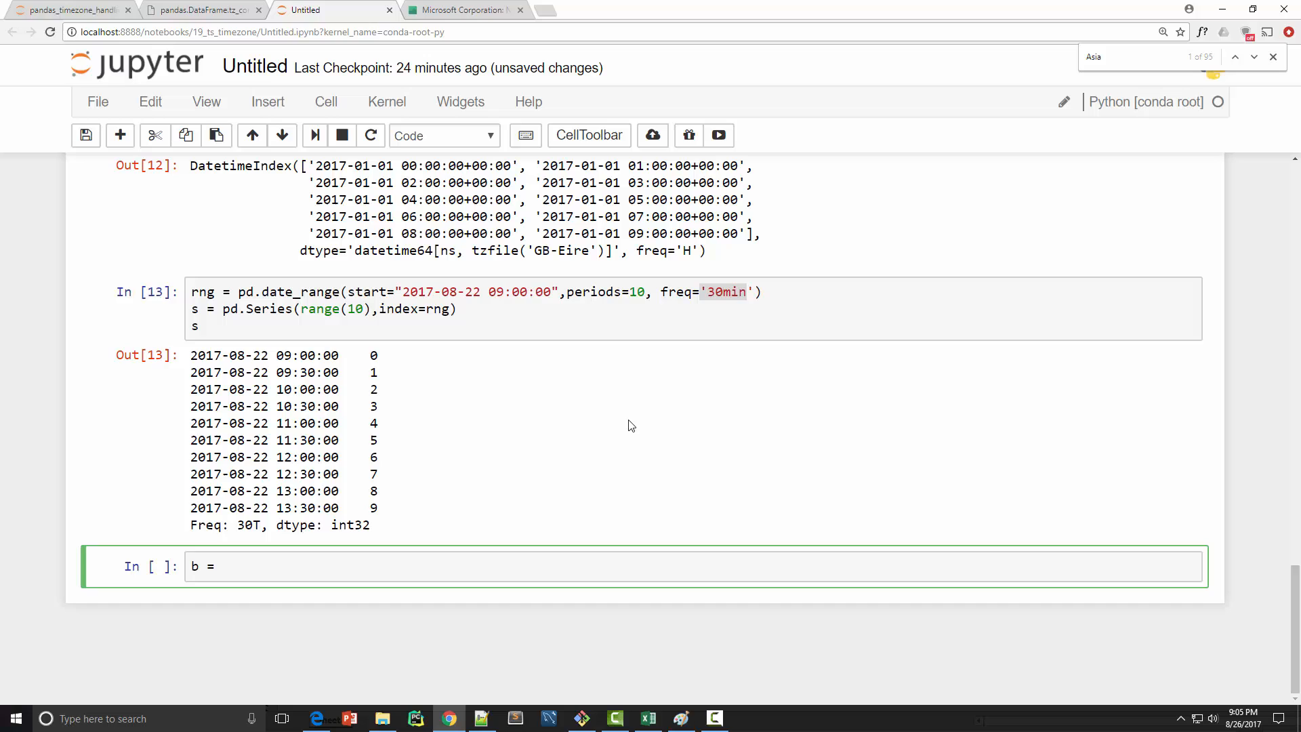
pyautogui.write('s.tz_conve')
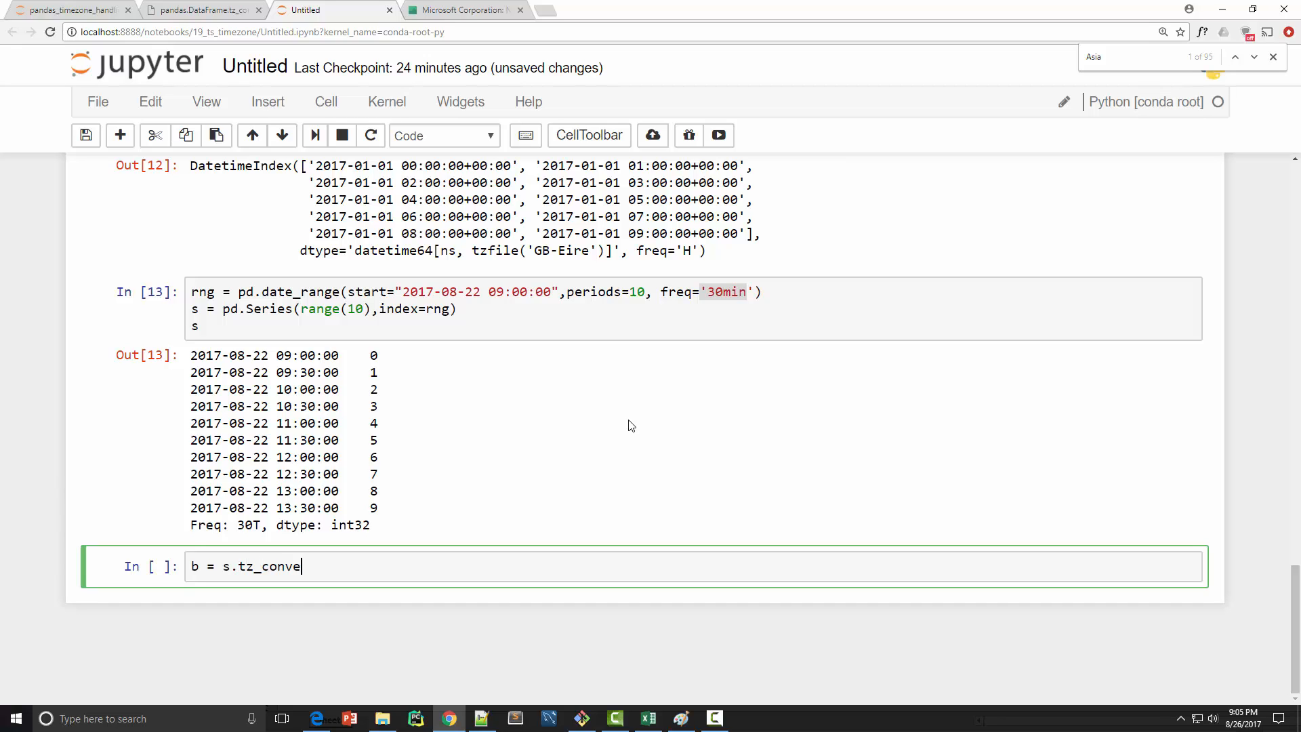
pyautogui.write('rt()')
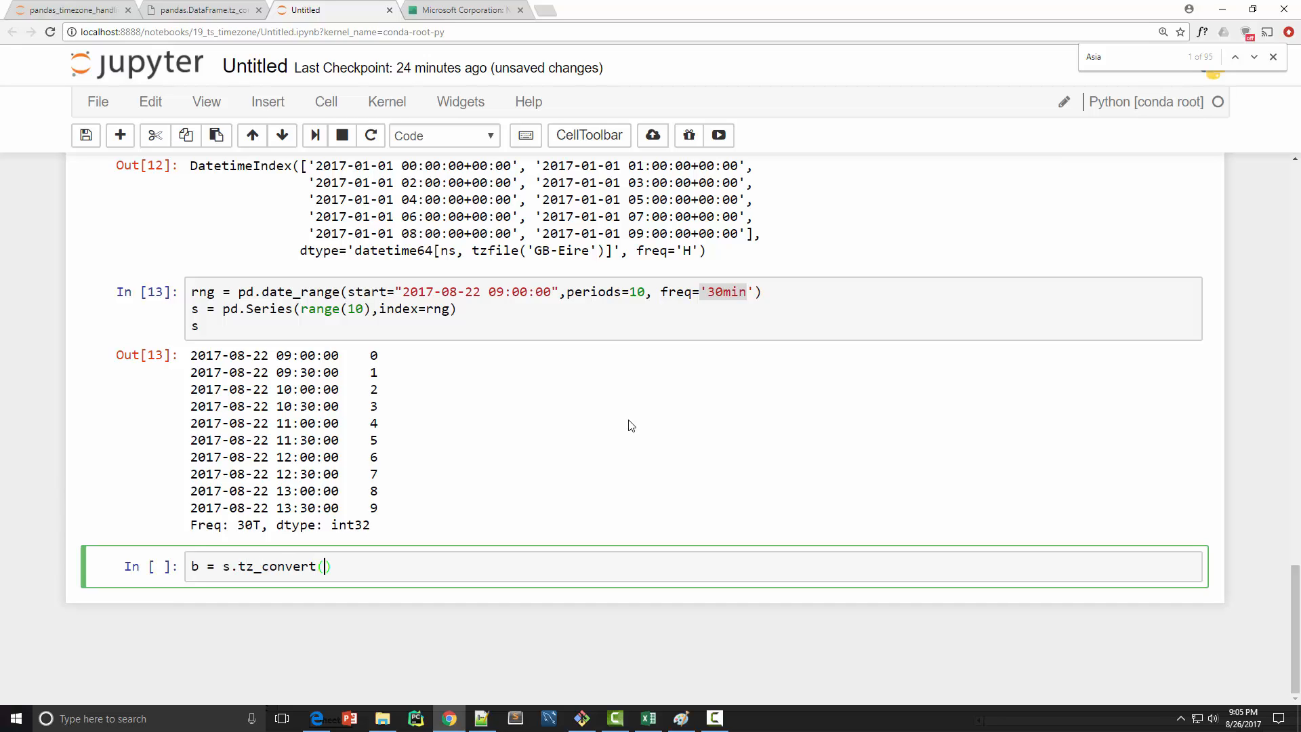
pyautogui.write('tz=')
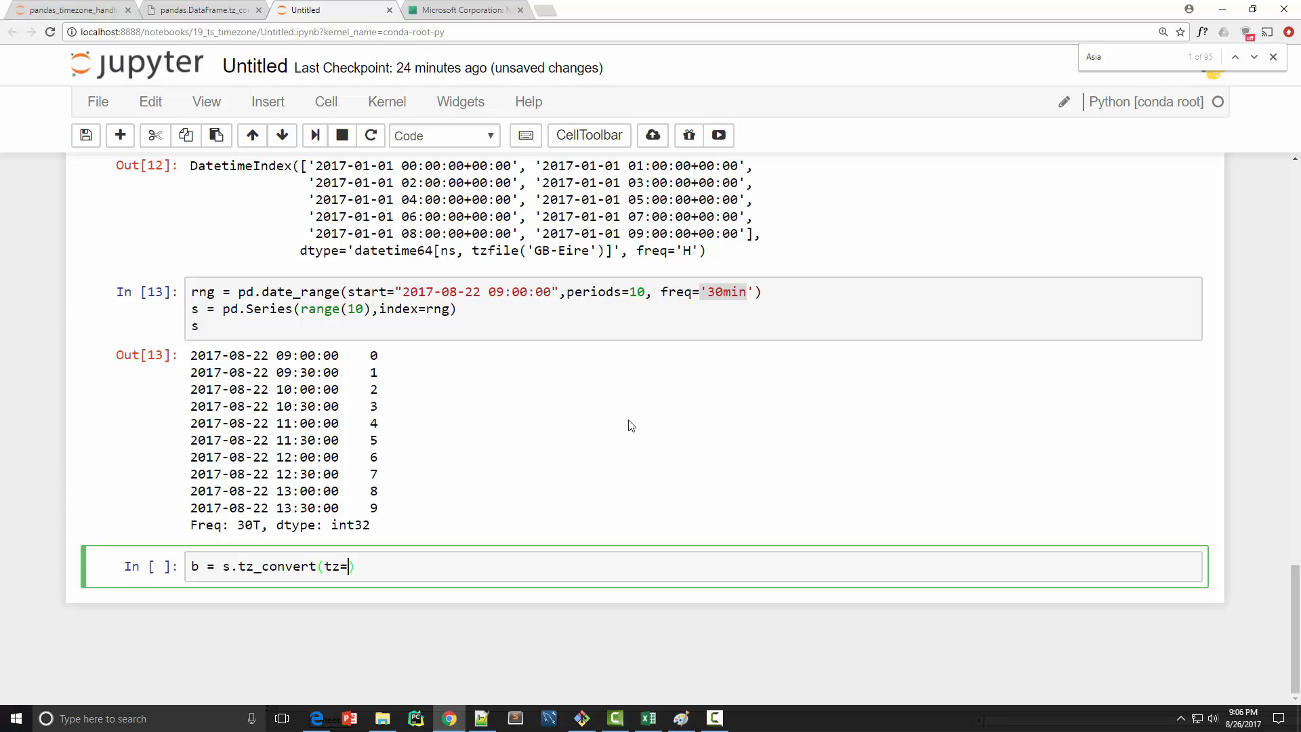
pyautogui.write("'Euro'")
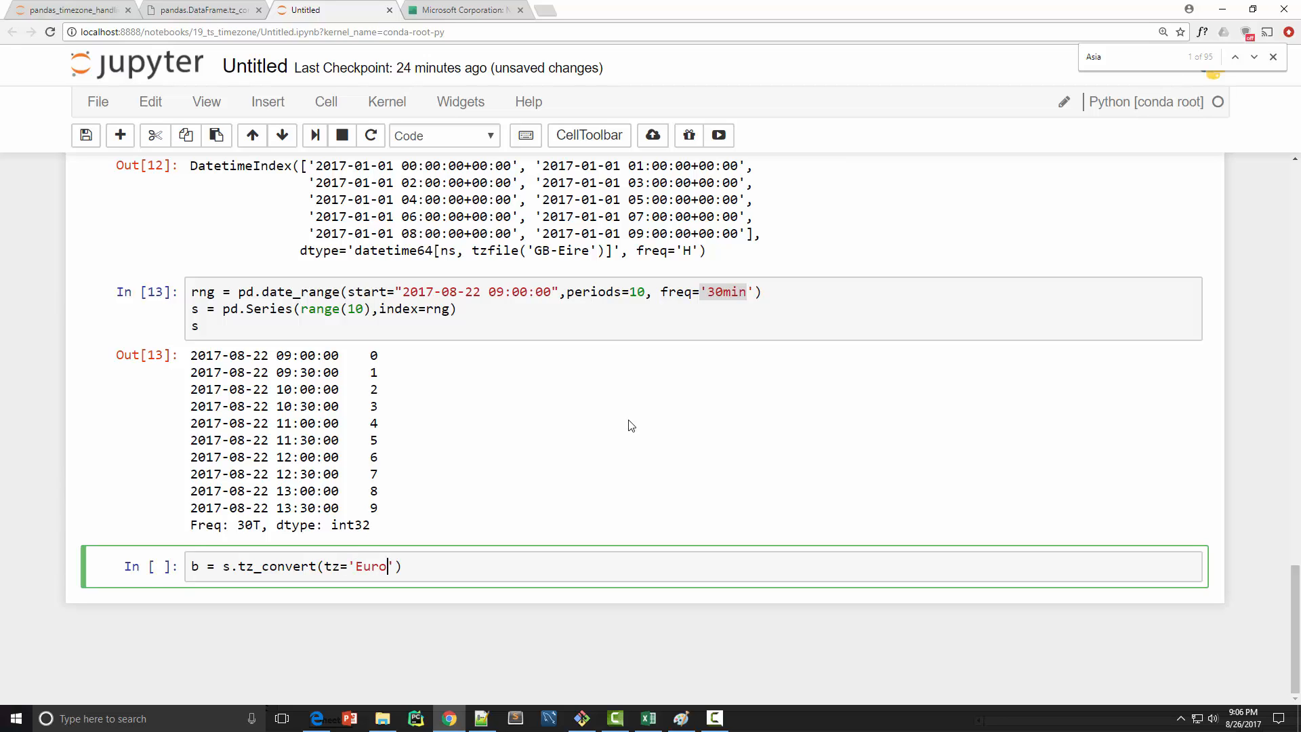
pyautogui.write('pe/Berlin')
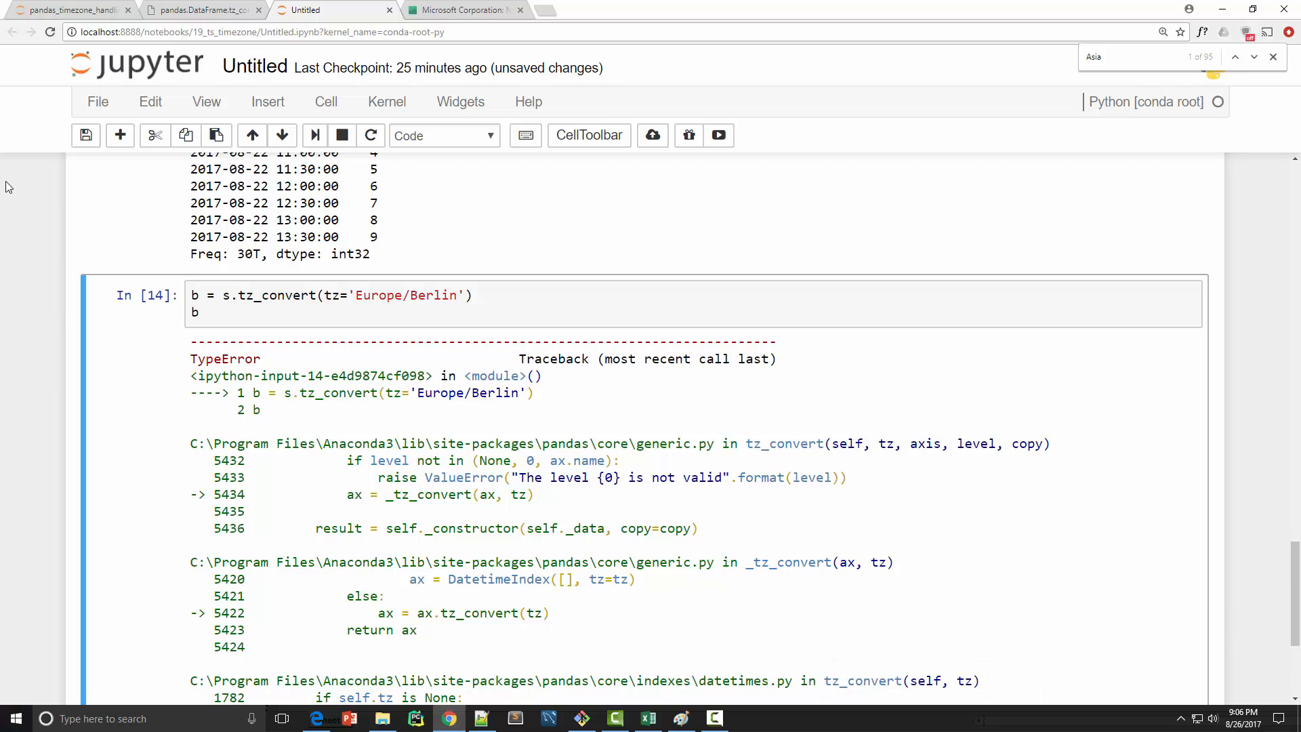
pyautogui.click(336, 330)
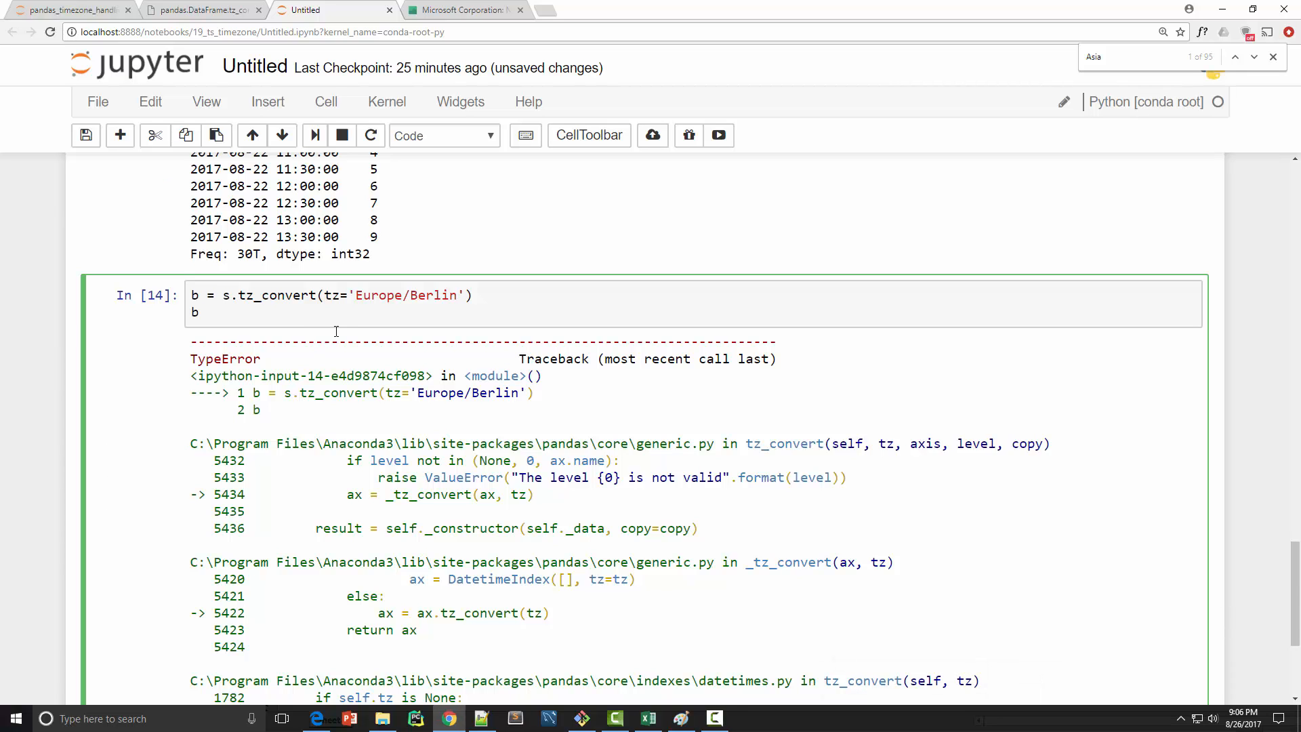
pyautogui.scroll(3)
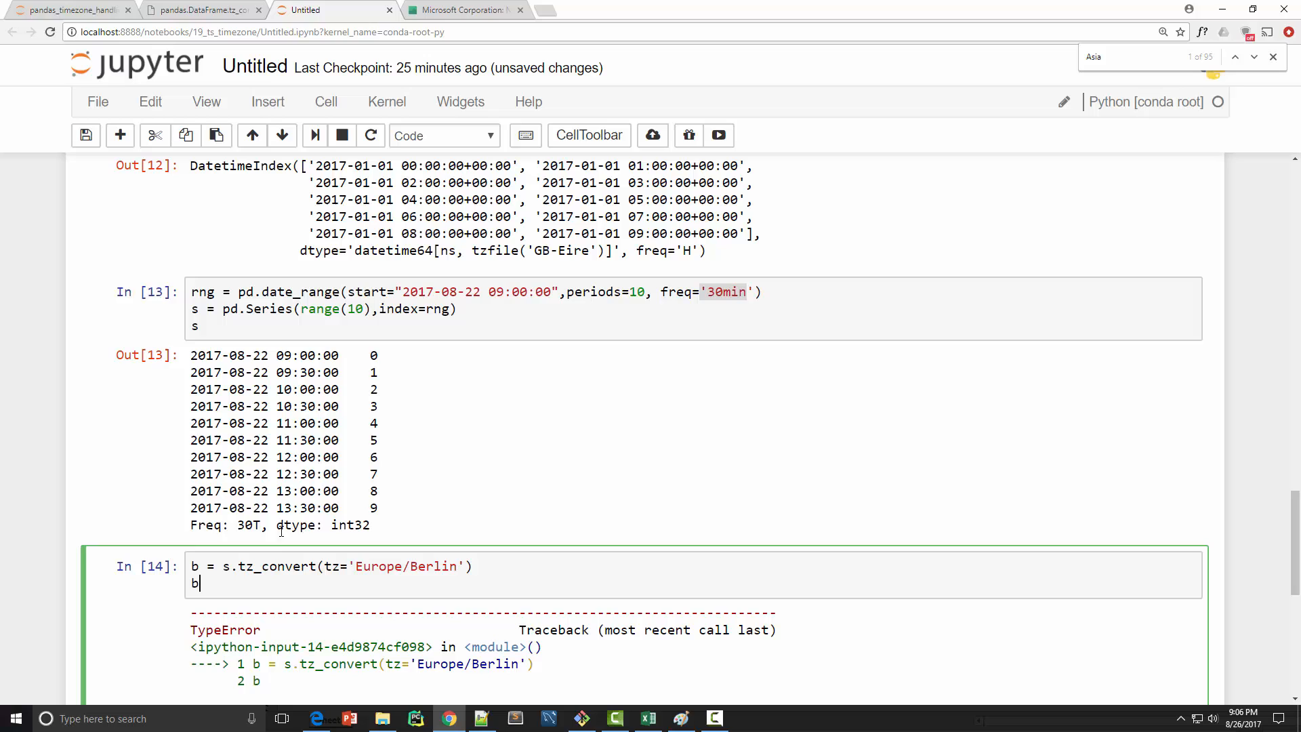
pyautogui.moveTo(245, 324)
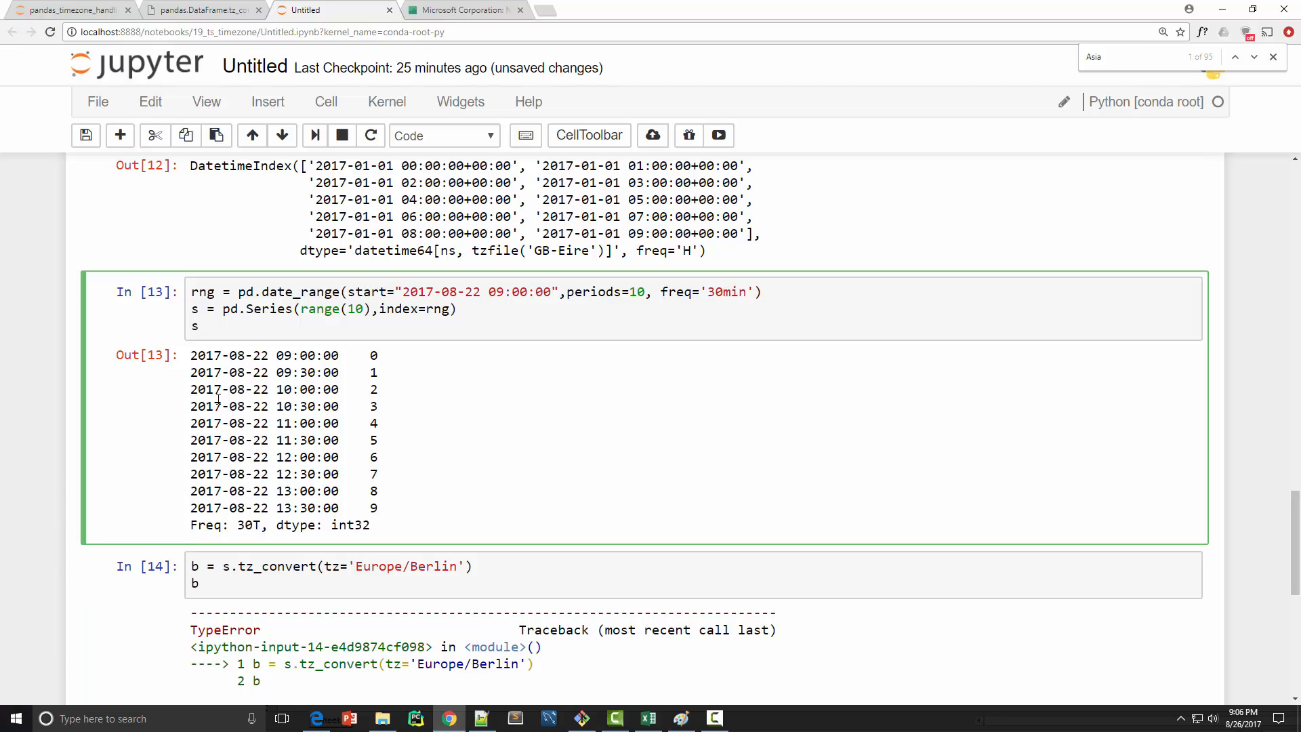
# Replace tz_convert with tz_localize in the Berlin cell and run it.
pyautogui.doubleClick(263, 372)
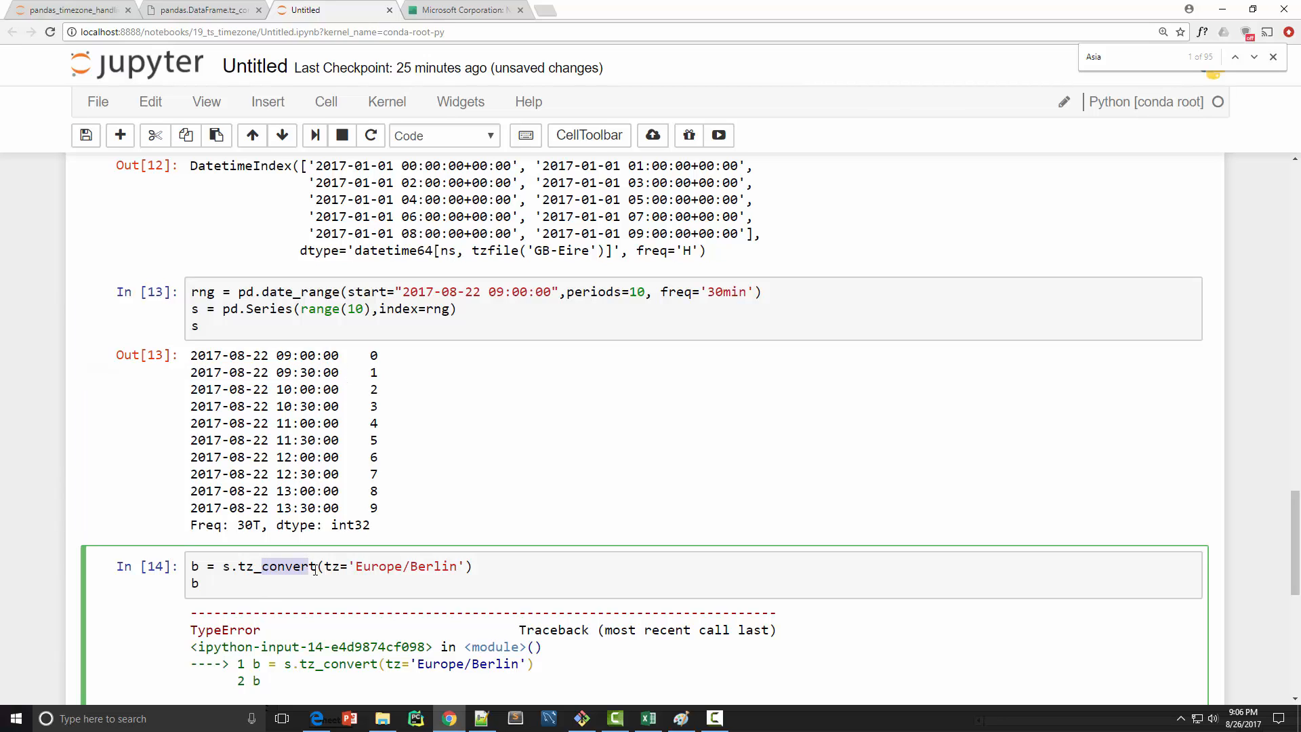
pyautogui.write('lo')
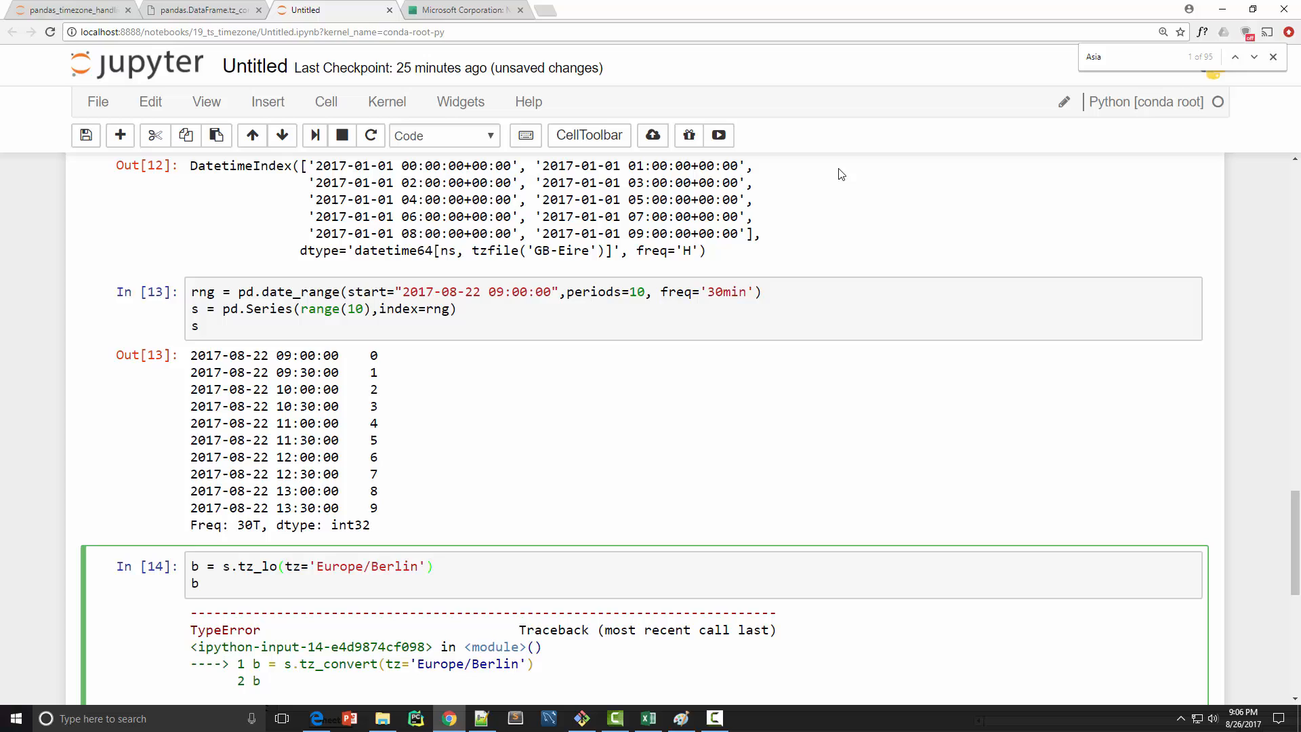
pyautogui.write('calize')
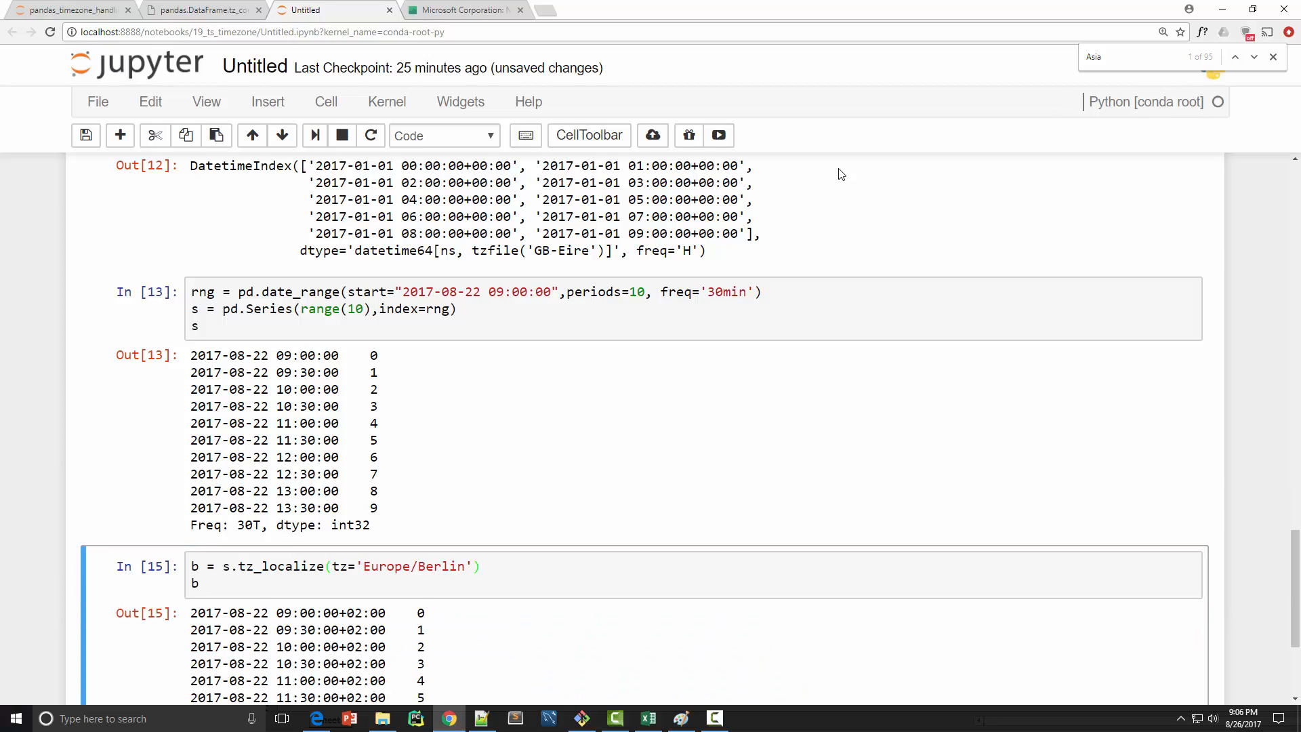
pyautogui.scroll(-3)
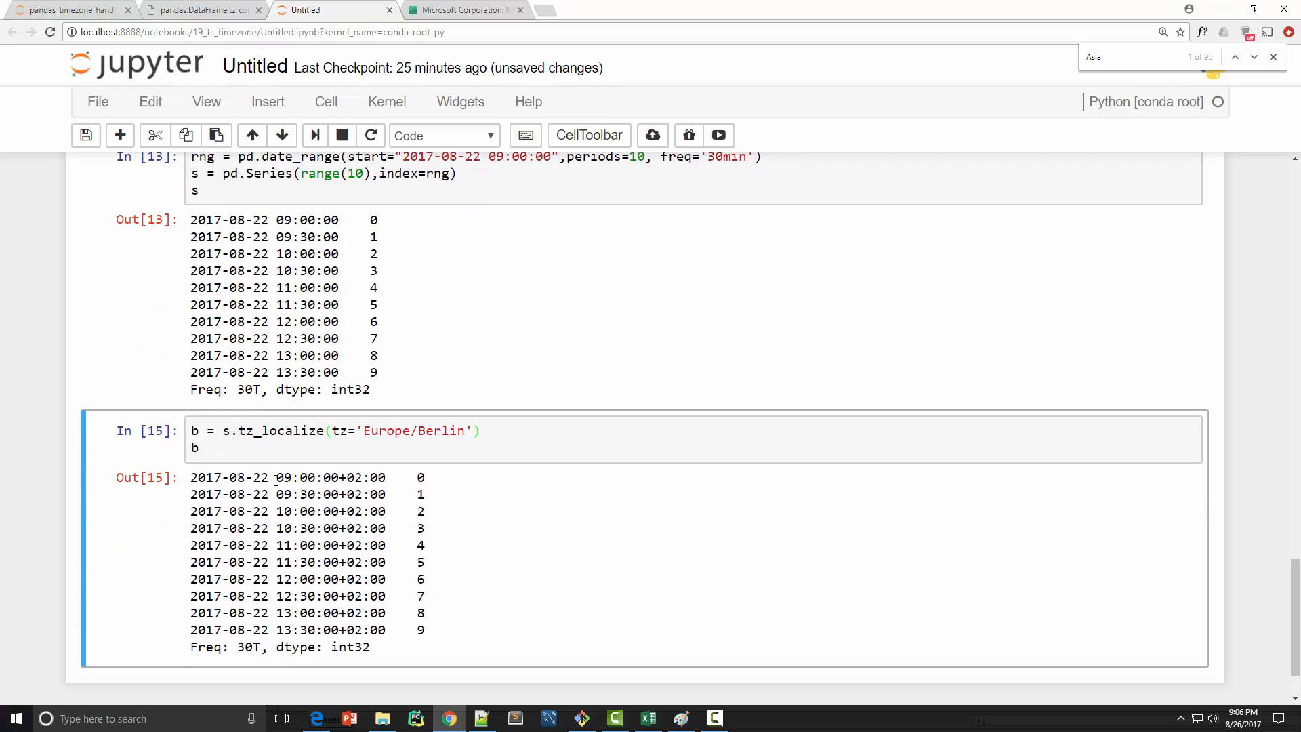
pyautogui.doubleClick(328, 477)
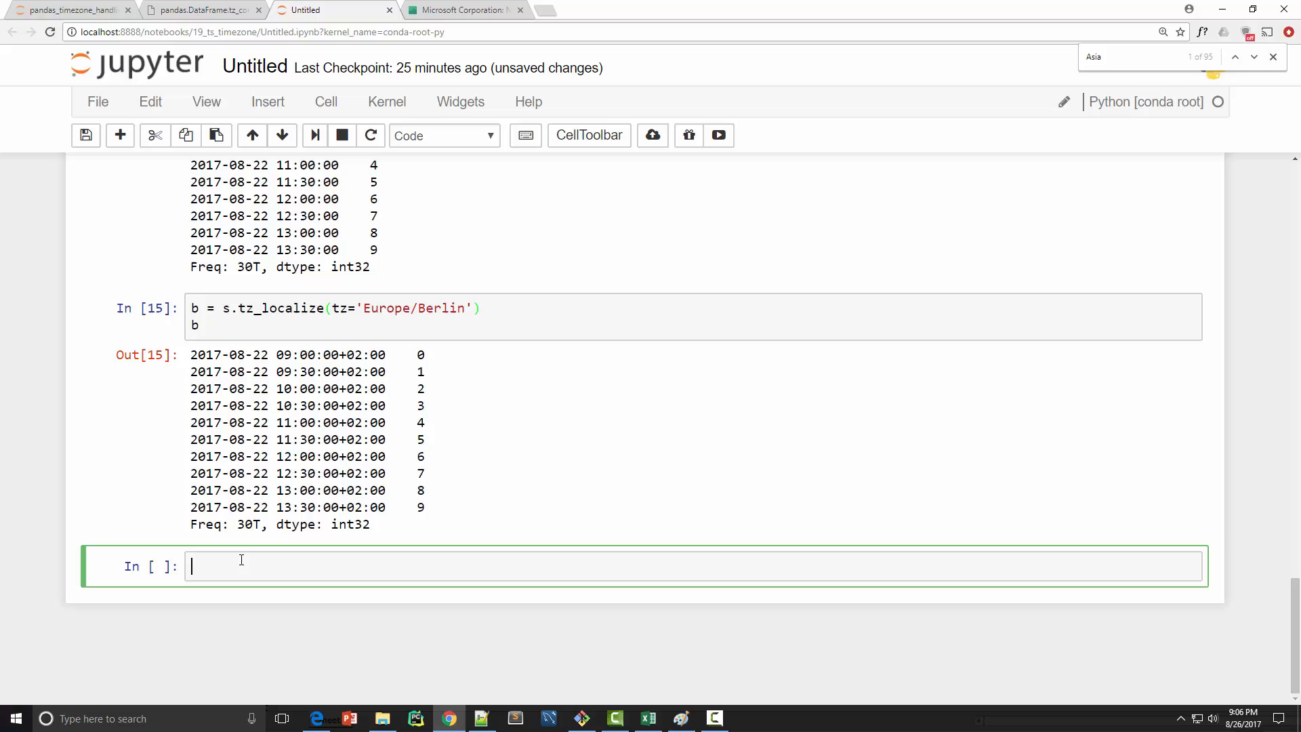
# Enter b.index to show the Europe/Berlin 30-minute DatetimeIndex, then select that code.
pyautogui.write('b.index')
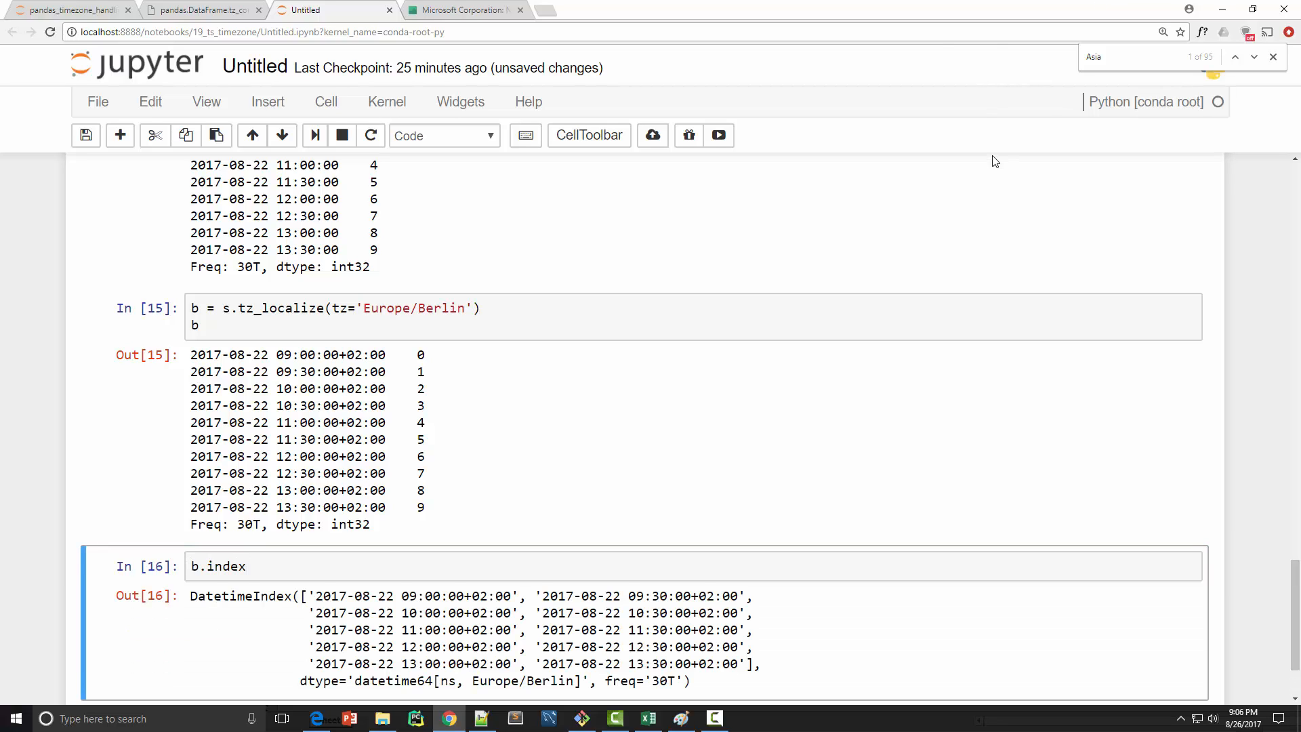
pyautogui.doubleClick(521, 680)
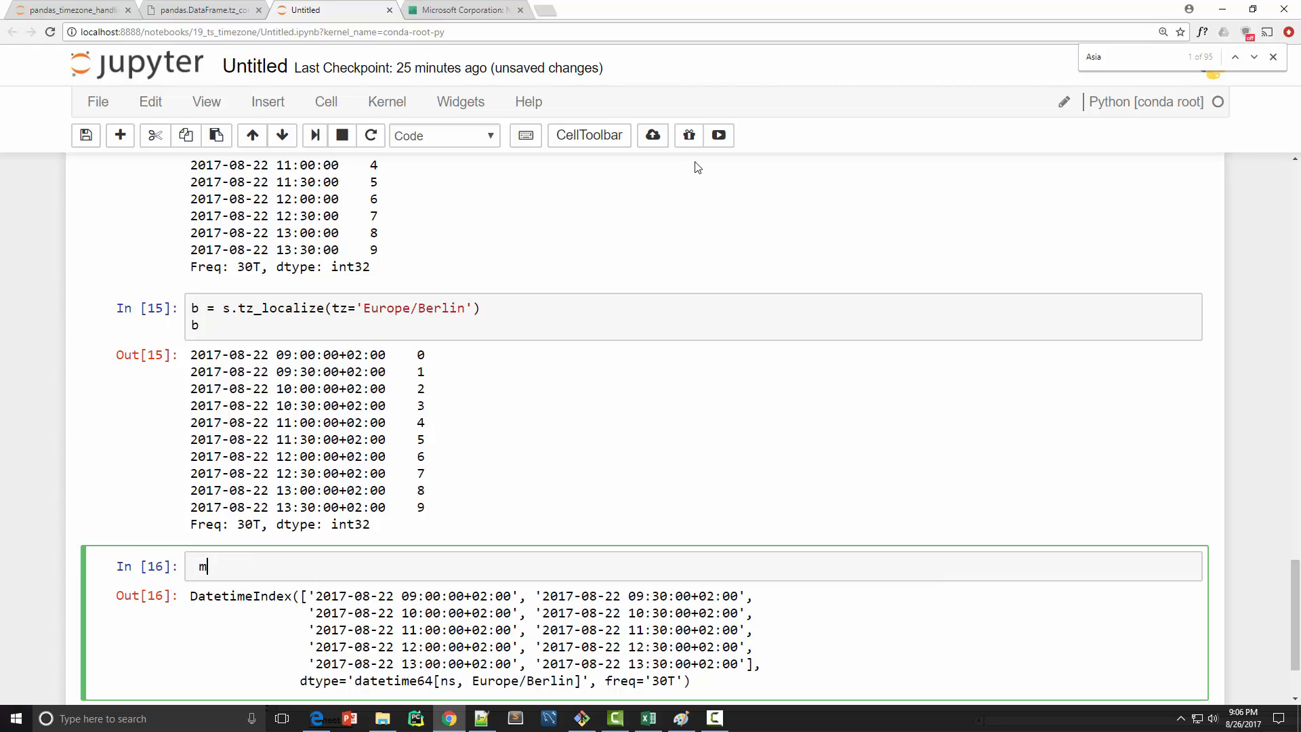
# Enter m = s.tz_localize(tz='Asia/Calcutta') and list m's ten timestamps at +05:30.
pyautogui.write('=')
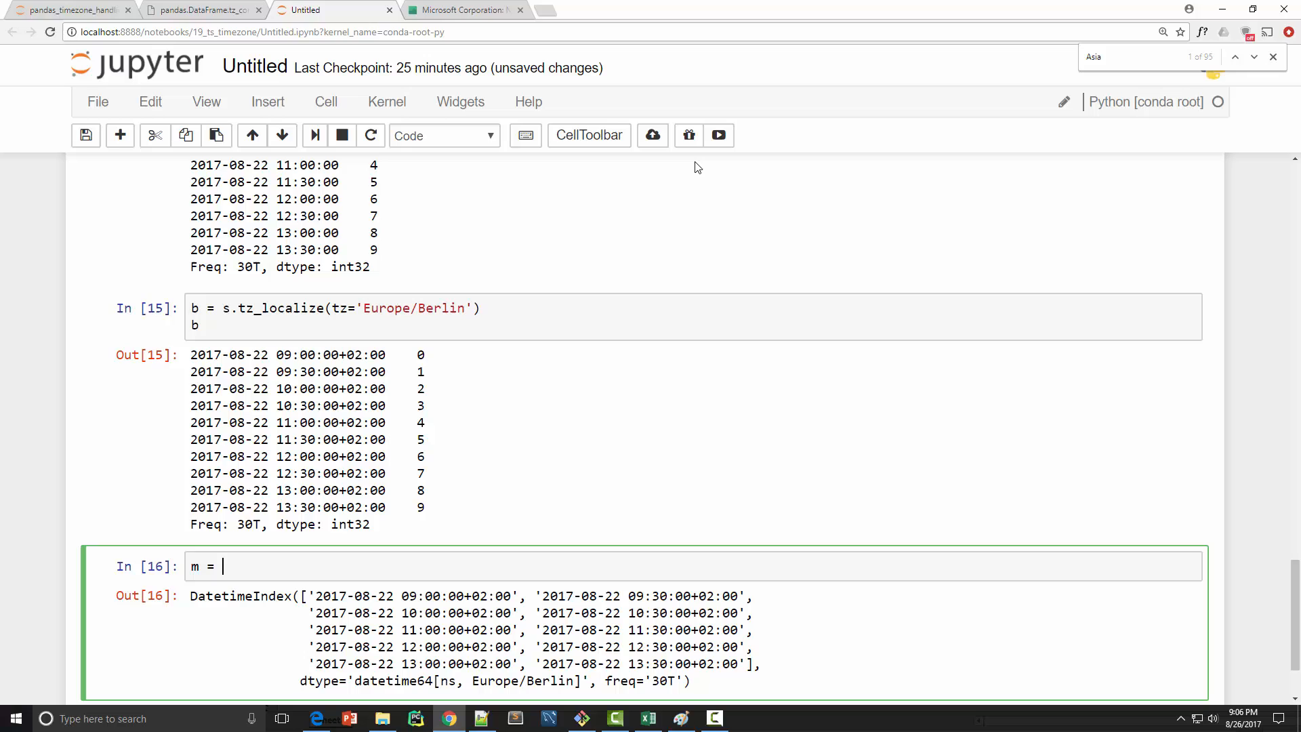
pyautogui.write('s')
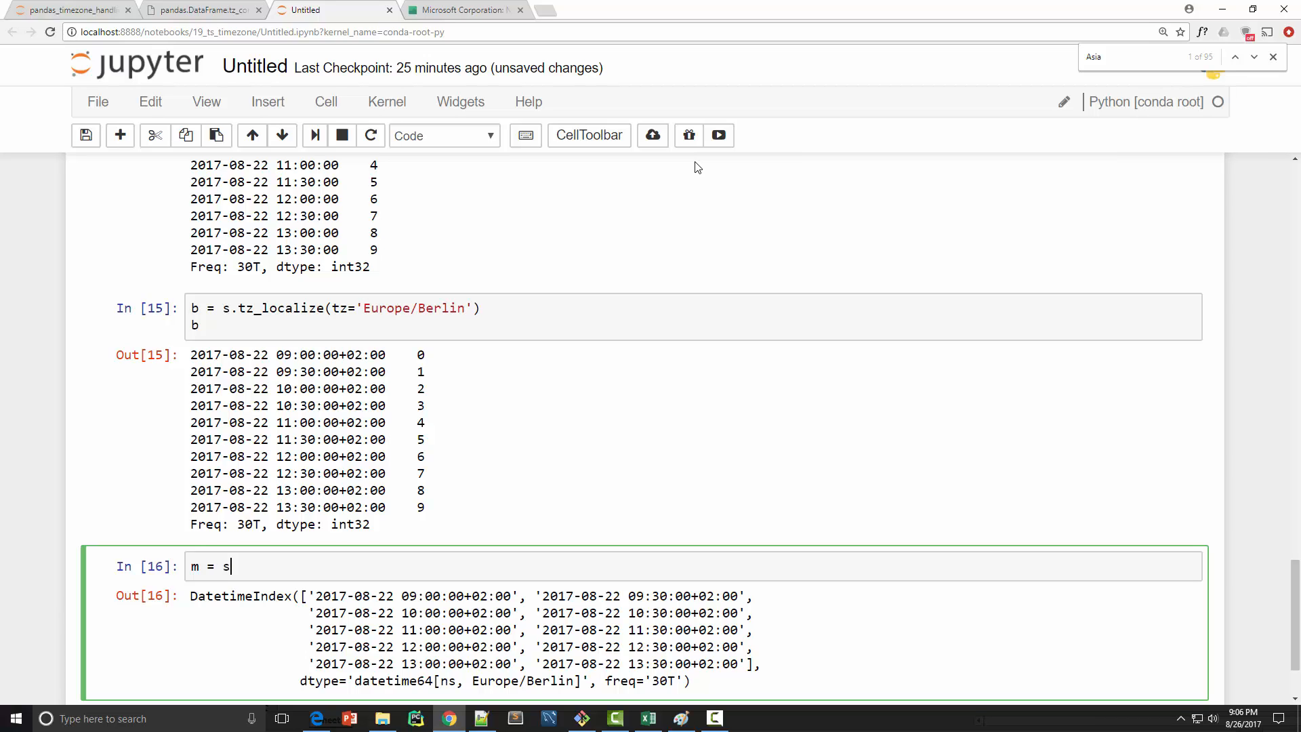
pyautogui.write('.')
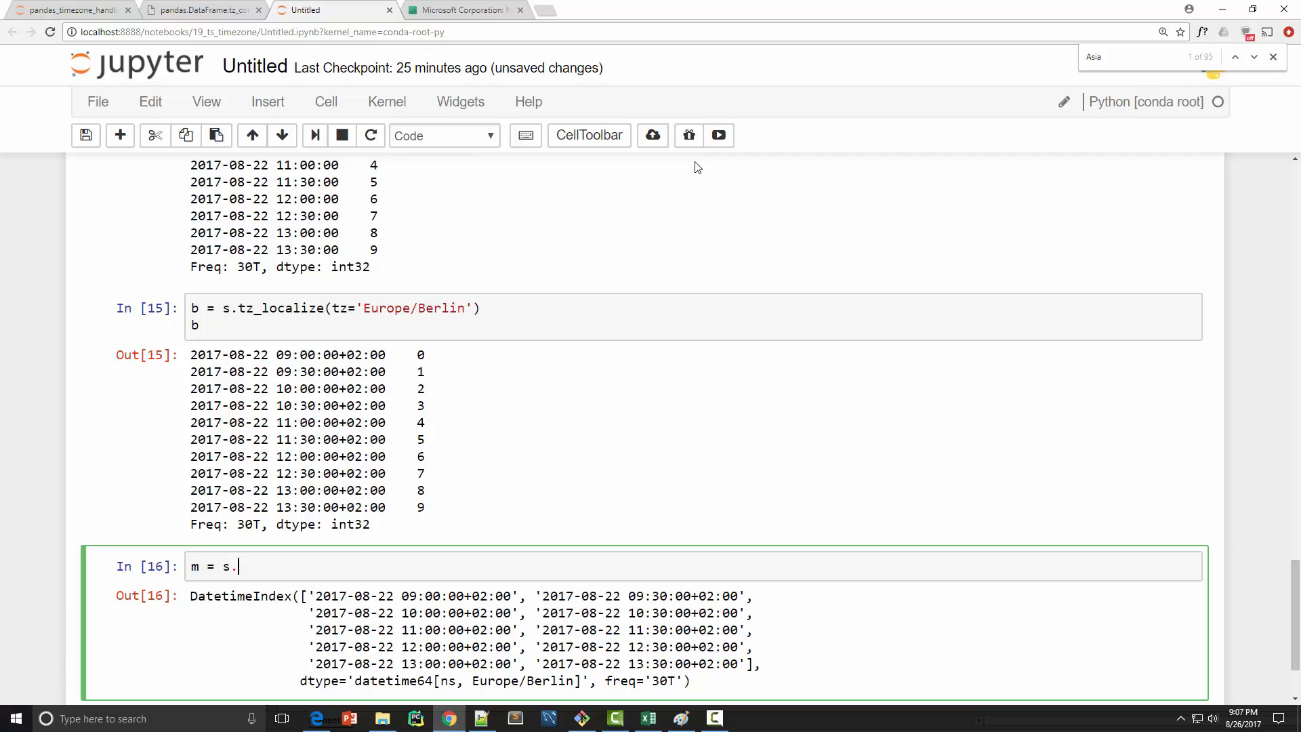
pyautogui.write('tz_')
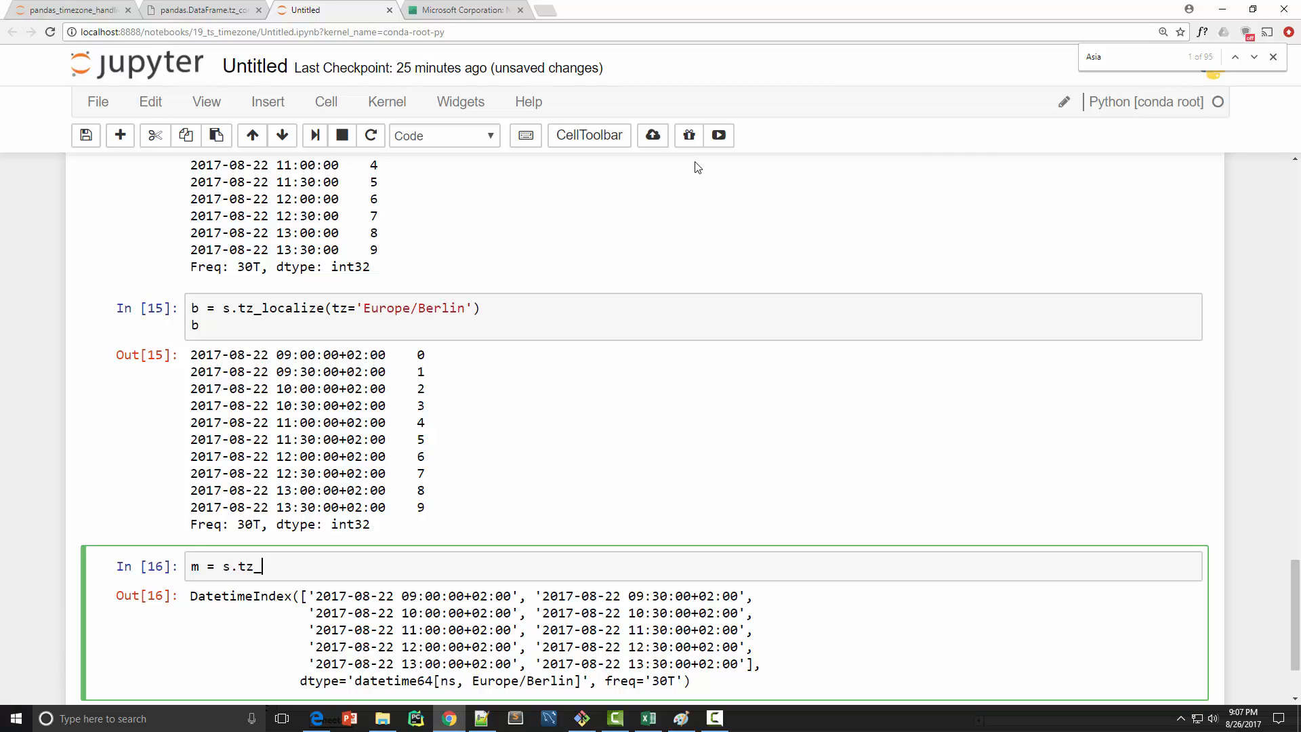
pyautogui.write('localize')
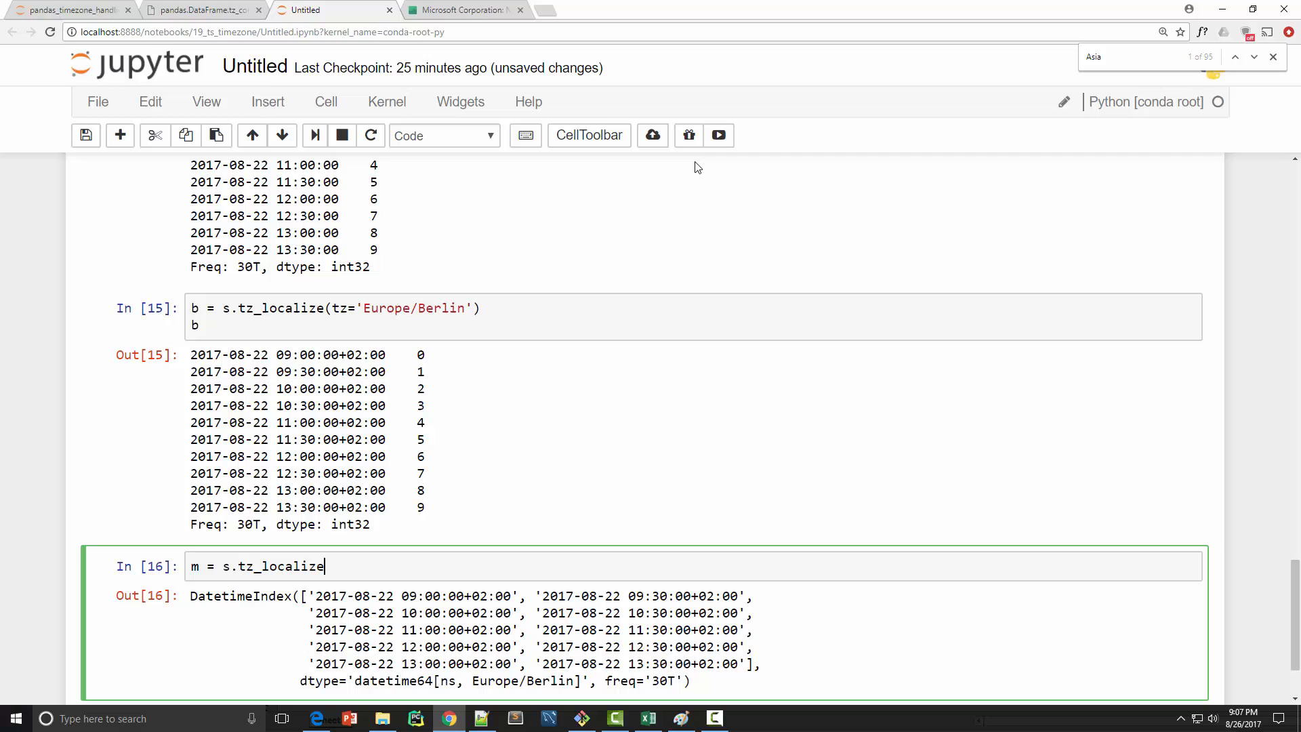
pyautogui.write('(tz)')
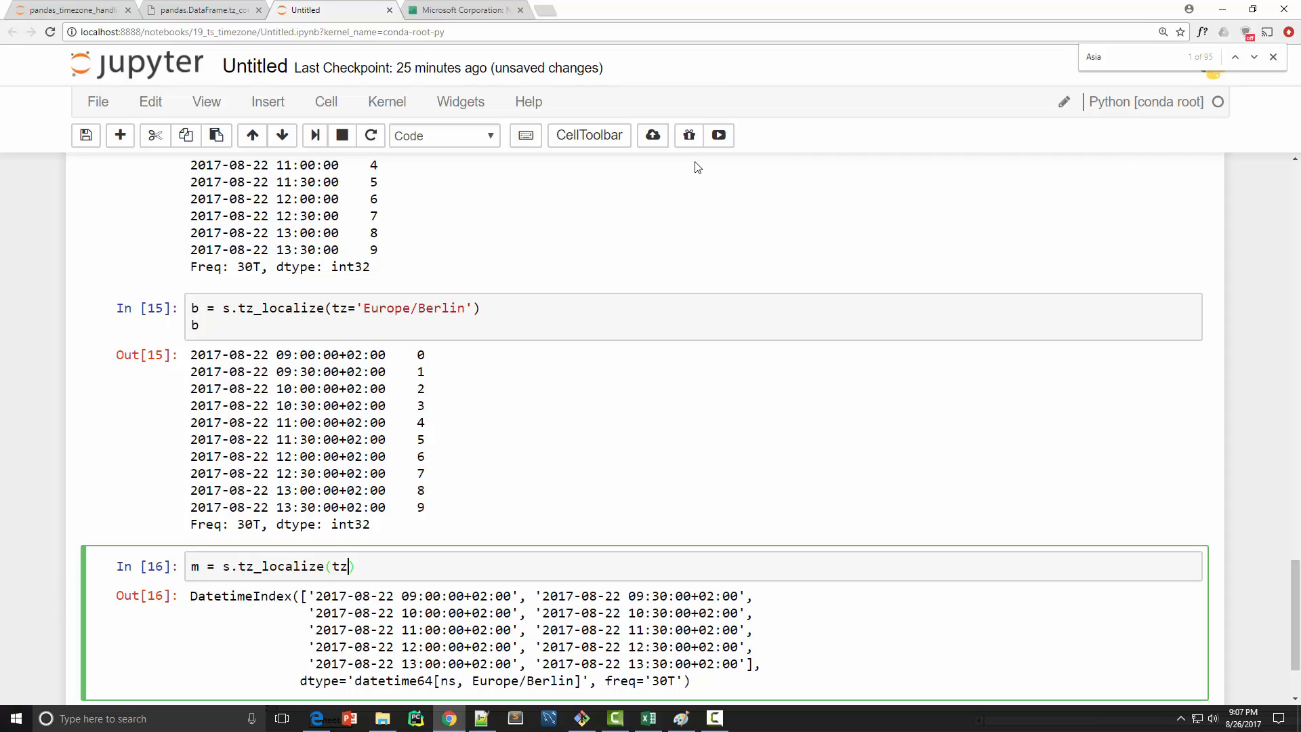
pyautogui.write("='")
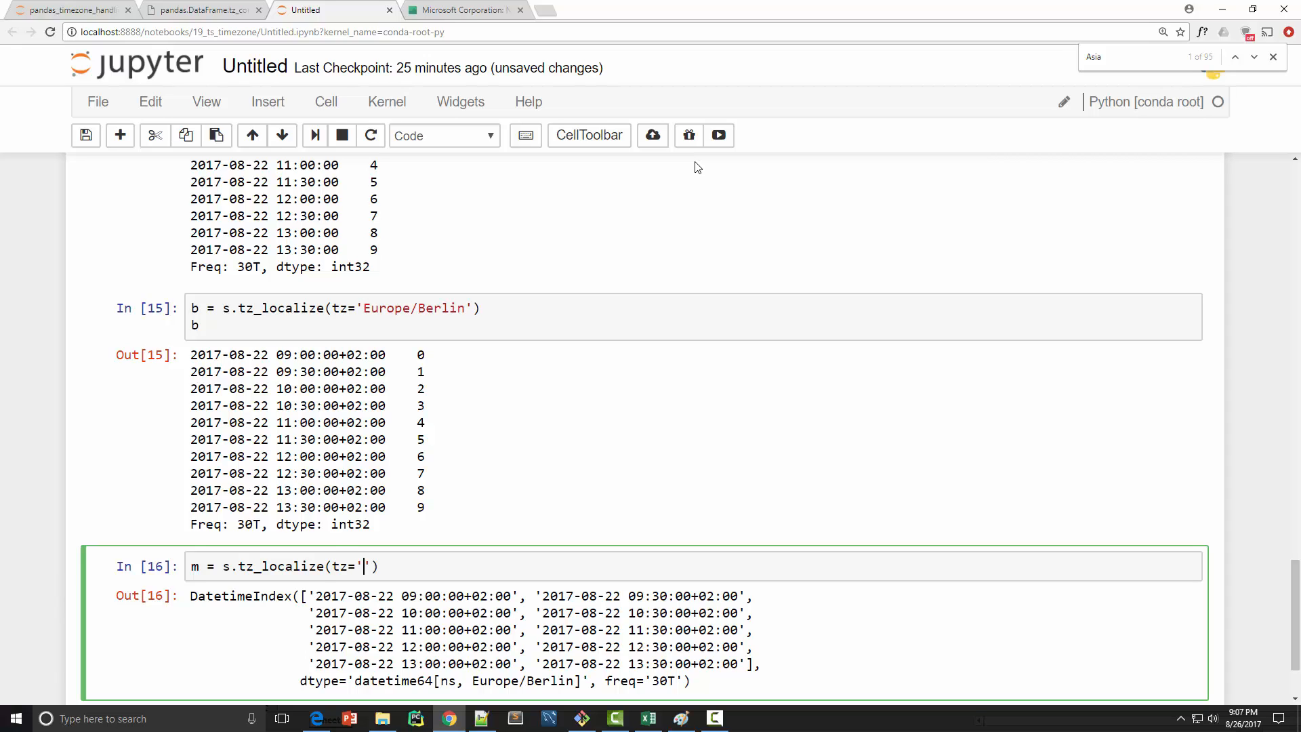
pyautogui.write('Asia')
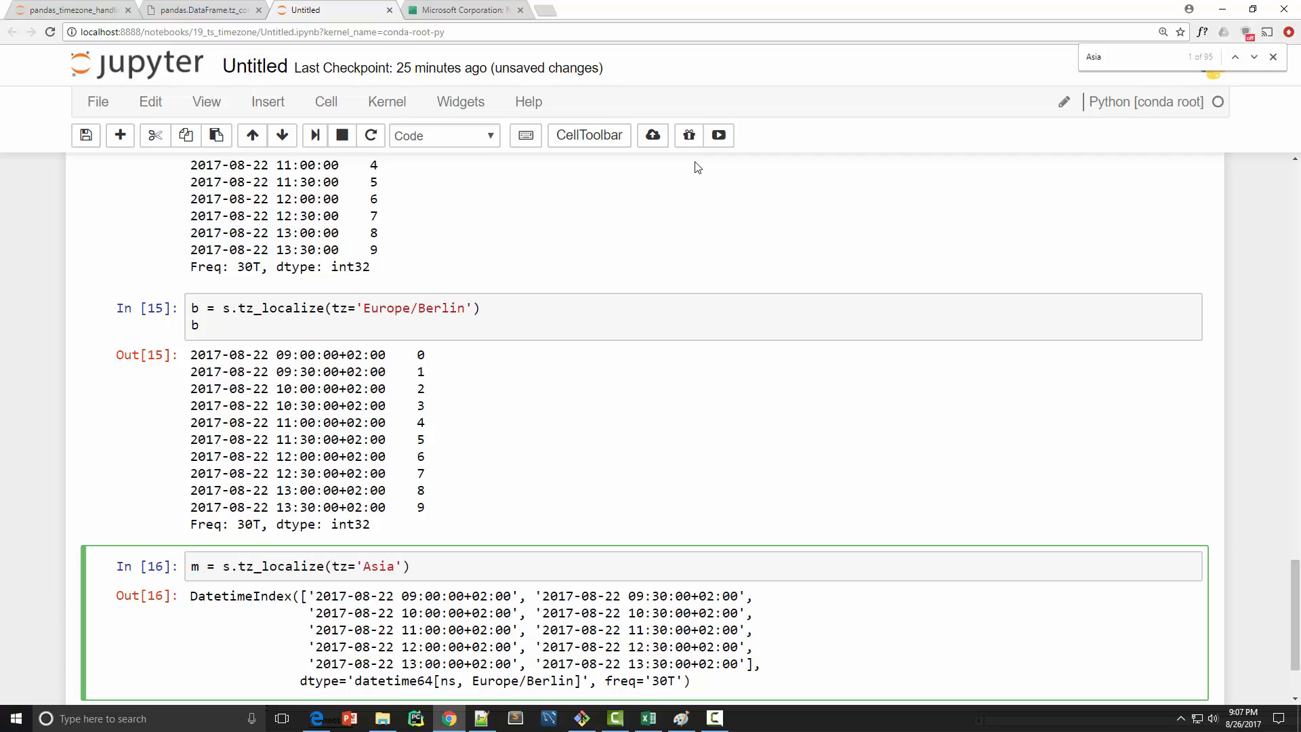
pyautogui.write('/Ca')
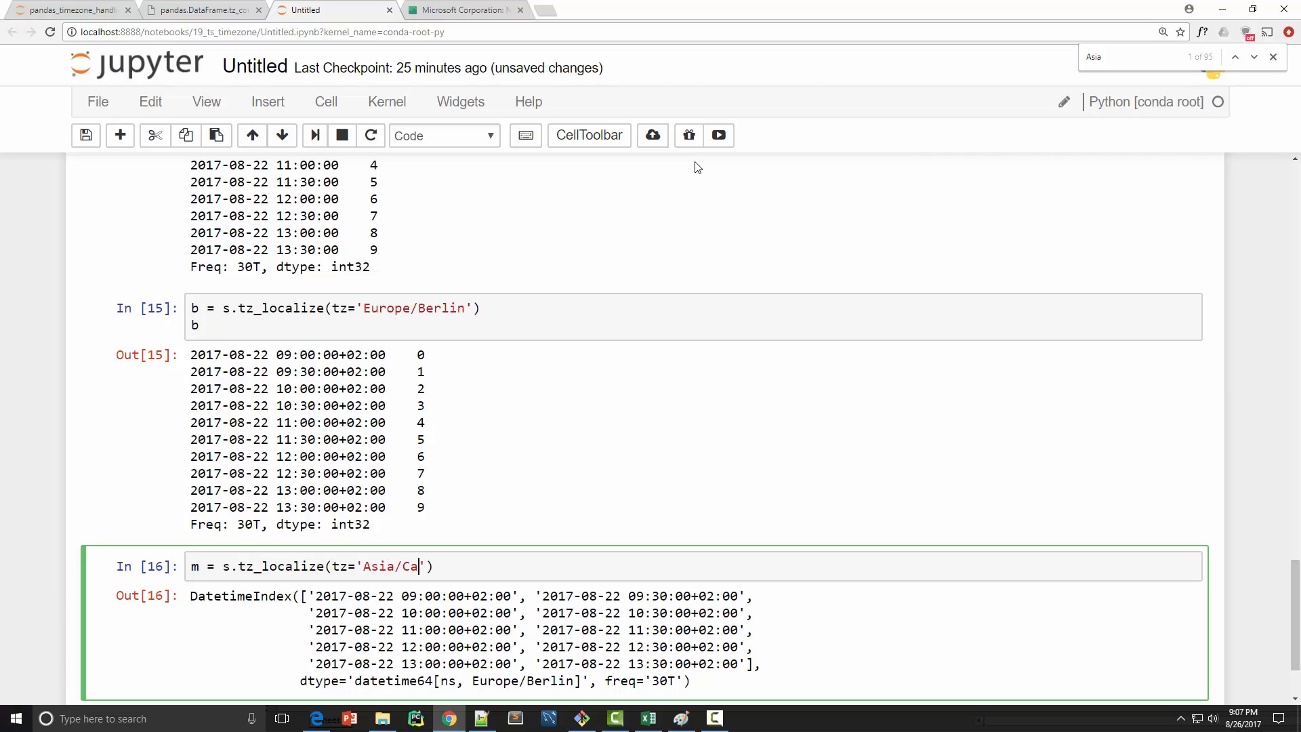
pyautogui.write('cu')
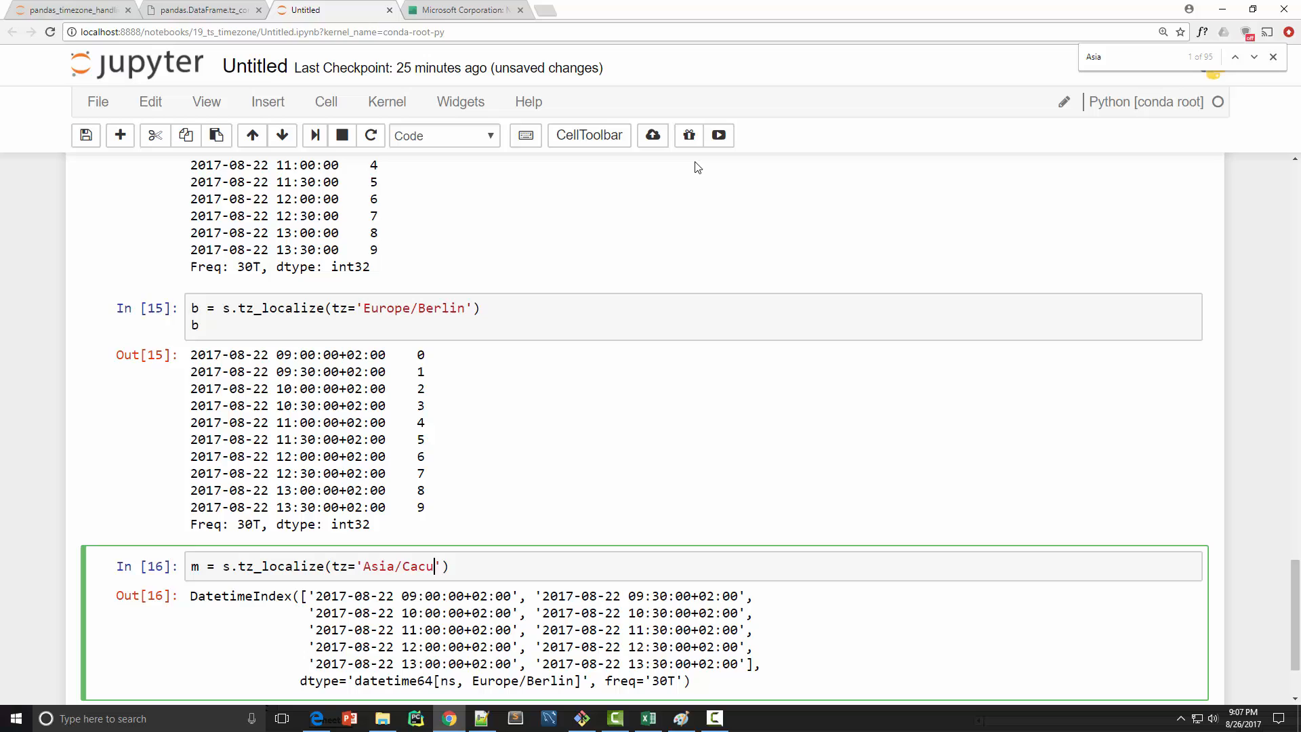
pyautogui.write('t')
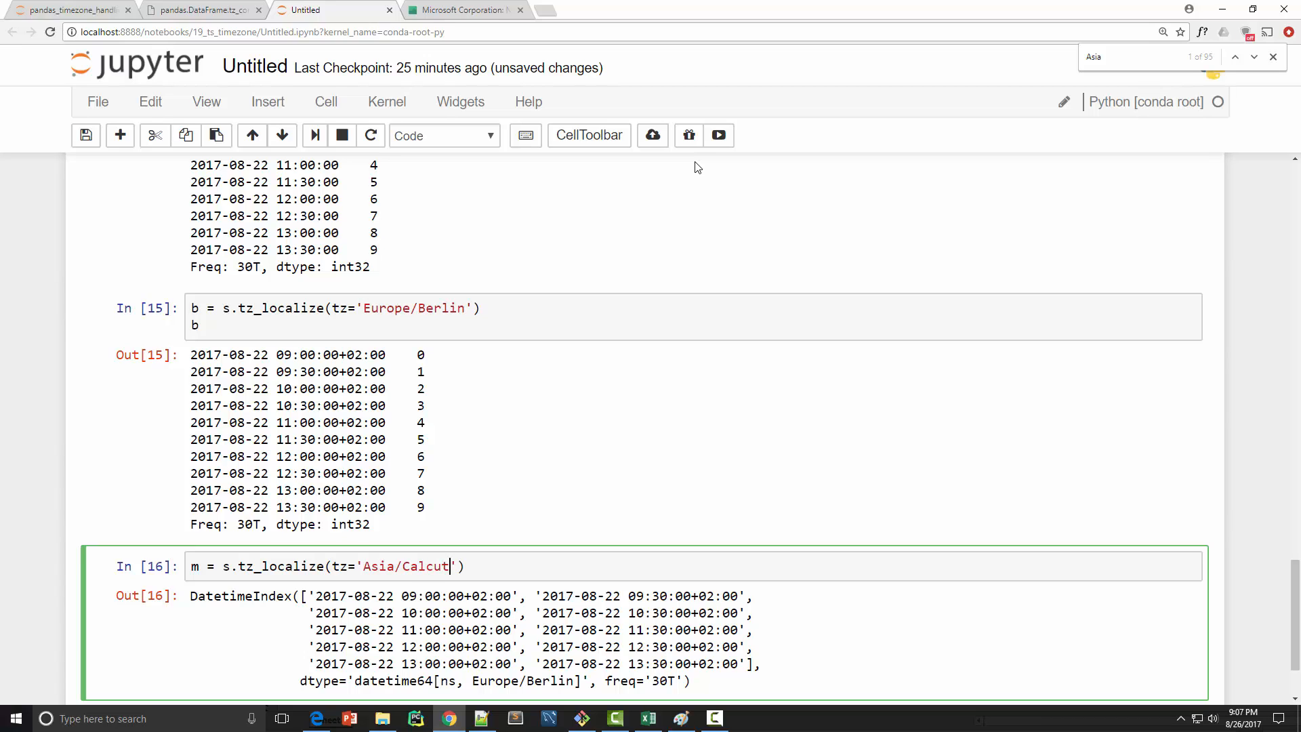
pyautogui.write('ta')
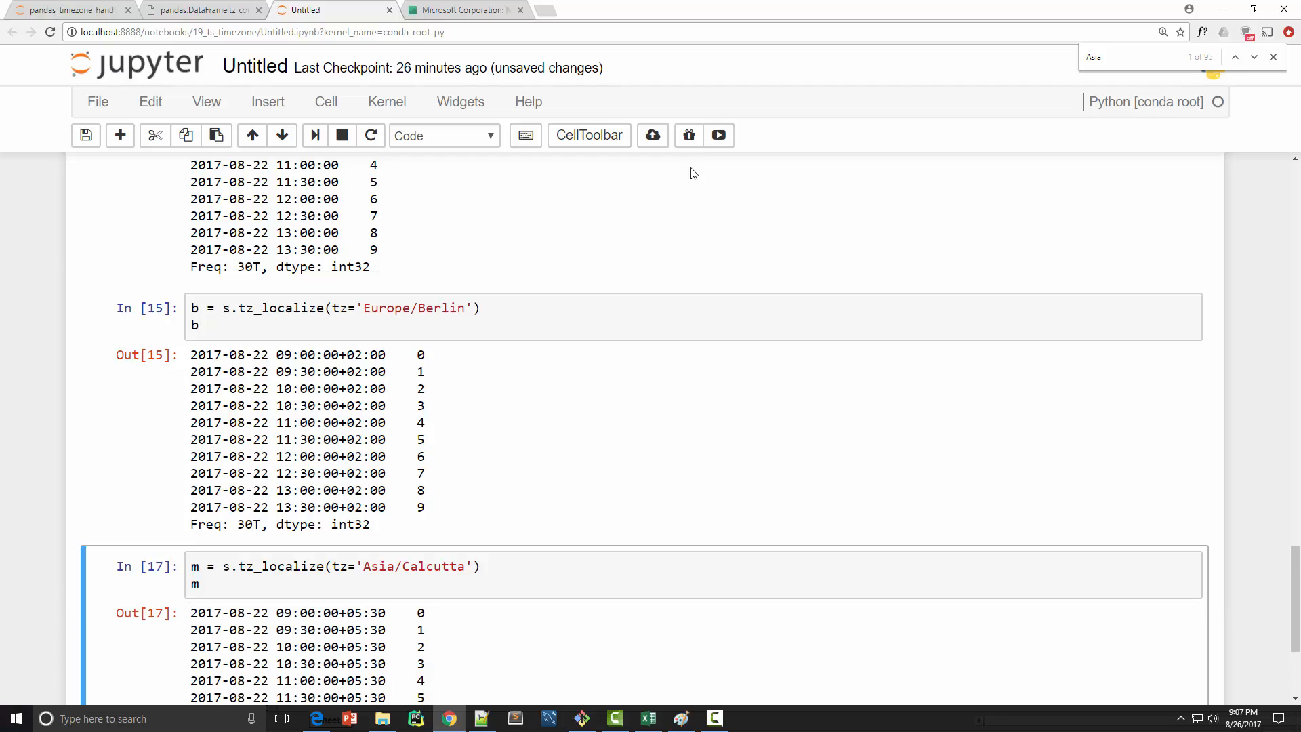
pyautogui.scroll(-3)
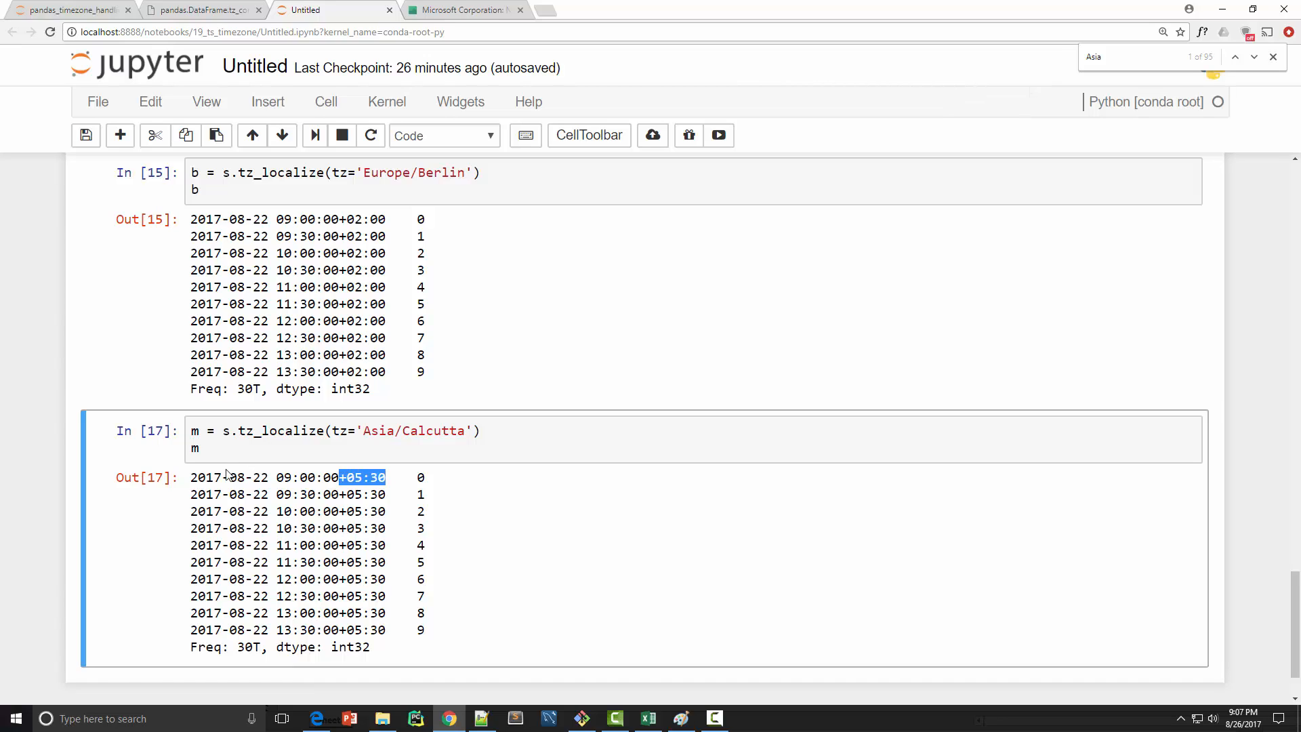
pyautogui.click(199, 448)
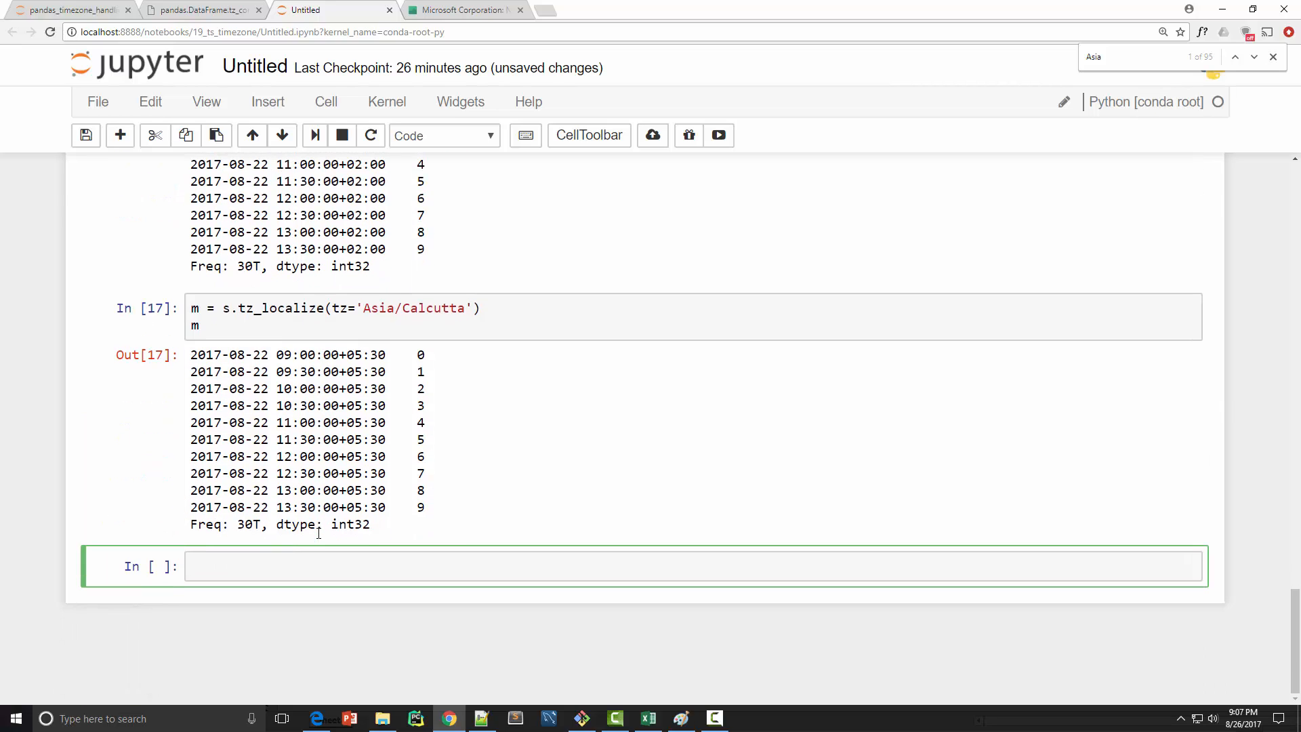
# Evaluate b + m, showing values only at 07:00–08:00 UTC and NaN elsewhere.
pyautogui.write('b + m')
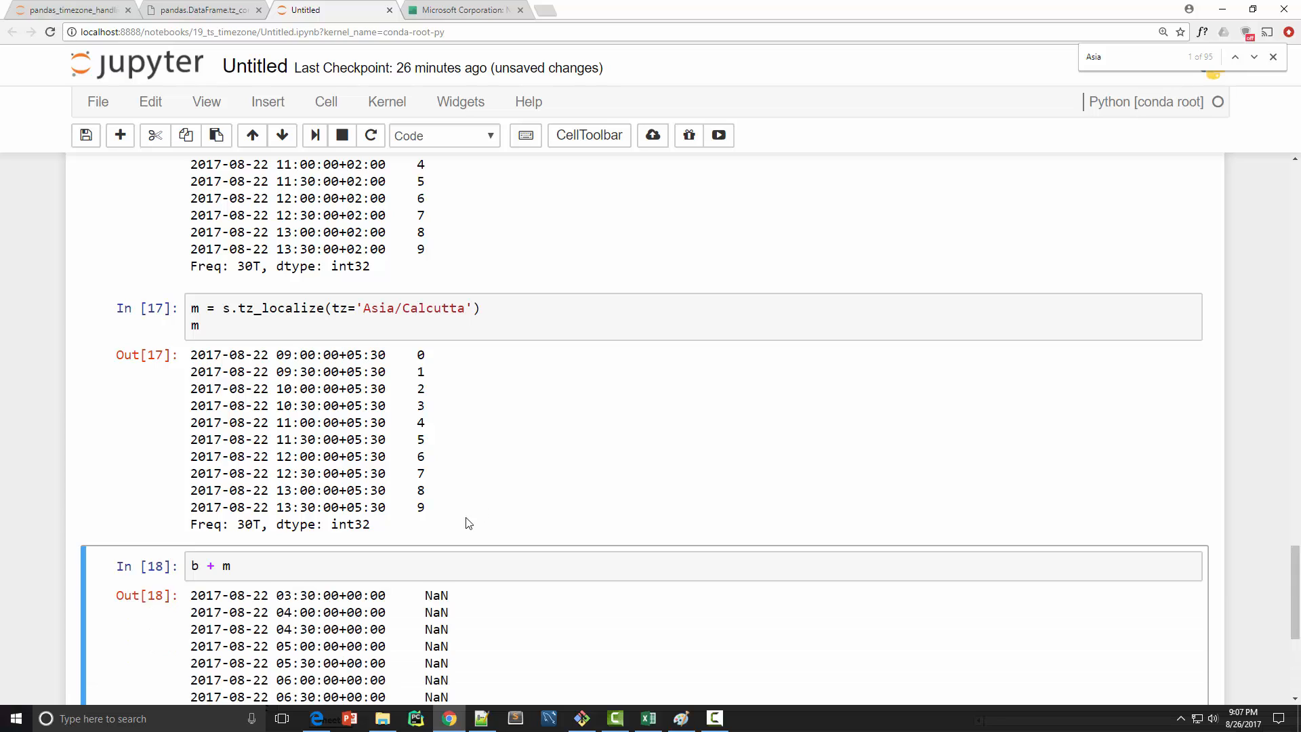
pyautogui.scroll(-3)
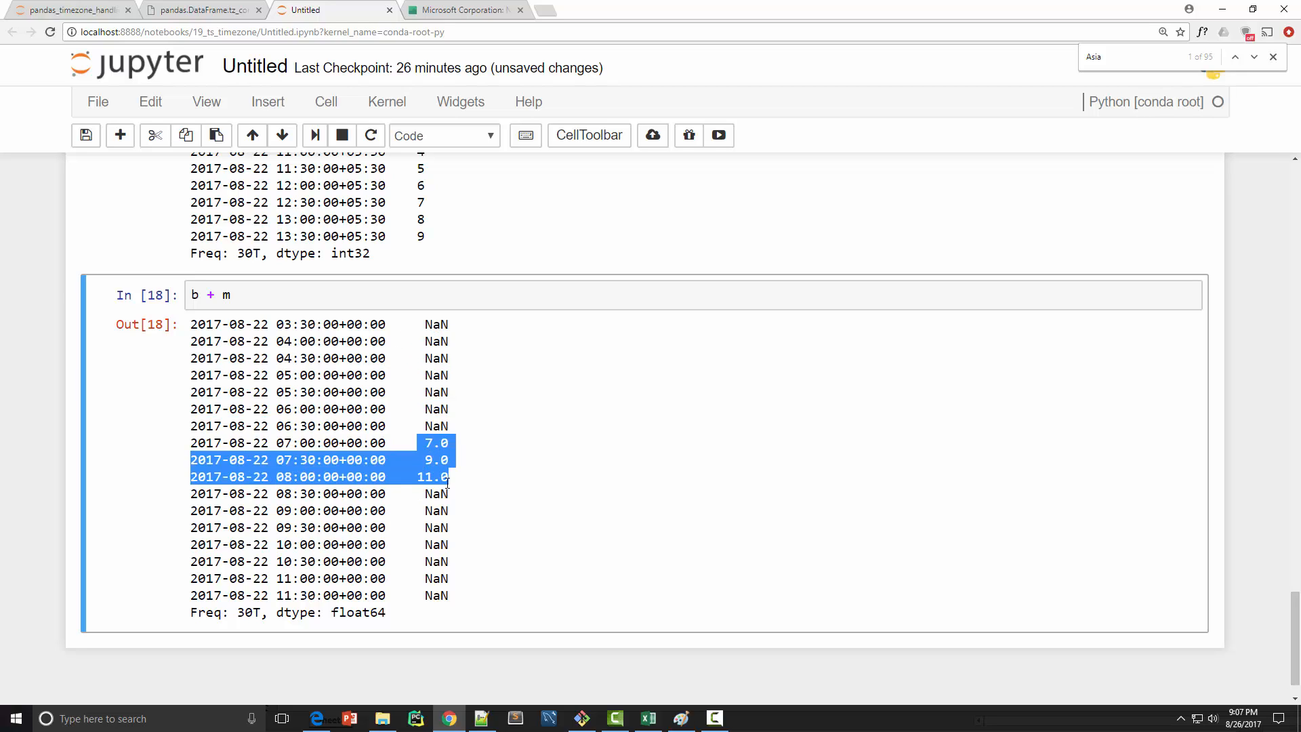
pyautogui.click(460, 491)
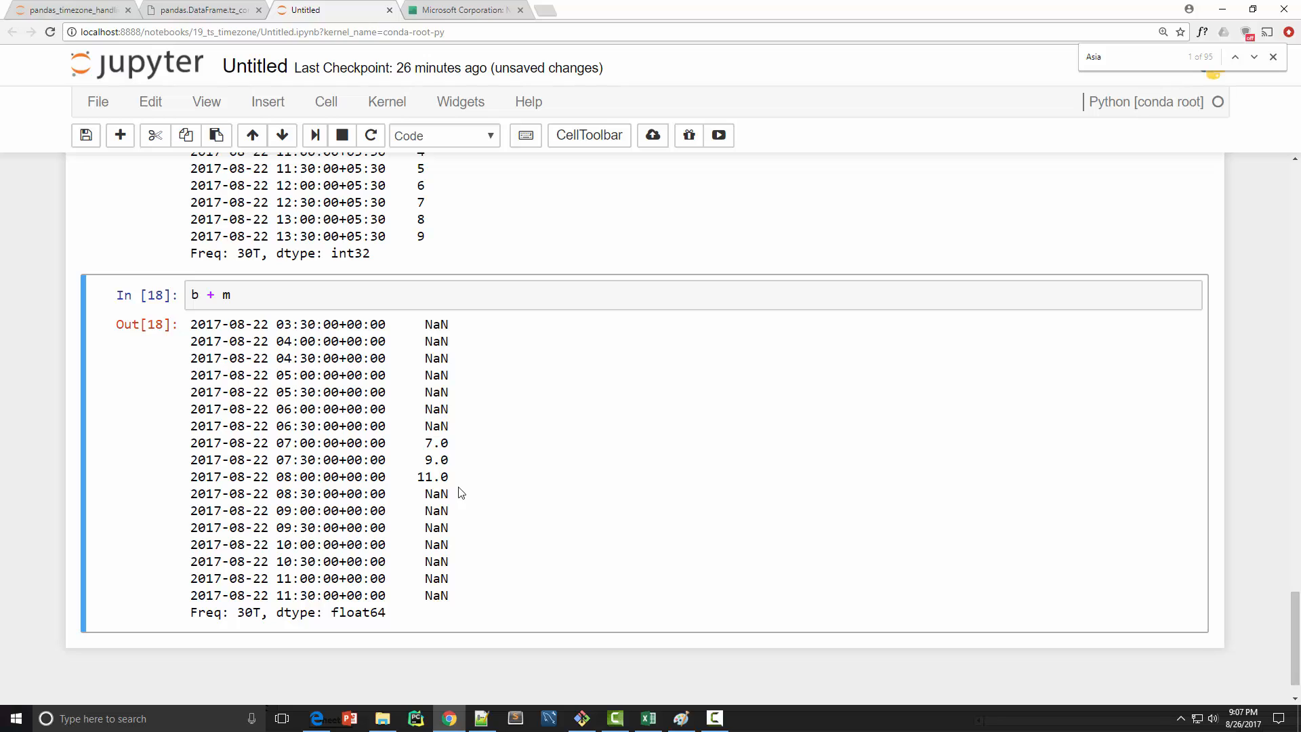
pyautogui.moveTo(461, 553)
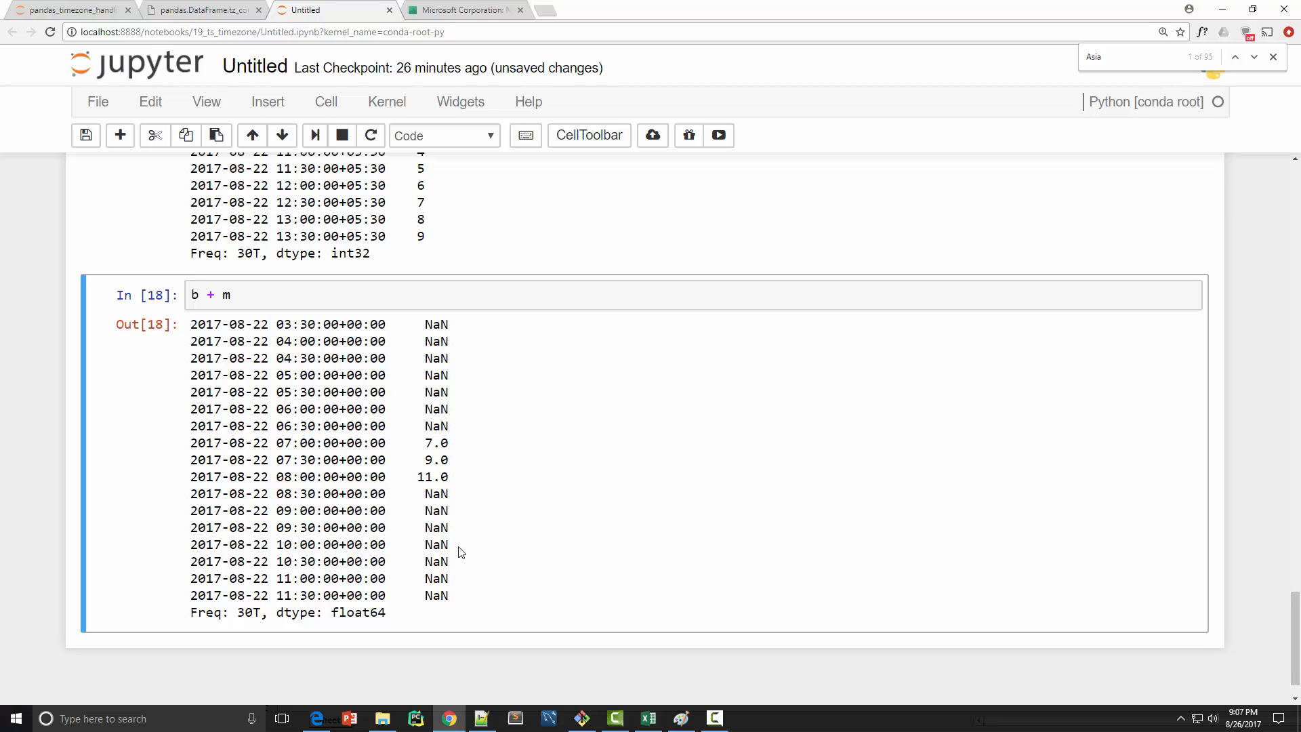